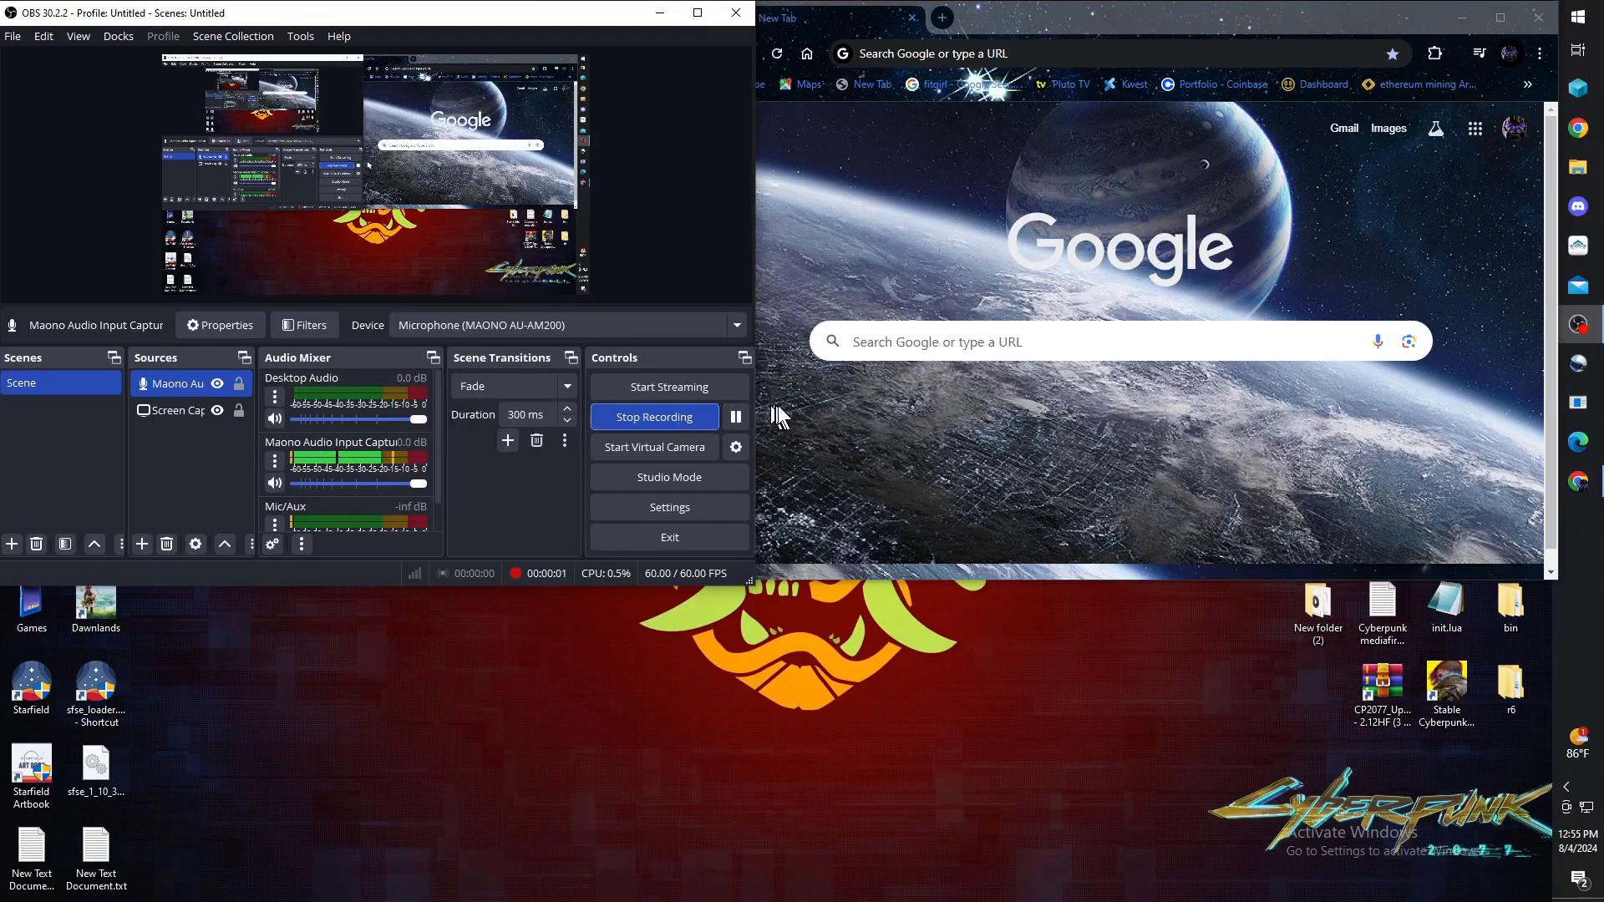
{"action": "mouse_move", "coordinate": [804, 452]}
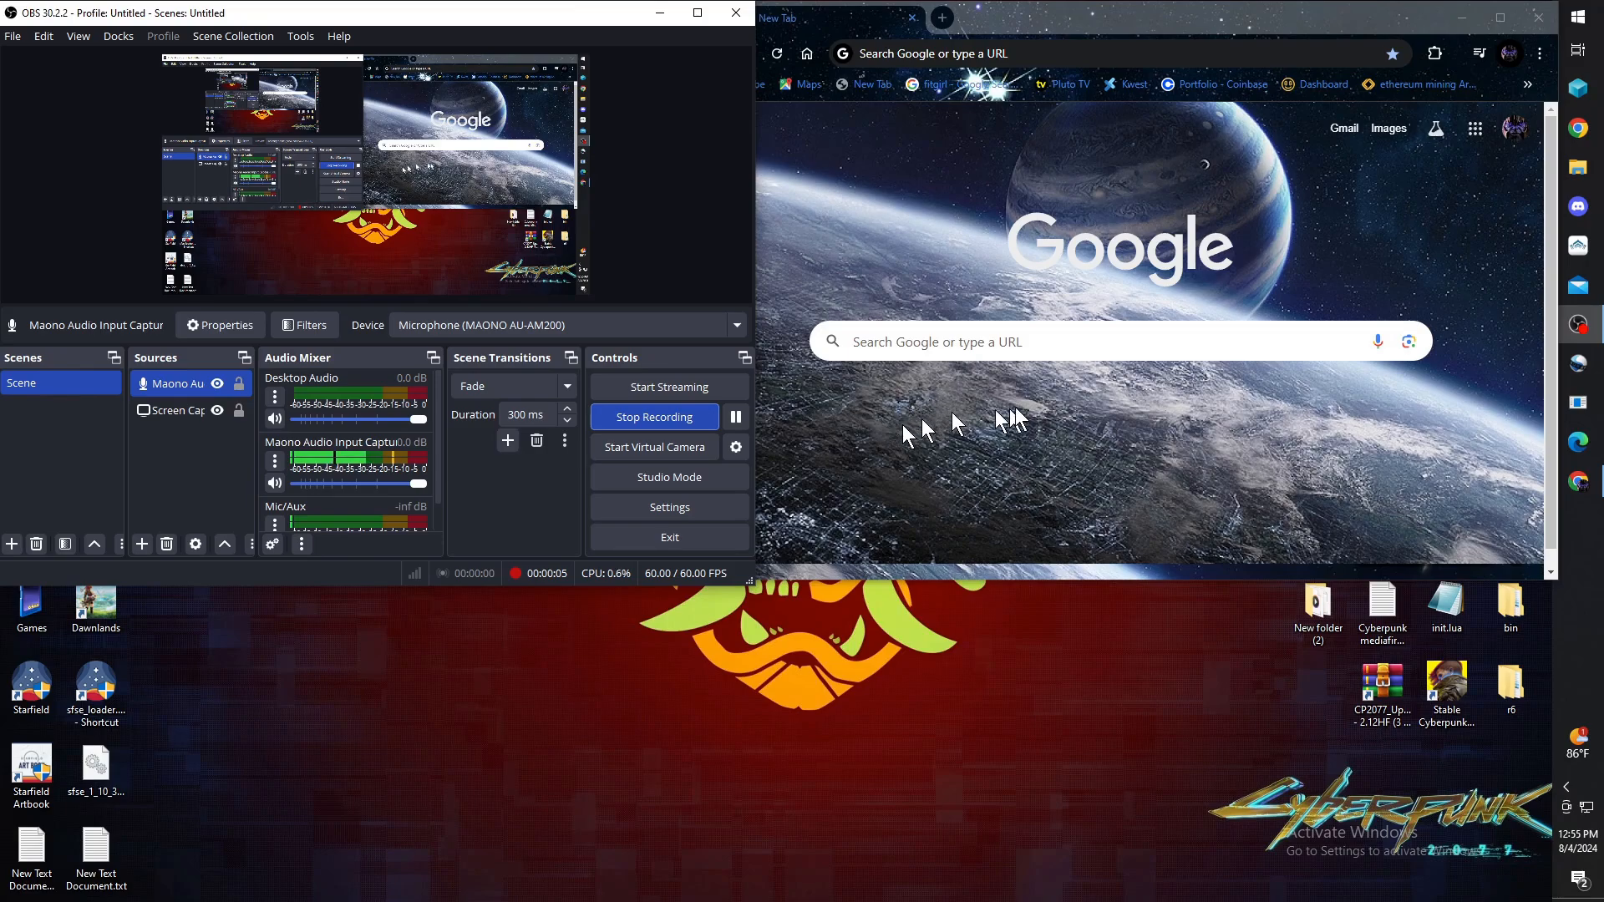
{"action": "mouse_move", "coordinate": [1202, 442]}
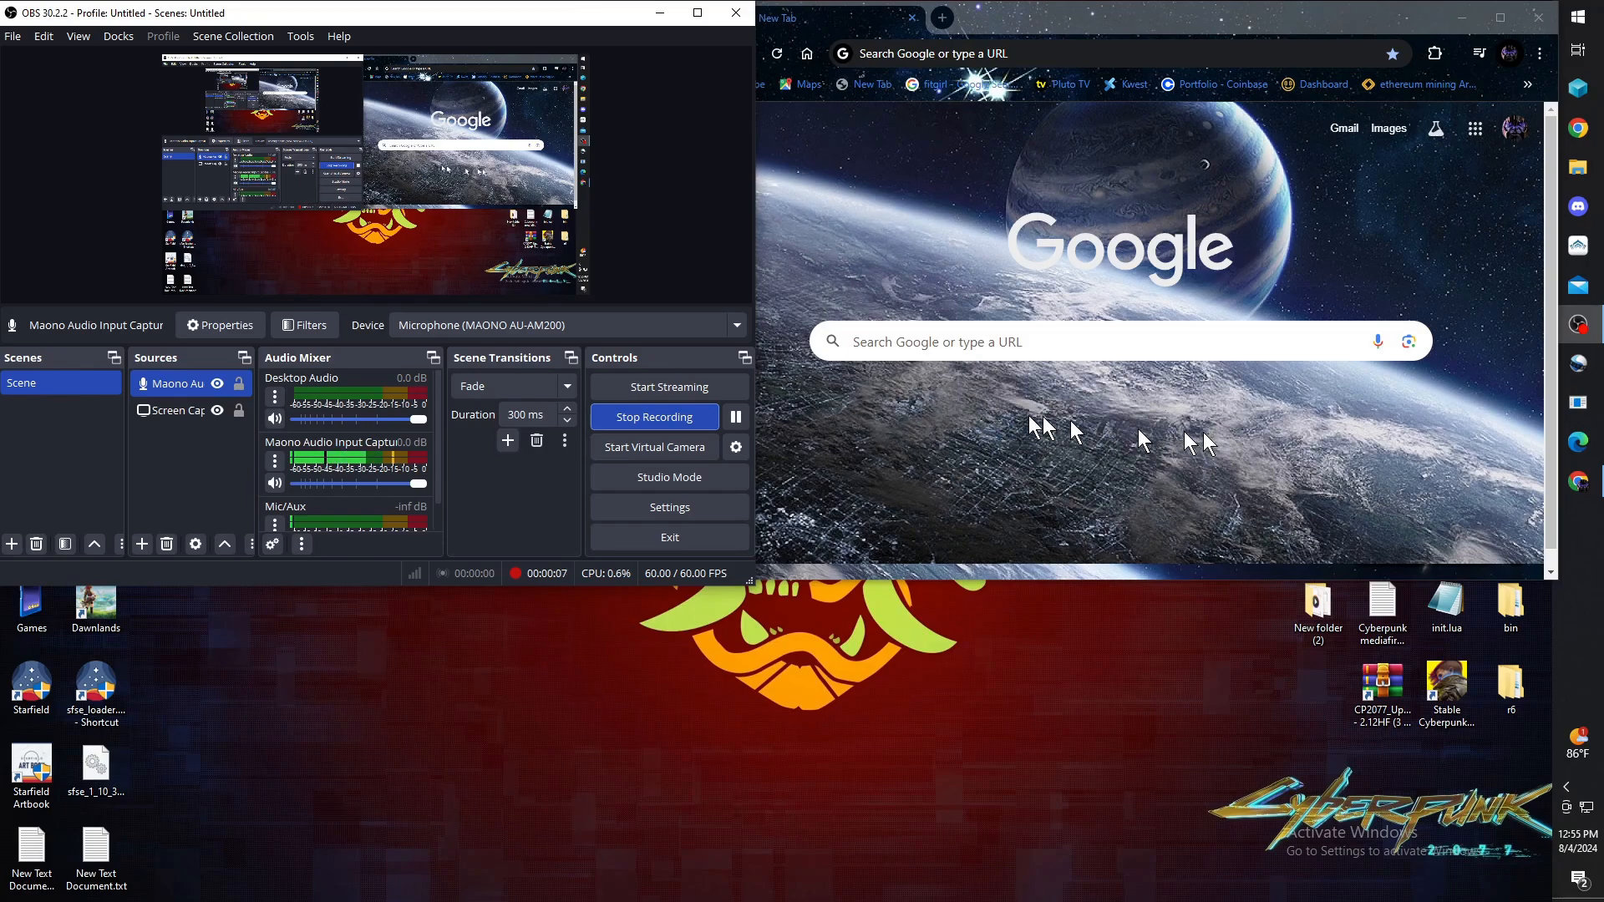
{"action": "mouse_move", "coordinate": [1181, 424]}
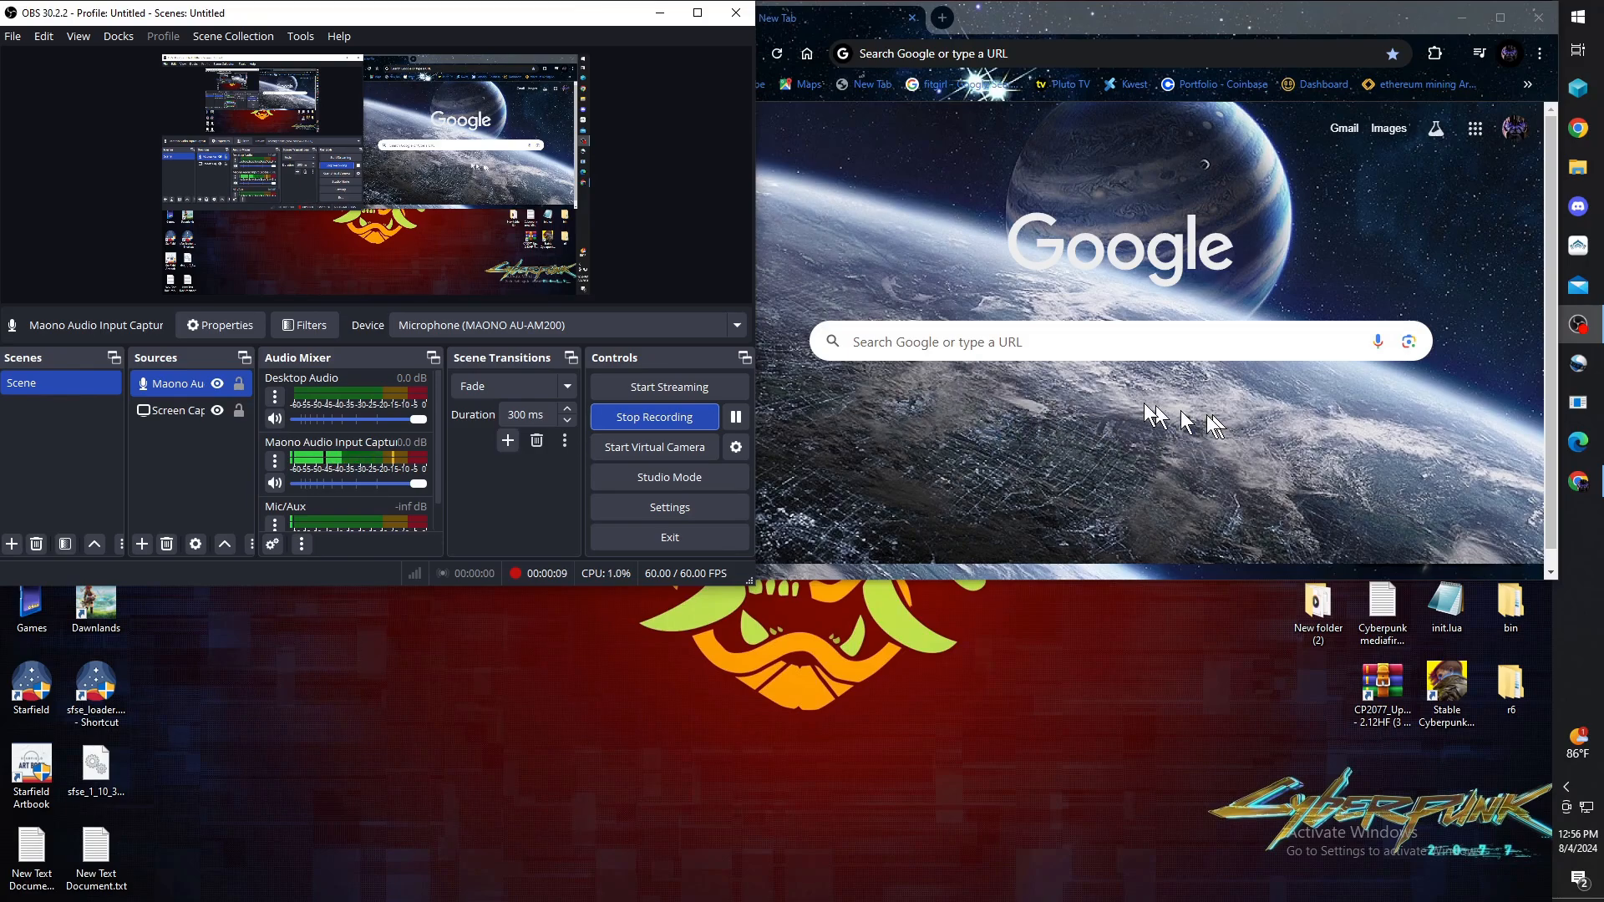
{"action": "mouse_move", "coordinate": [1268, 419]}
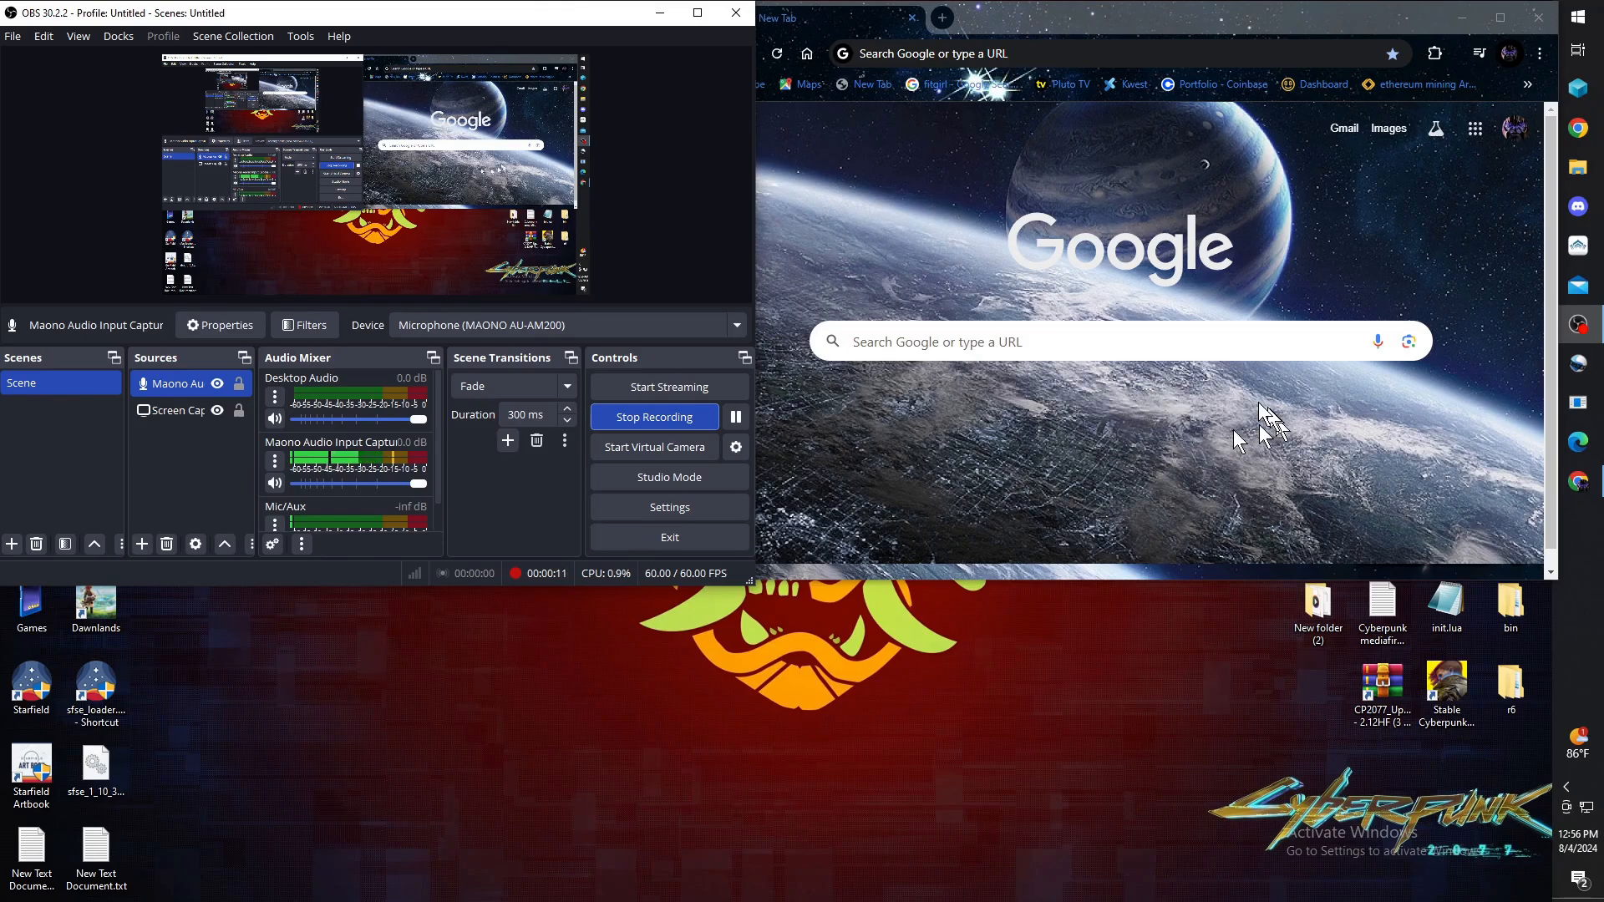
{"action": "mouse_move", "coordinate": [874, 634]}
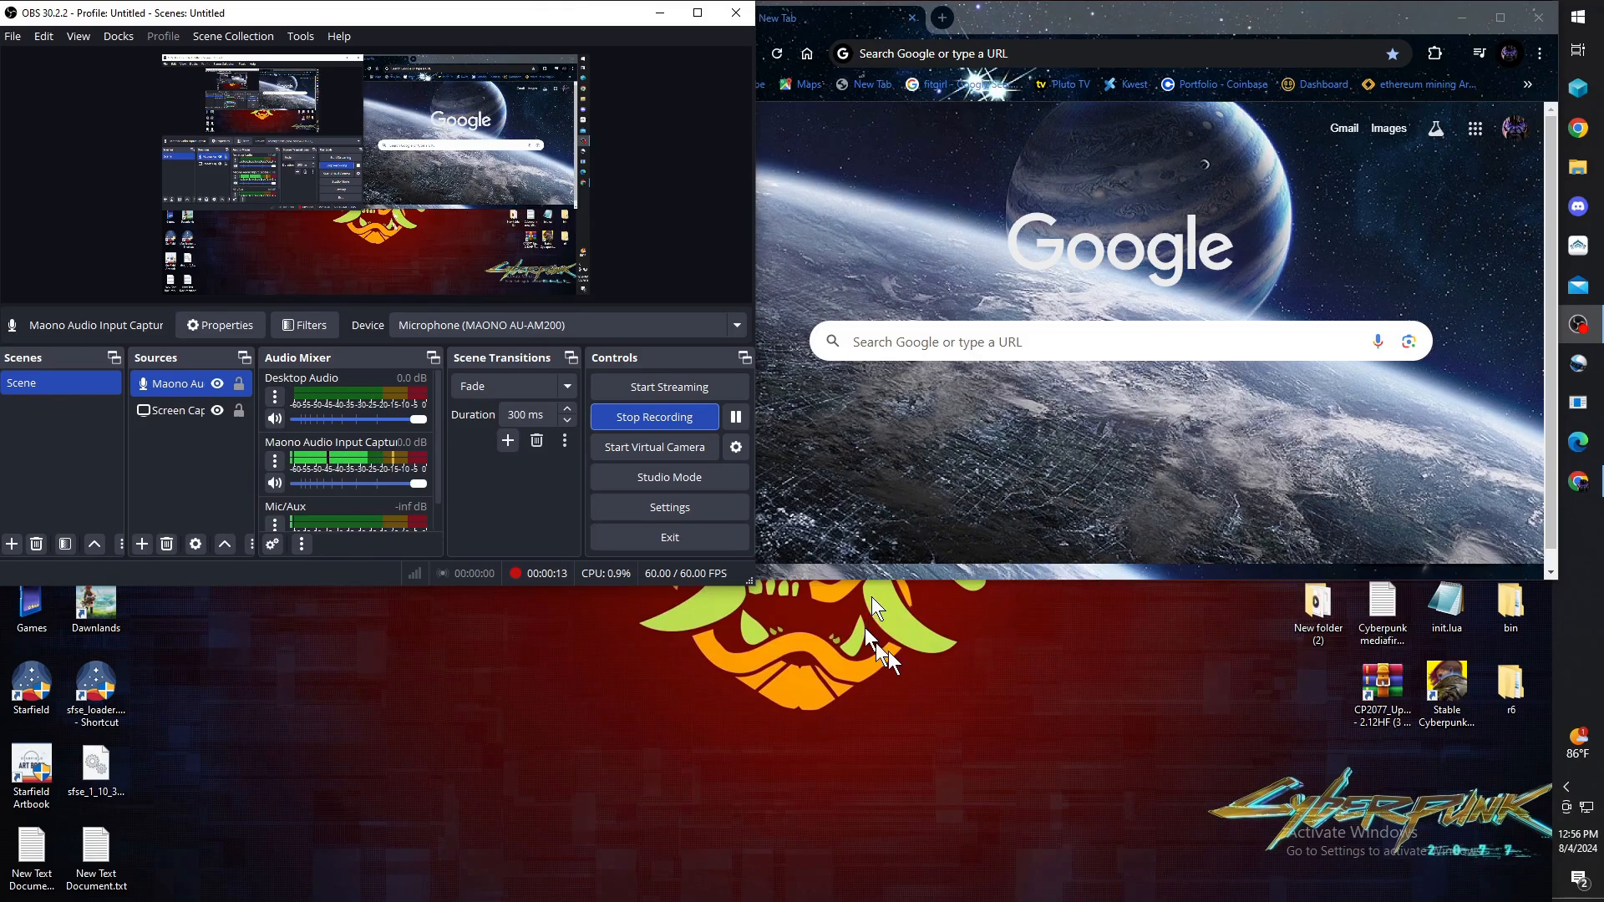
- Open 'Cyberpunk mediafire update links.txt' and select the 2.10 to 2.12HF MediaFire link
{"action": "double_click", "coordinate": [1381, 603]}
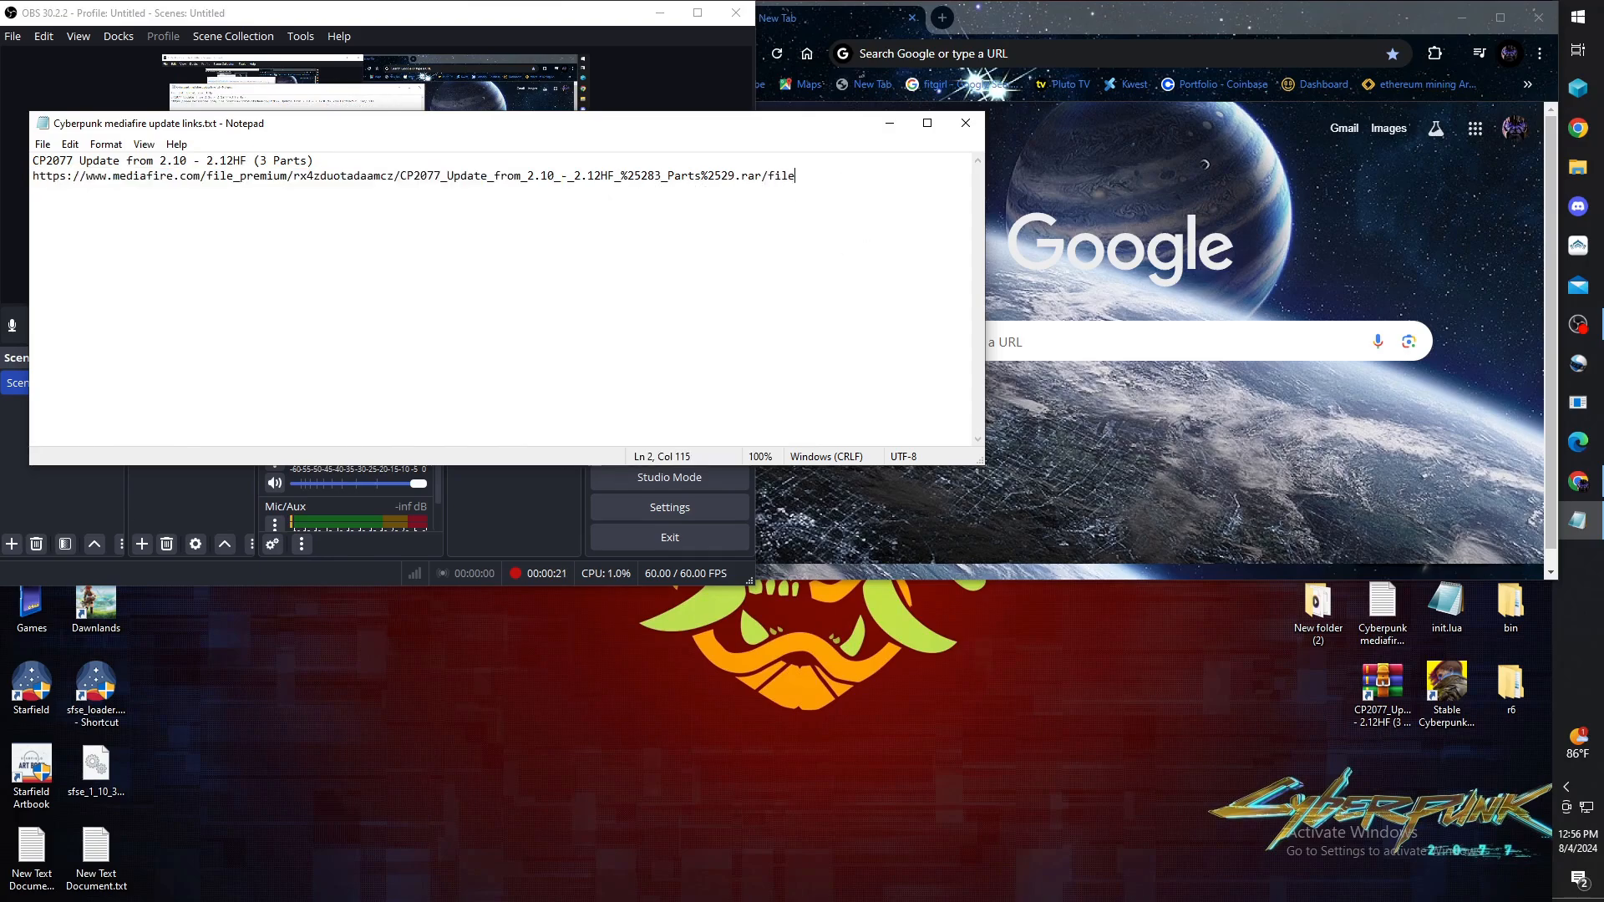
{"action": "triple_click", "coordinate": [409, 174]}
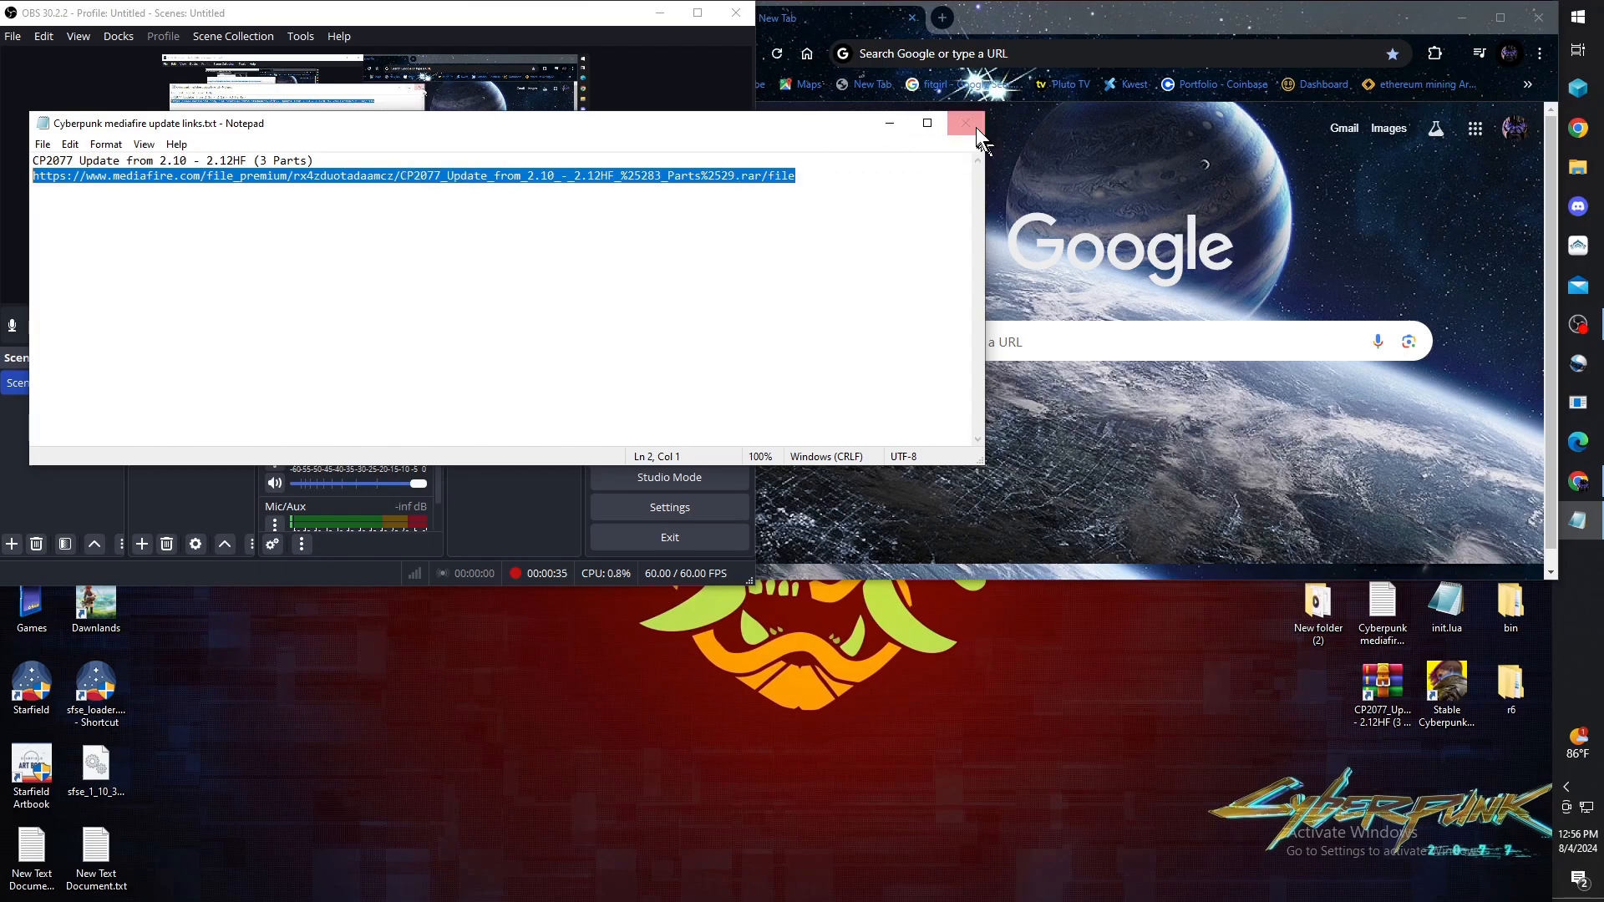
- Paste the link into the browser, start the 3.03GB update download, then close the browser
{"action": "left_click", "coordinate": [962, 123]}
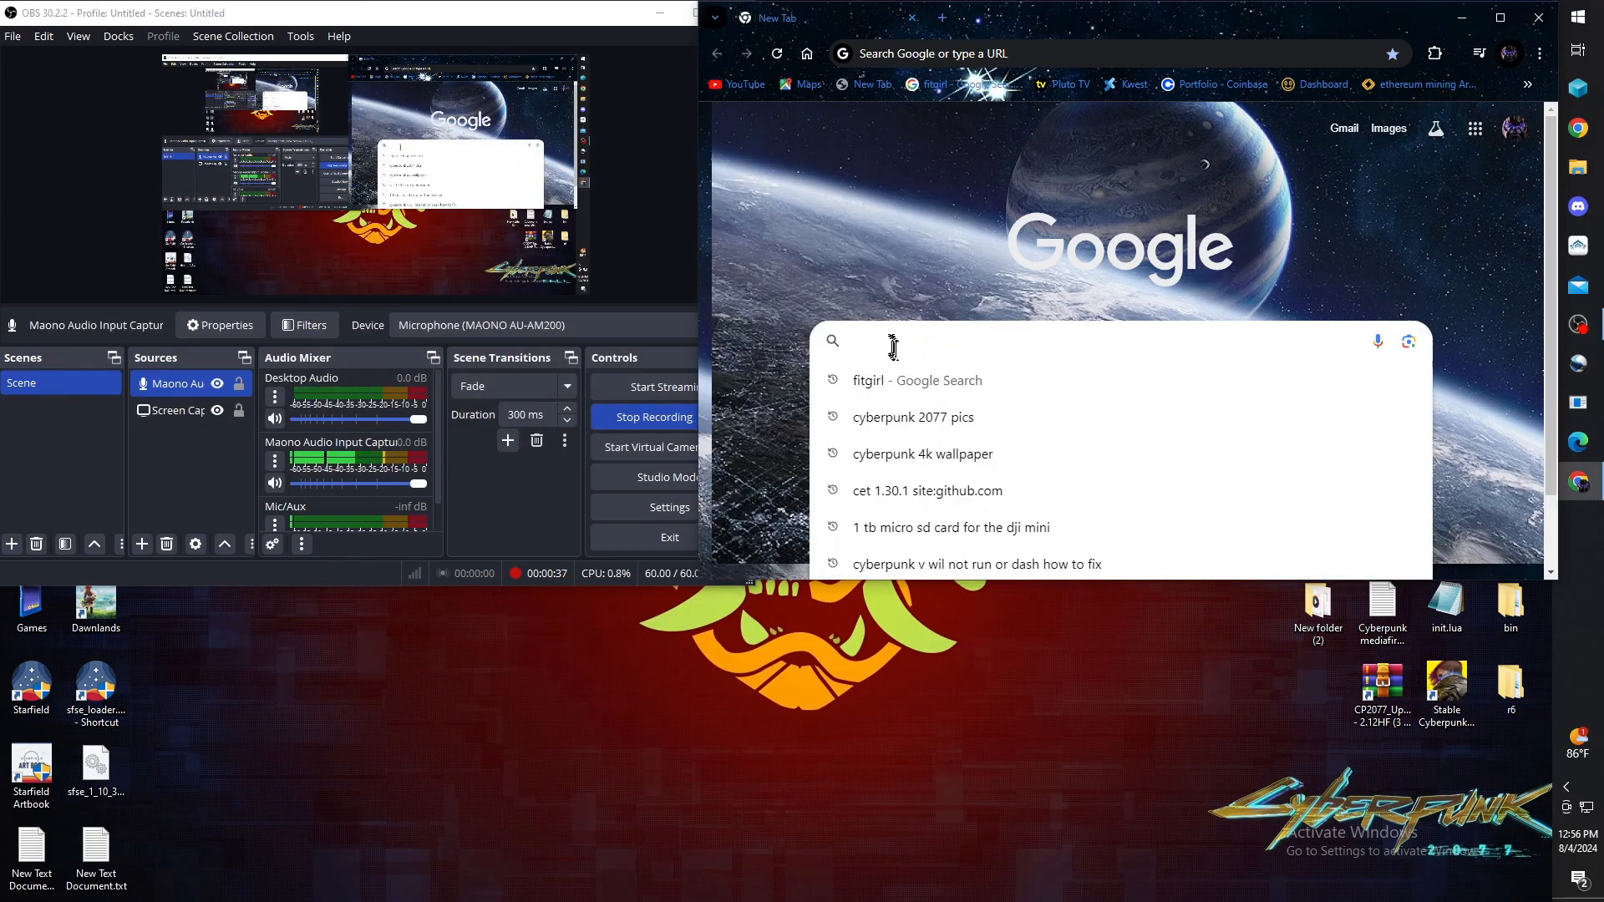
{"action": "right_click", "coordinate": [892, 347]}
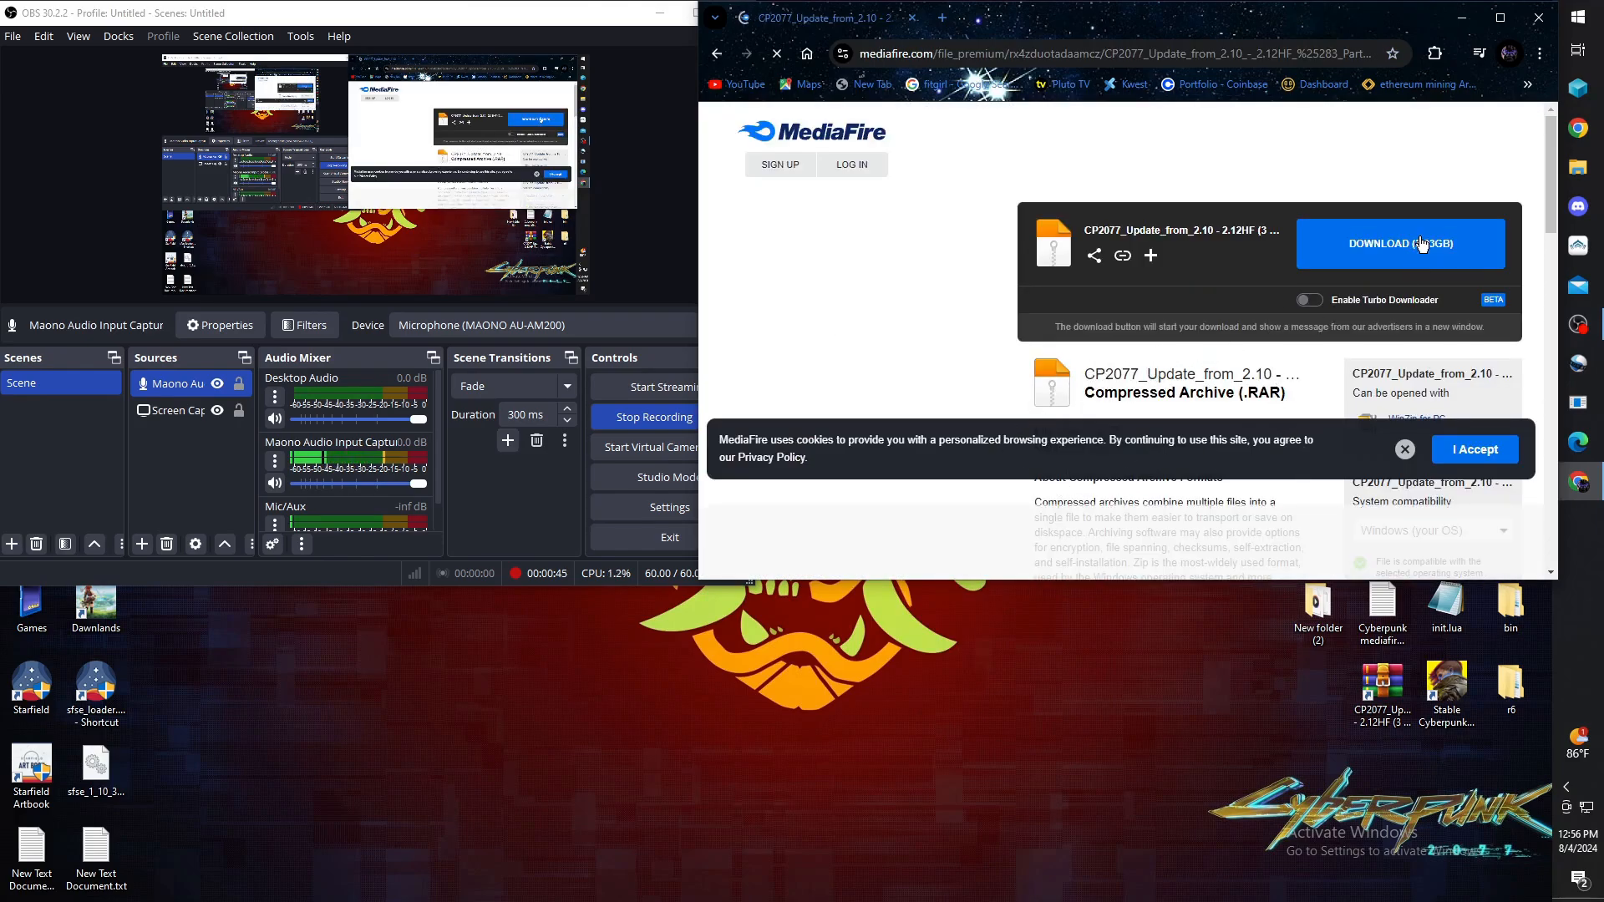
{"action": "left_click", "coordinate": [1399, 243]}
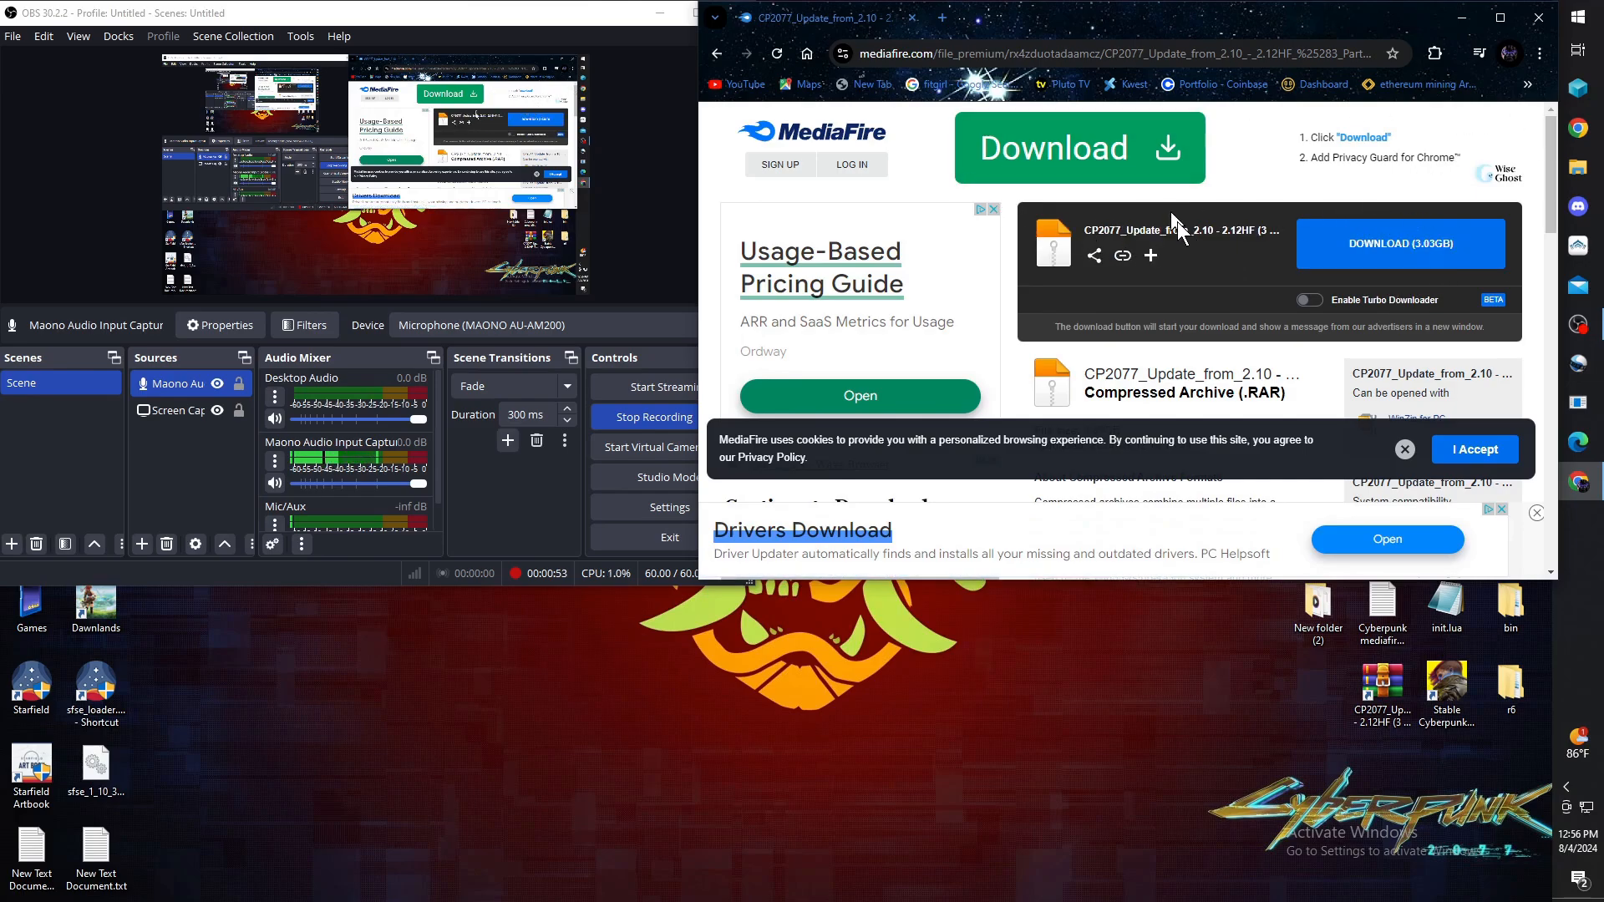
{"action": "mouse_move", "coordinate": [1536, 18]}
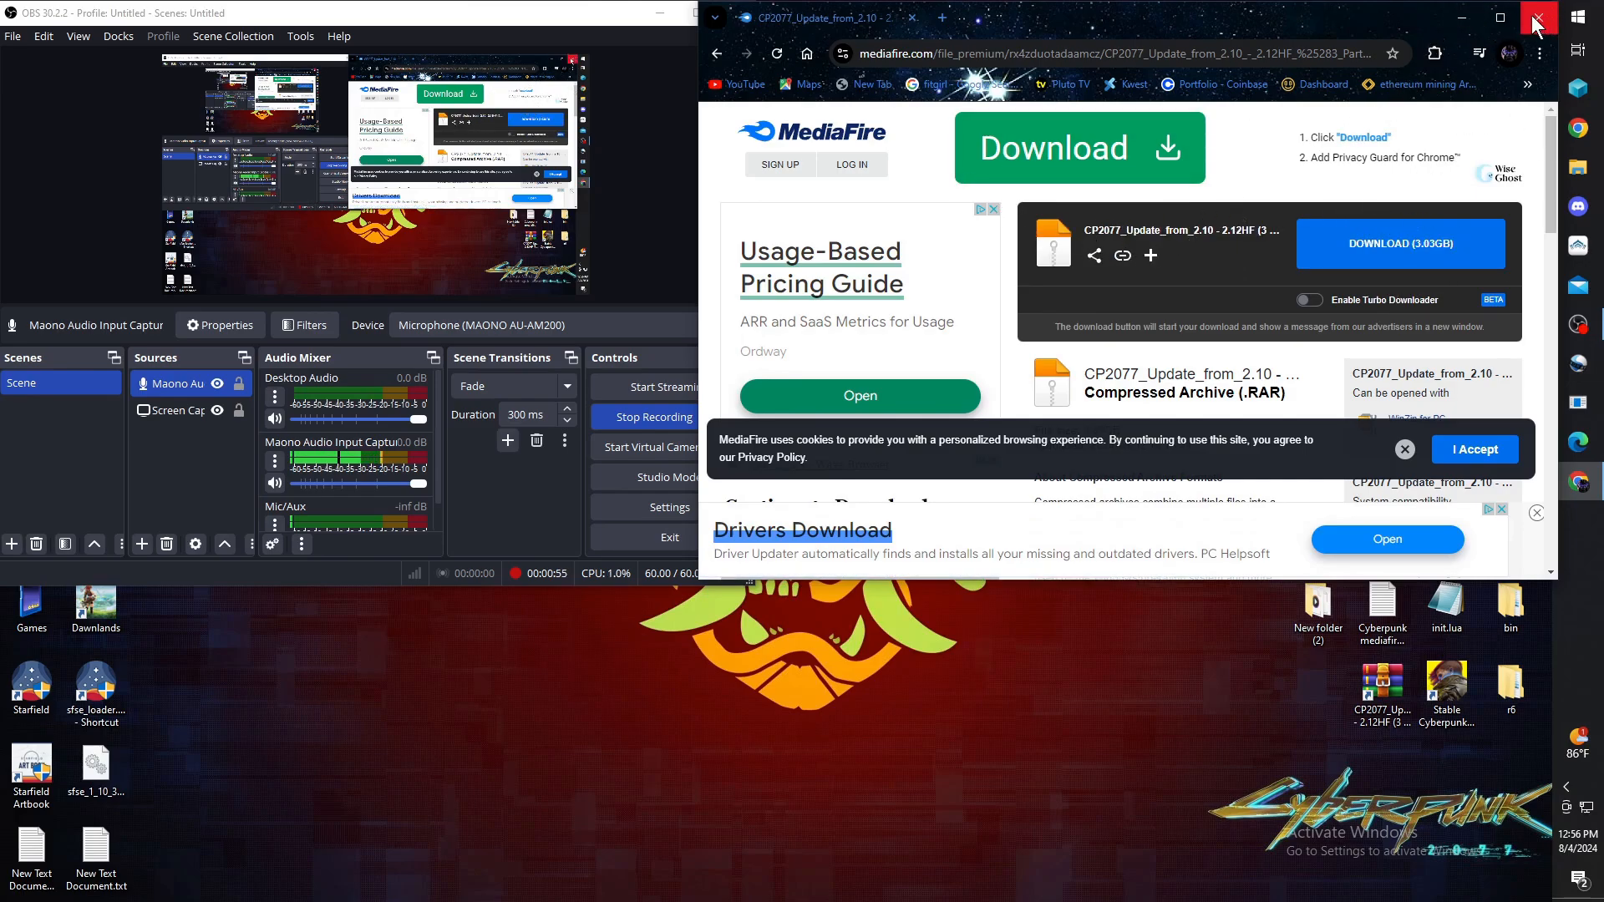
{"action": "left_click", "coordinate": [1537, 17]}
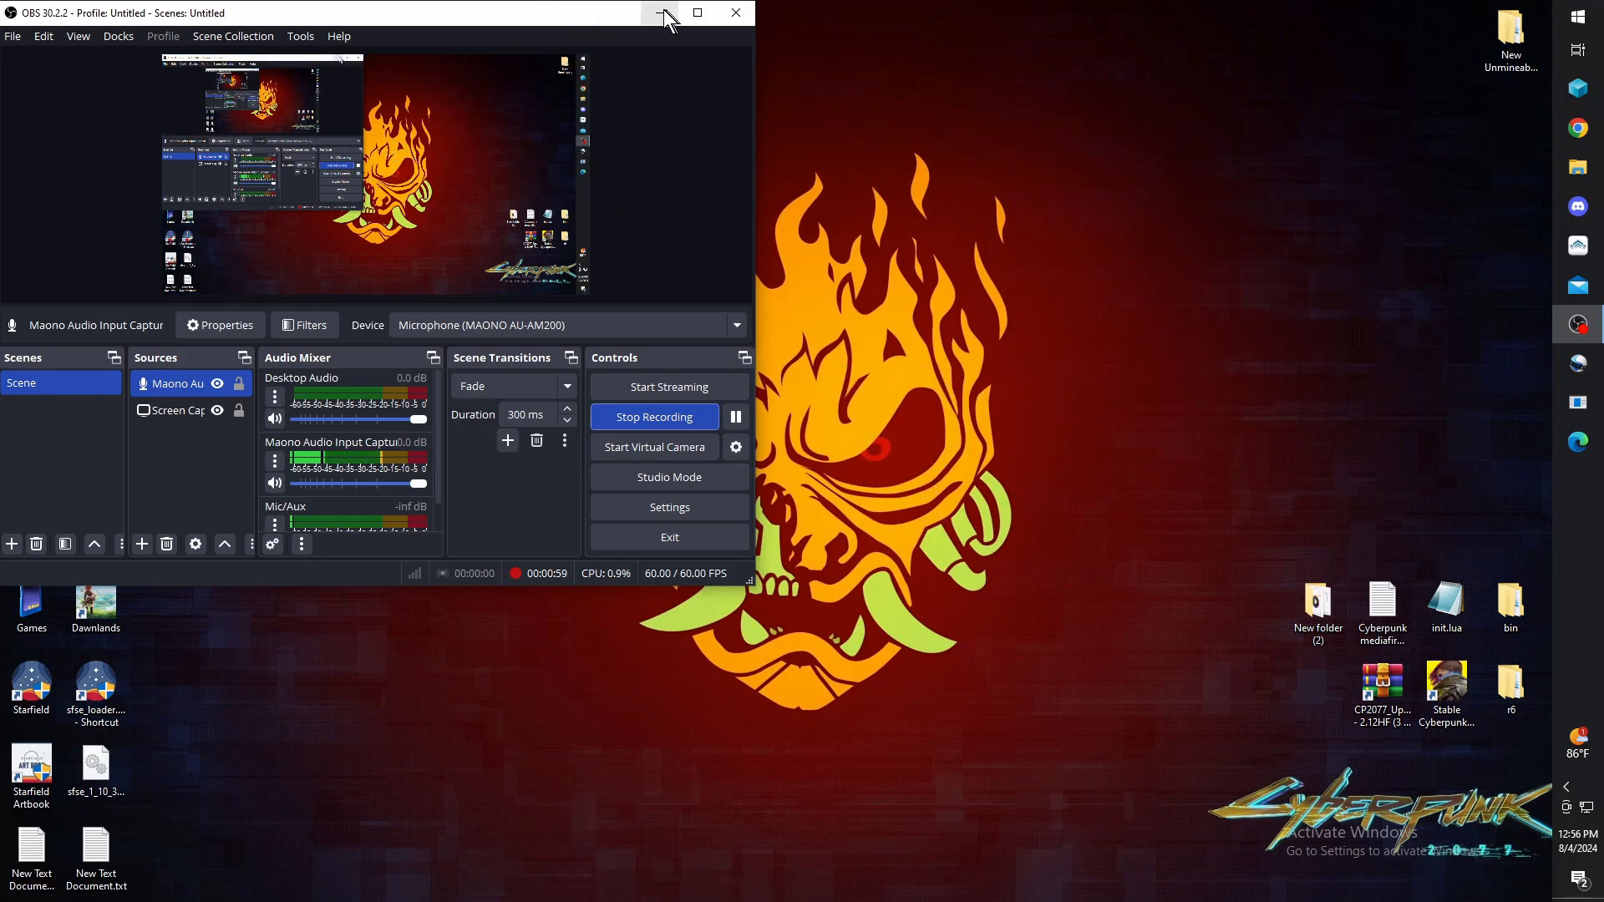
- Hide OBS and open the downloaded CP2077 update archive's folder from Downloads in WinRAR
{"action": "left_click", "coordinate": [659, 13]}
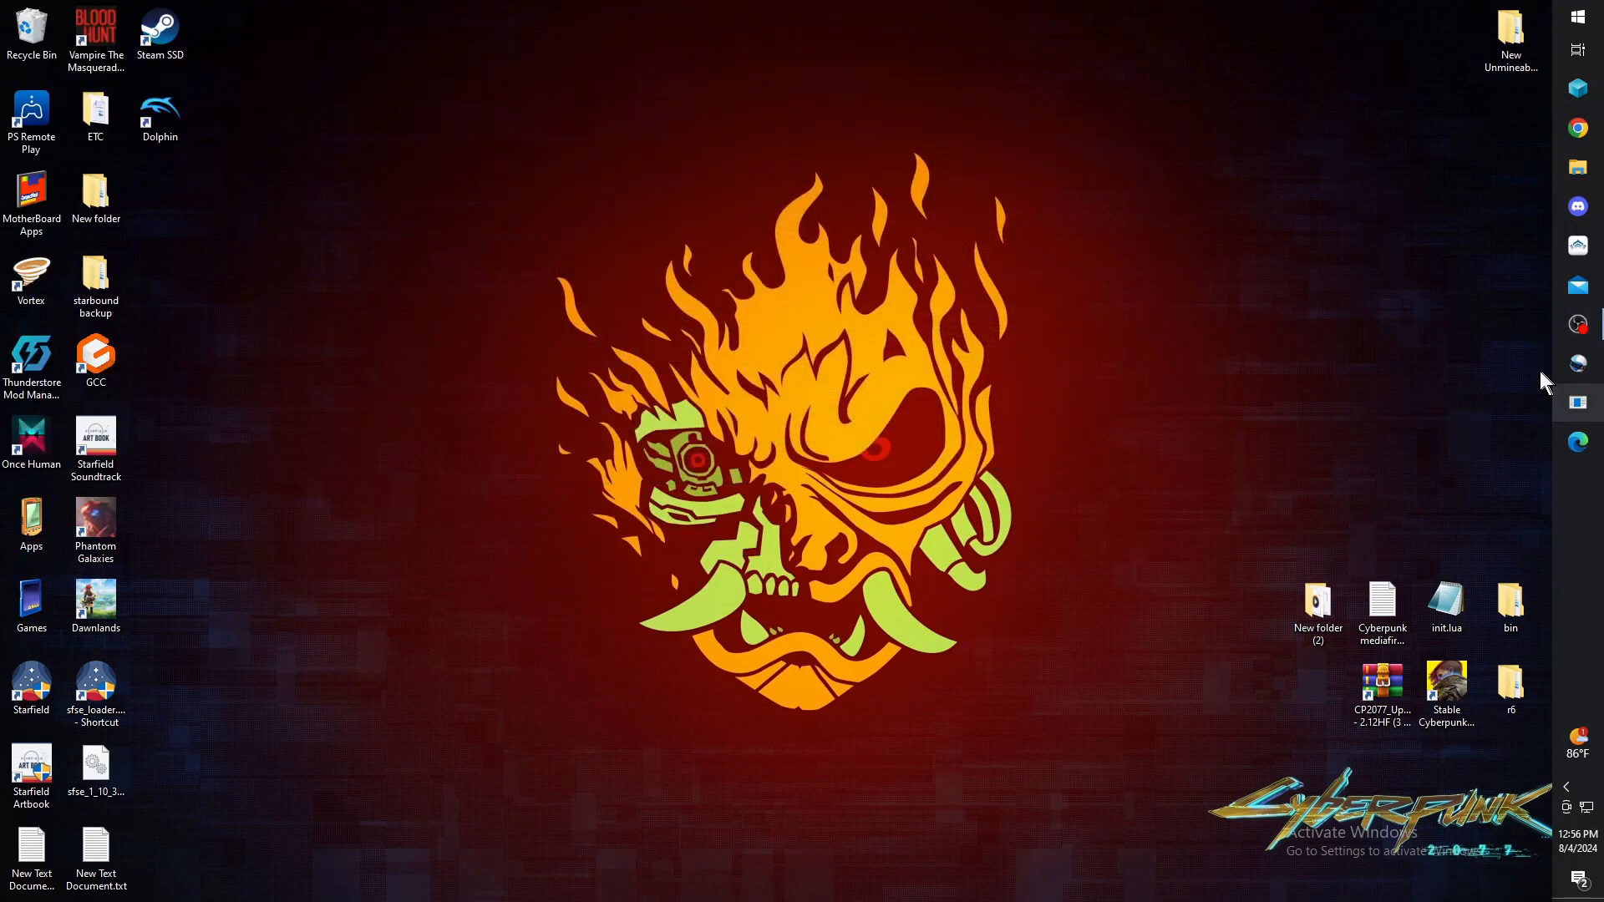
{"action": "left_click", "coordinate": [1578, 167]}
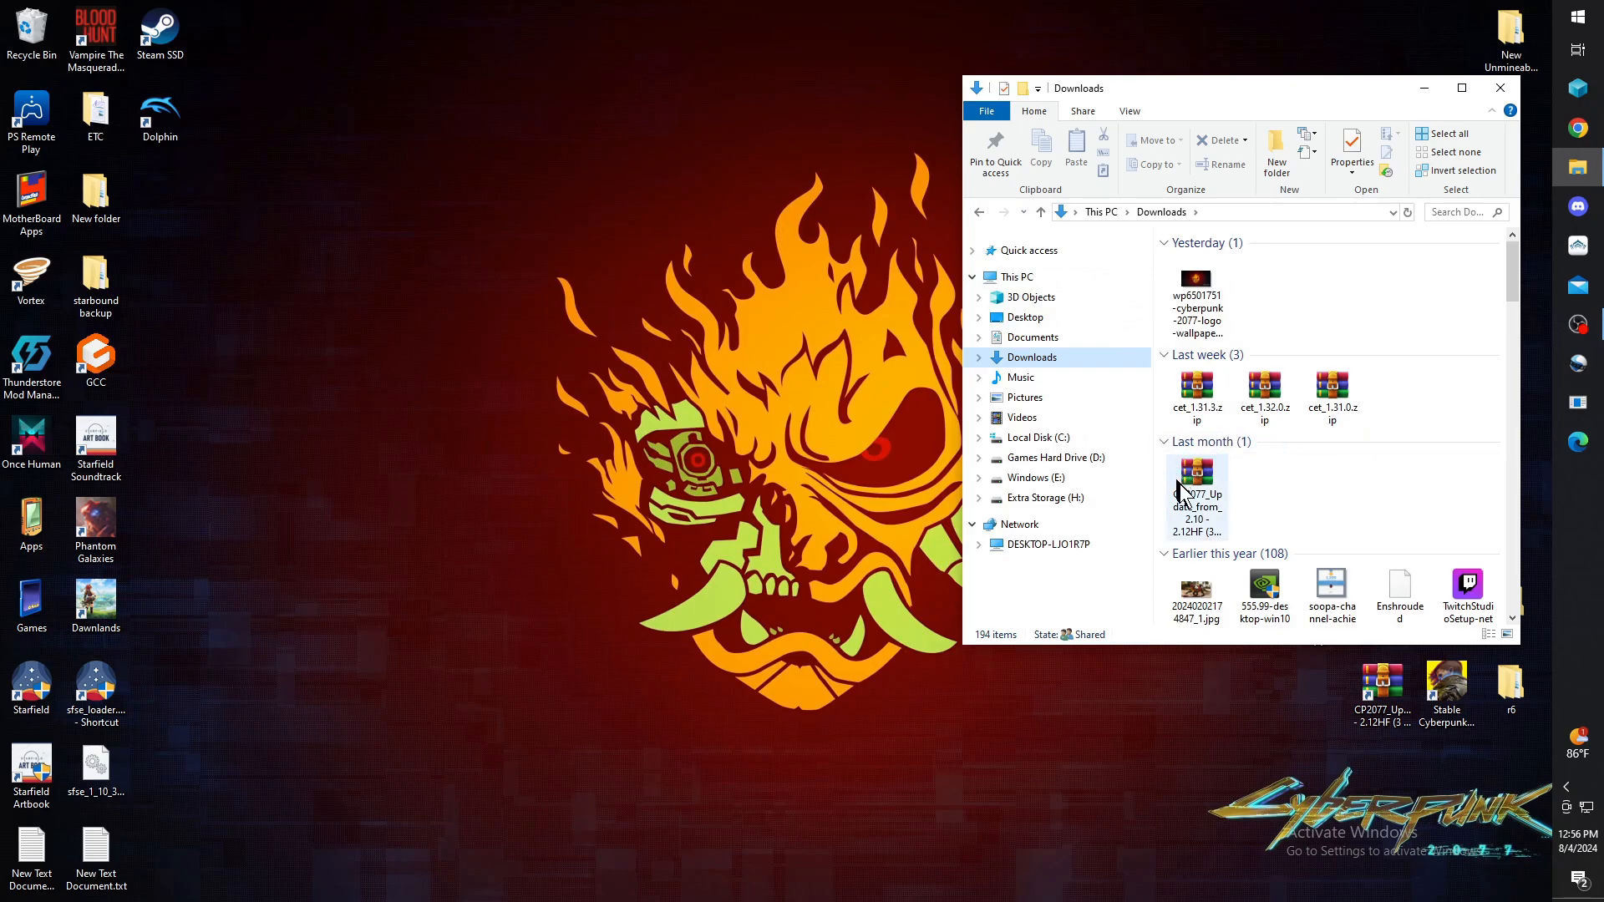
{"action": "double_click", "coordinate": [1195, 494]}
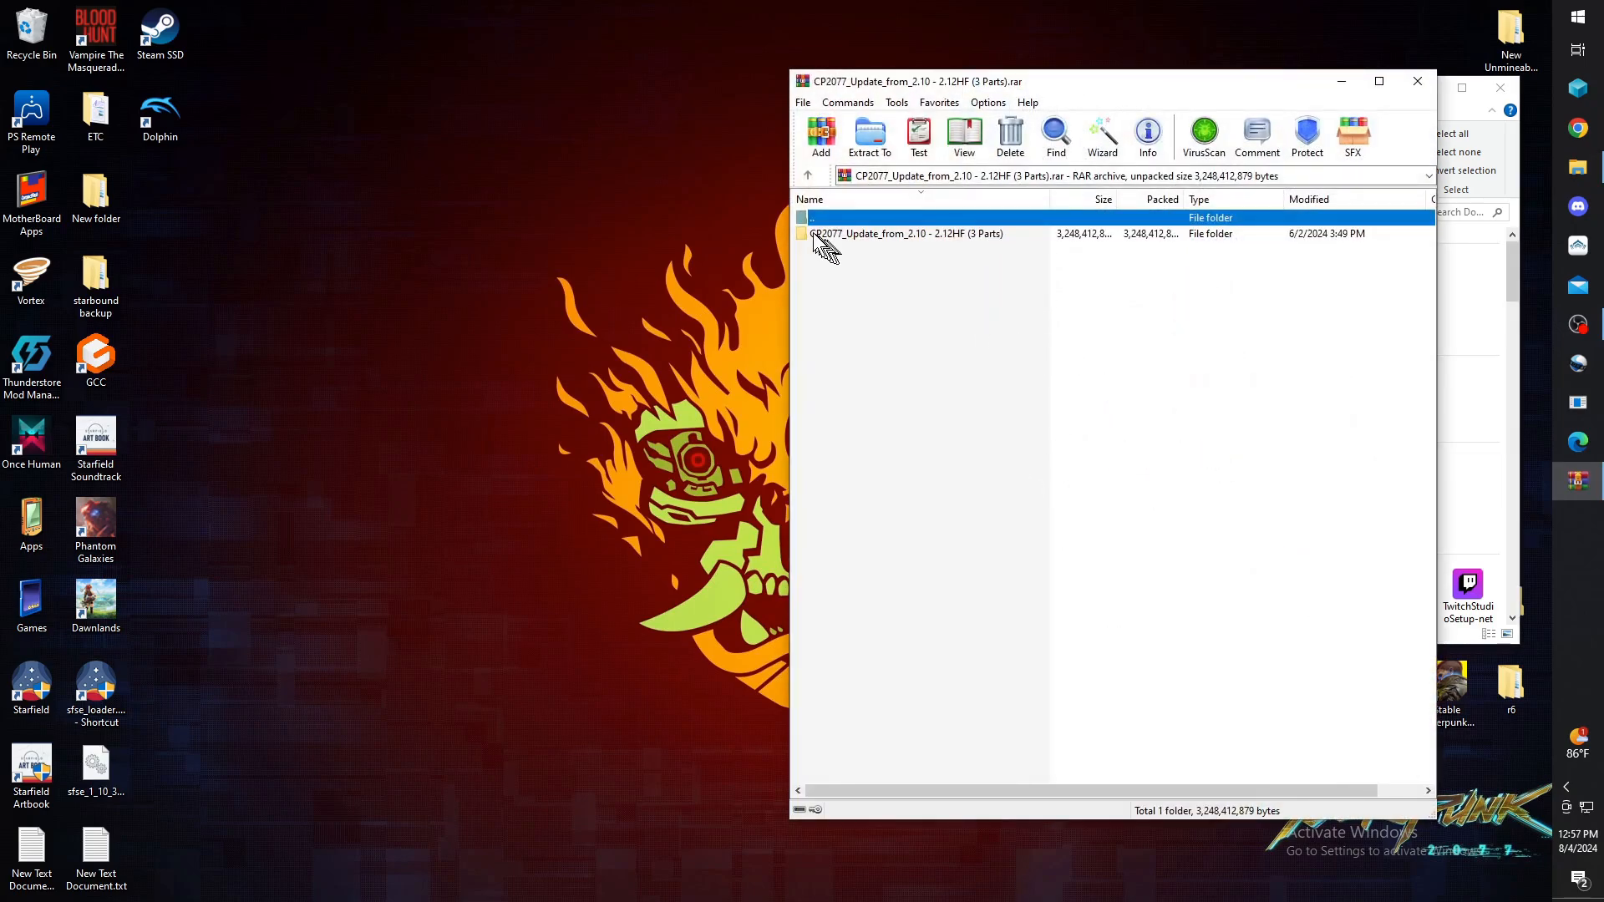
{"action": "double_click", "coordinate": [907, 233]}
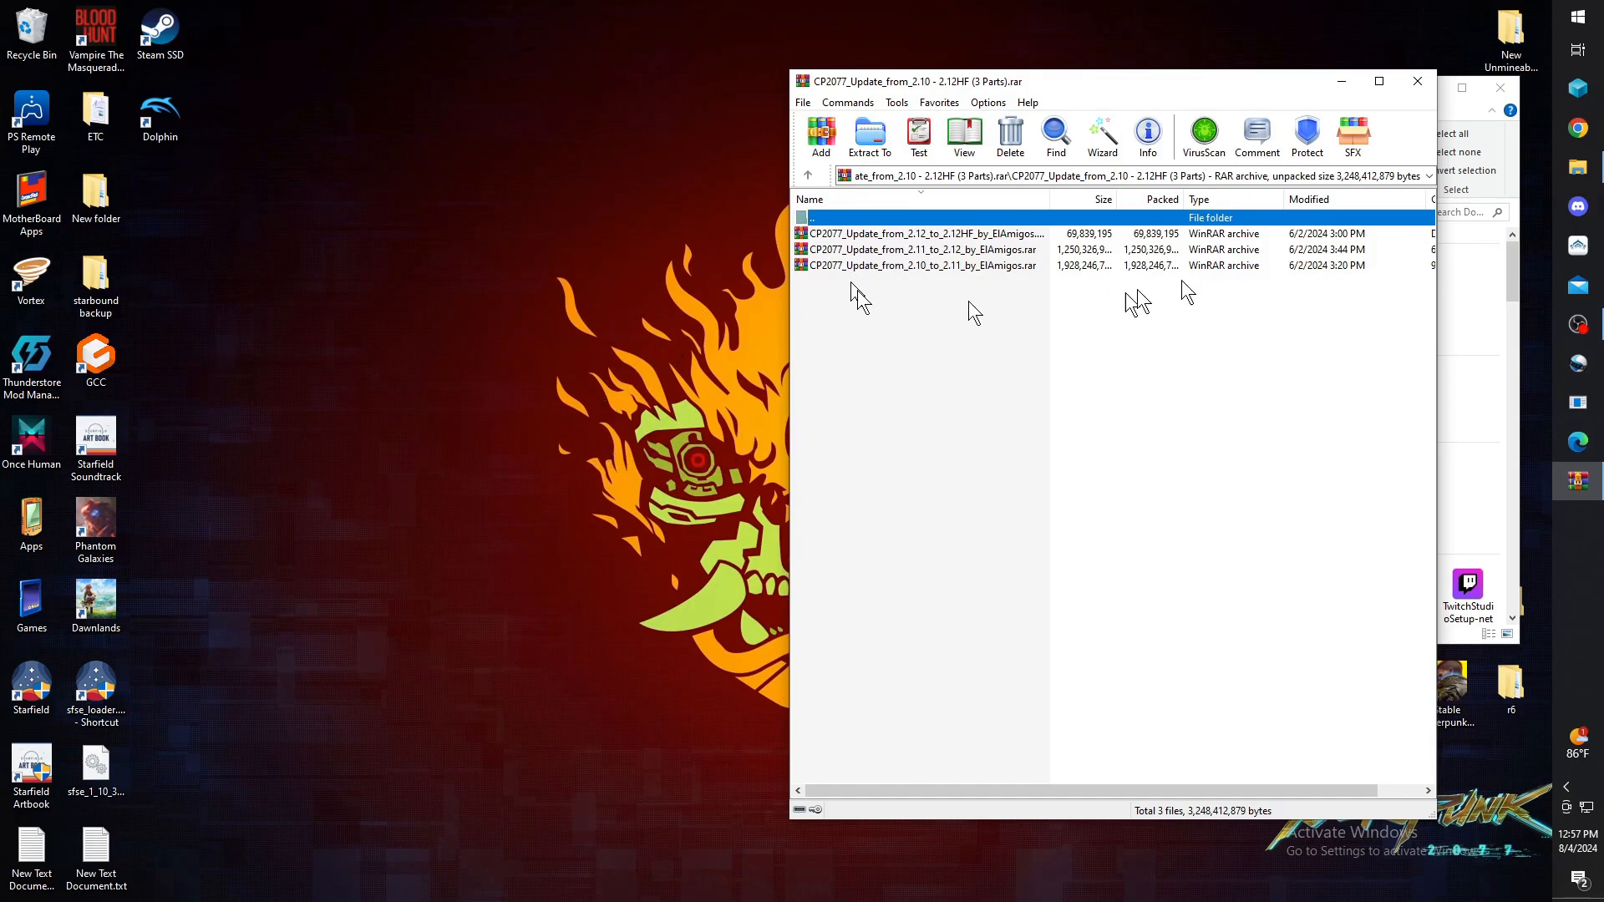
{"action": "mouse_move", "coordinate": [1418, 82]}
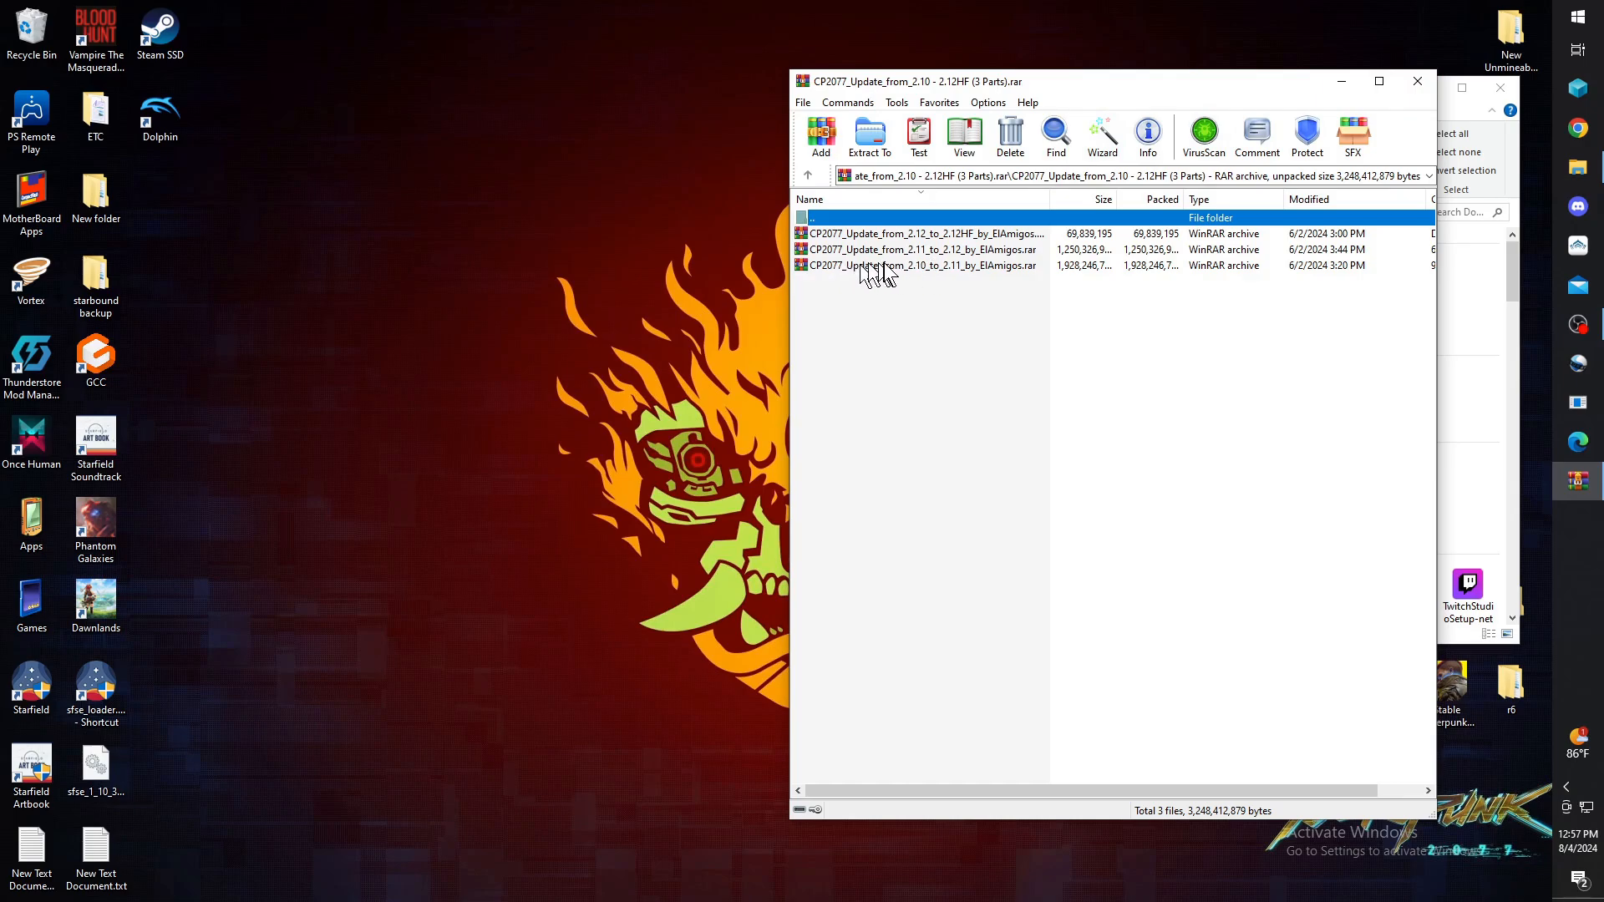
{"action": "mouse_move", "coordinate": [906, 278]}
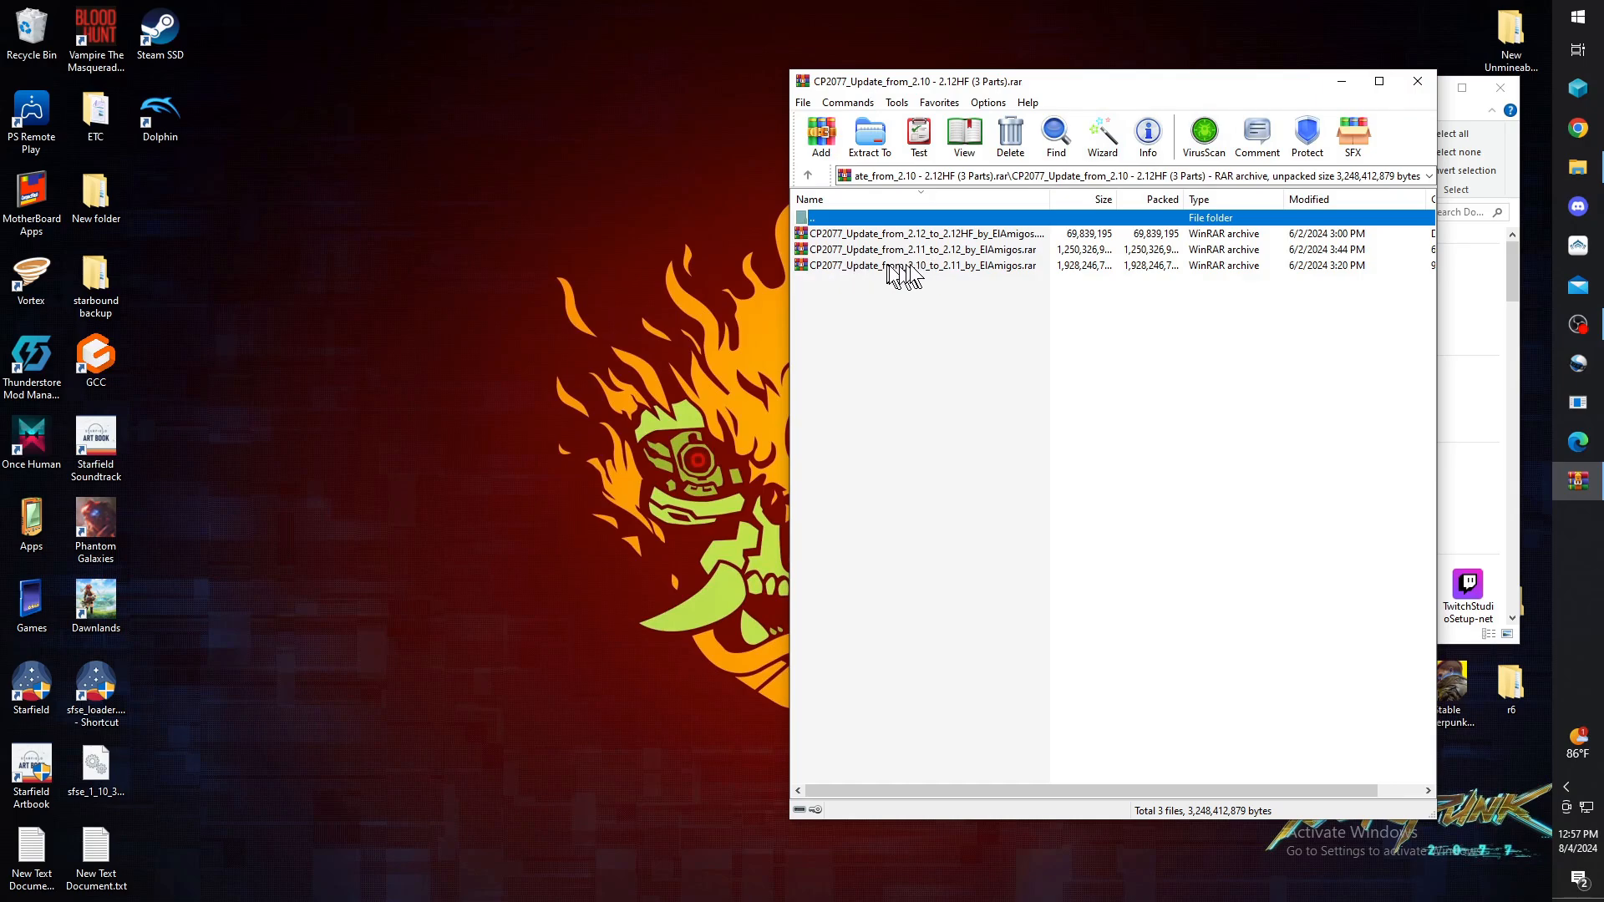
{"action": "mouse_move", "coordinate": [924, 278]}
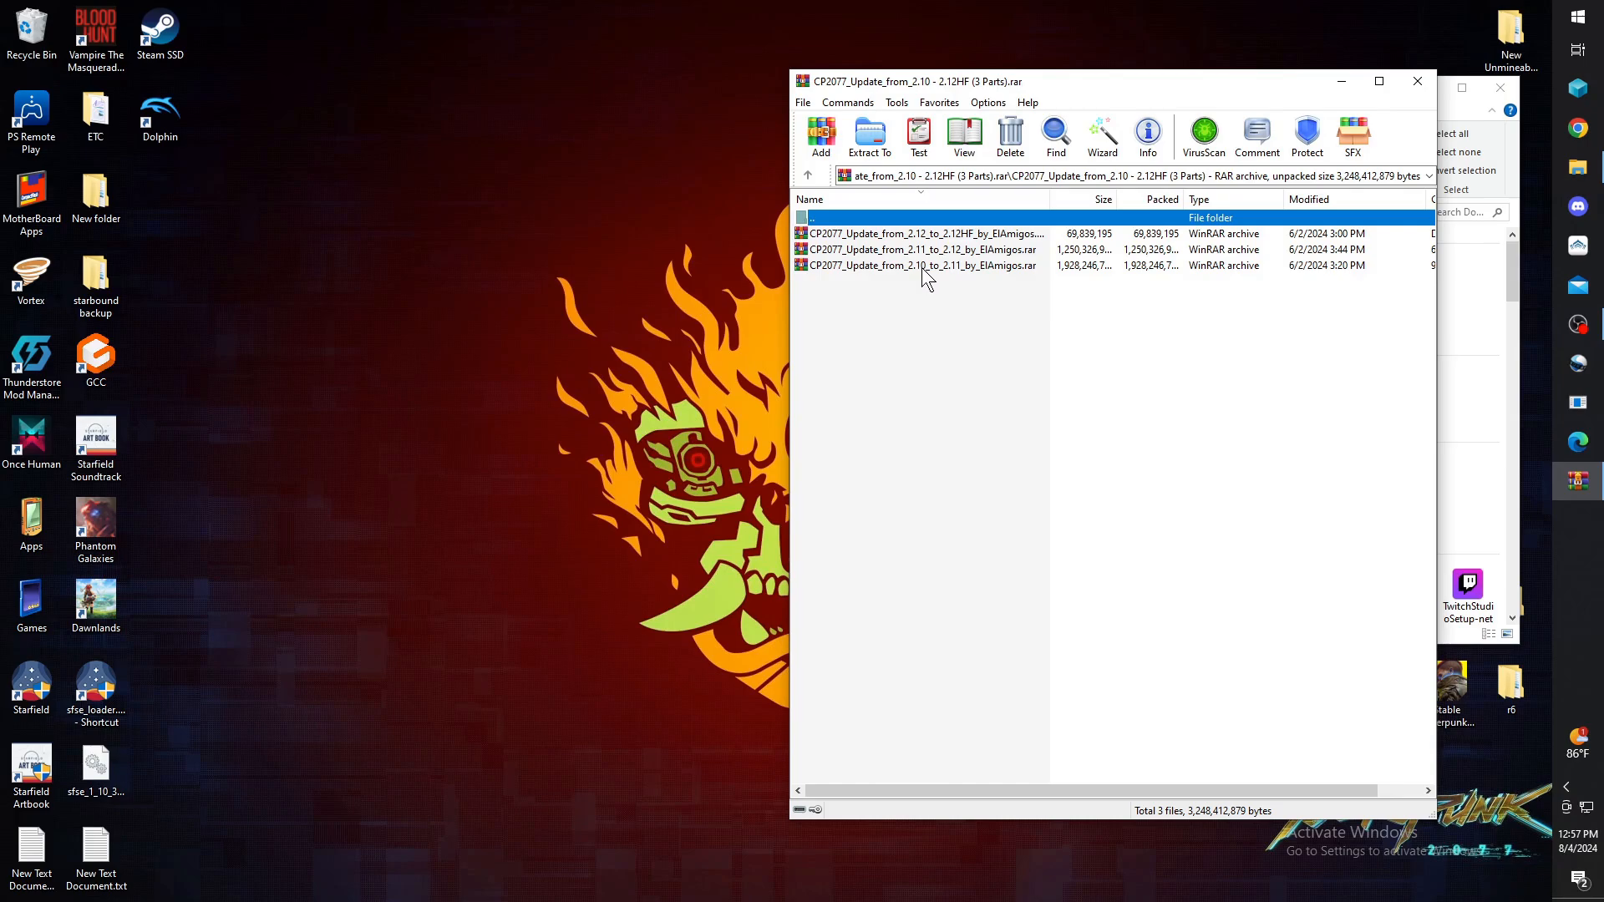
{"action": "mouse_move", "coordinate": [965, 274]}
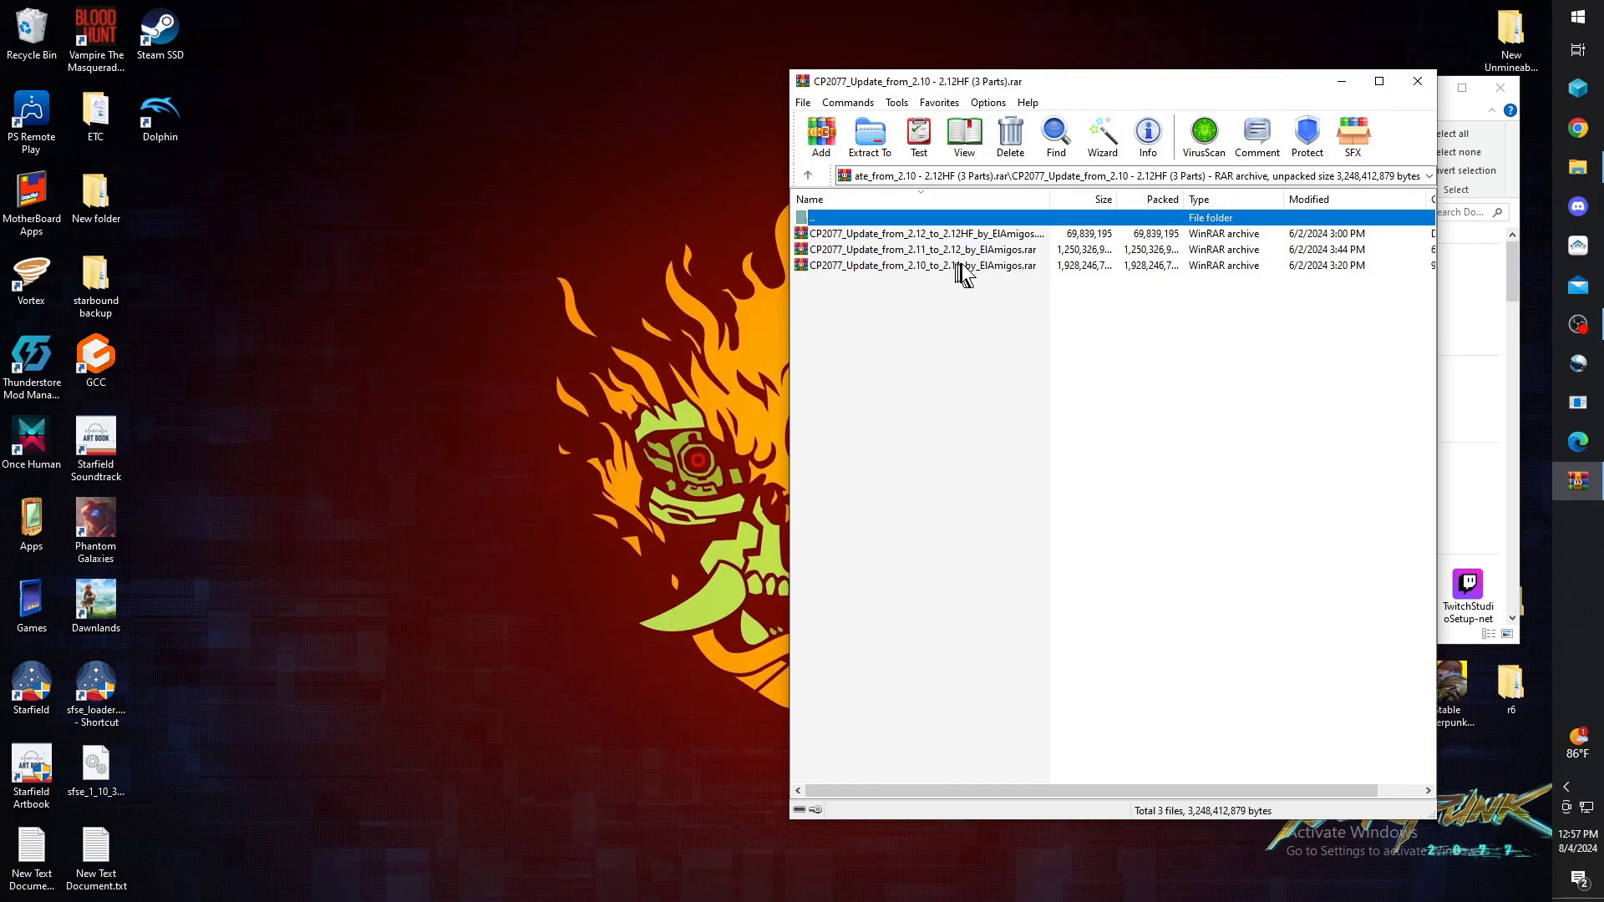
{"action": "mouse_move", "coordinate": [1008, 264]}
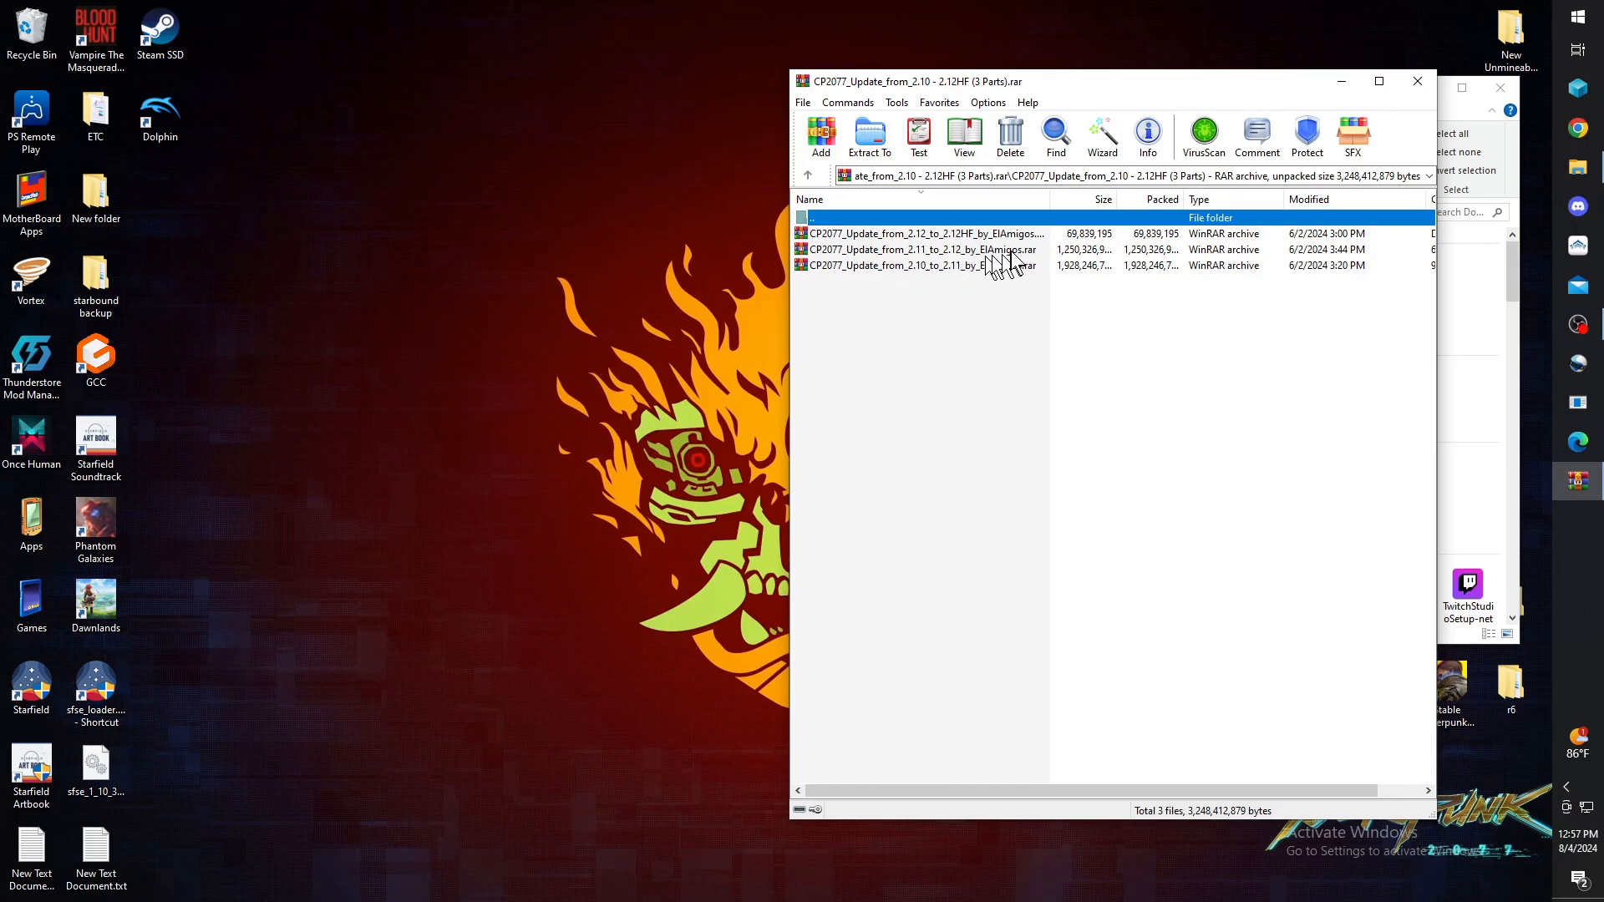
{"action": "mouse_move", "coordinate": [869, 277]}
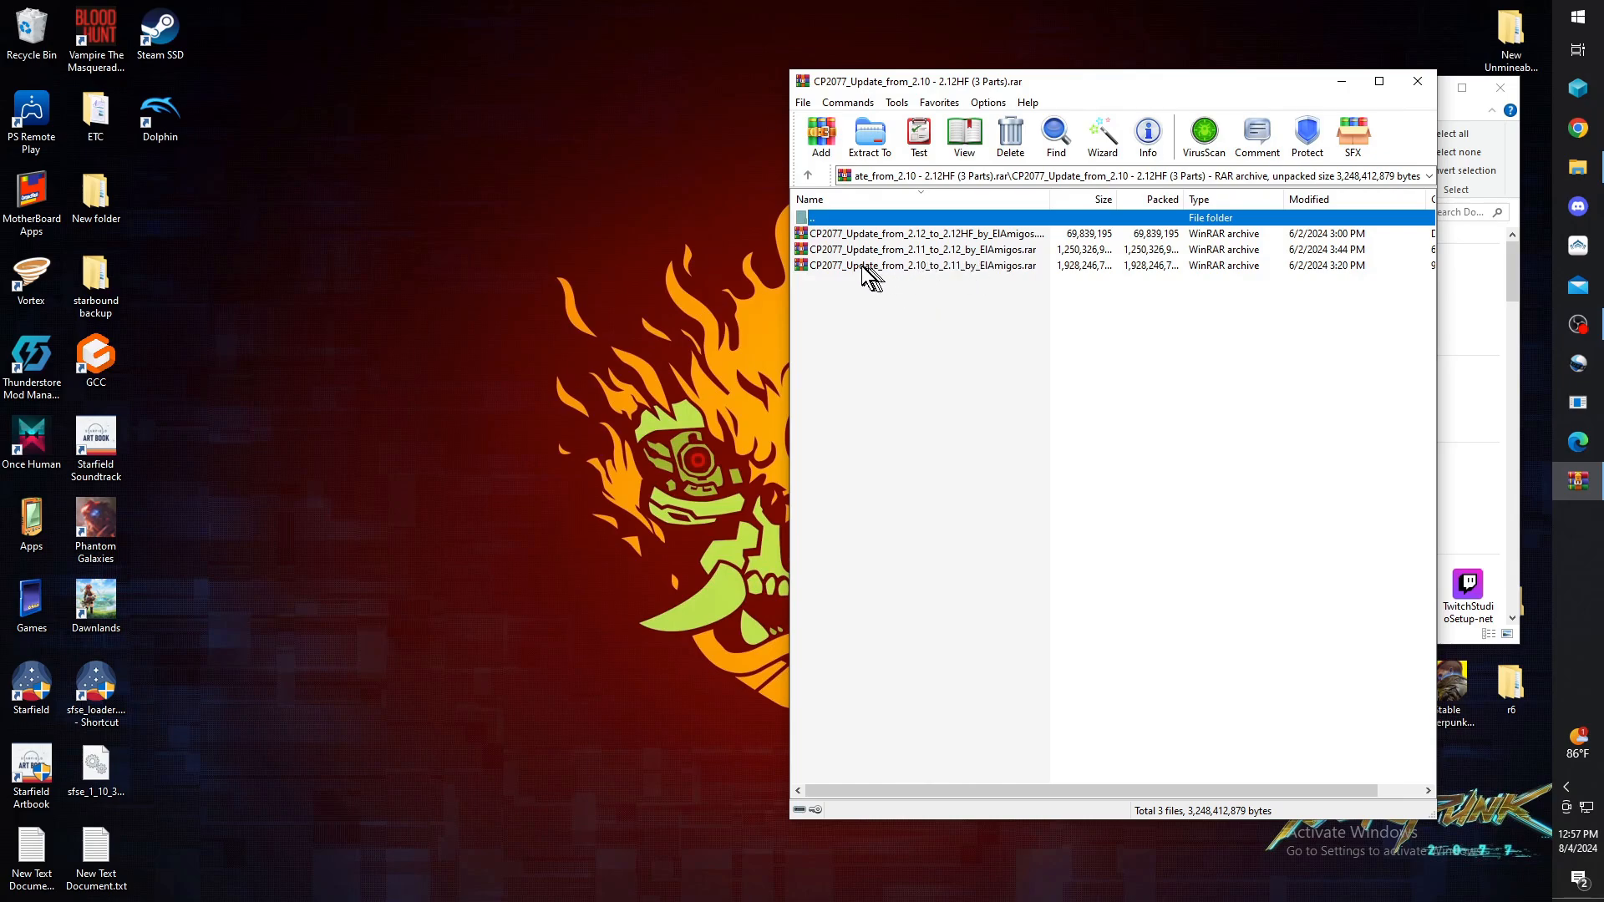
- Select the 2.11 to 2.12 and then the 2.12 to 2.12HF update parts in the archive list
{"action": "left_click", "coordinate": [920, 249]}
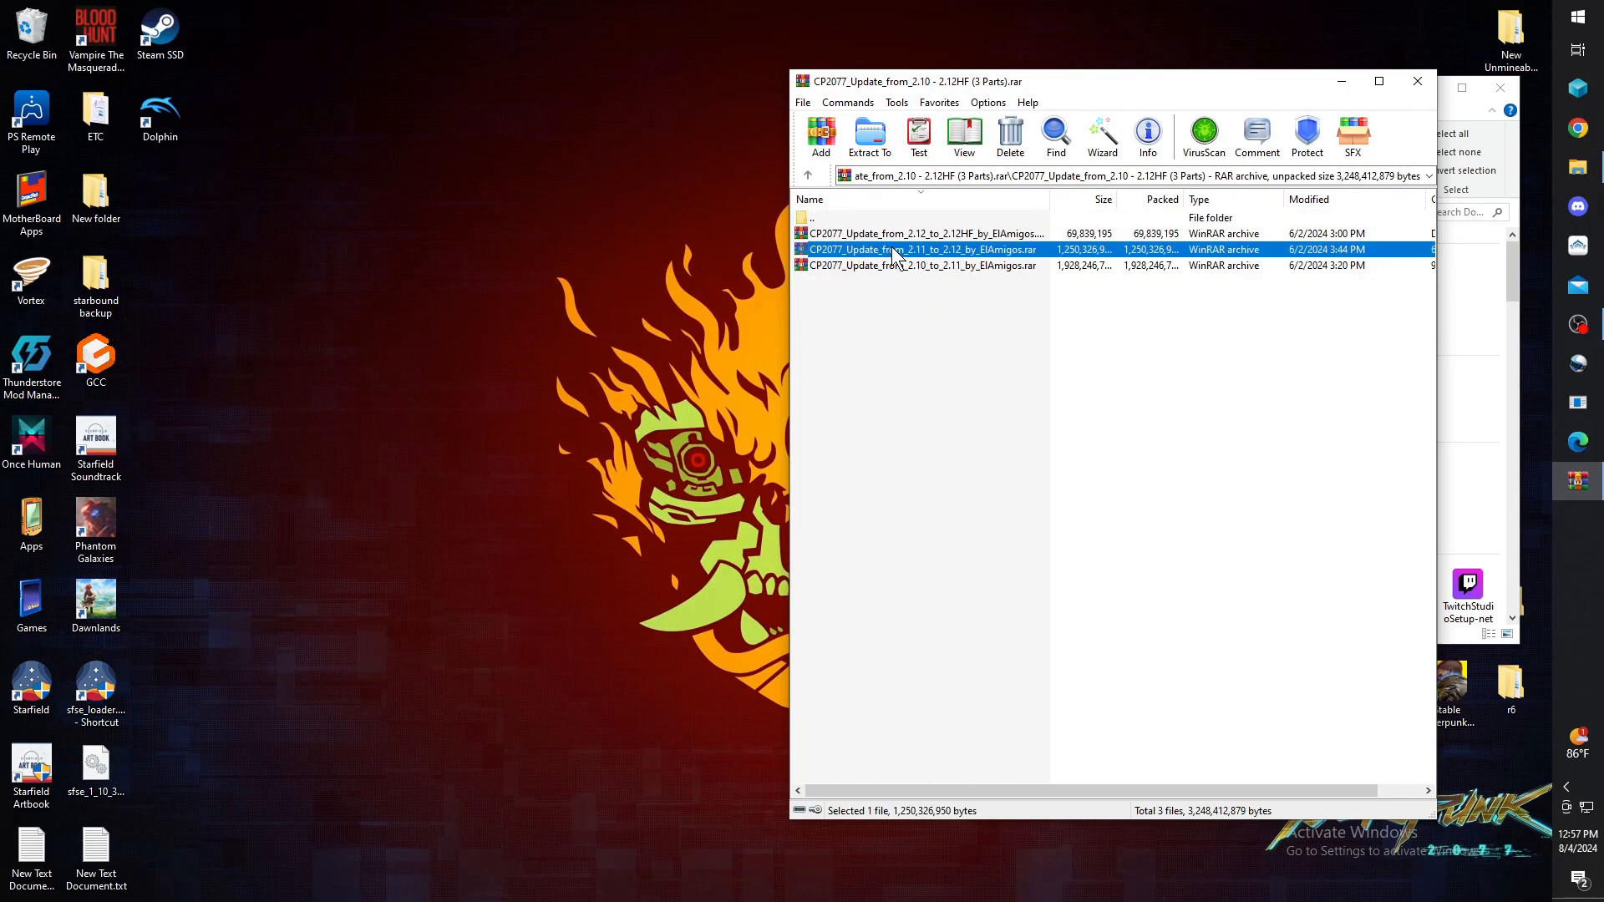
{"action": "mouse_move", "coordinate": [911, 258]}
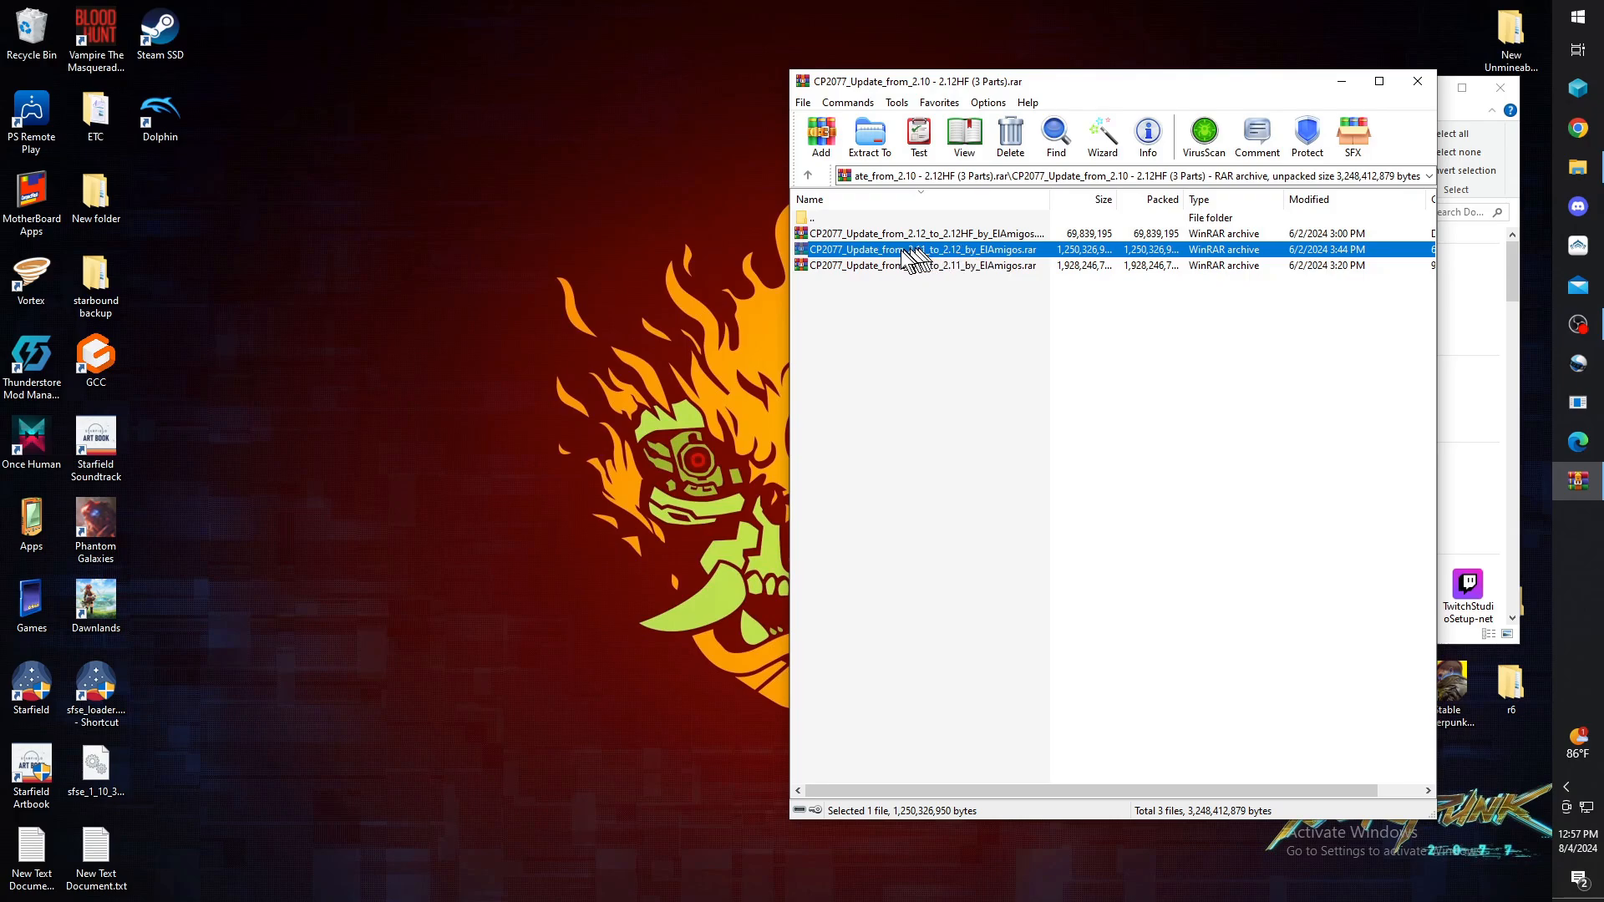
{"action": "mouse_move", "coordinate": [870, 252]}
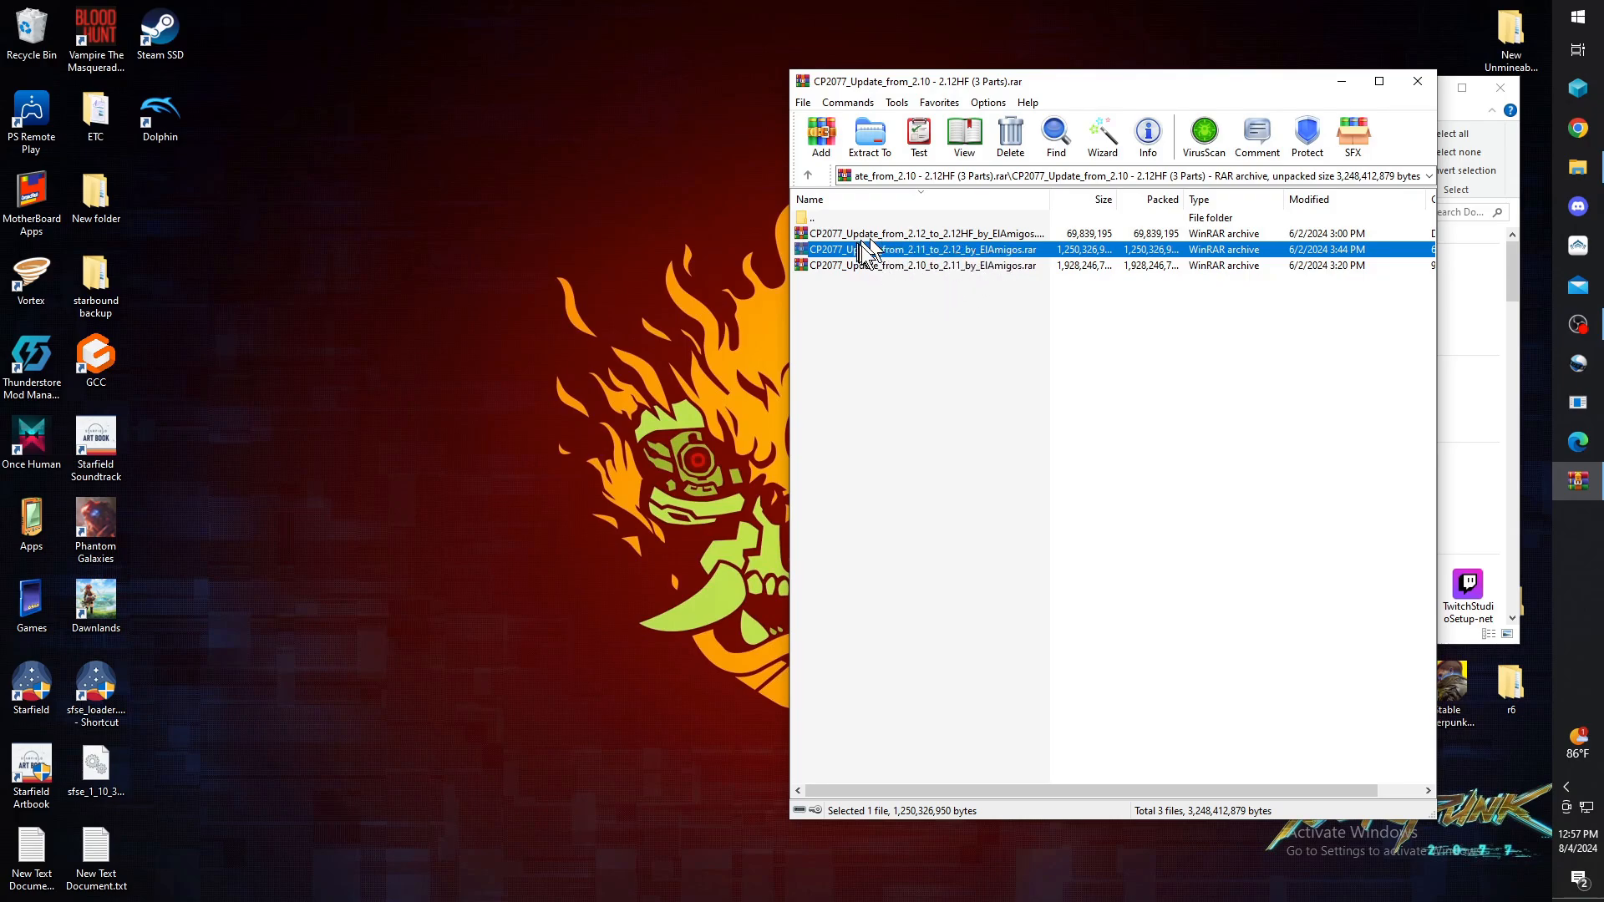
{"action": "mouse_move", "coordinate": [900, 246]}
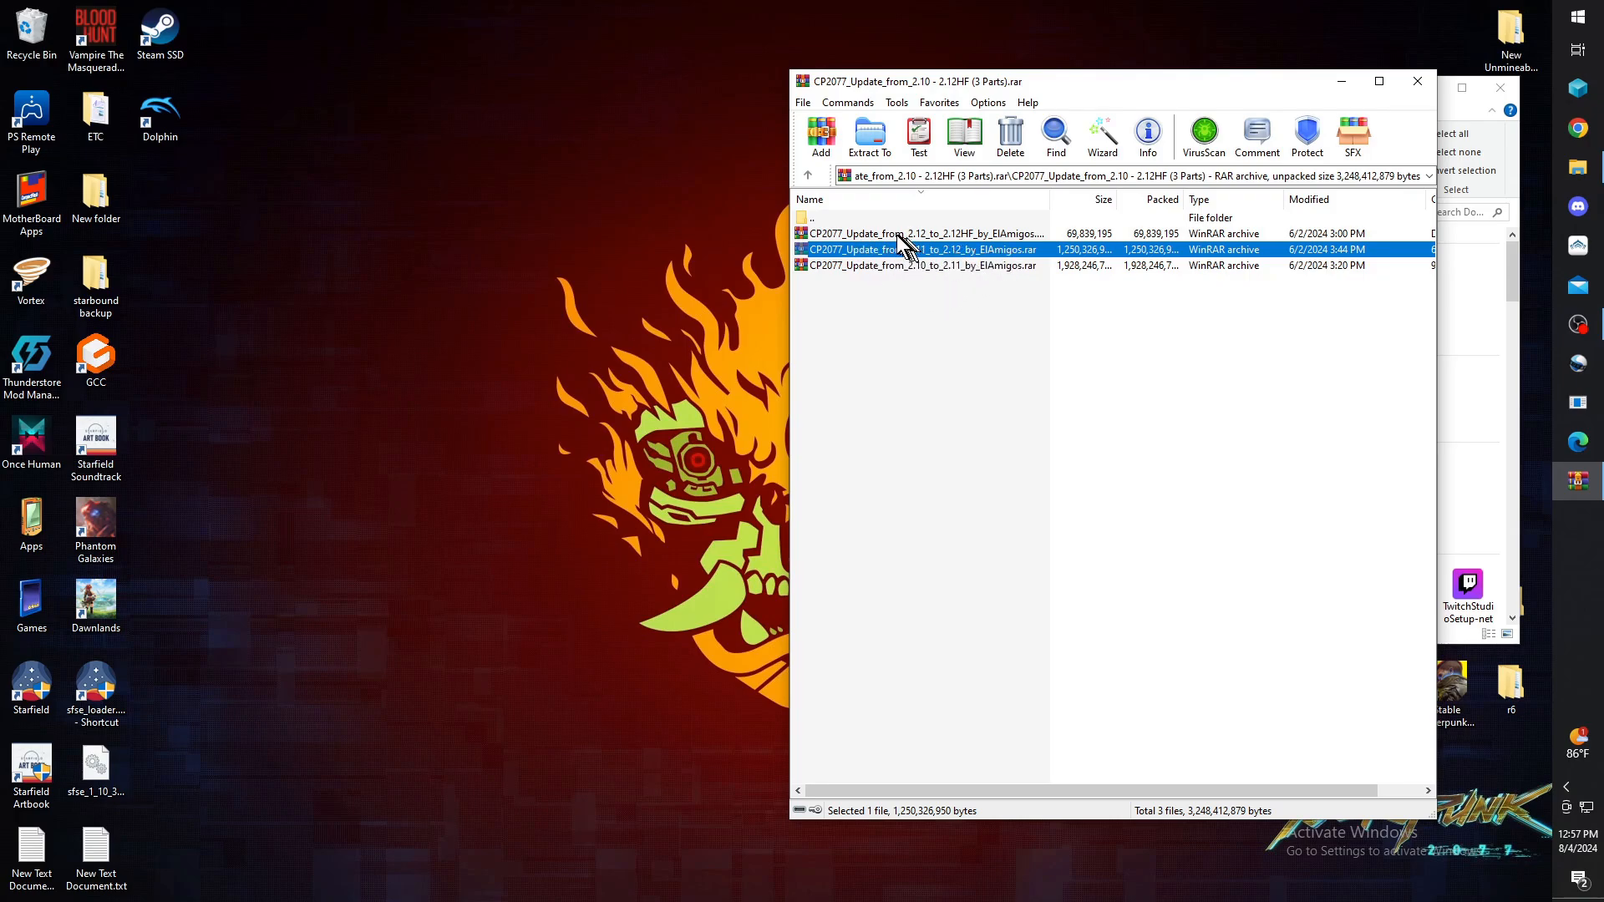
{"action": "left_click", "coordinate": [920, 233]}
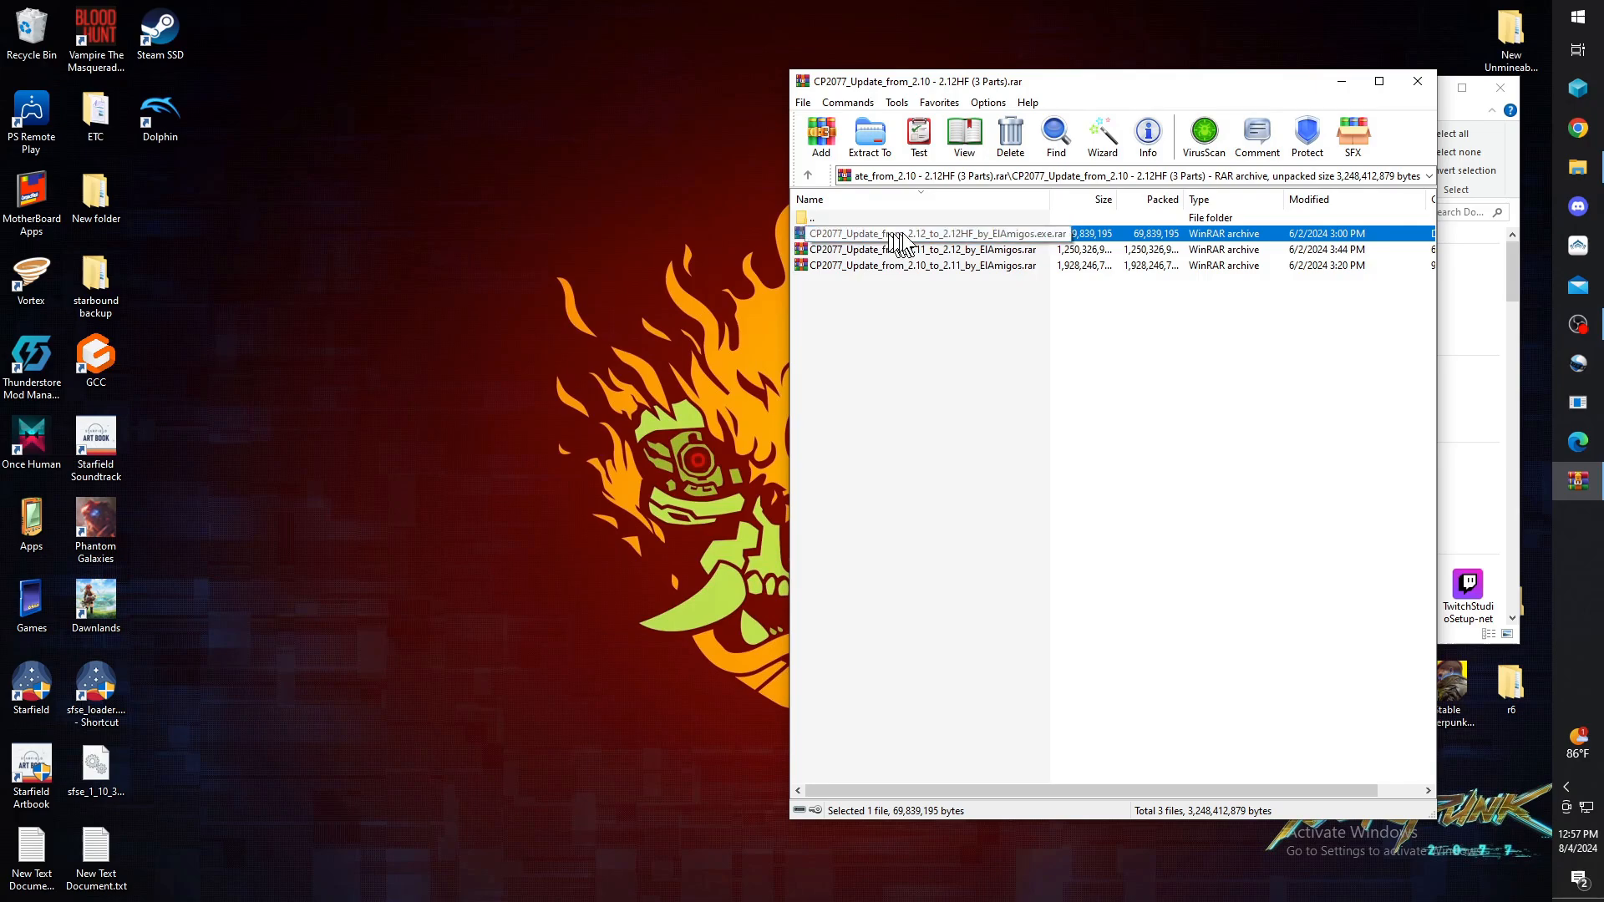
{"action": "mouse_move", "coordinate": [1007, 329]}
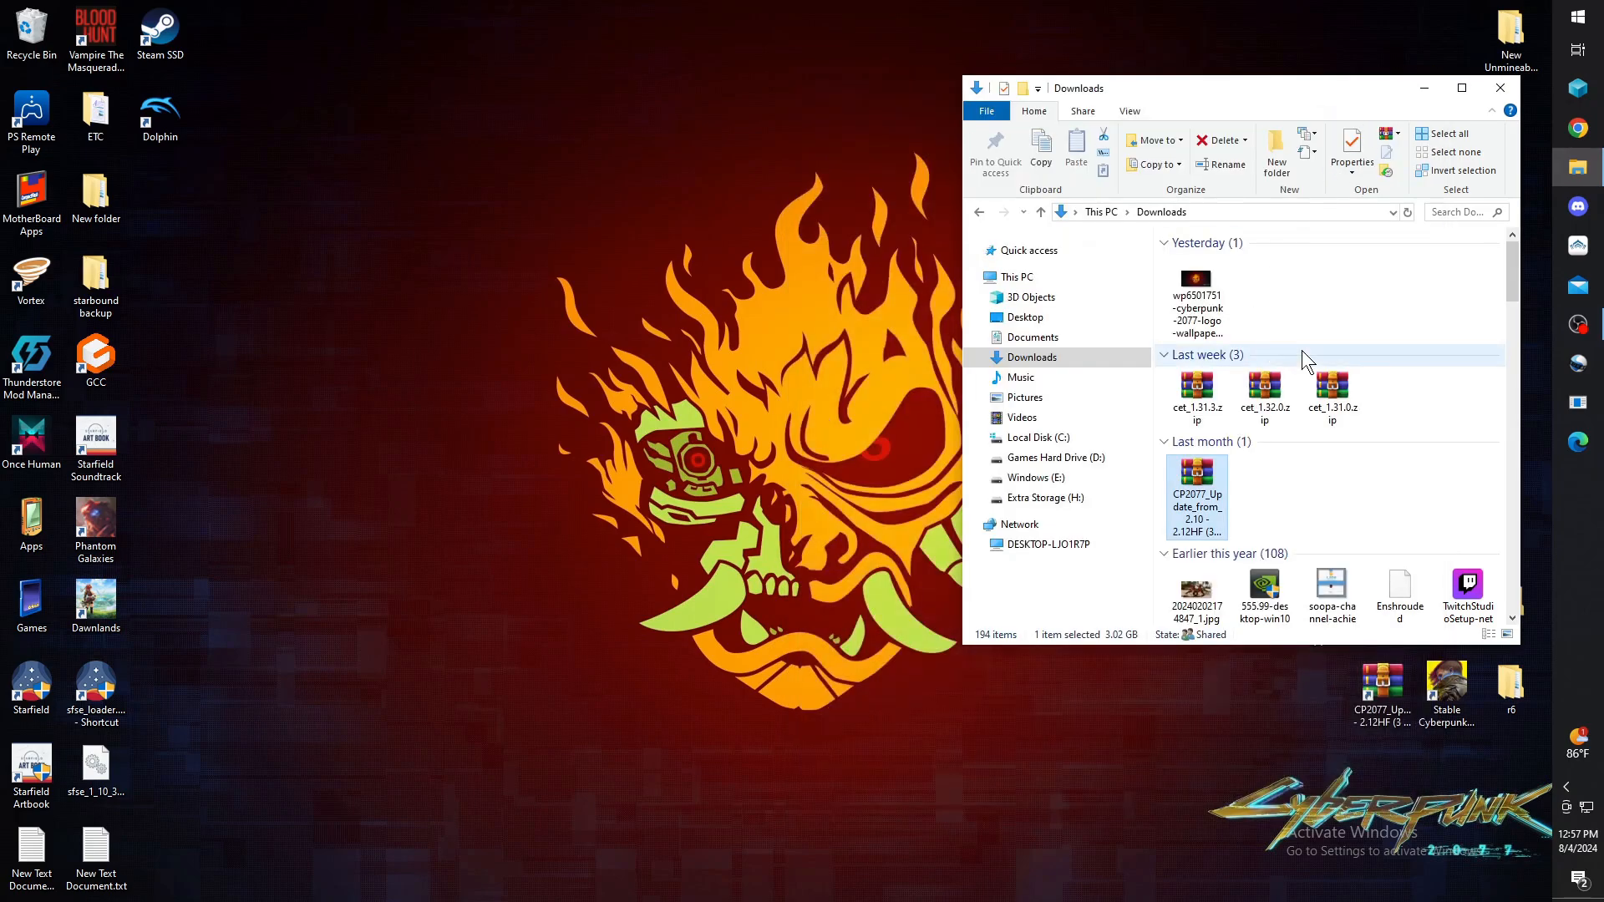
{"action": "mouse_move", "coordinate": [828, 397]}
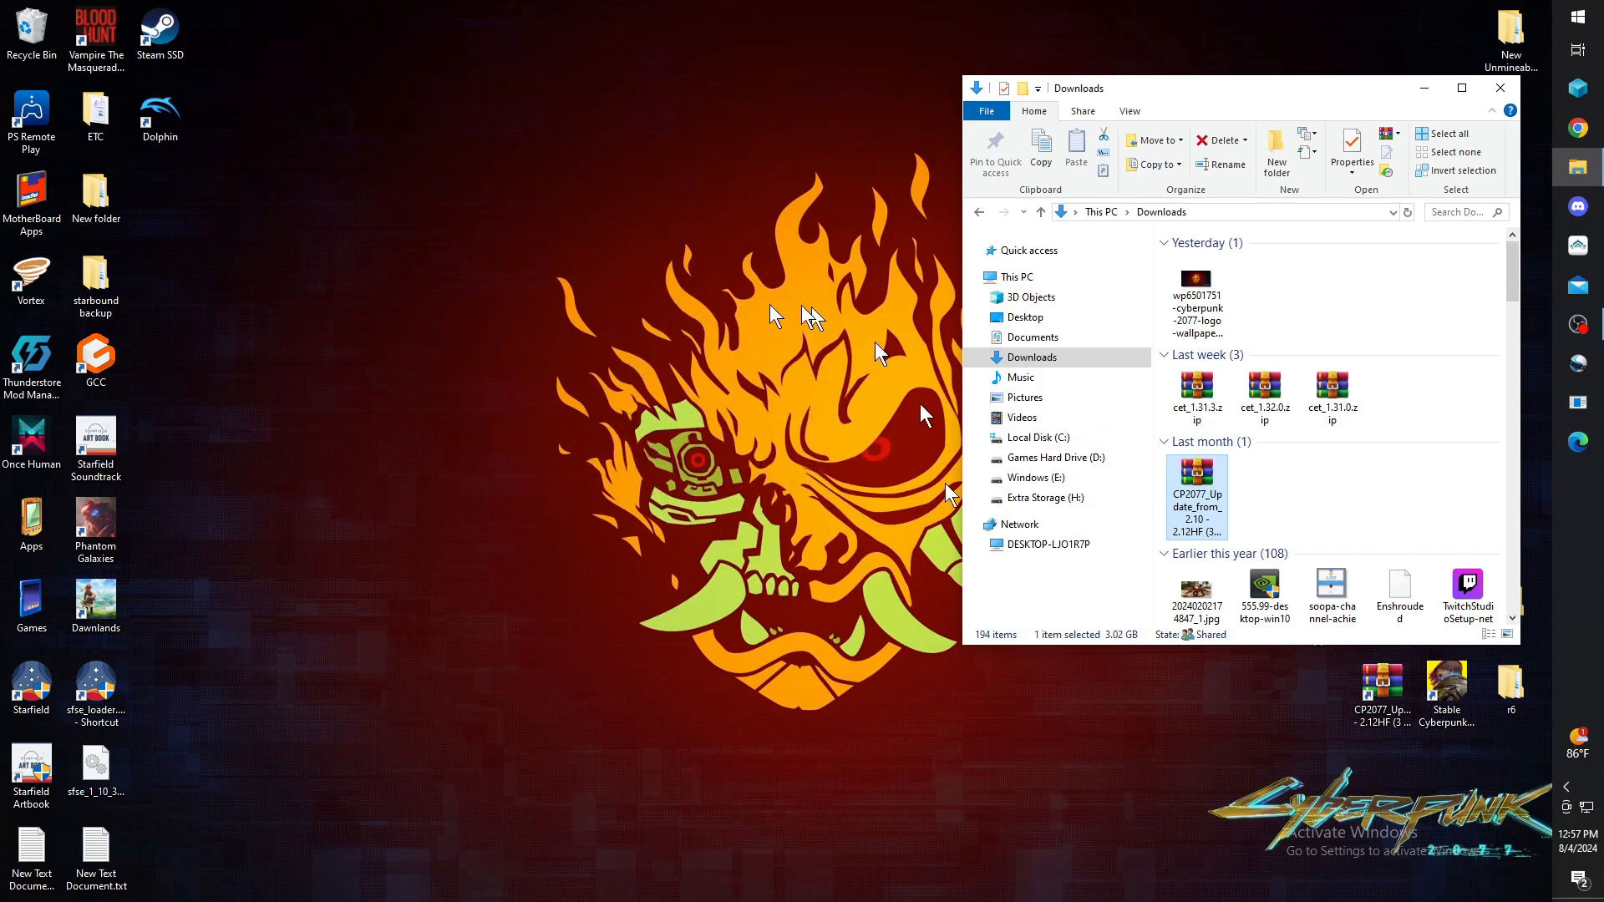
{"action": "mouse_move", "coordinate": [711, 429]}
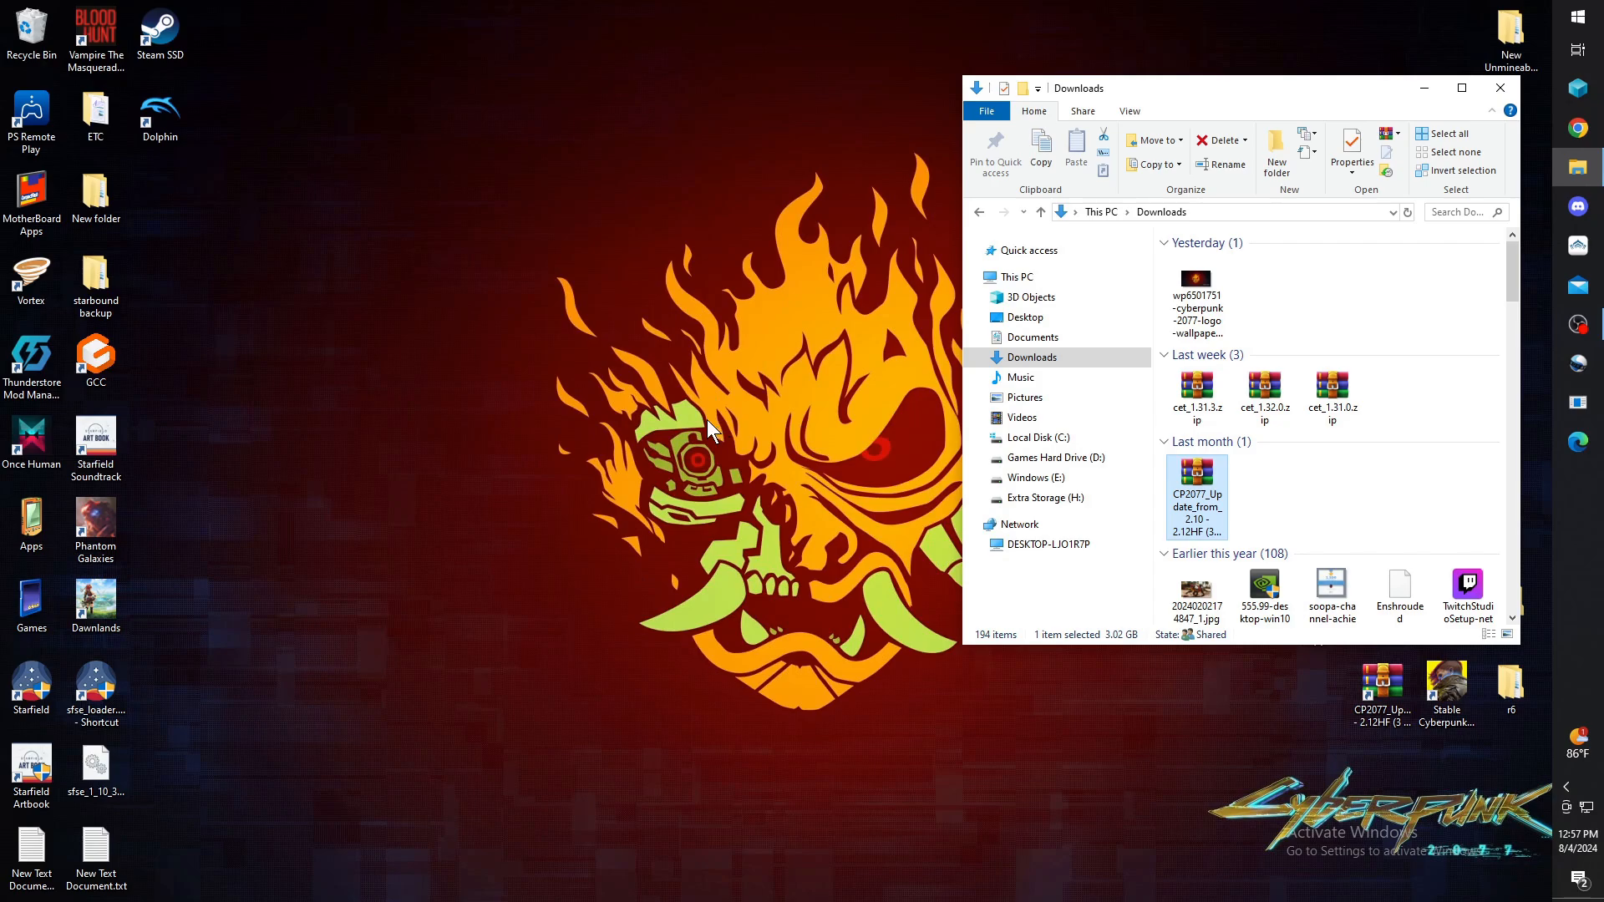
{"action": "mouse_move", "coordinate": [813, 402]}
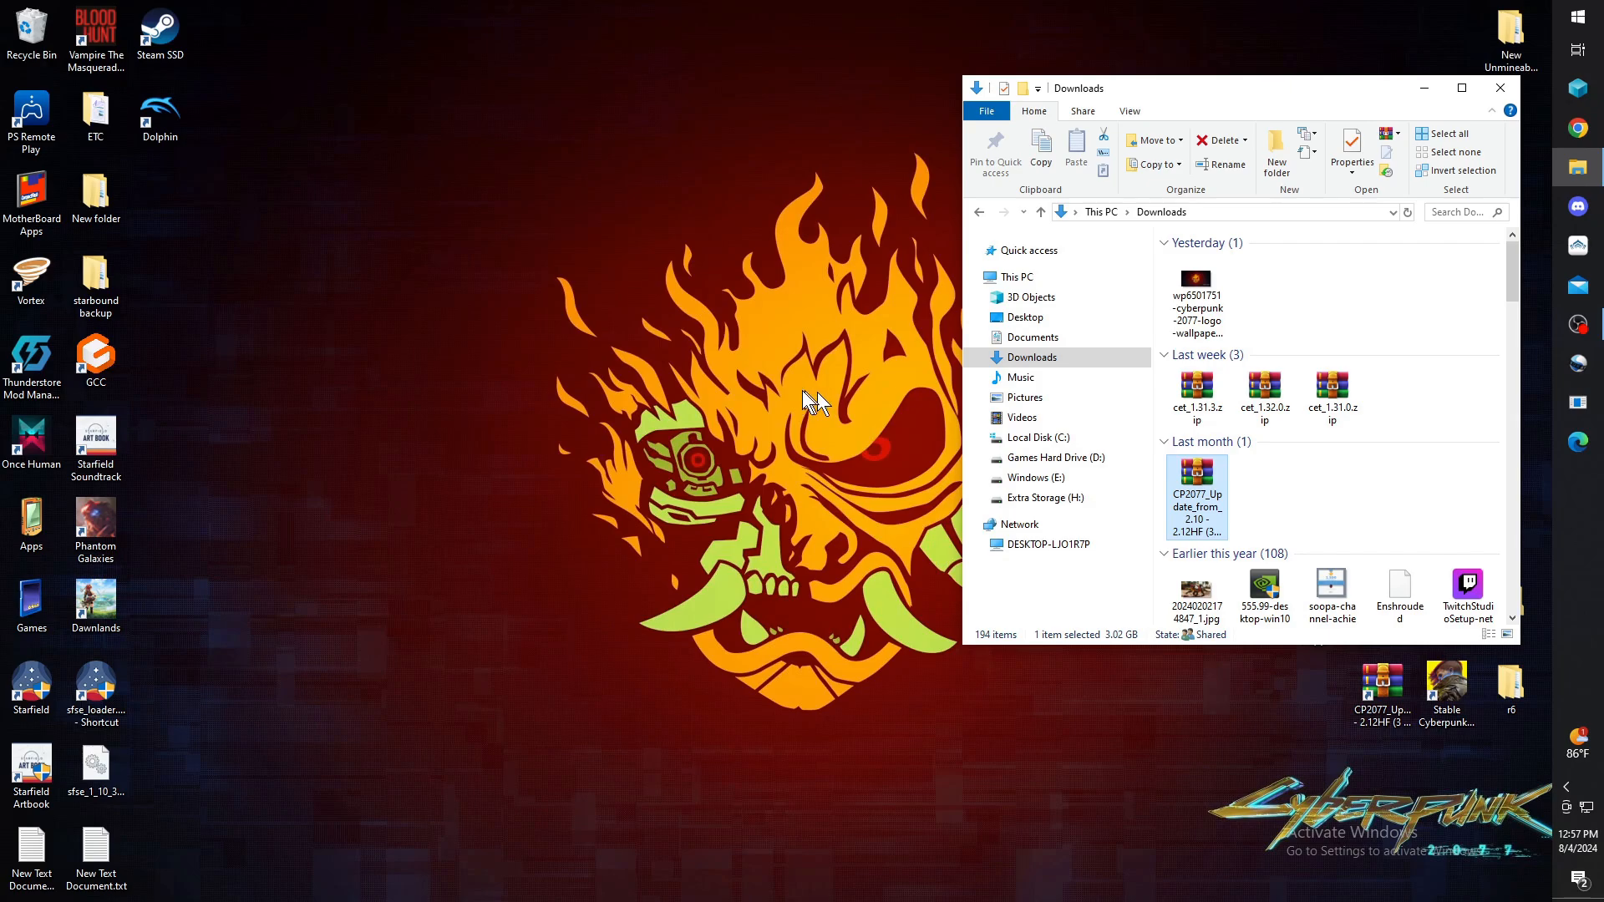
{"action": "mouse_move", "coordinate": [774, 399]}
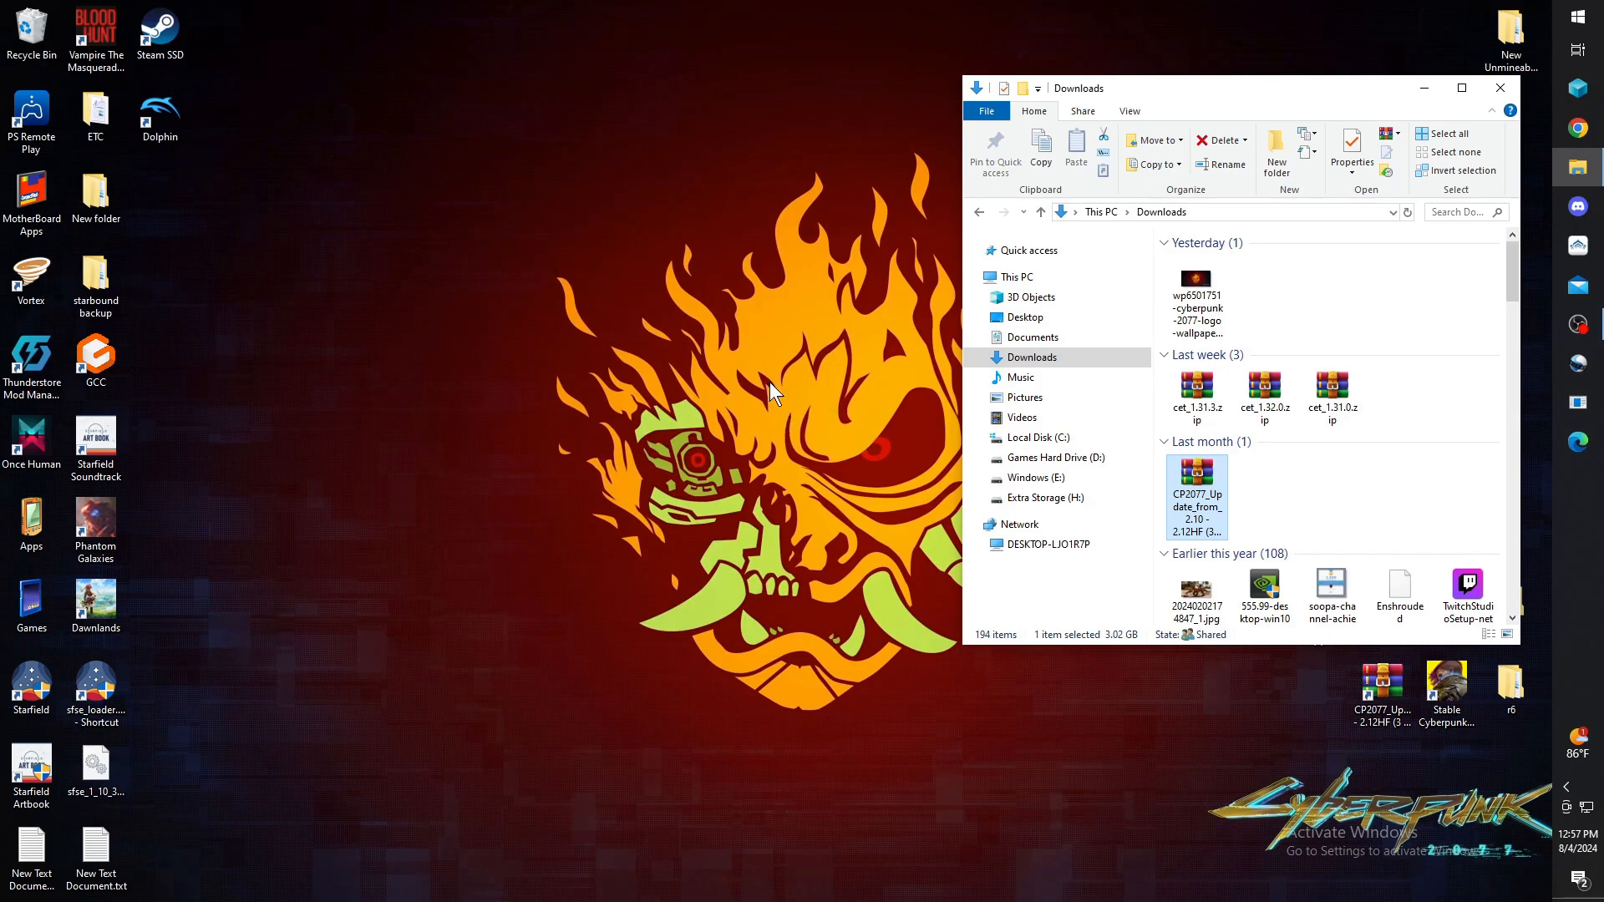
{"action": "mouse_move", "coordinate": [768, 426]}
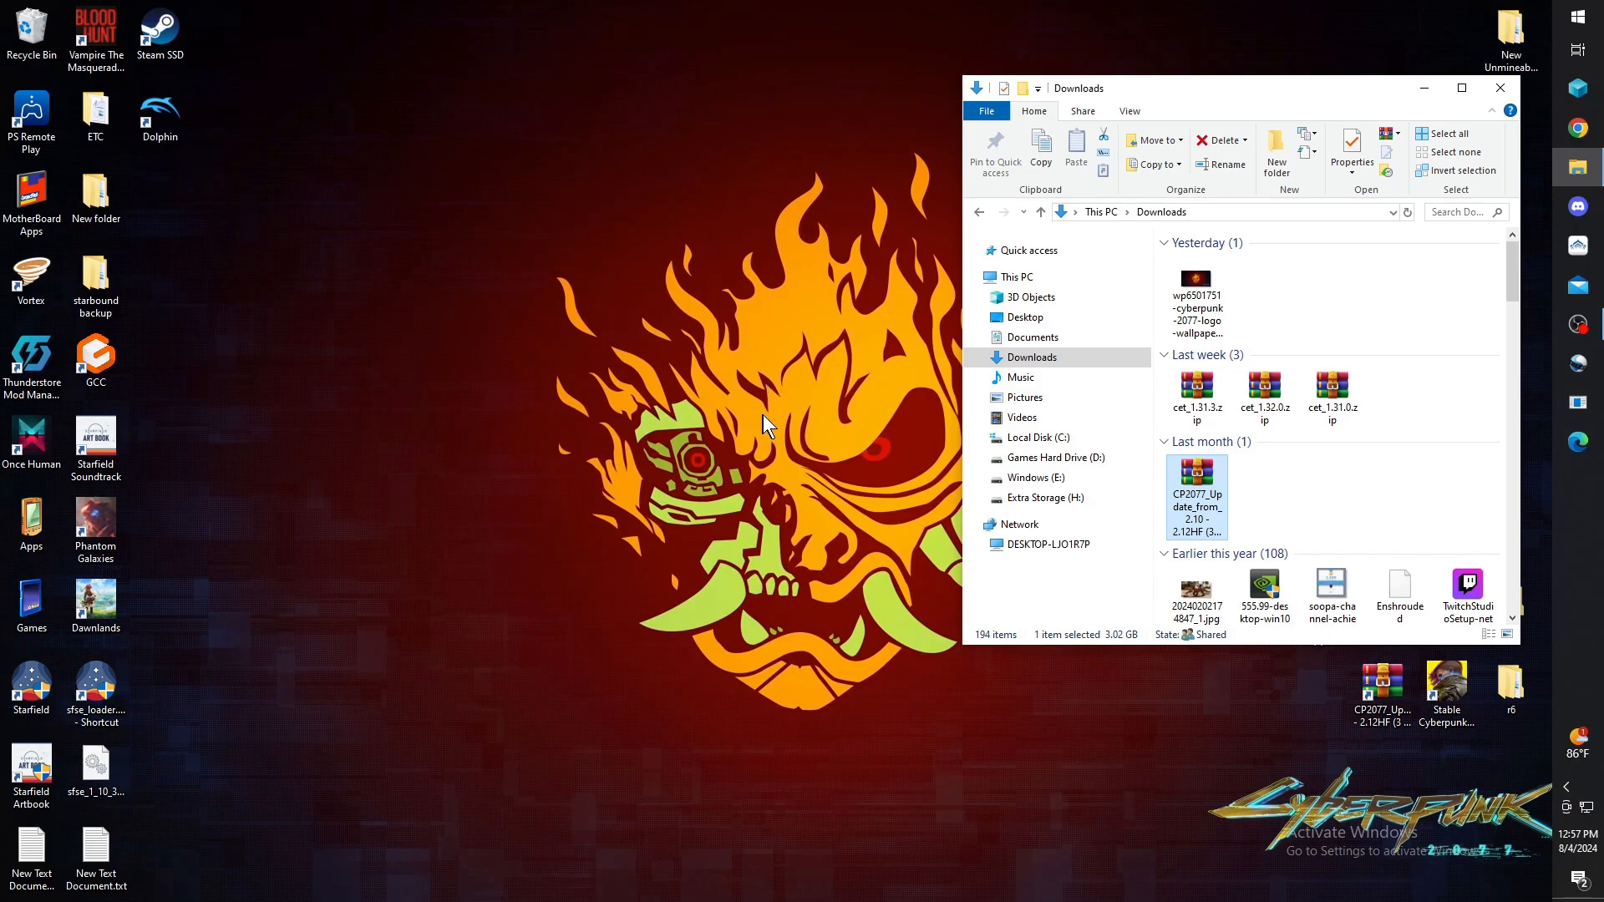
{"action": "mouse_move", "coordinate": [765, 387]}
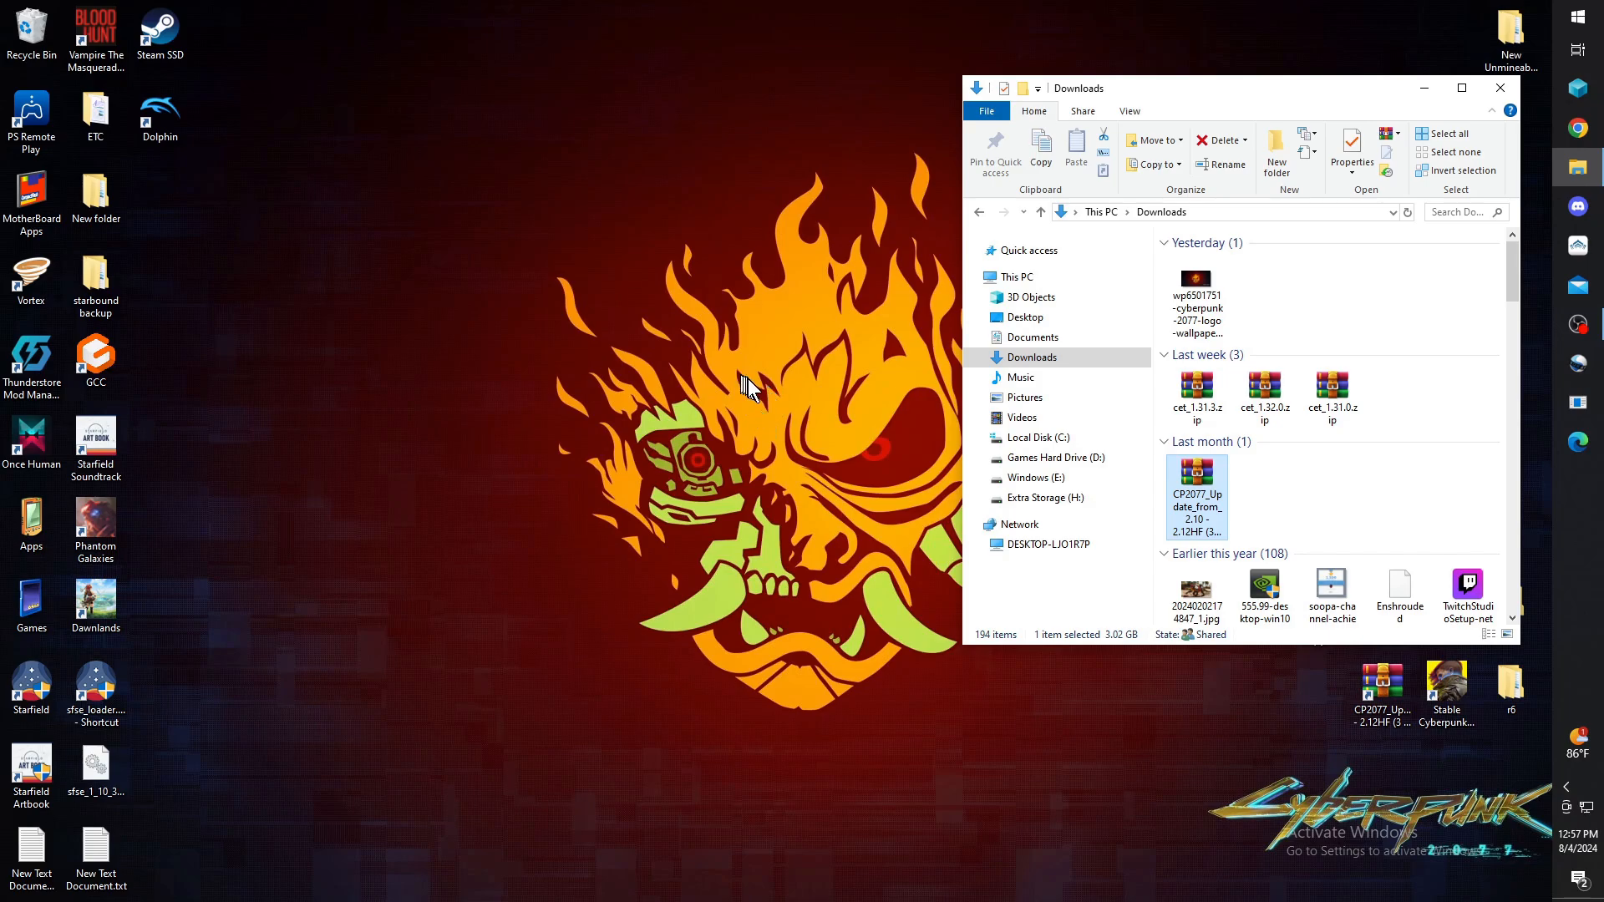
{"action": "mouse_move", "coordinate": [770, 397]}
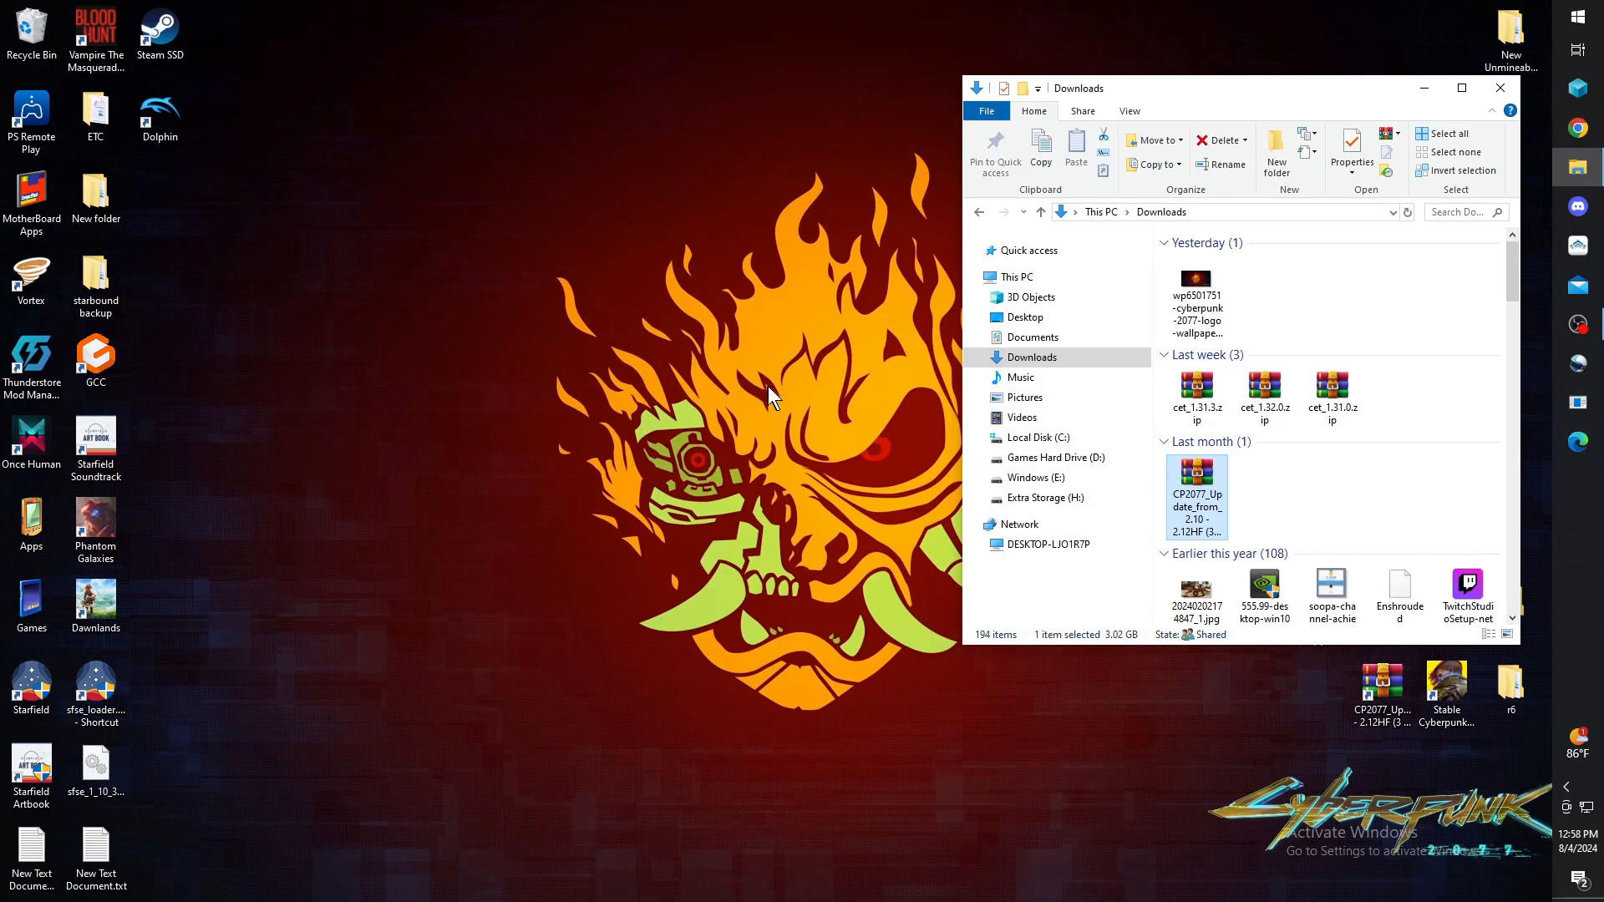
{"action": "mouse_move", "coordinate": [769, 406]}
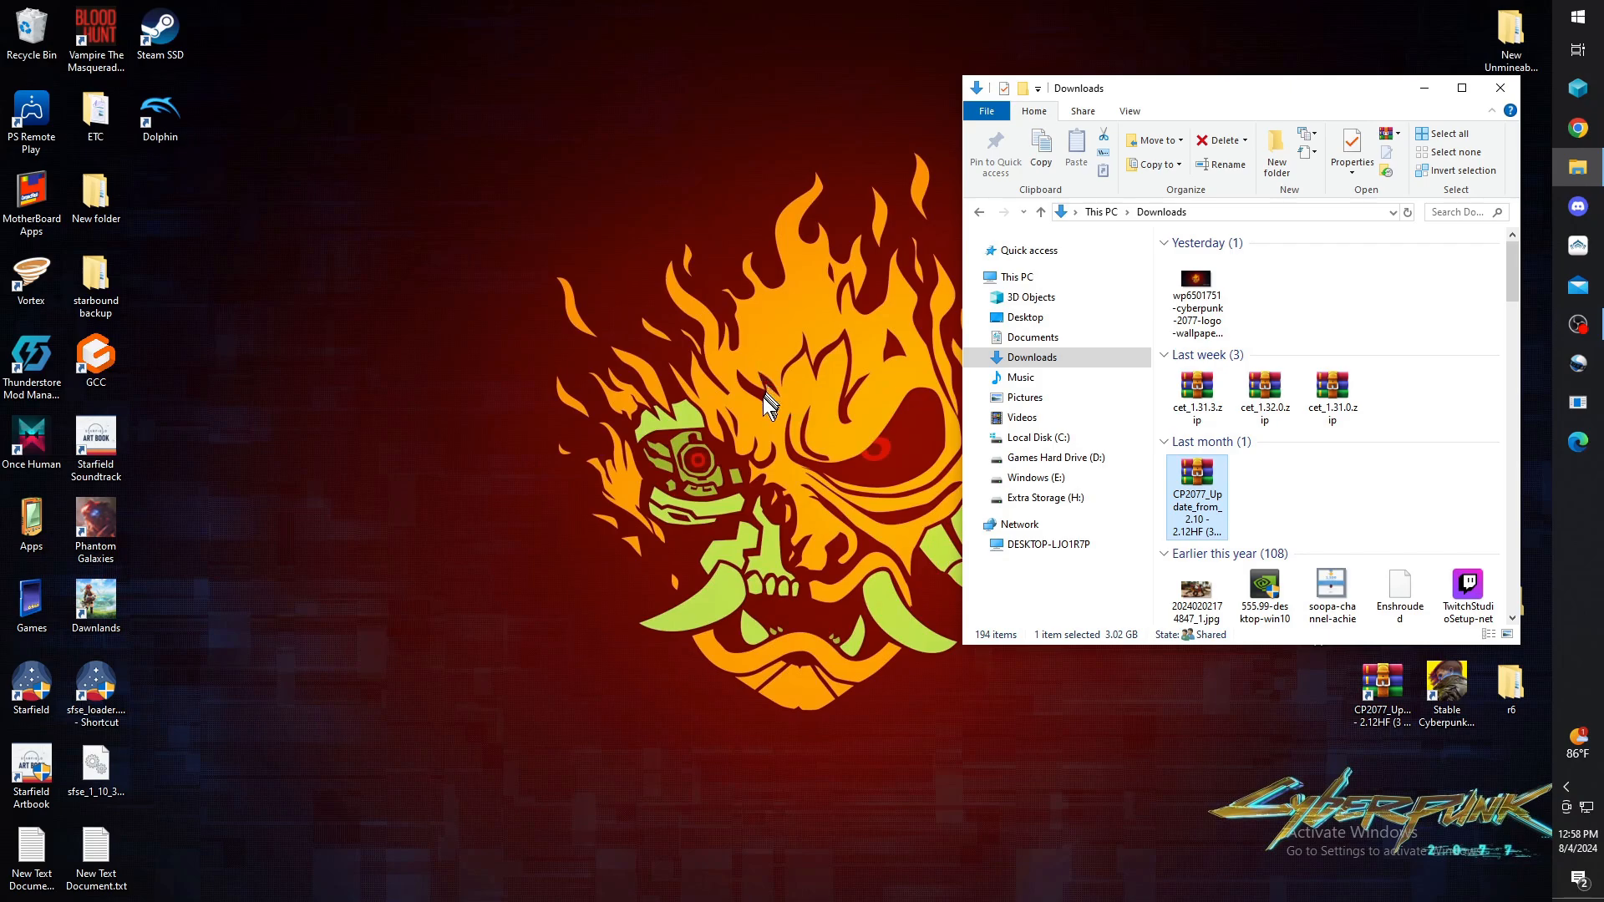
{"action": "mouse_move", "coordinate": [909, 307]}
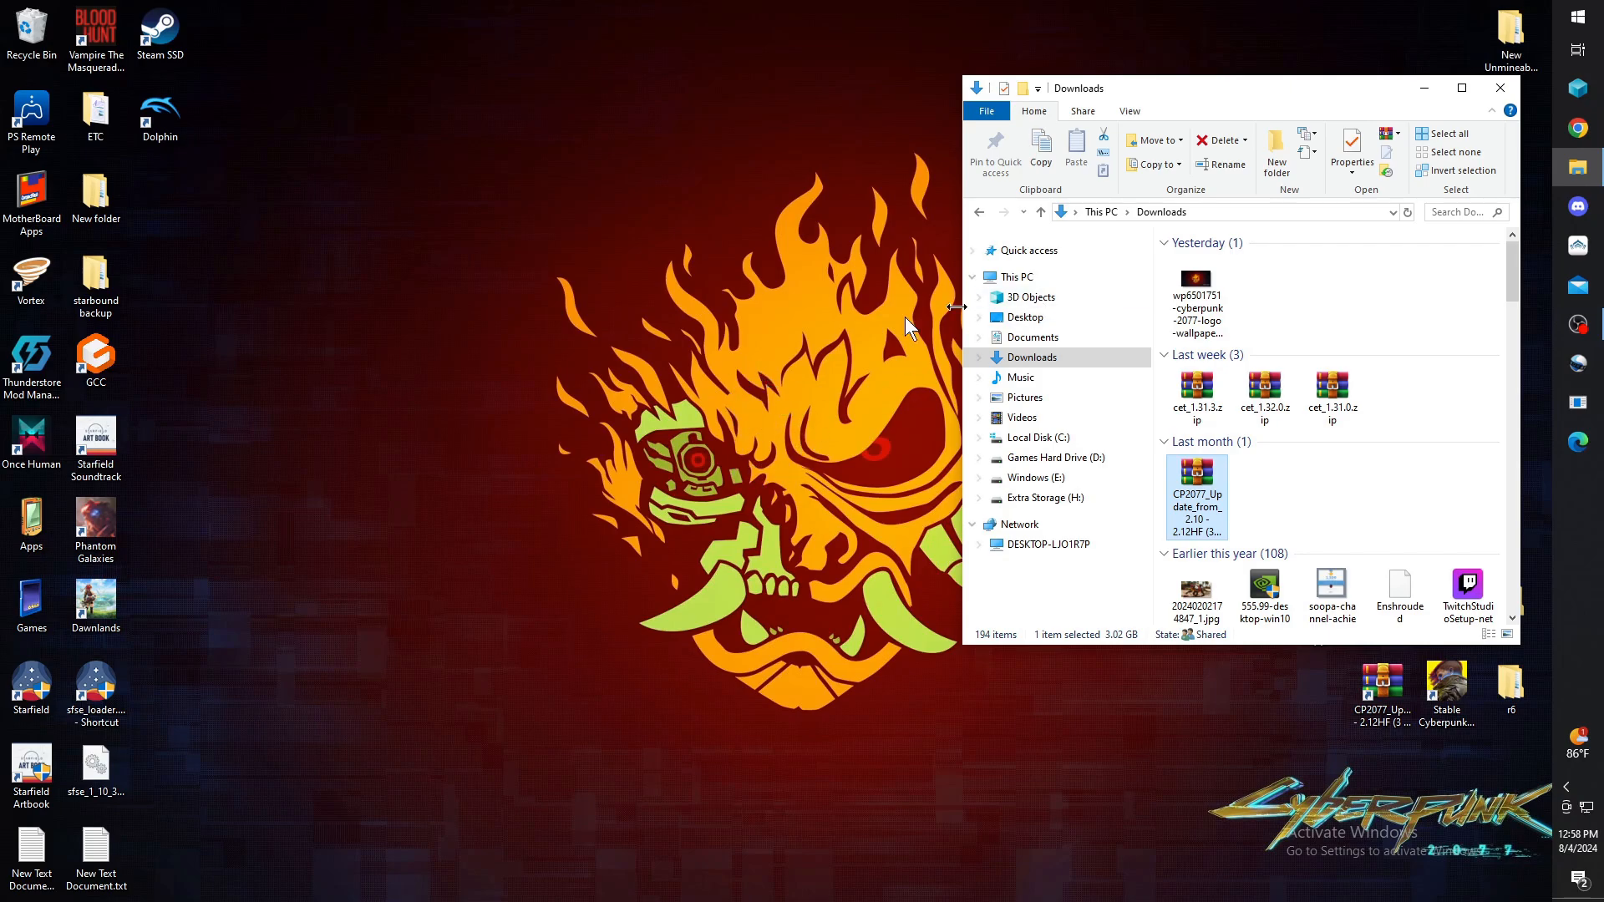
{"action": "mouse_move", "coordinate": [941, 446]}
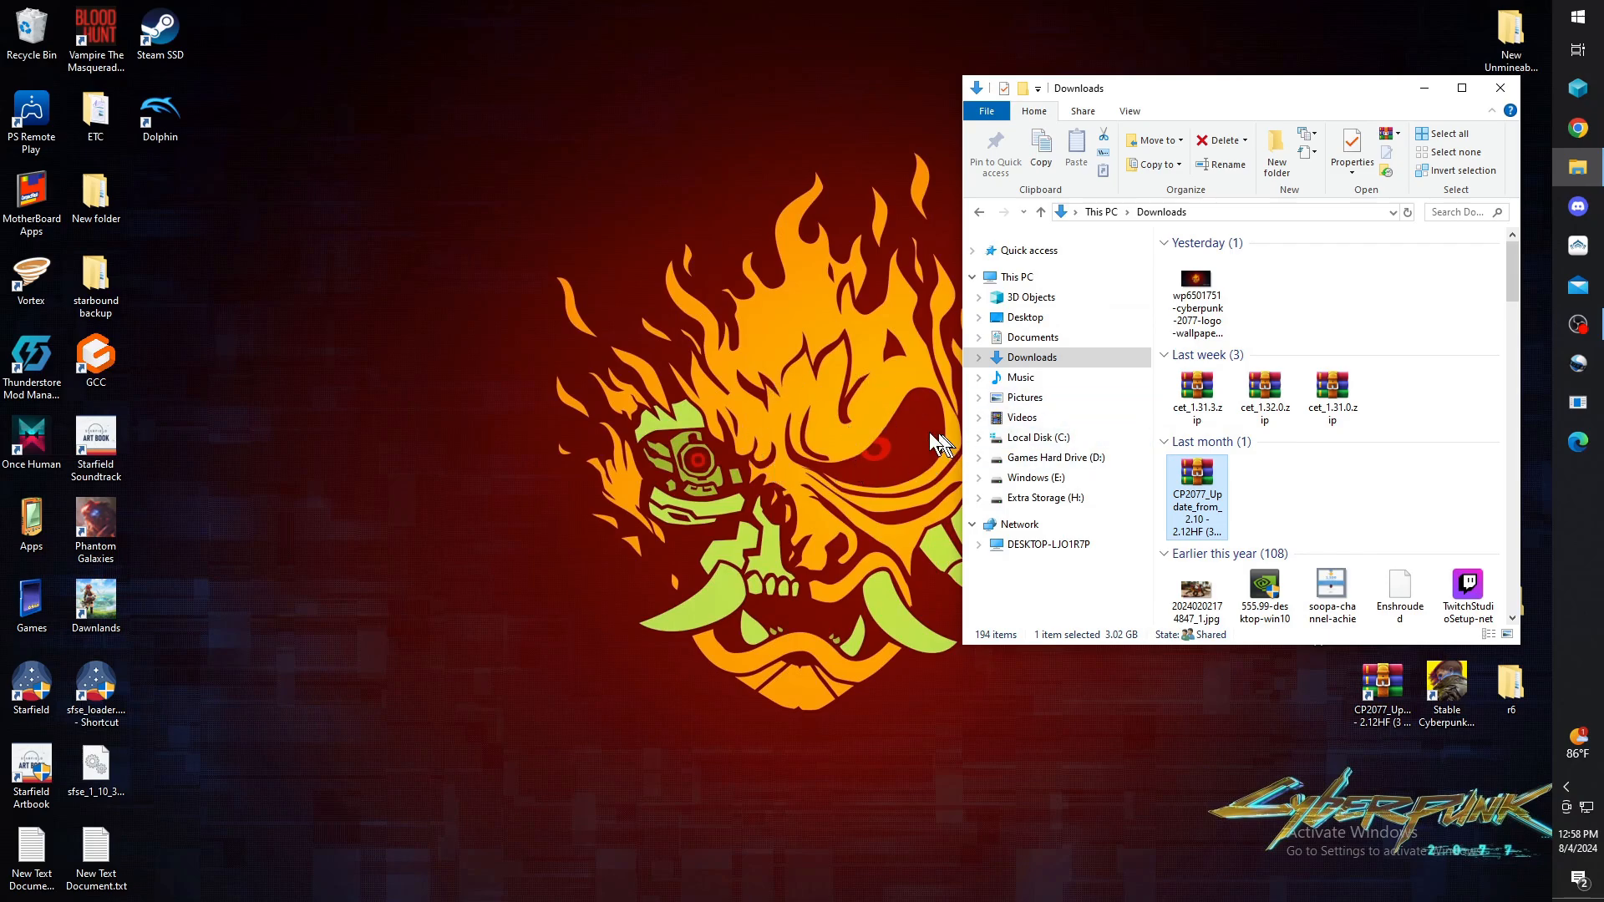
{"action": "mouse_move", "coordinate": [780, 343]}
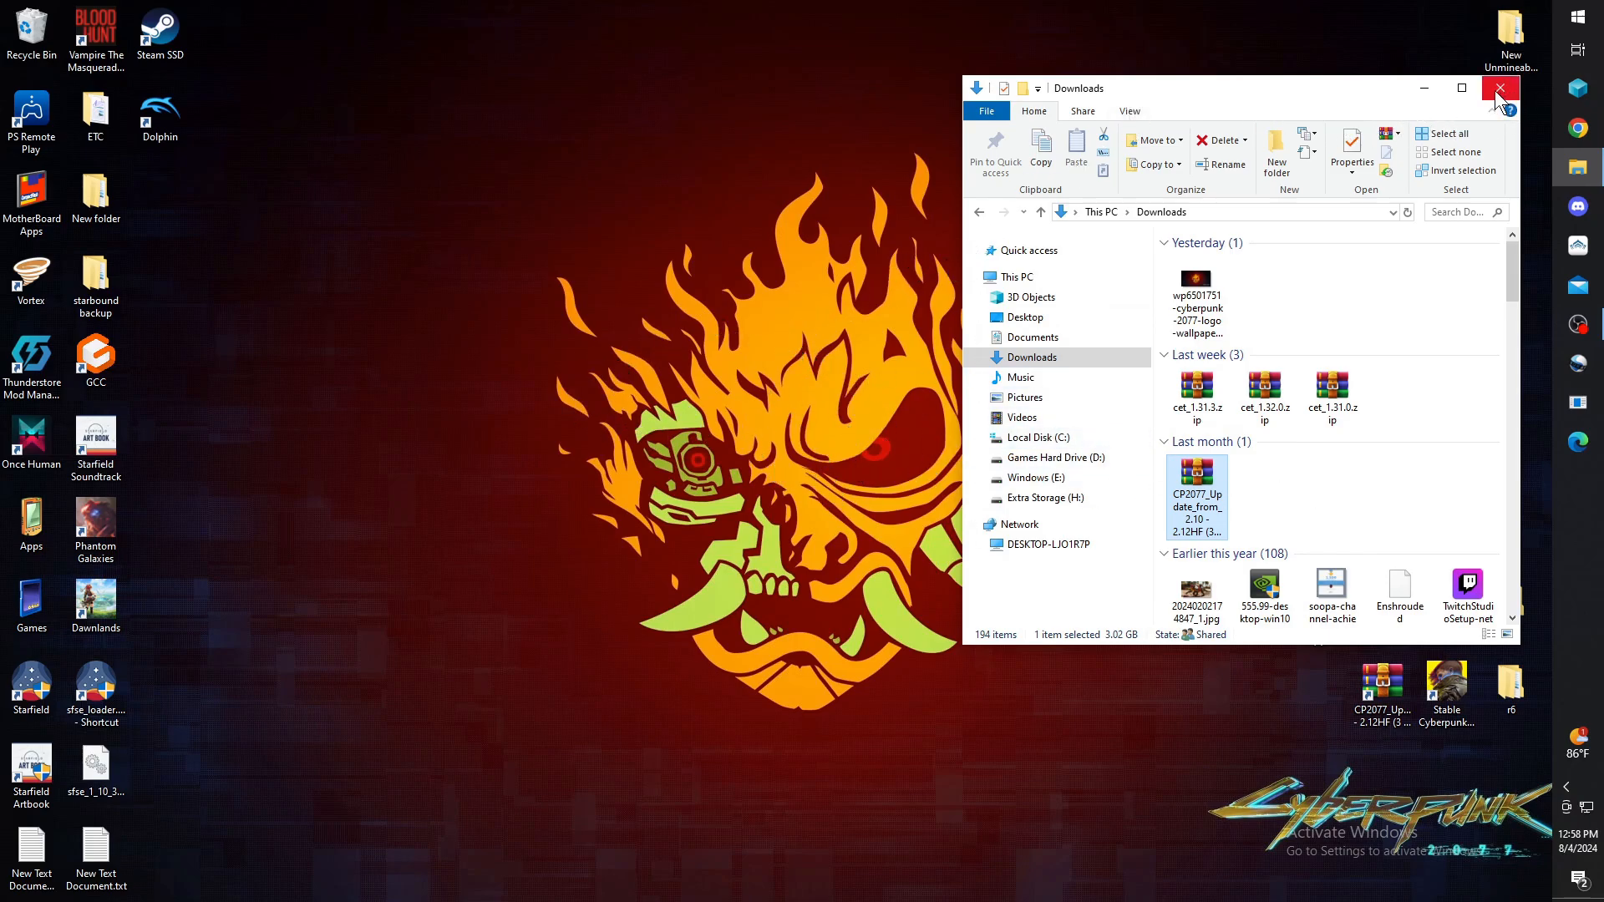
- Close the Downloads folder and launch Vortex Mod Manager from its desktop shortcut
{"action": "left_click", "coordinate": [1500, 88]}
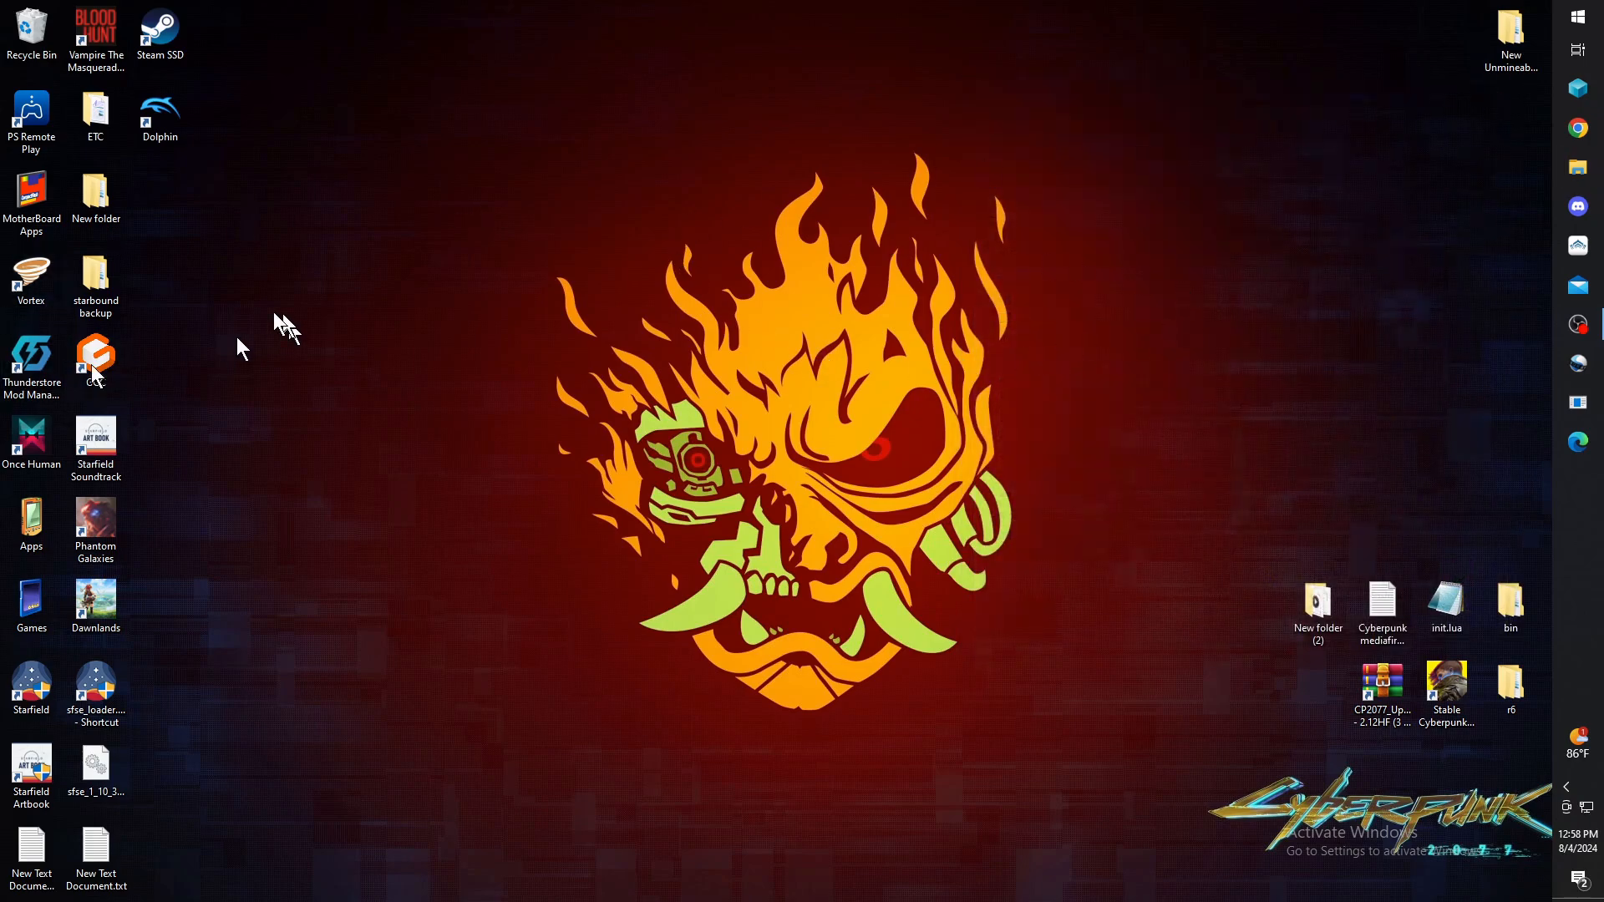
{"action": "left_click", "coordinate": [31, 277]}
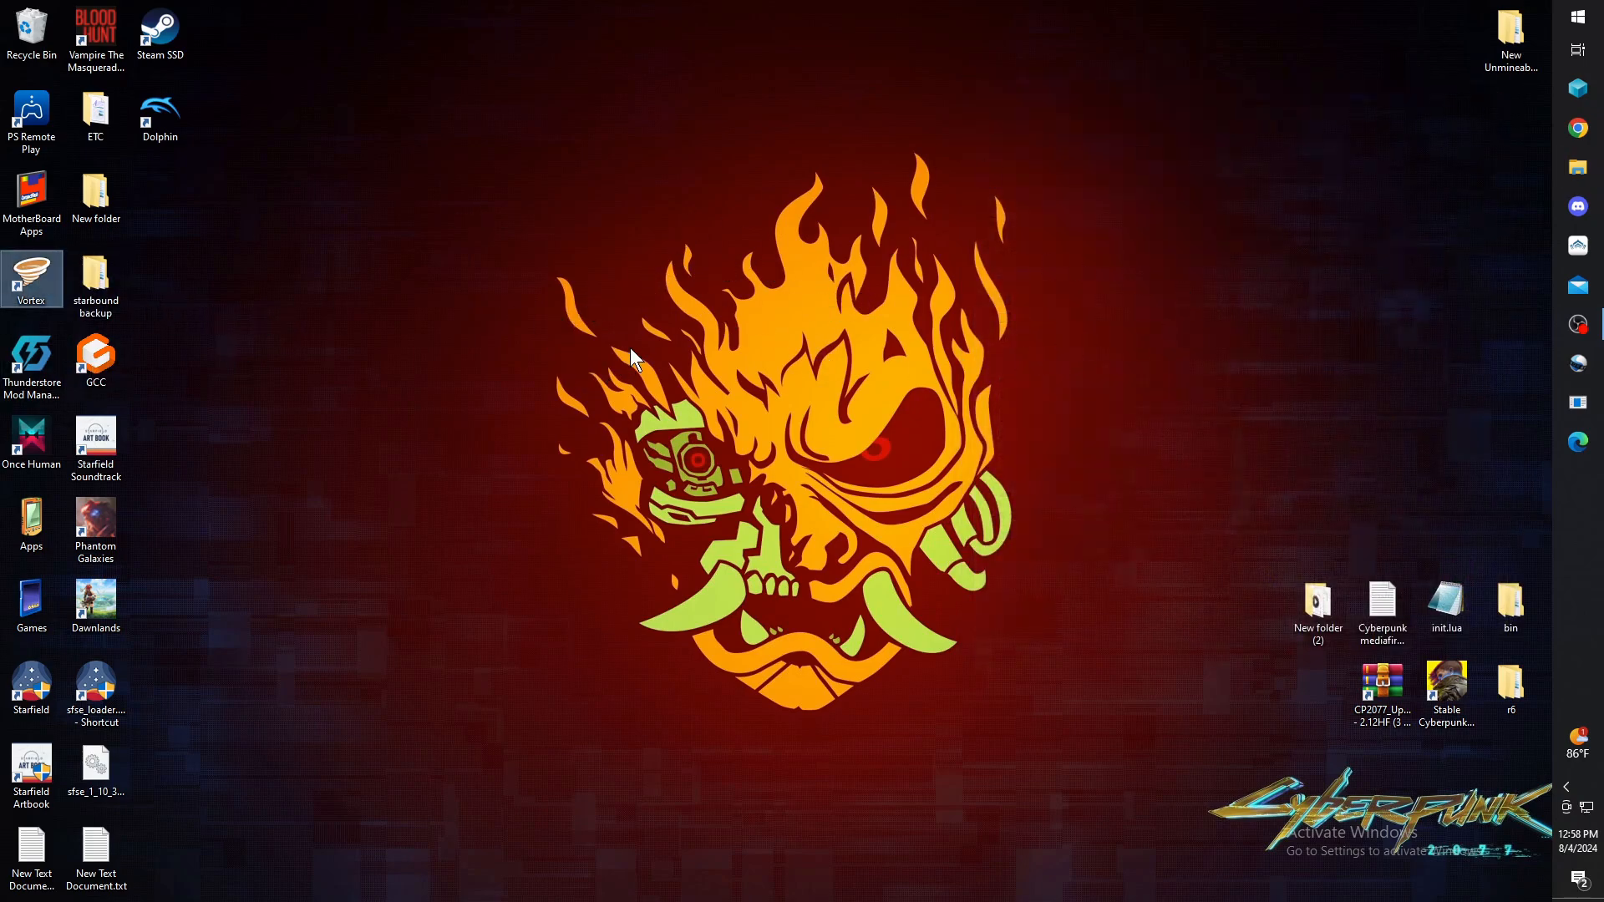
{"action": "double_click", "coordinate": [31, 278]}
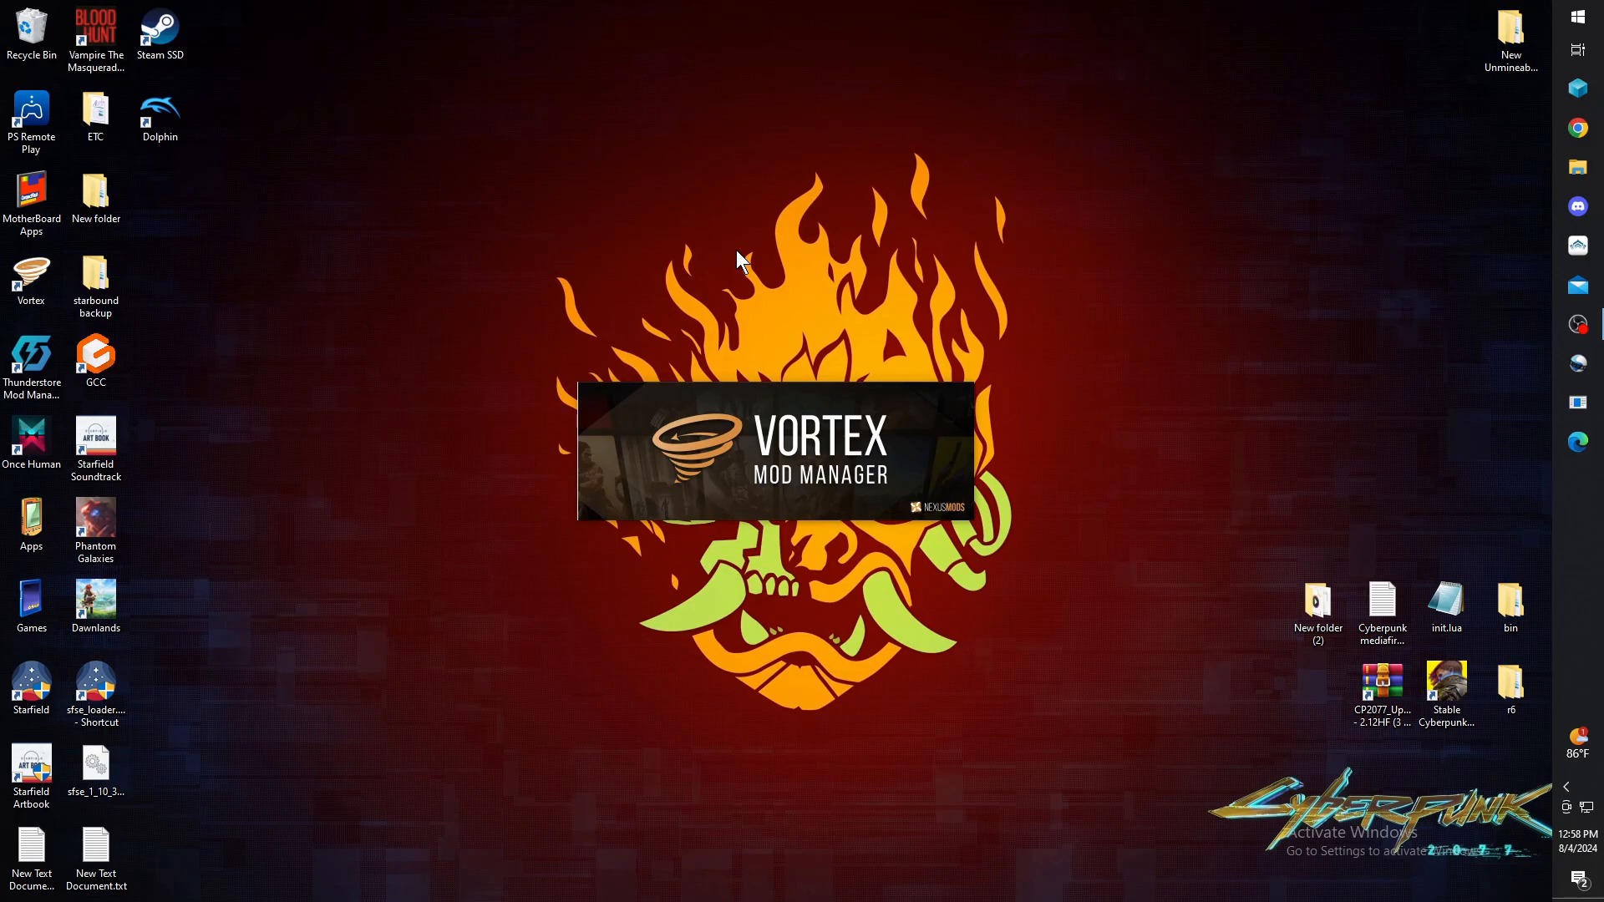
{"action": "mouse_move", "coordinate": [740, 243]}
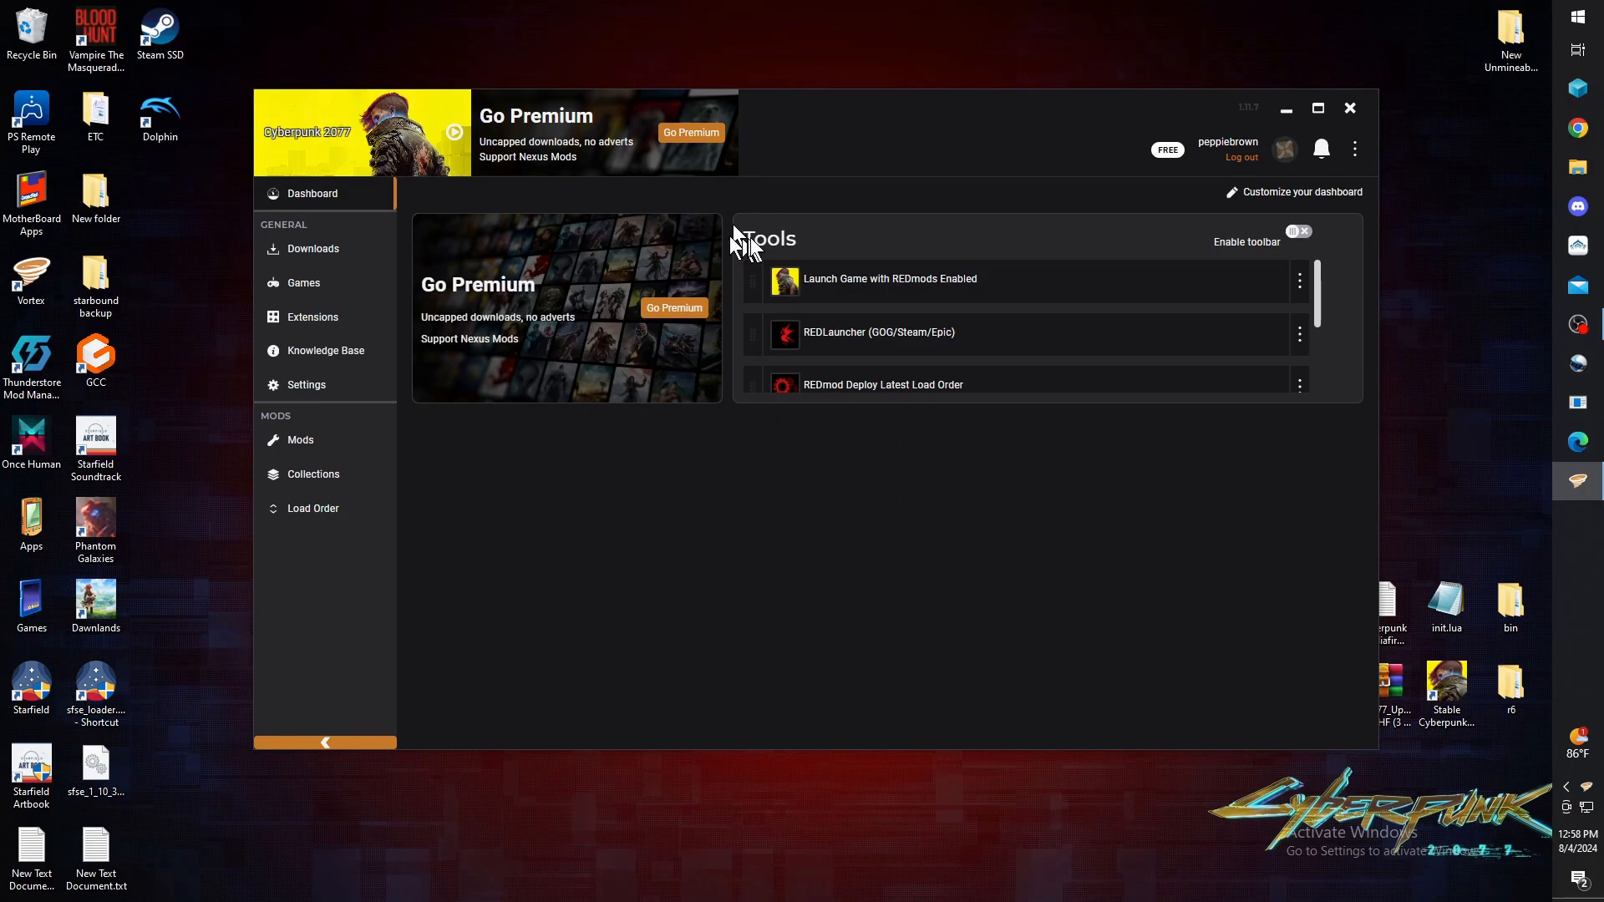
{"action": "mouse_move", "coordinate": [314, 508]}
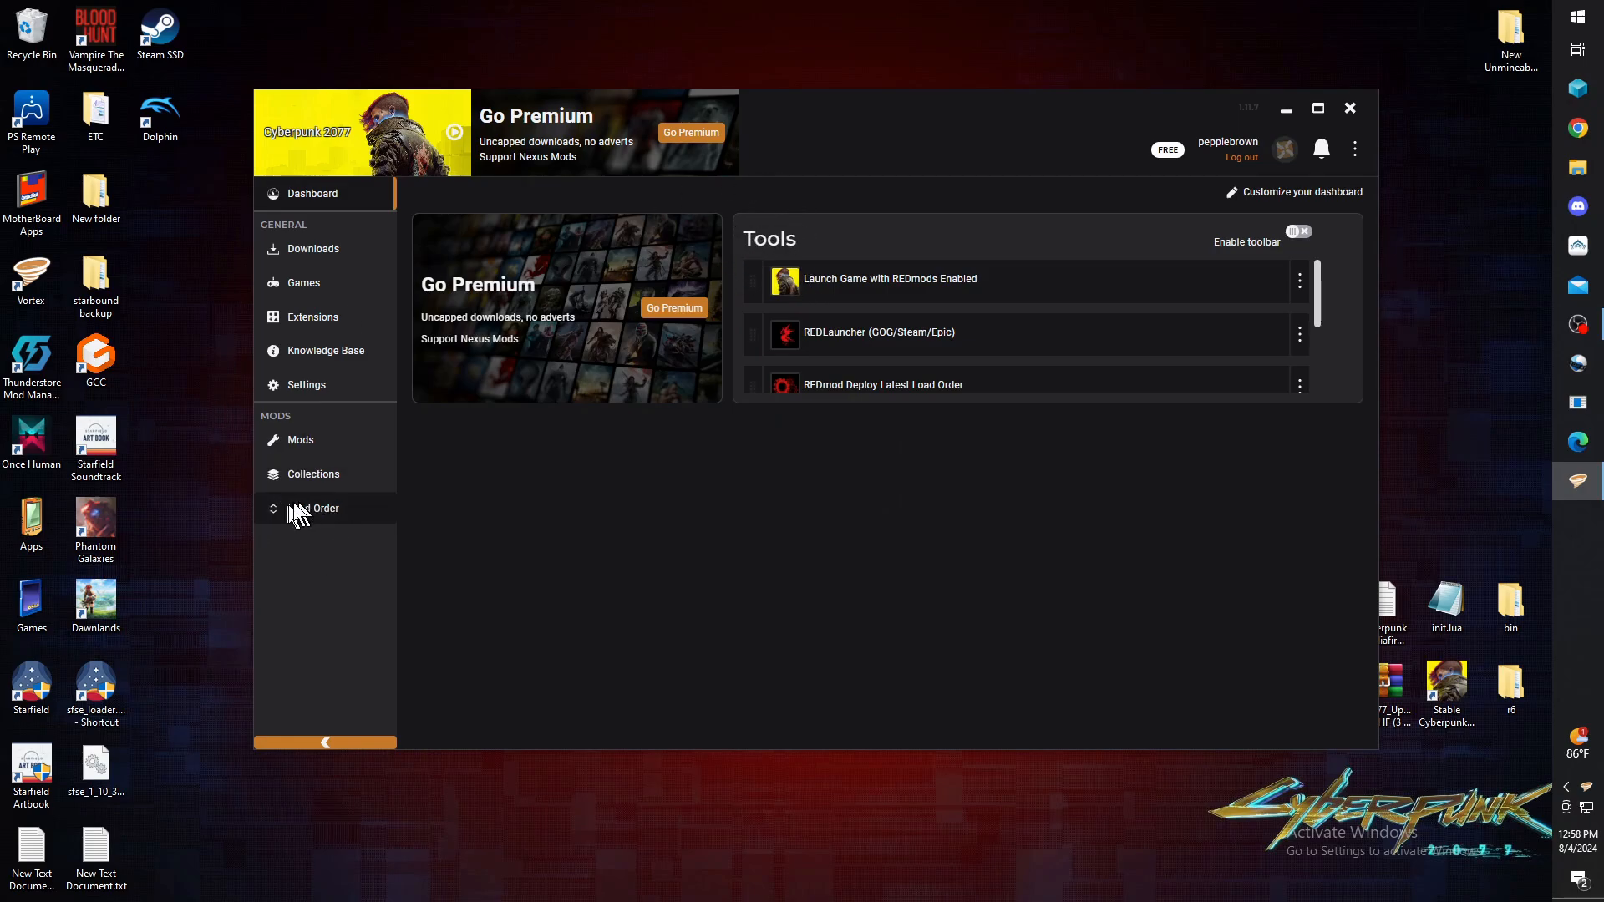
{"action": "left_click", "coordinate": [300, 440]}
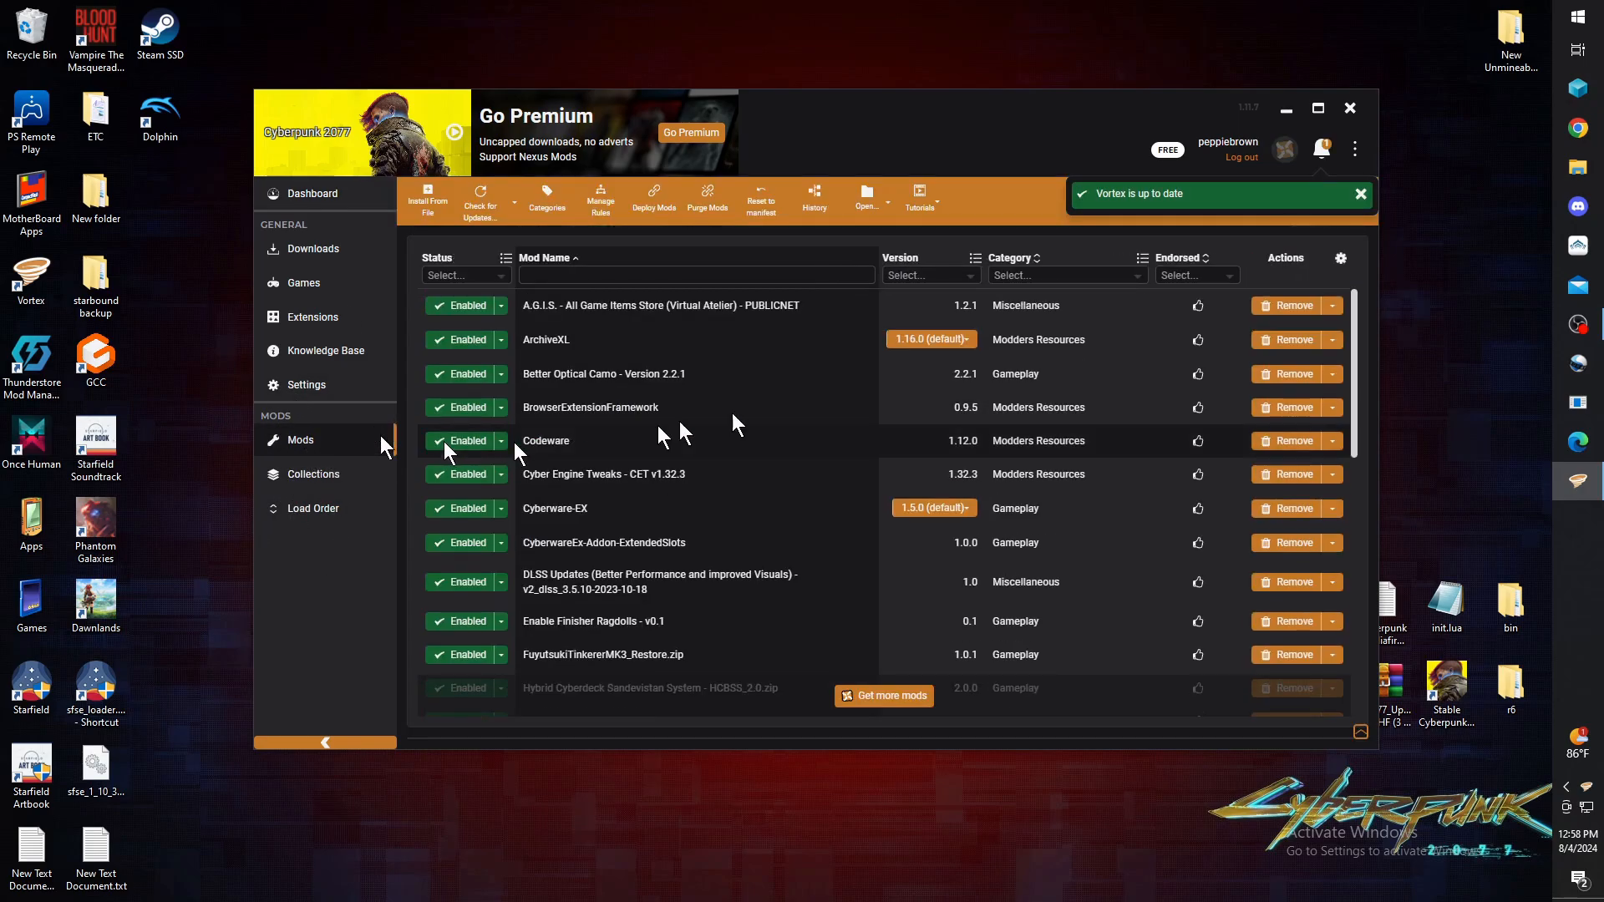
{"action": "left_click", "coordinate": [1359, 195]}
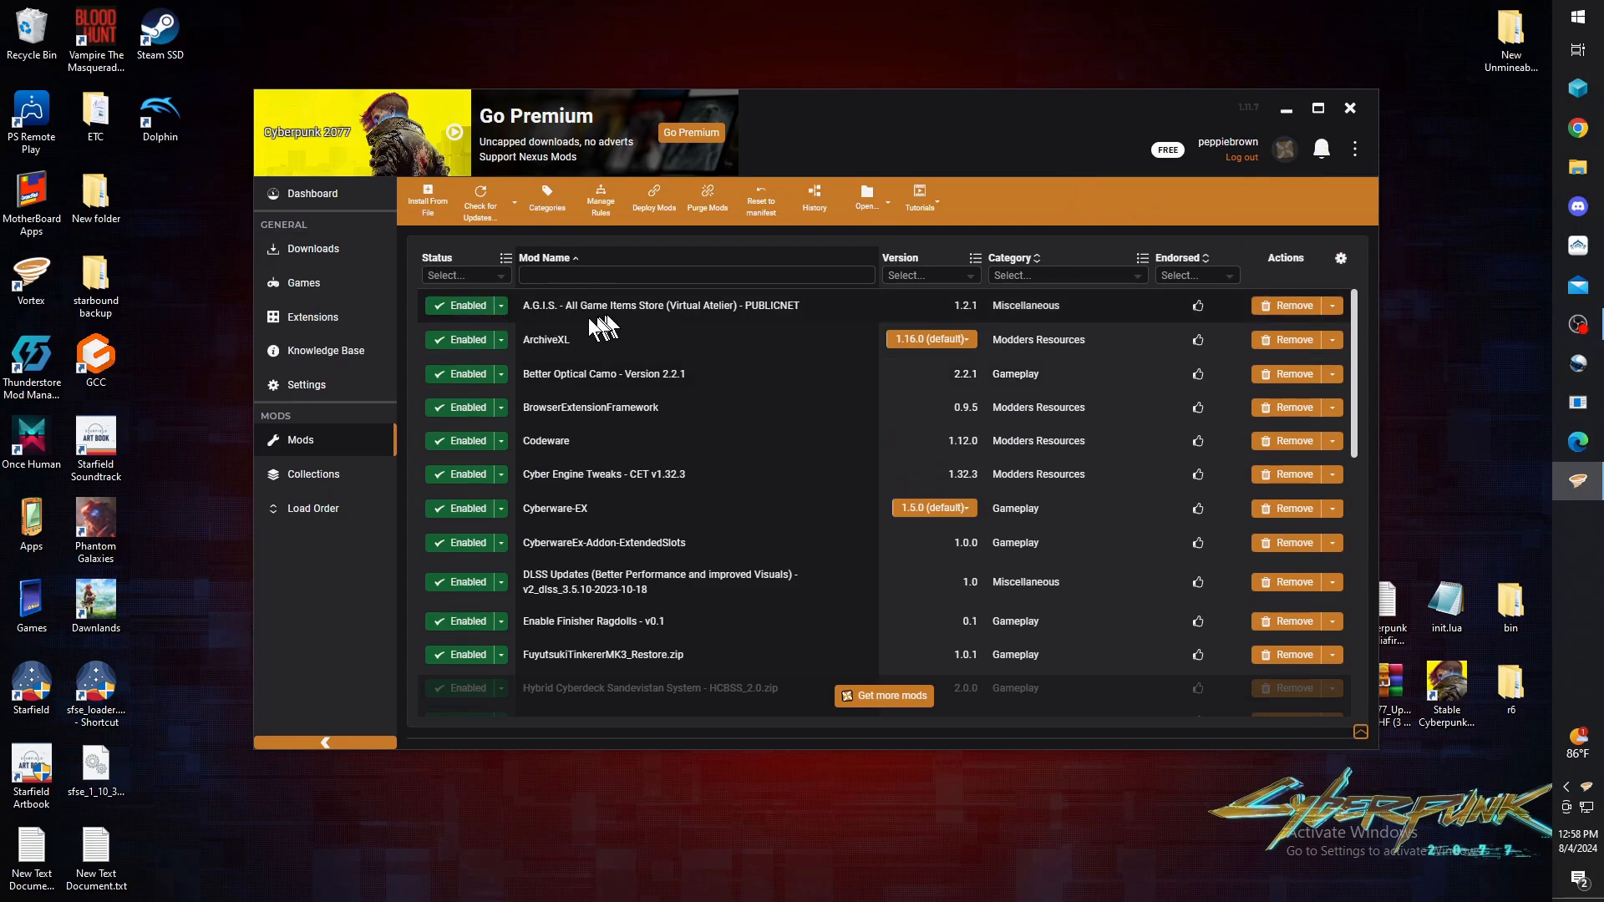
{"action": "mouse_move", "coordinate": [338, 195]}
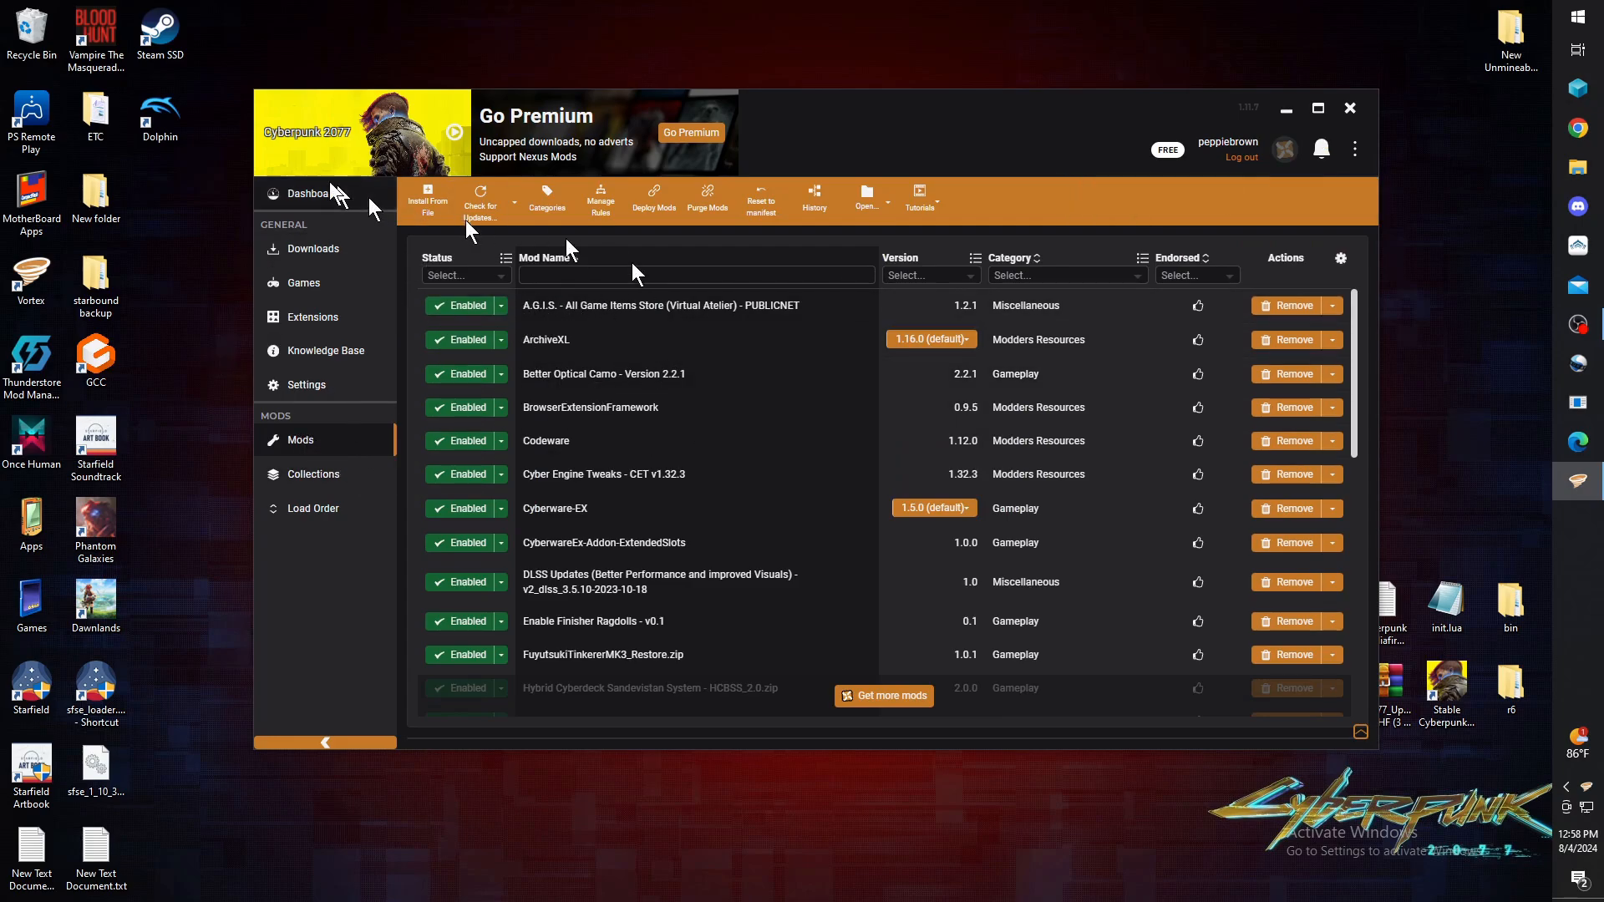
{"action": "mouse_move", "coordinate": [434, 204]}
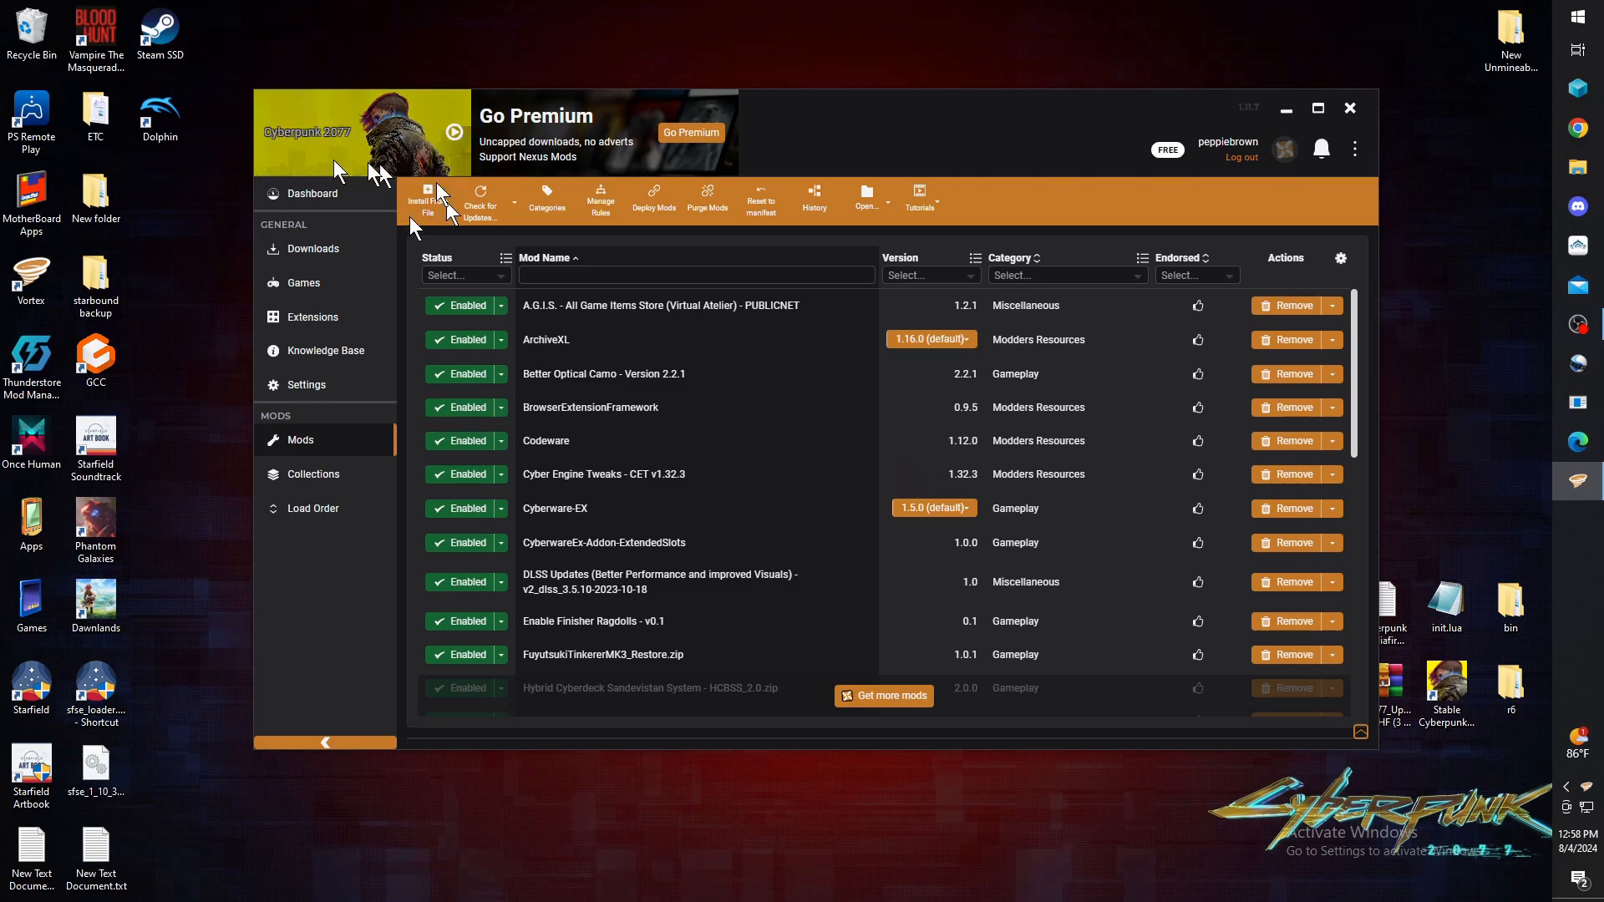
{"action": "mouse_move", "coordinate": [287, 474]}
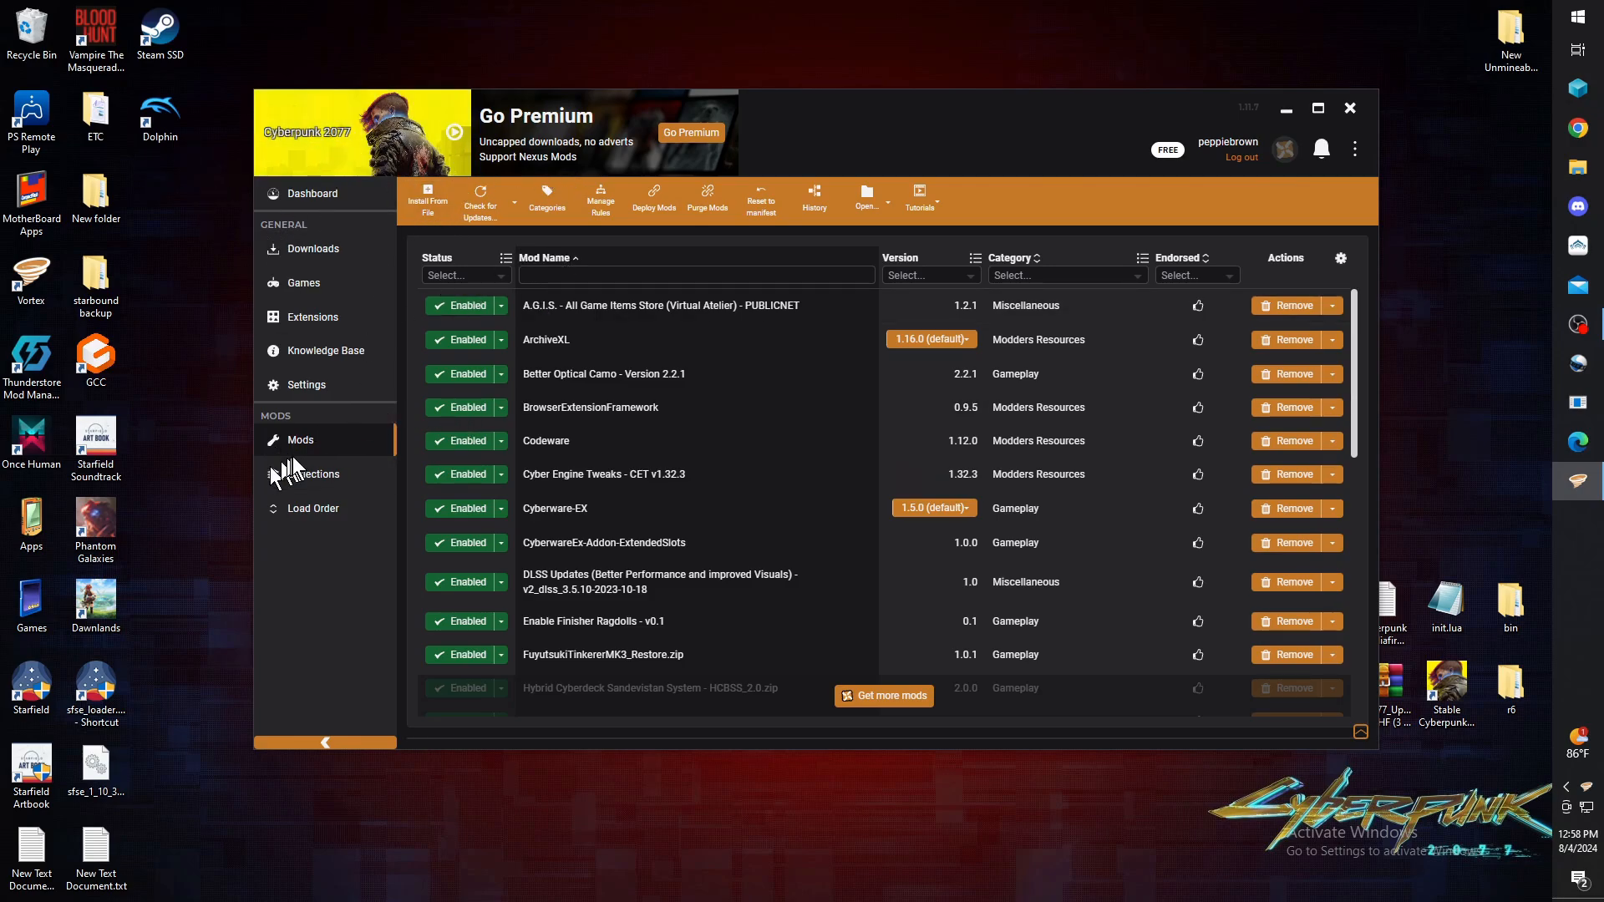
{"action": "mouse_move", "coordinate": [730, 391]}
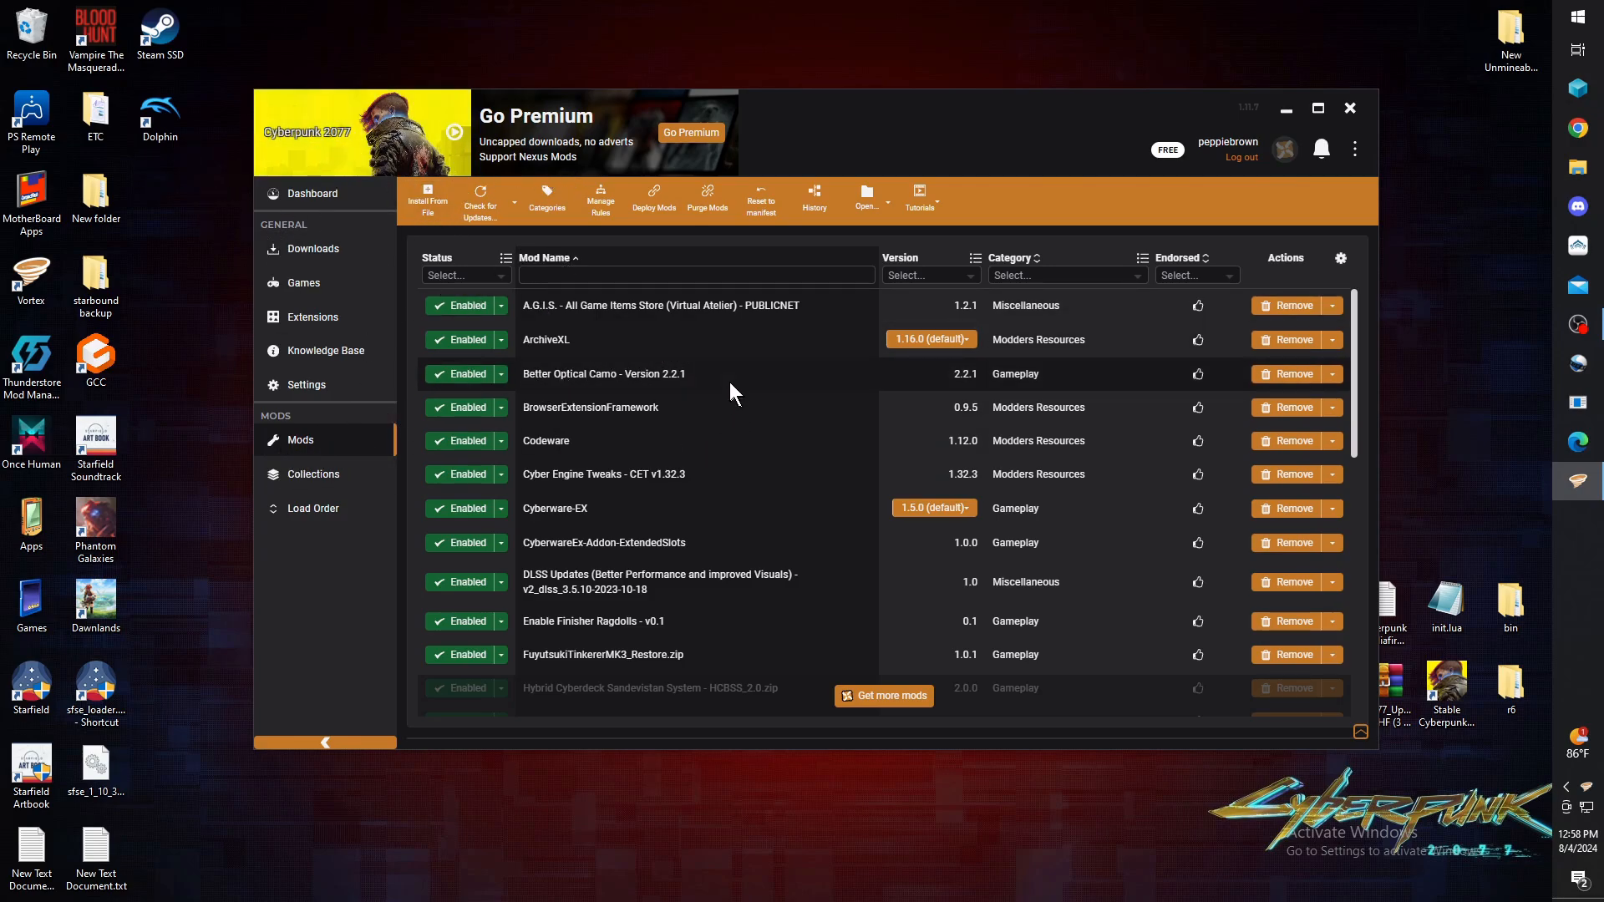
{"action": "scroll", "scroll_direction": "down", "scroll_amount": 3}
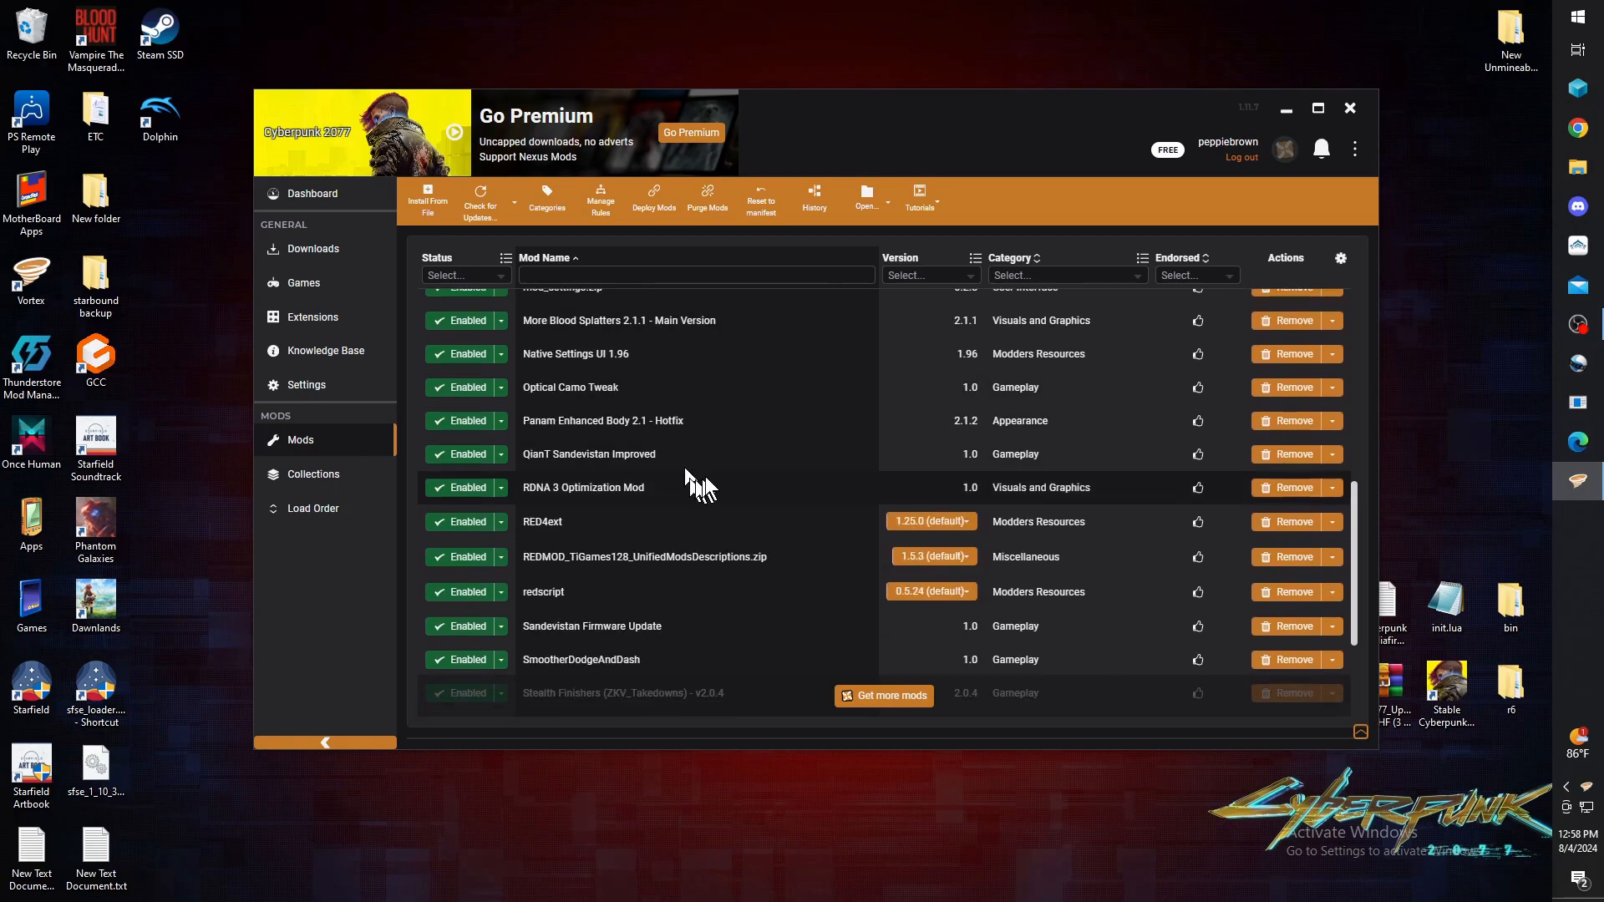
{"action": "scroll", "scroll_direction": "up", "scroll_amount": 3}
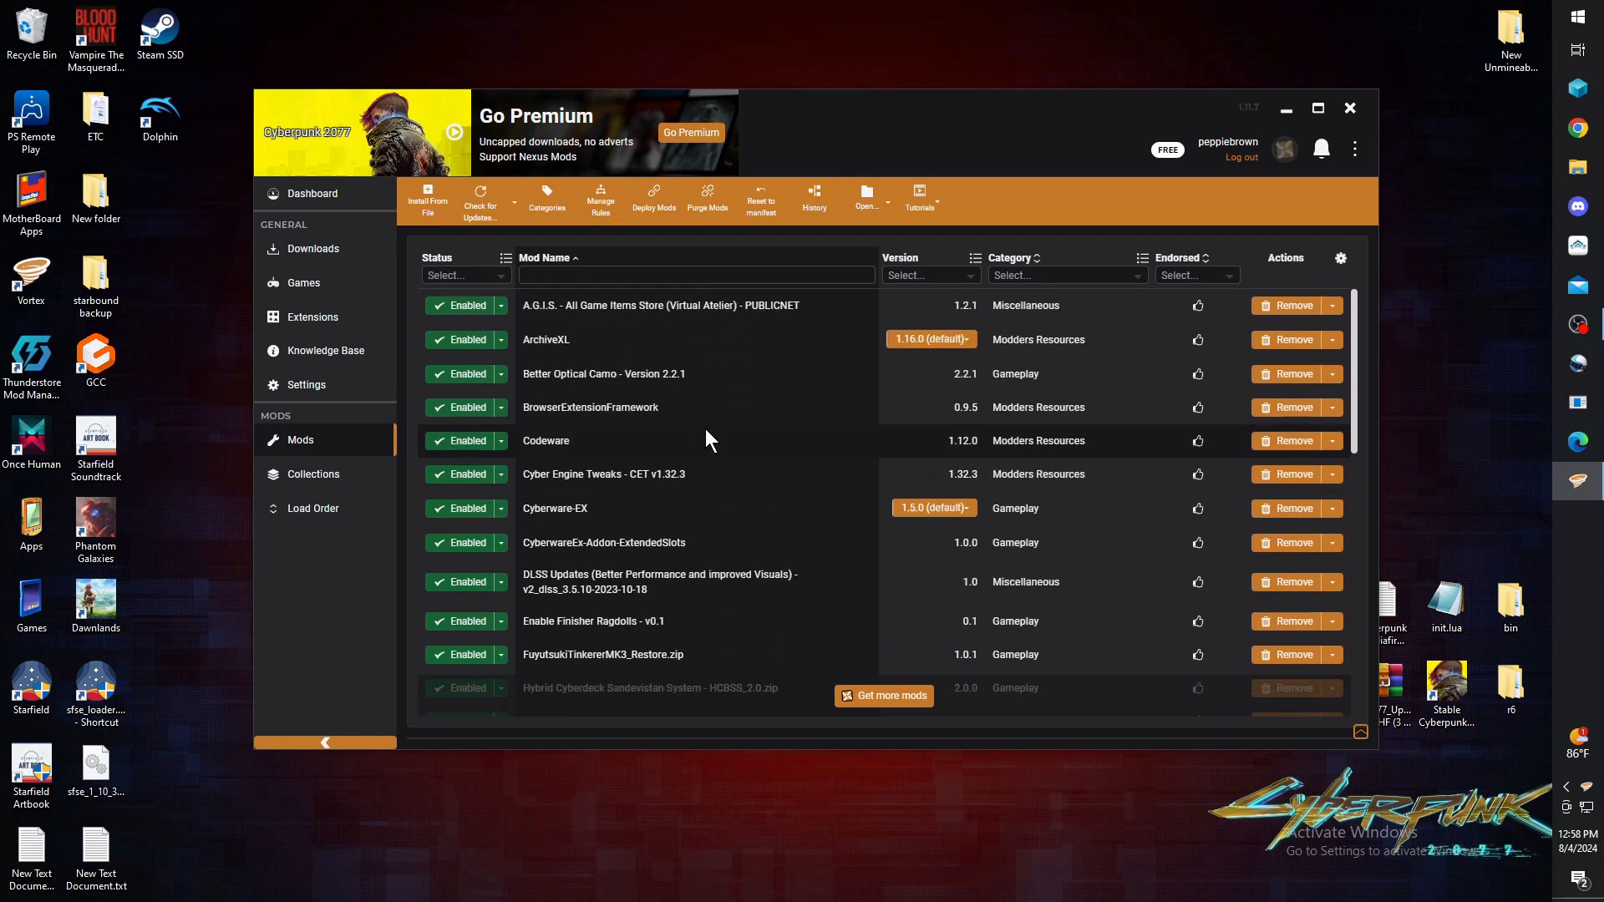
{"action": "scroll", "scroll_direction": "down", "scroll_amount": 3}
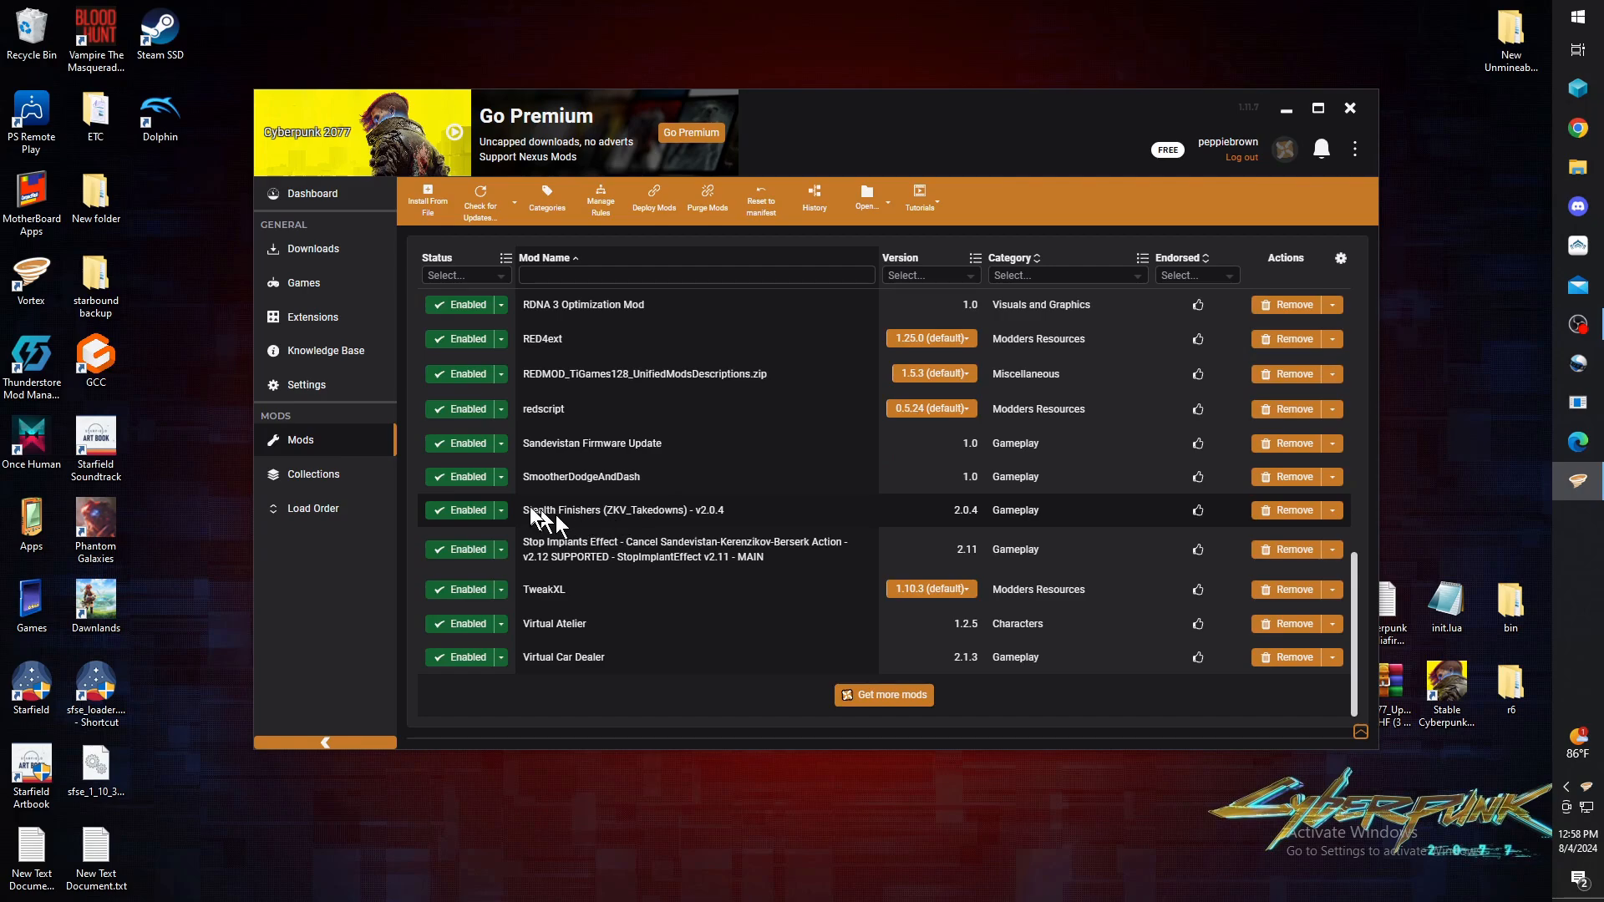
{"action": "mouse_move", "coordinate": [632, 524]}
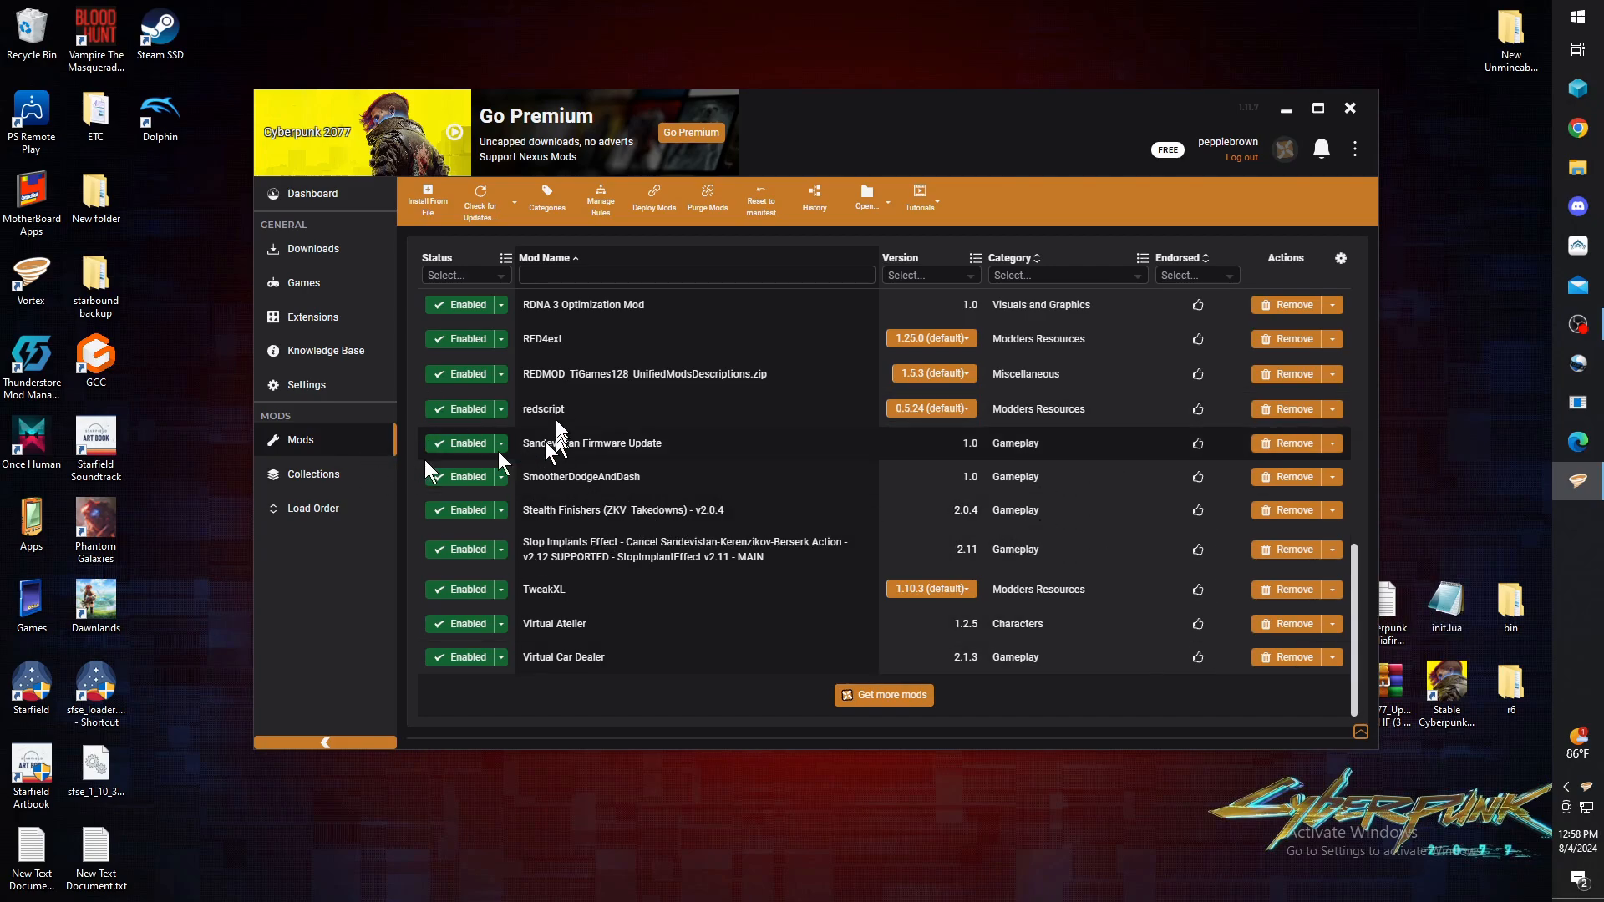
{"action": "mouse_move", "coordinate": [586, 754]}
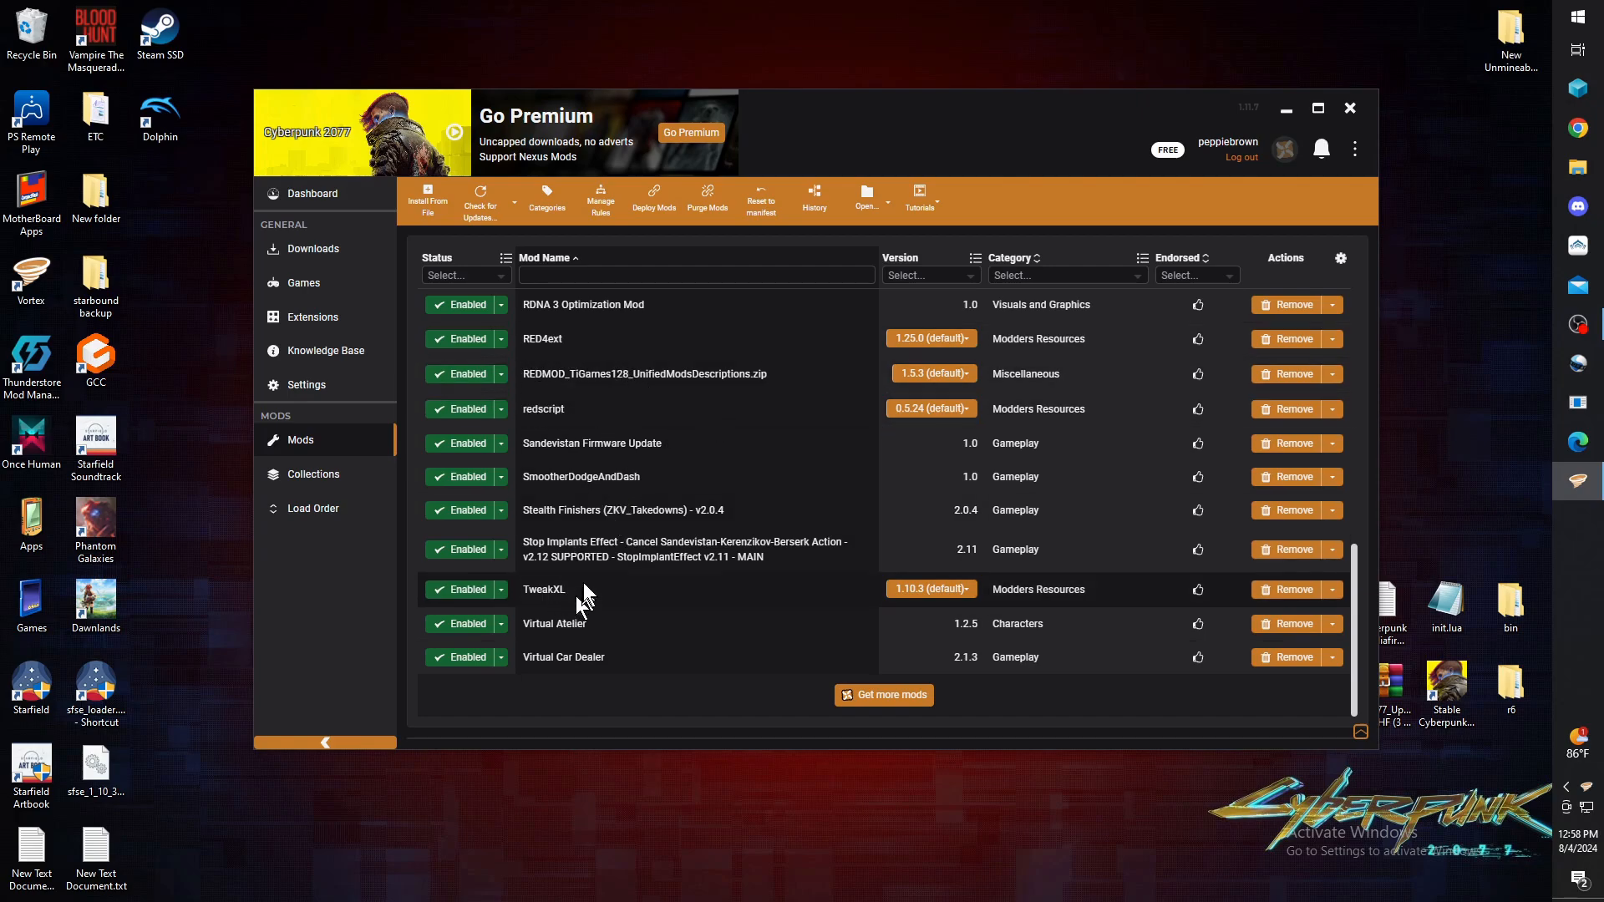
{"action": "mouse_move", "coordinate": [542, 614]}
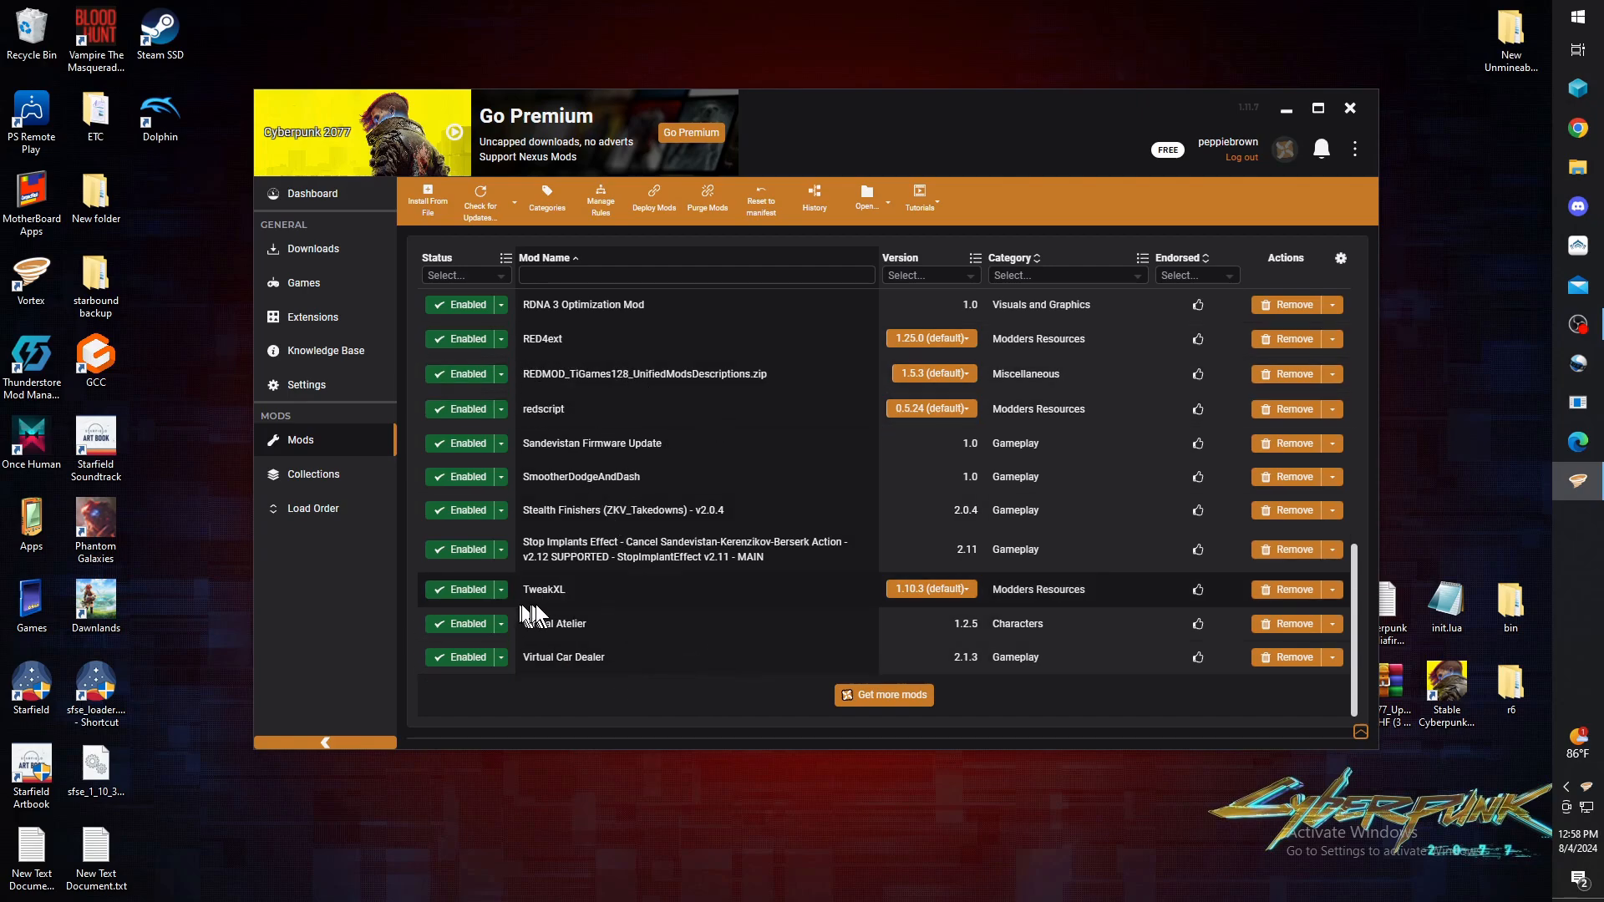
{"action": "mouse_move", "coordinate": [704, 612]}
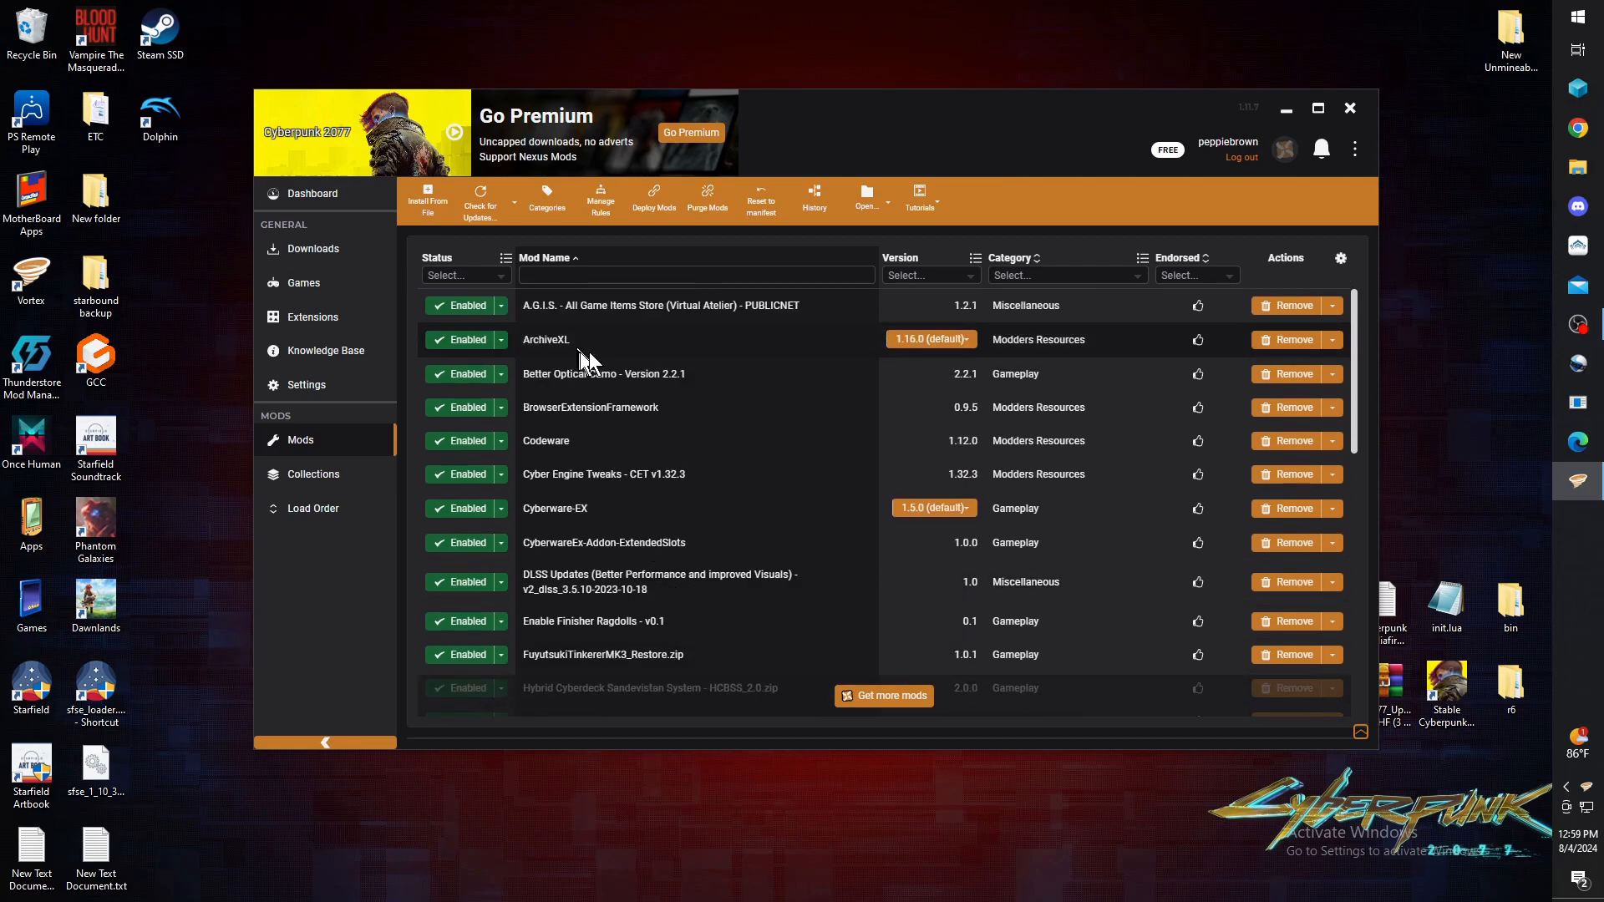
{"action": "mouse_move", "coordinate": [624, 364]}
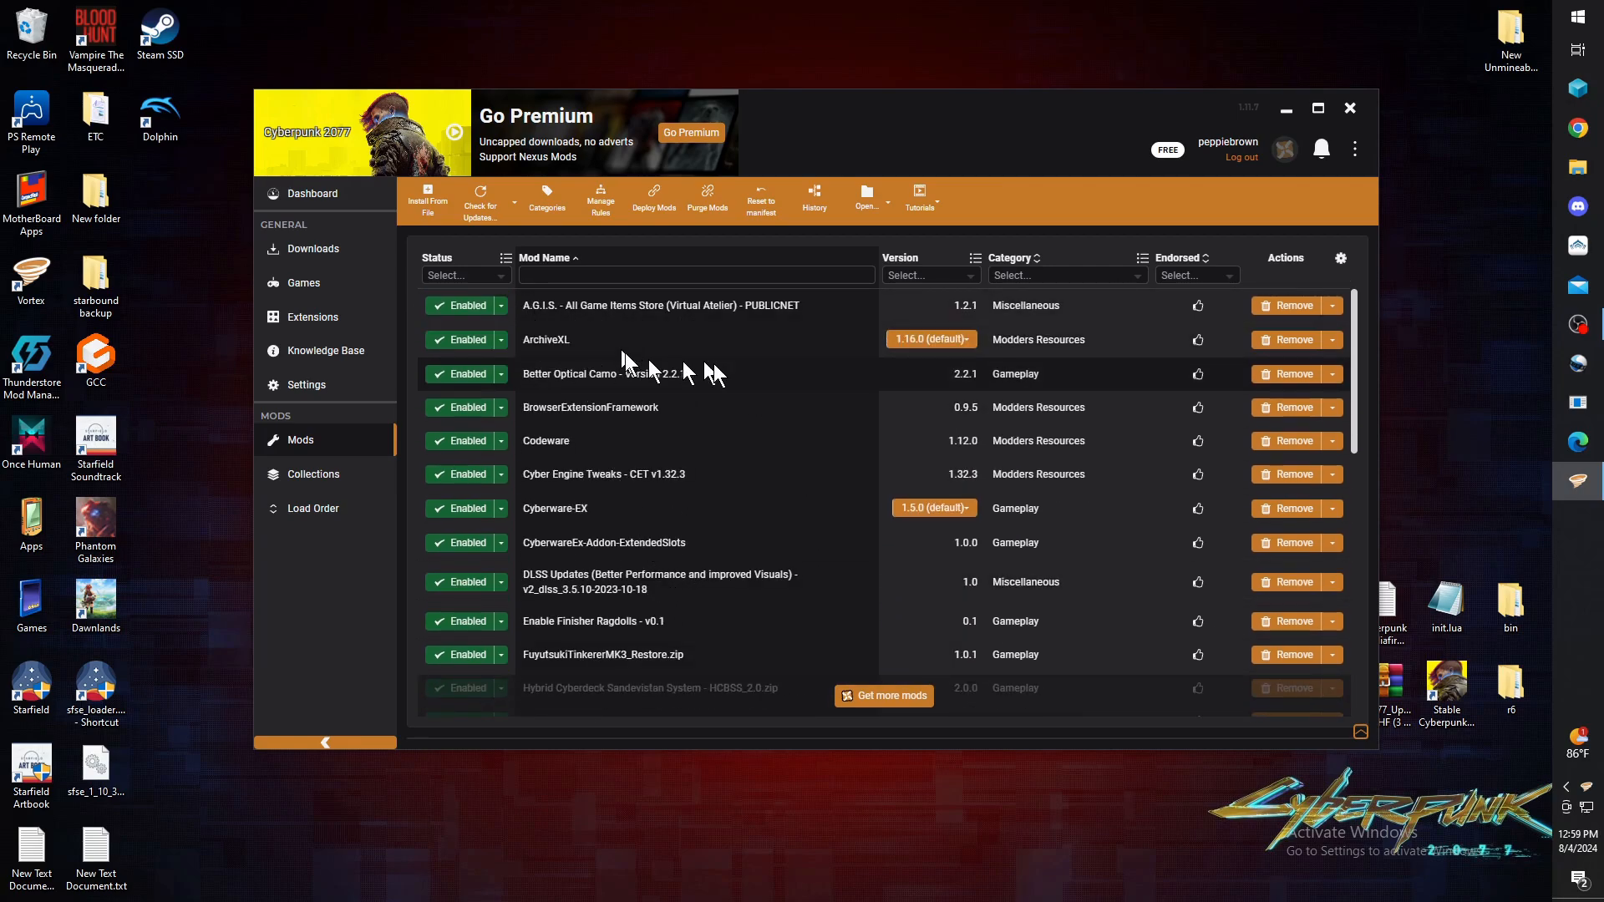
{"action": "mouse_move", "coordinate": [547, 453]}
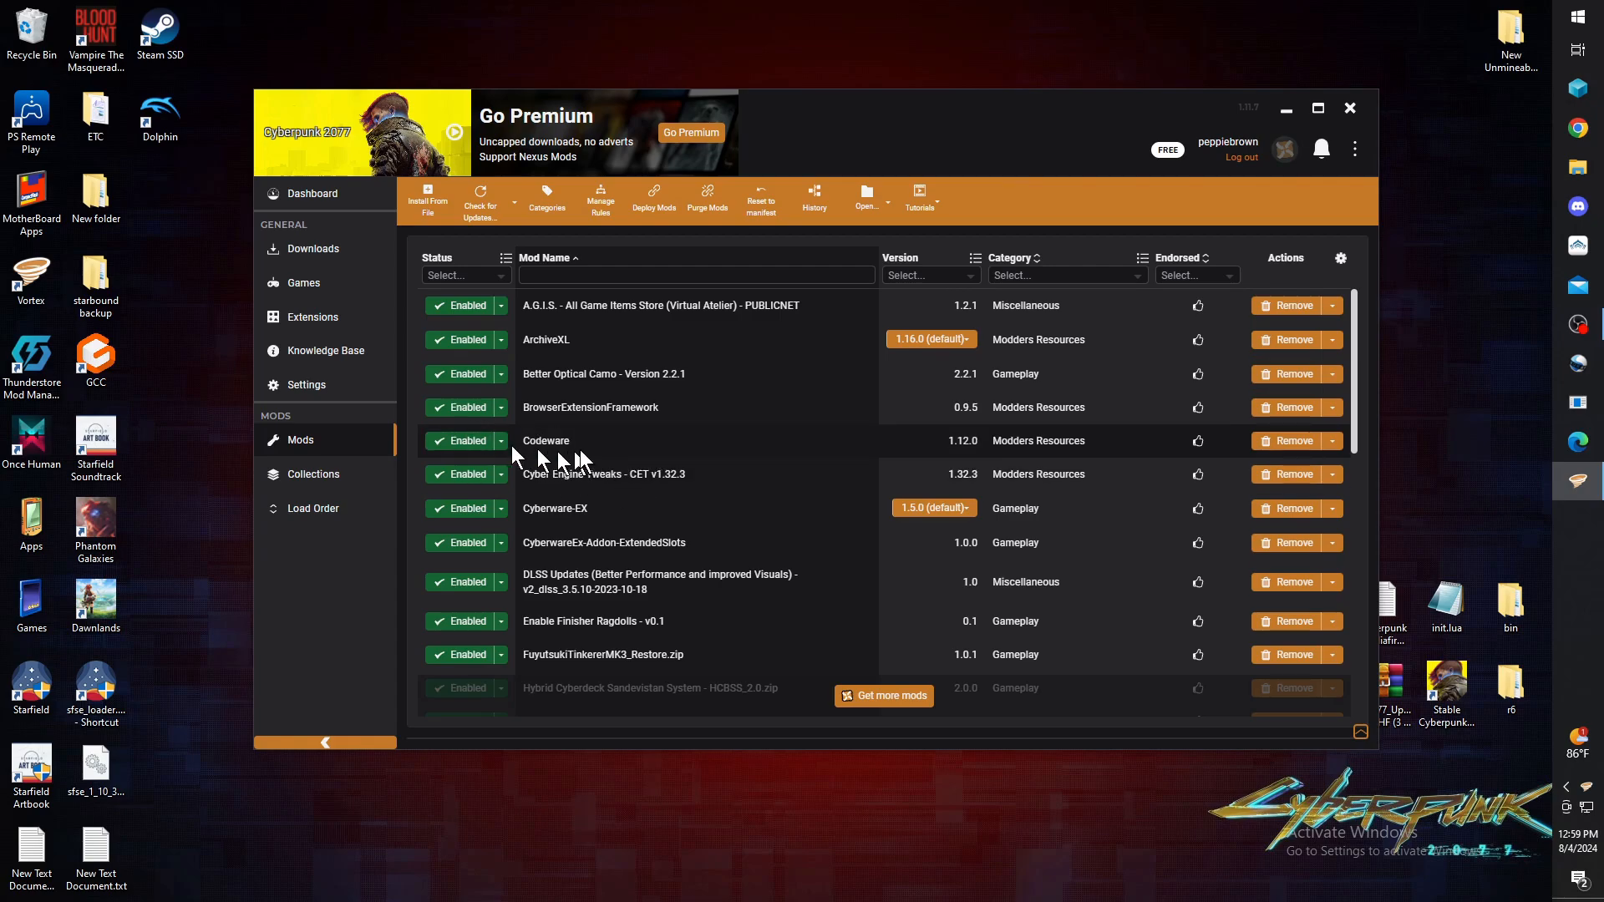
{"action": "mouse_move", "coordinate": [566, 452]}
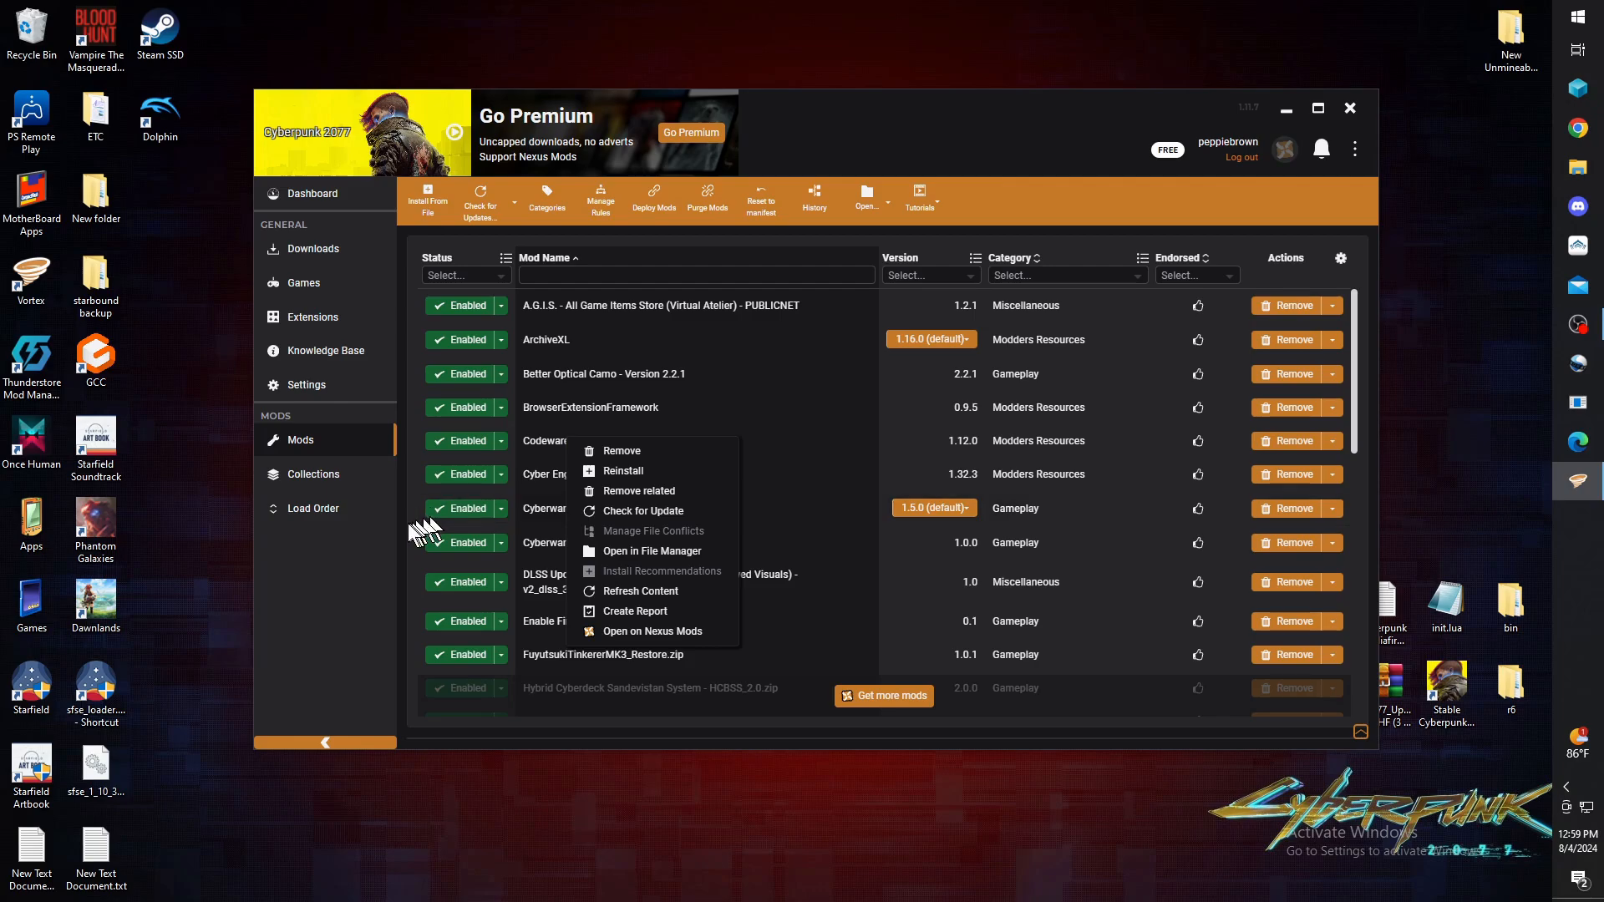
{"action": "left_click", "coordinate": [395, 532]}
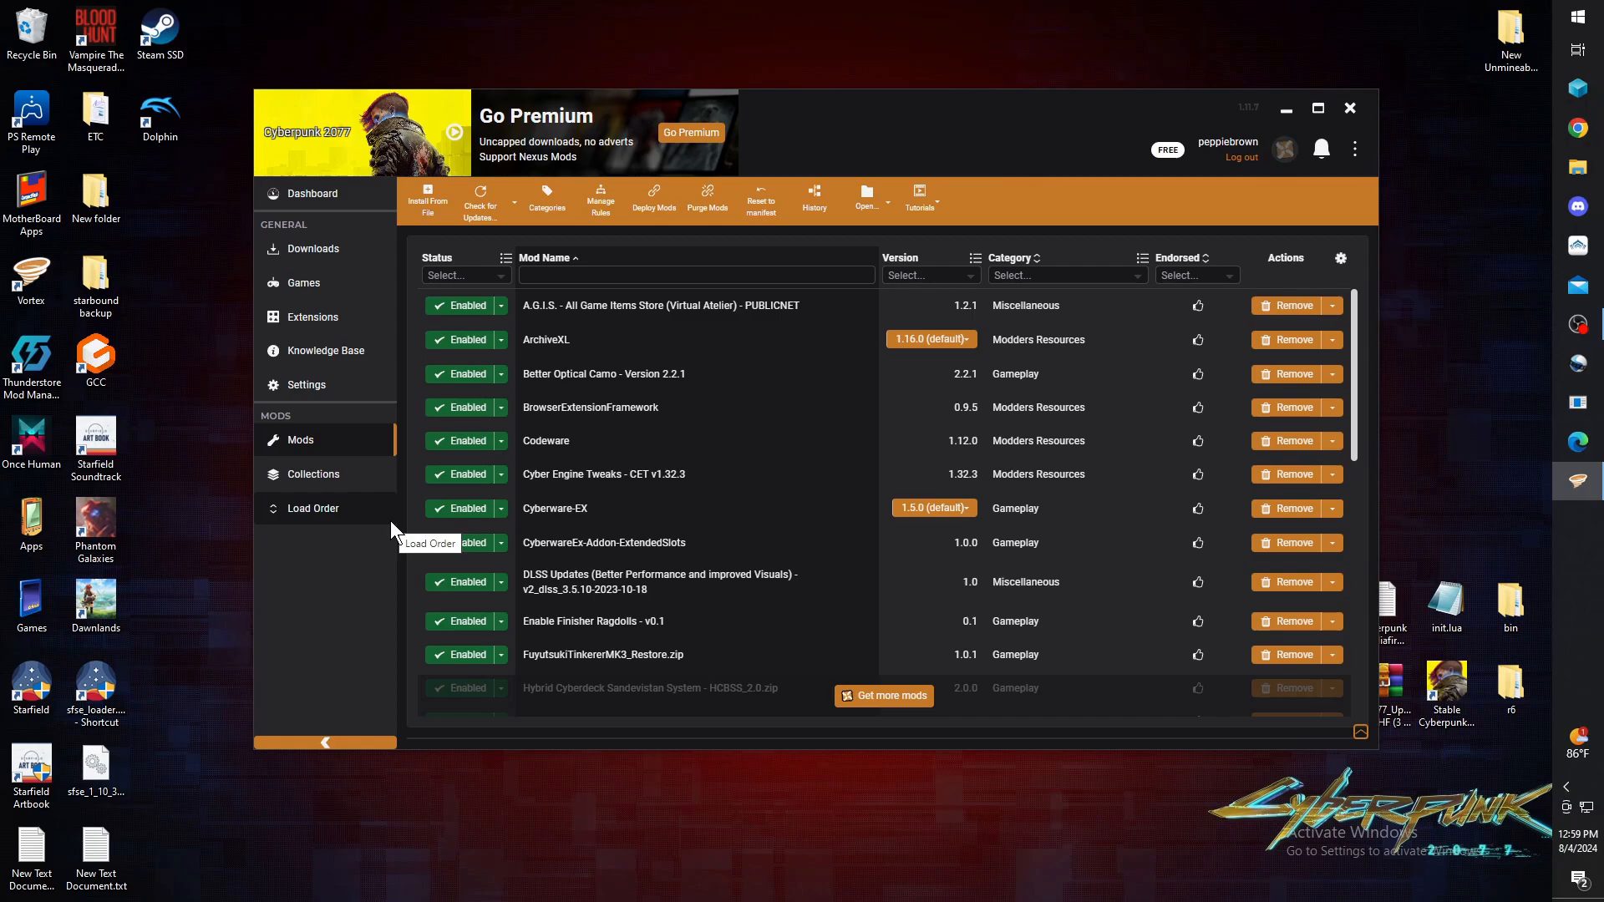
{"action": "mouse_move", "coordinate": [427, 468]}
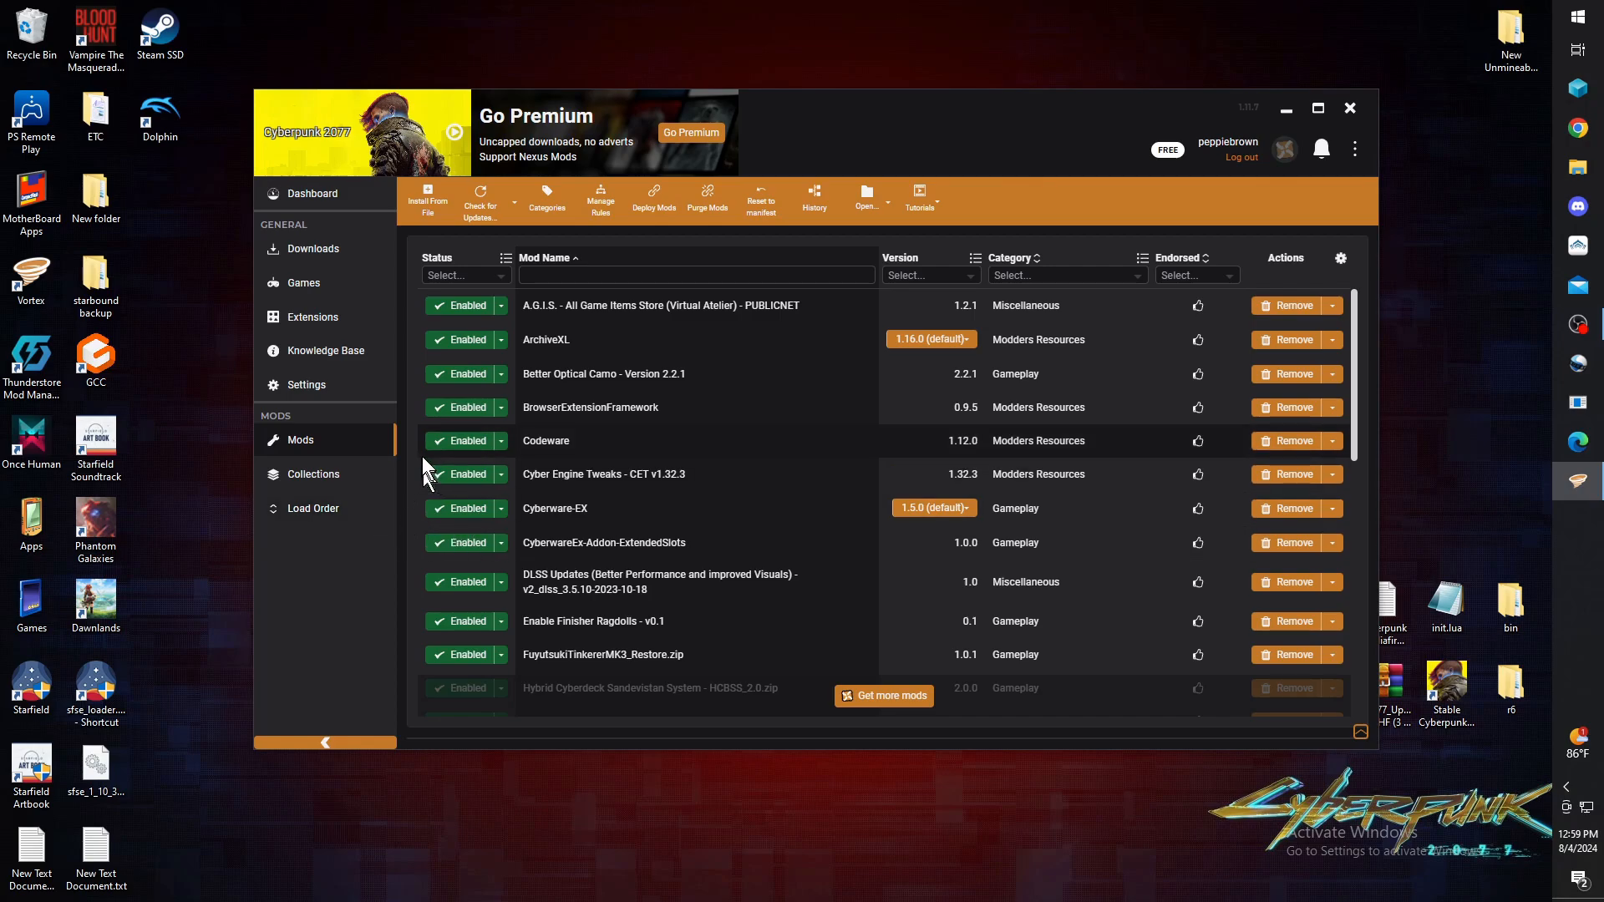
{"action": "mouse_move", "coordinate": [562, 451]}
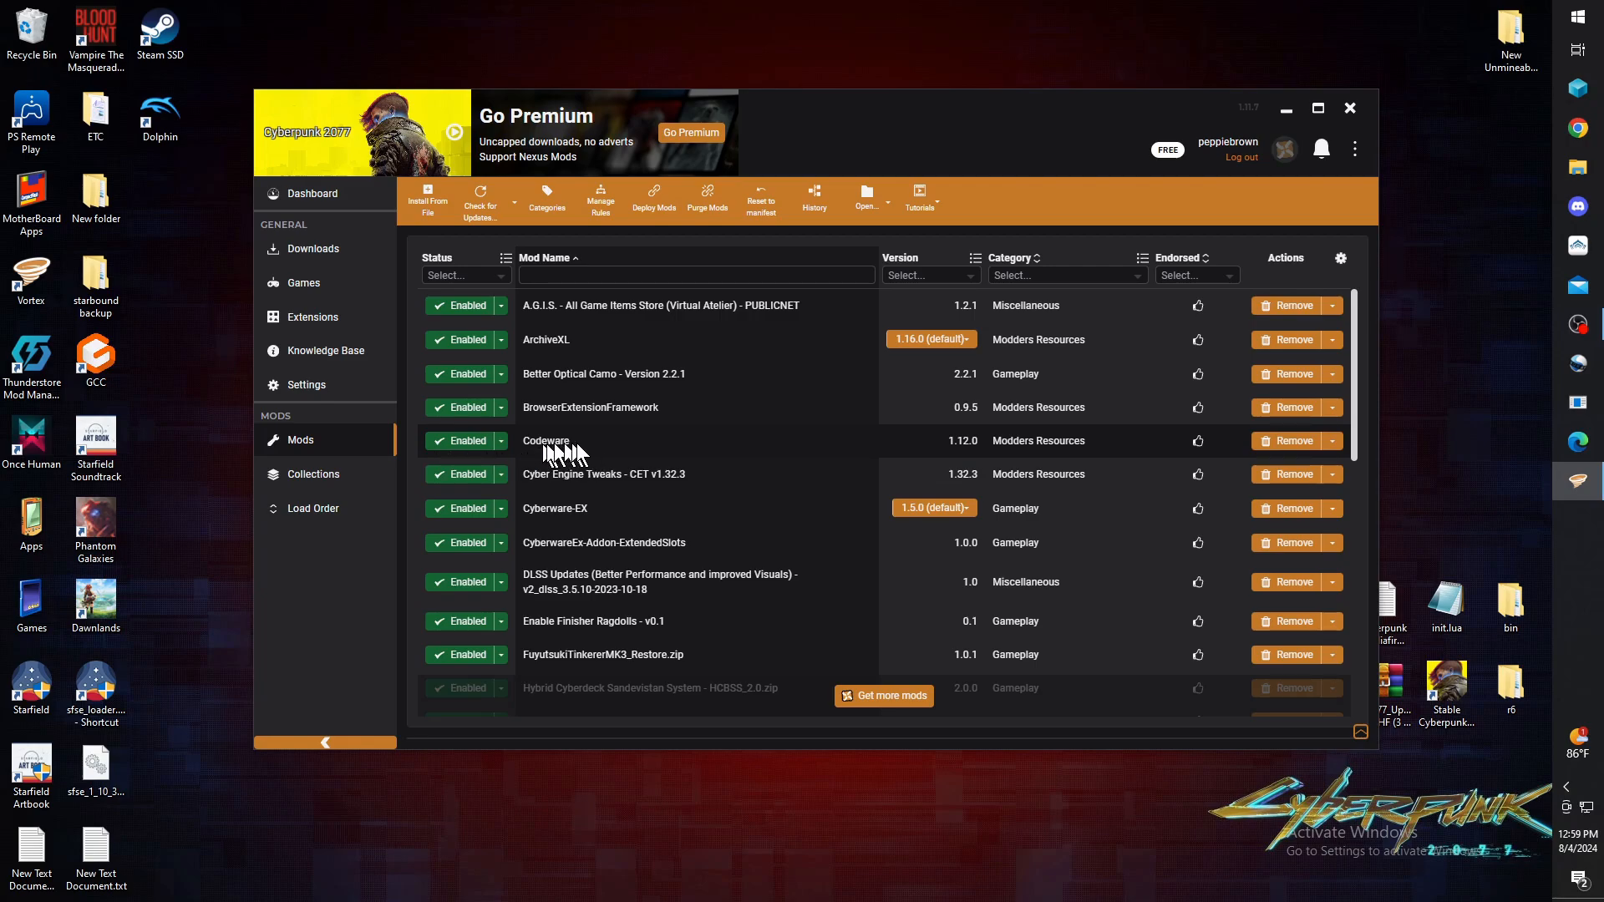
{"action": "mouse_move", "coordinate": [952, 450]}
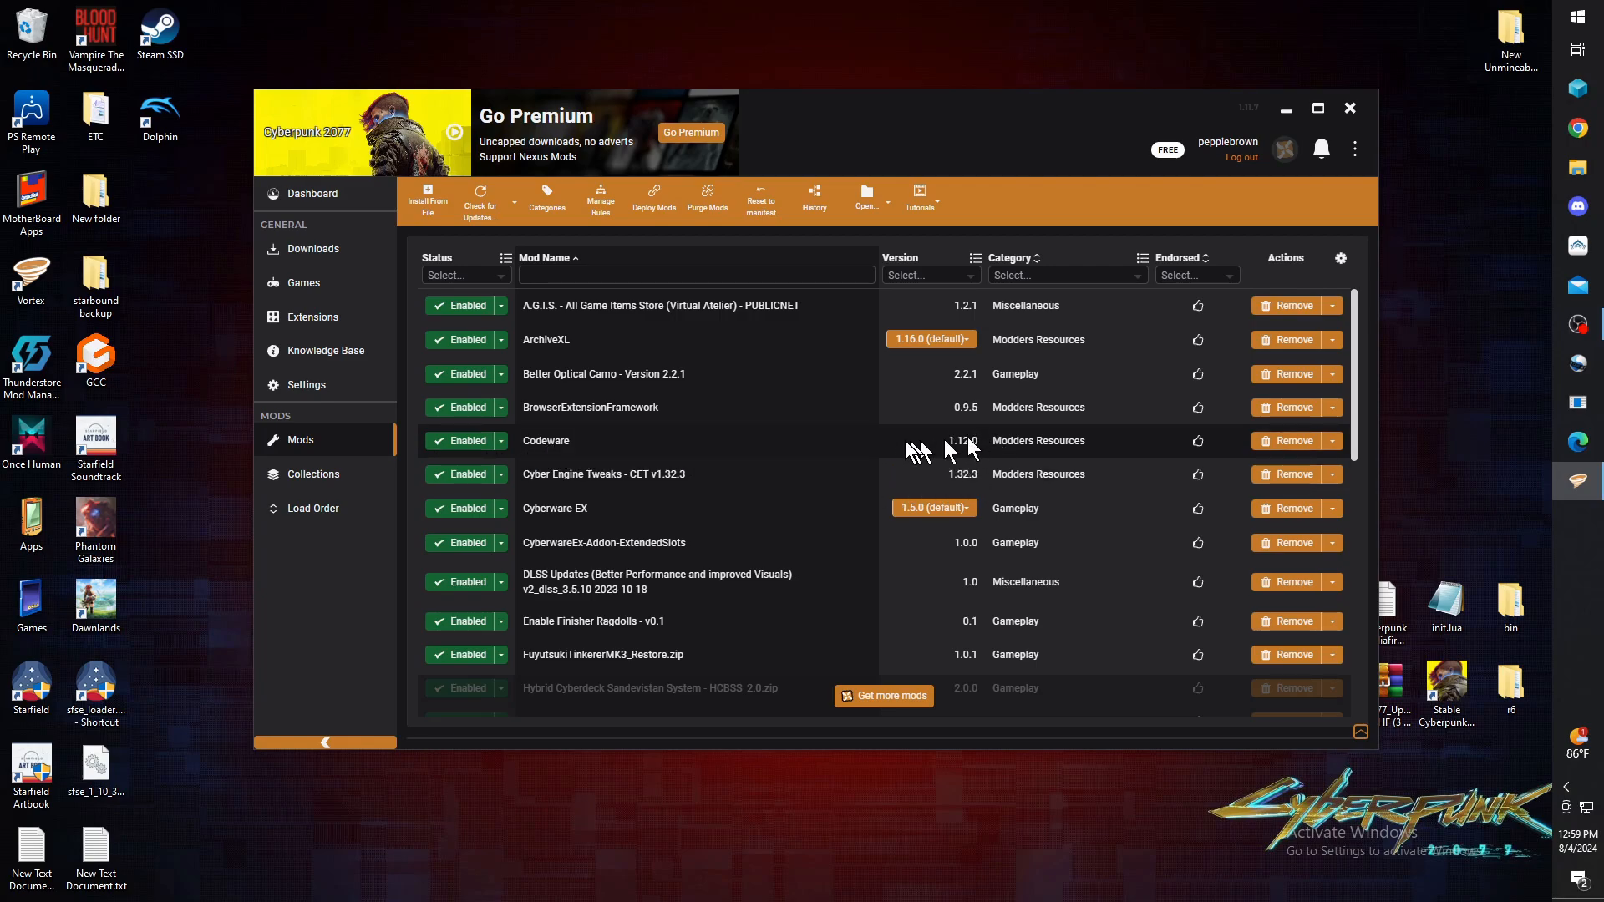
{"action": "mouse_move", "coordinate": [958, 450]}
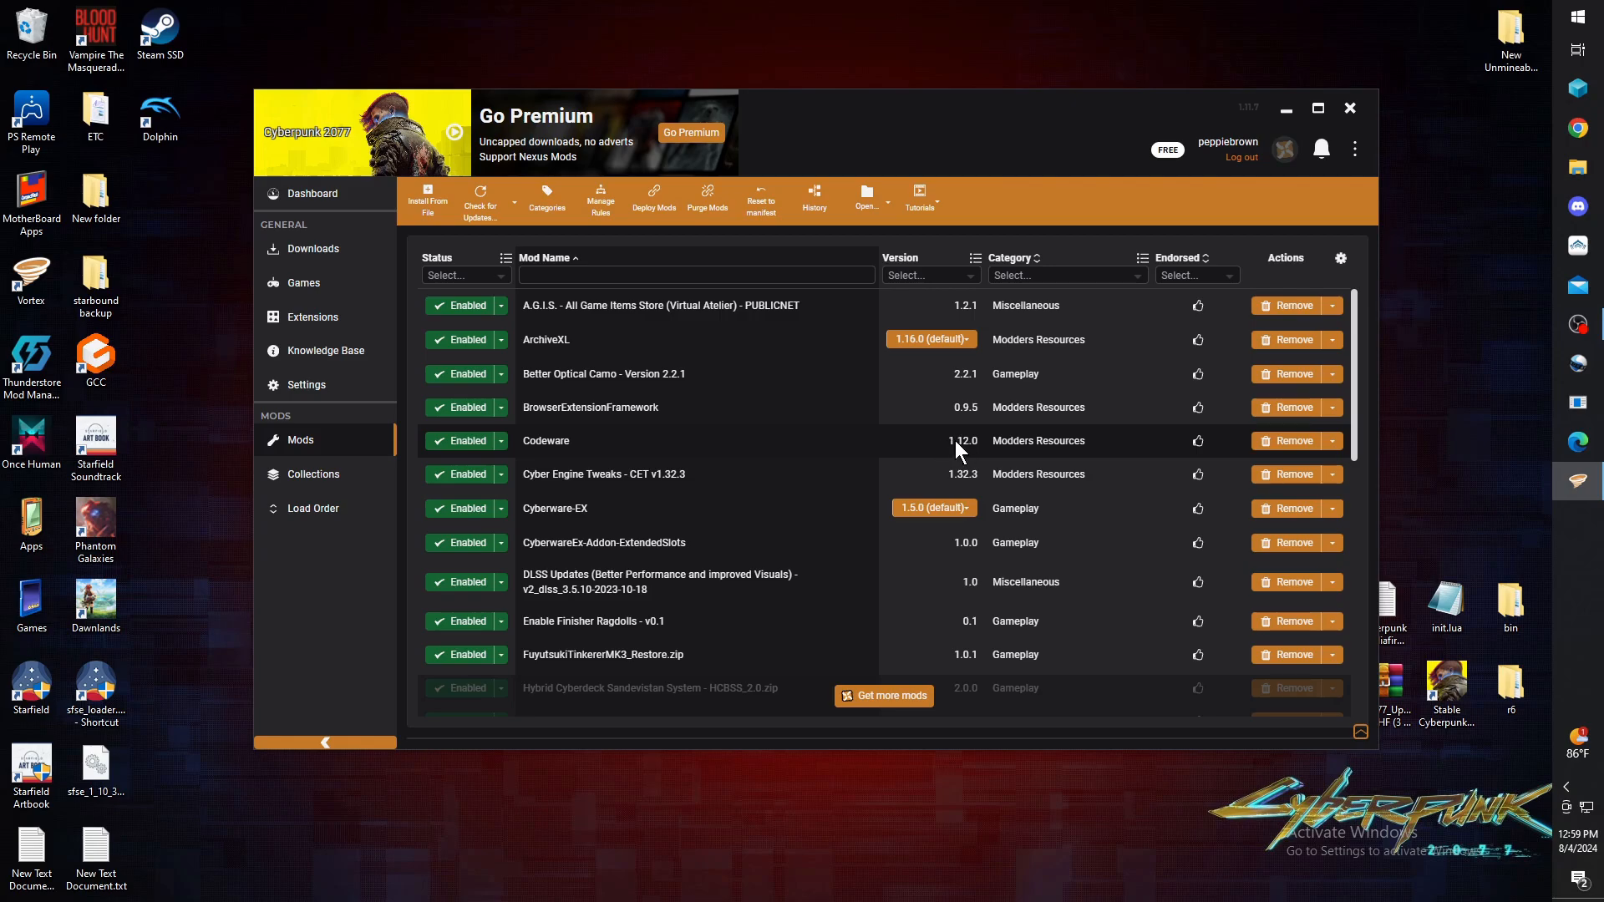
{"action": "mouse_move", "coordinate": [999, 467]}
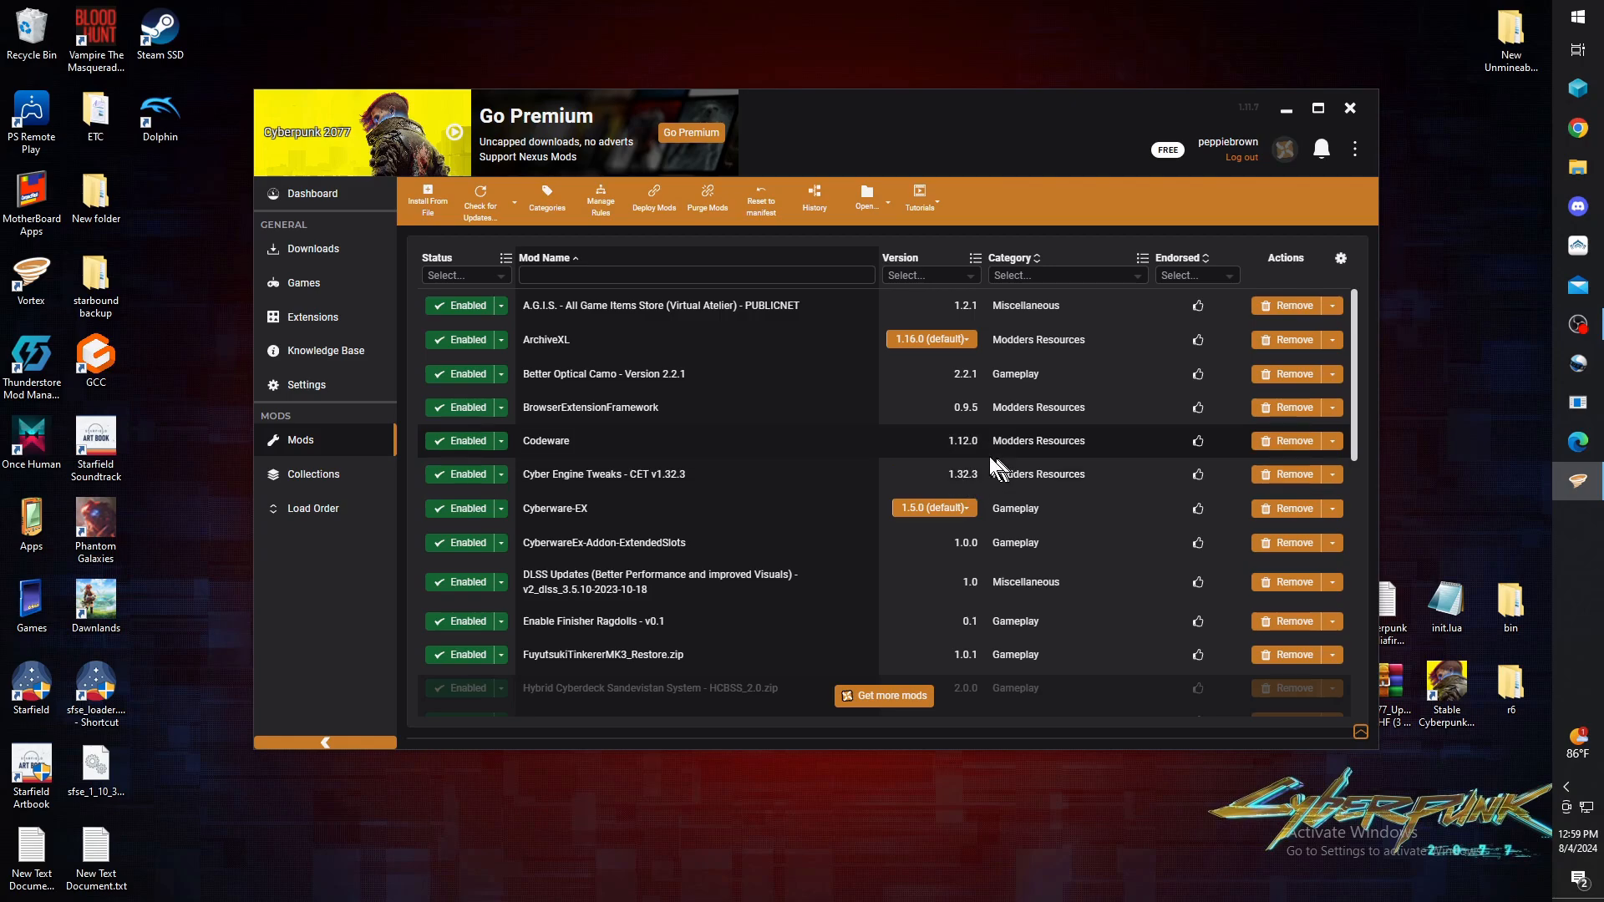
{"action": "mouse_move", "coordinate": [654, 478]}
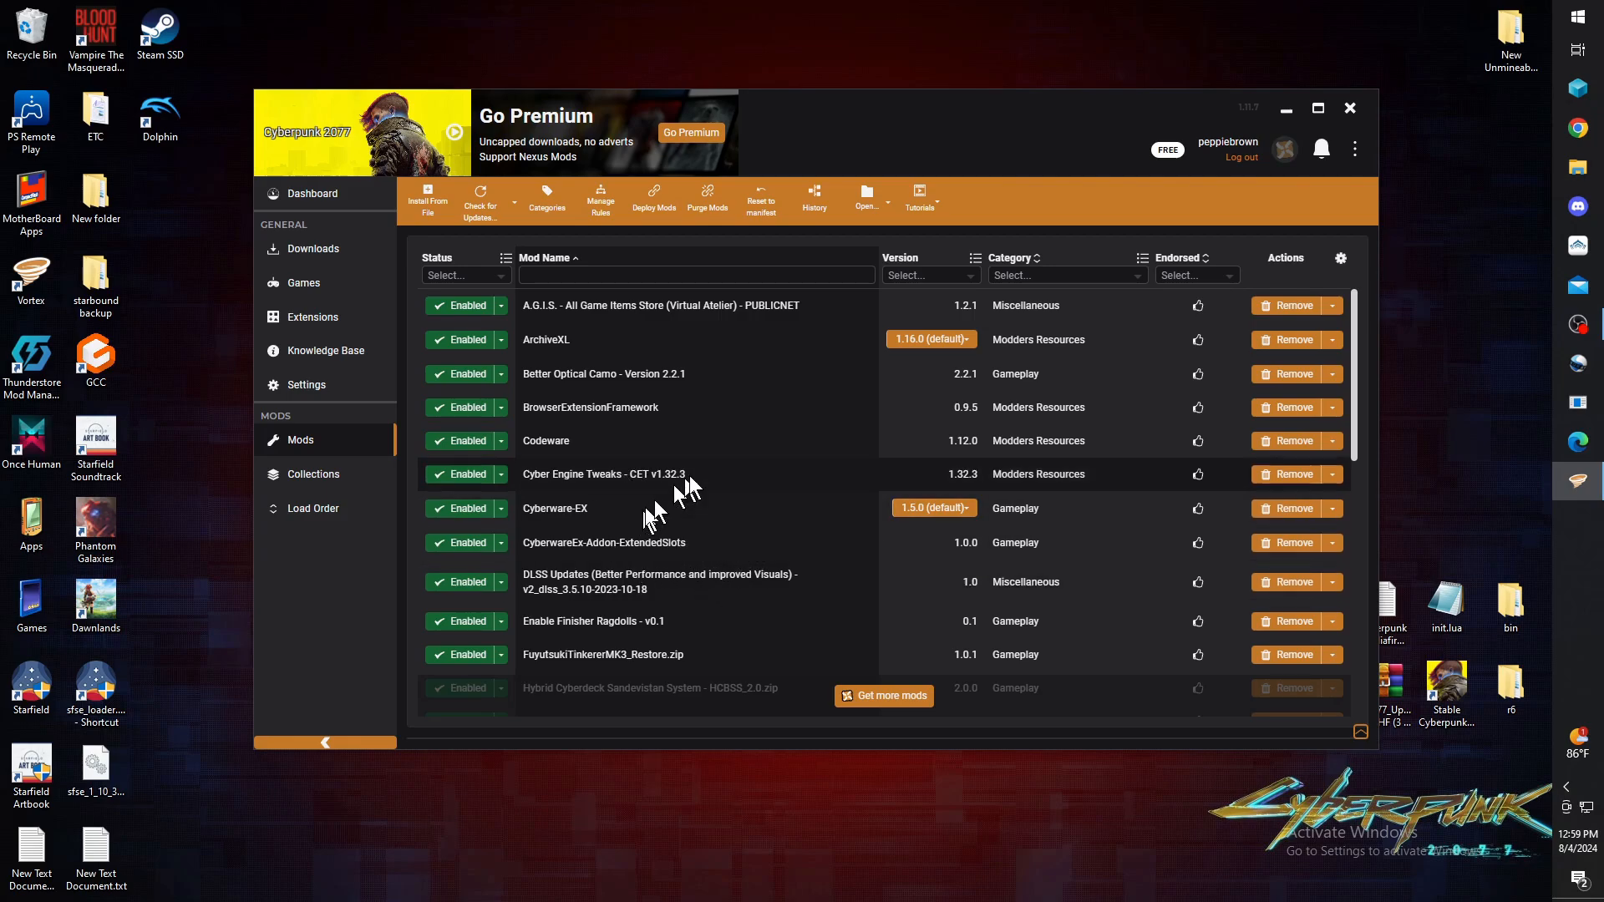
{"action": "scroll", "scroll_direction": "down", "scroll_amount": 3}
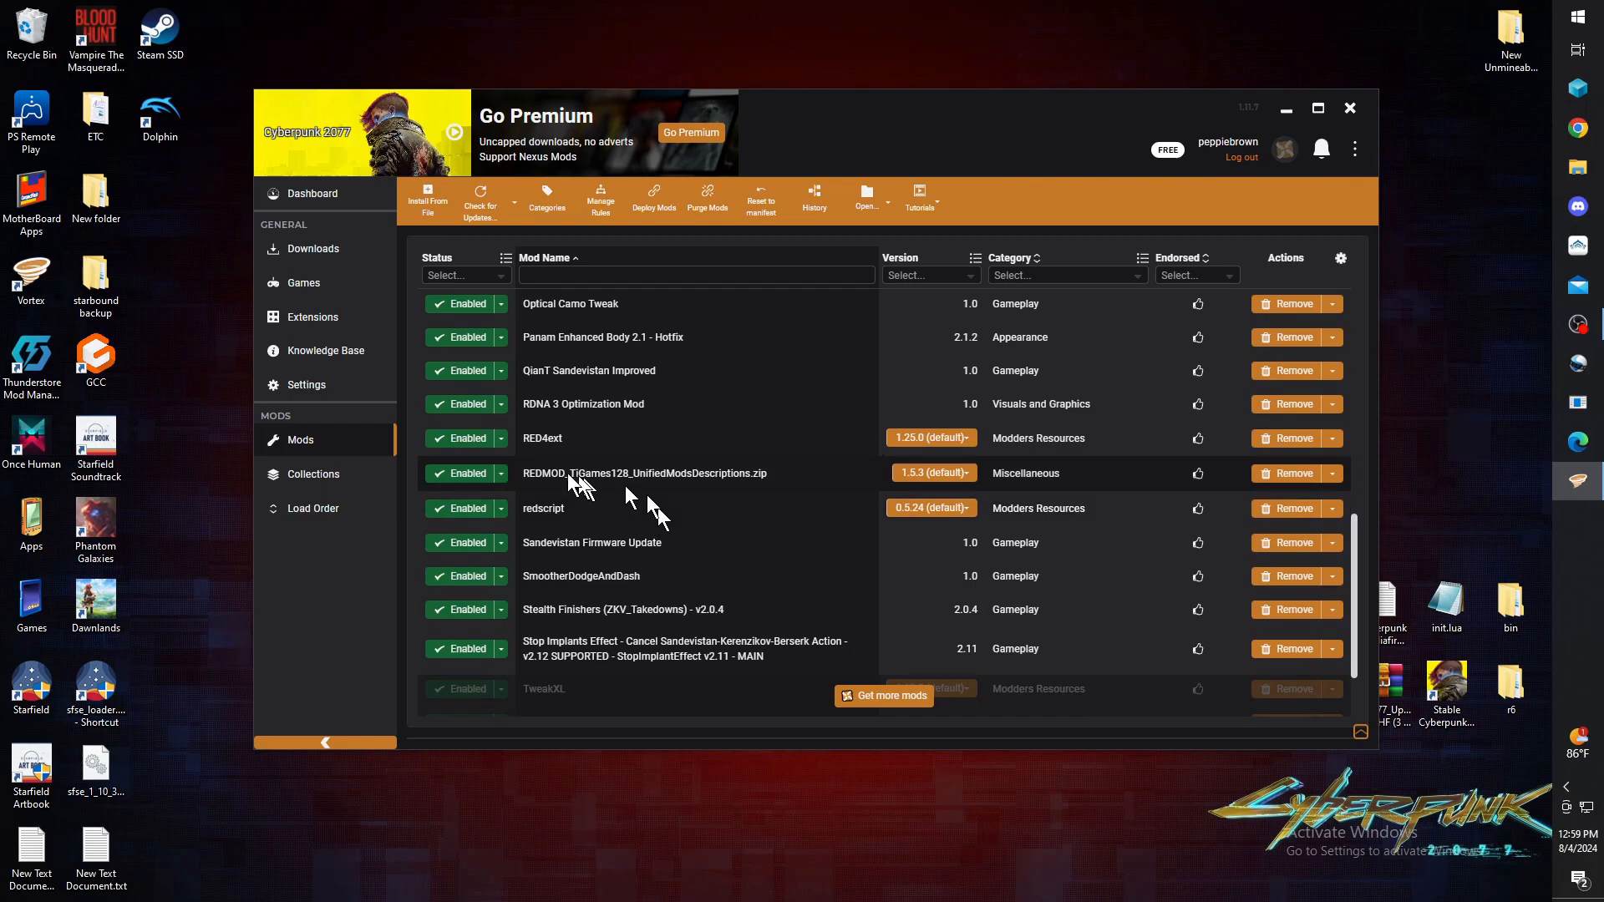
{"action": "mouse_move", "coordinate": [552, 453]}
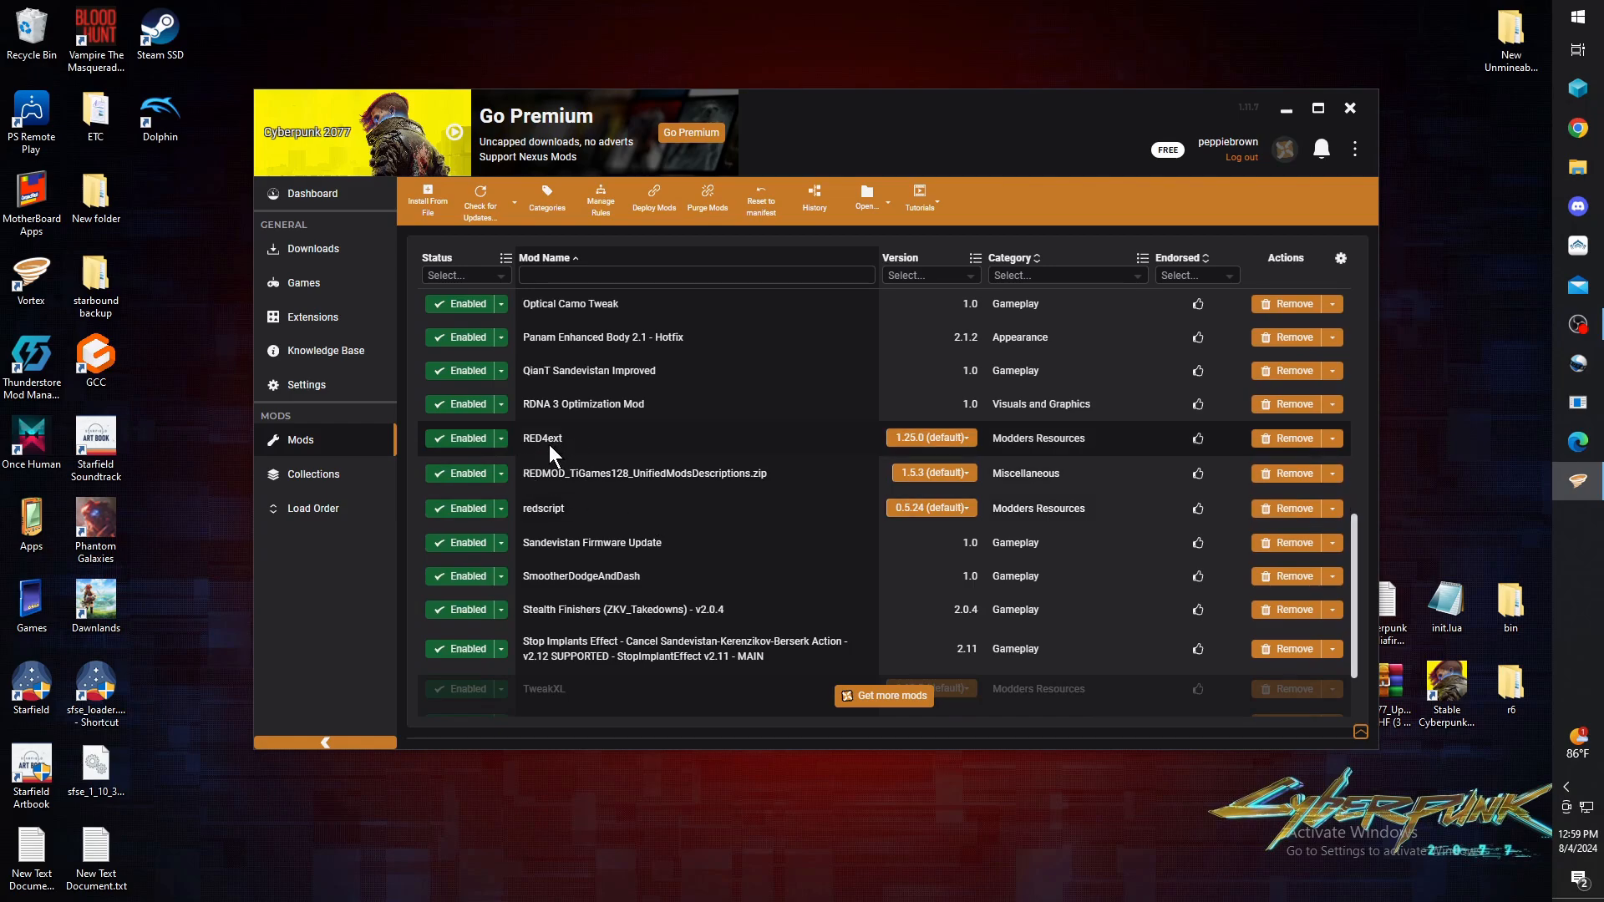
{"action": "mouse_move", "coordinate": [556, 450]}
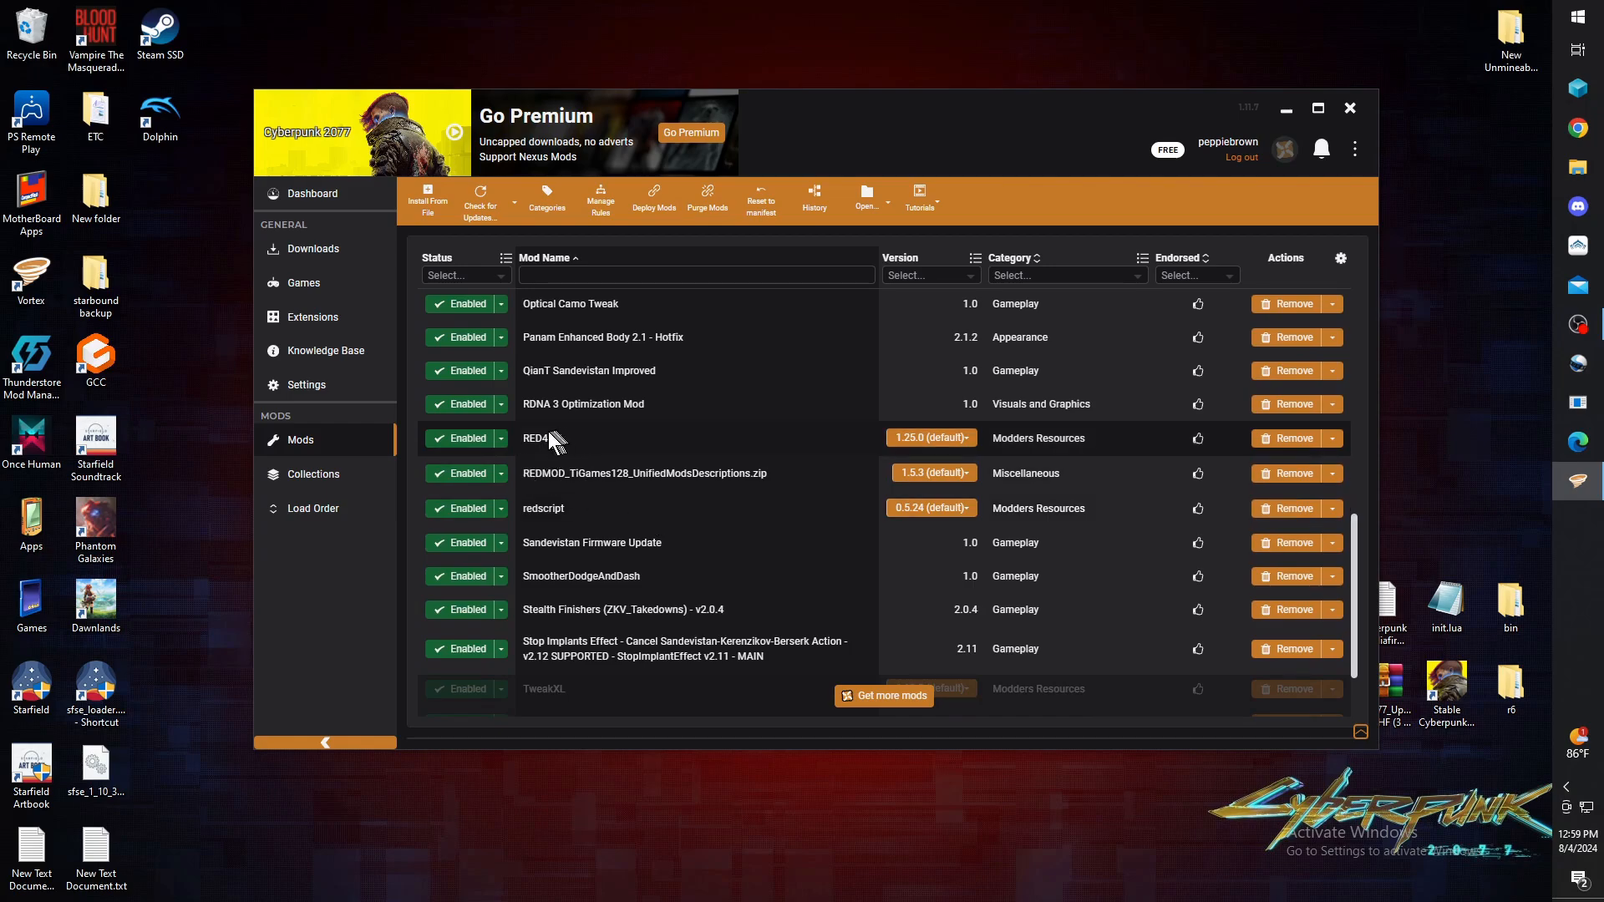
{"action": "mouse_move", "coordinate": [655, 450]}
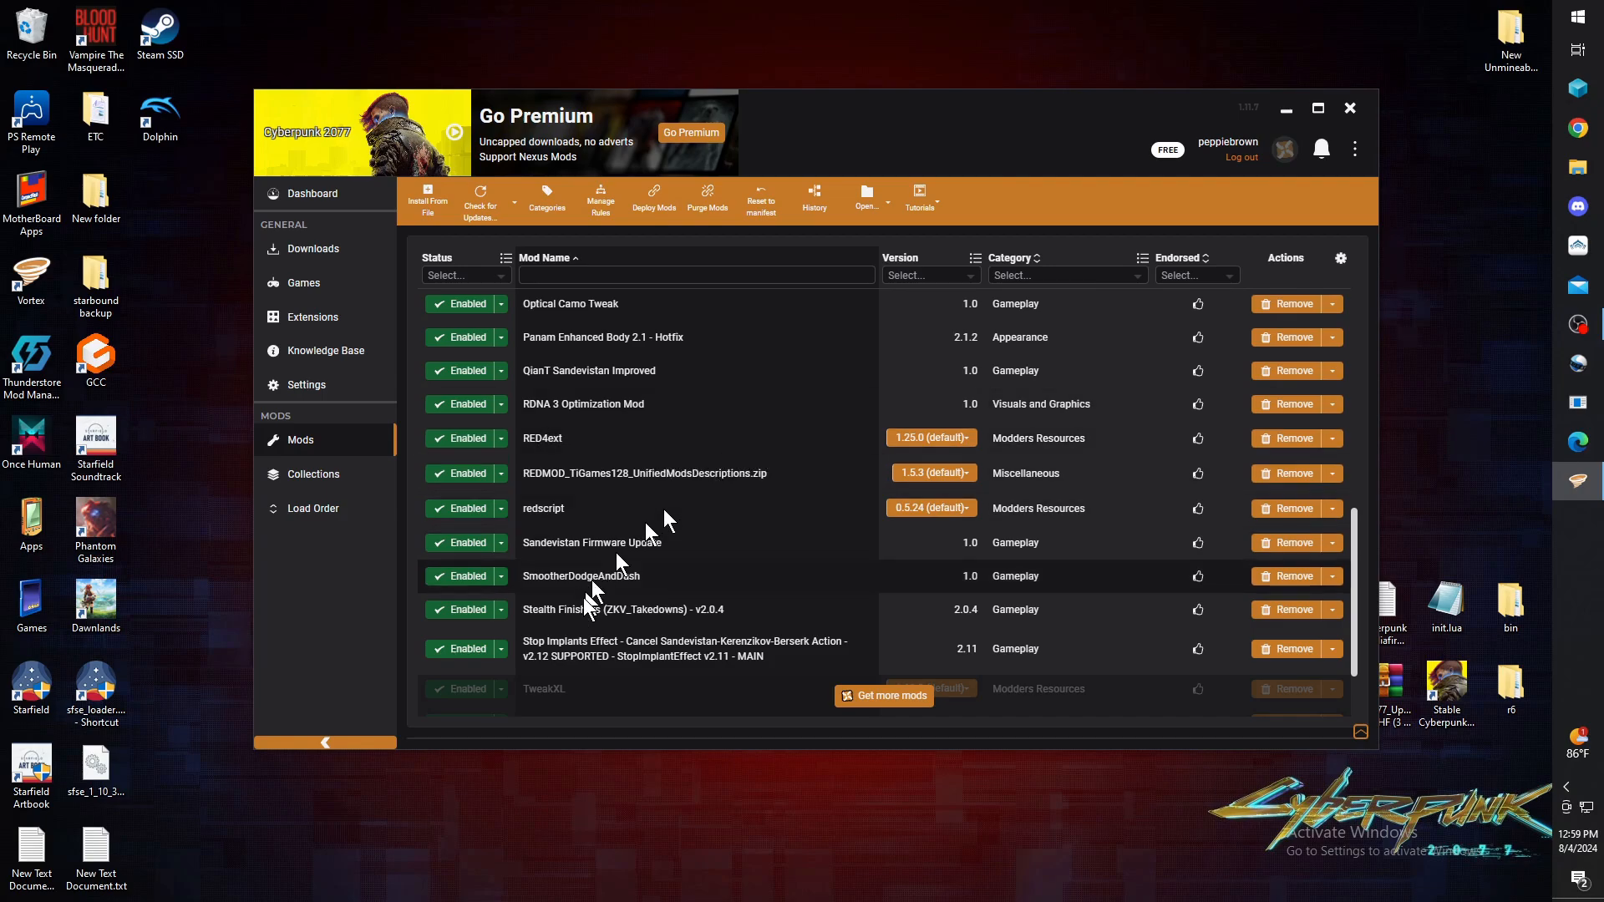
{"action": "scroll", "scroll_direction": "up", "scroll_amount": 3}
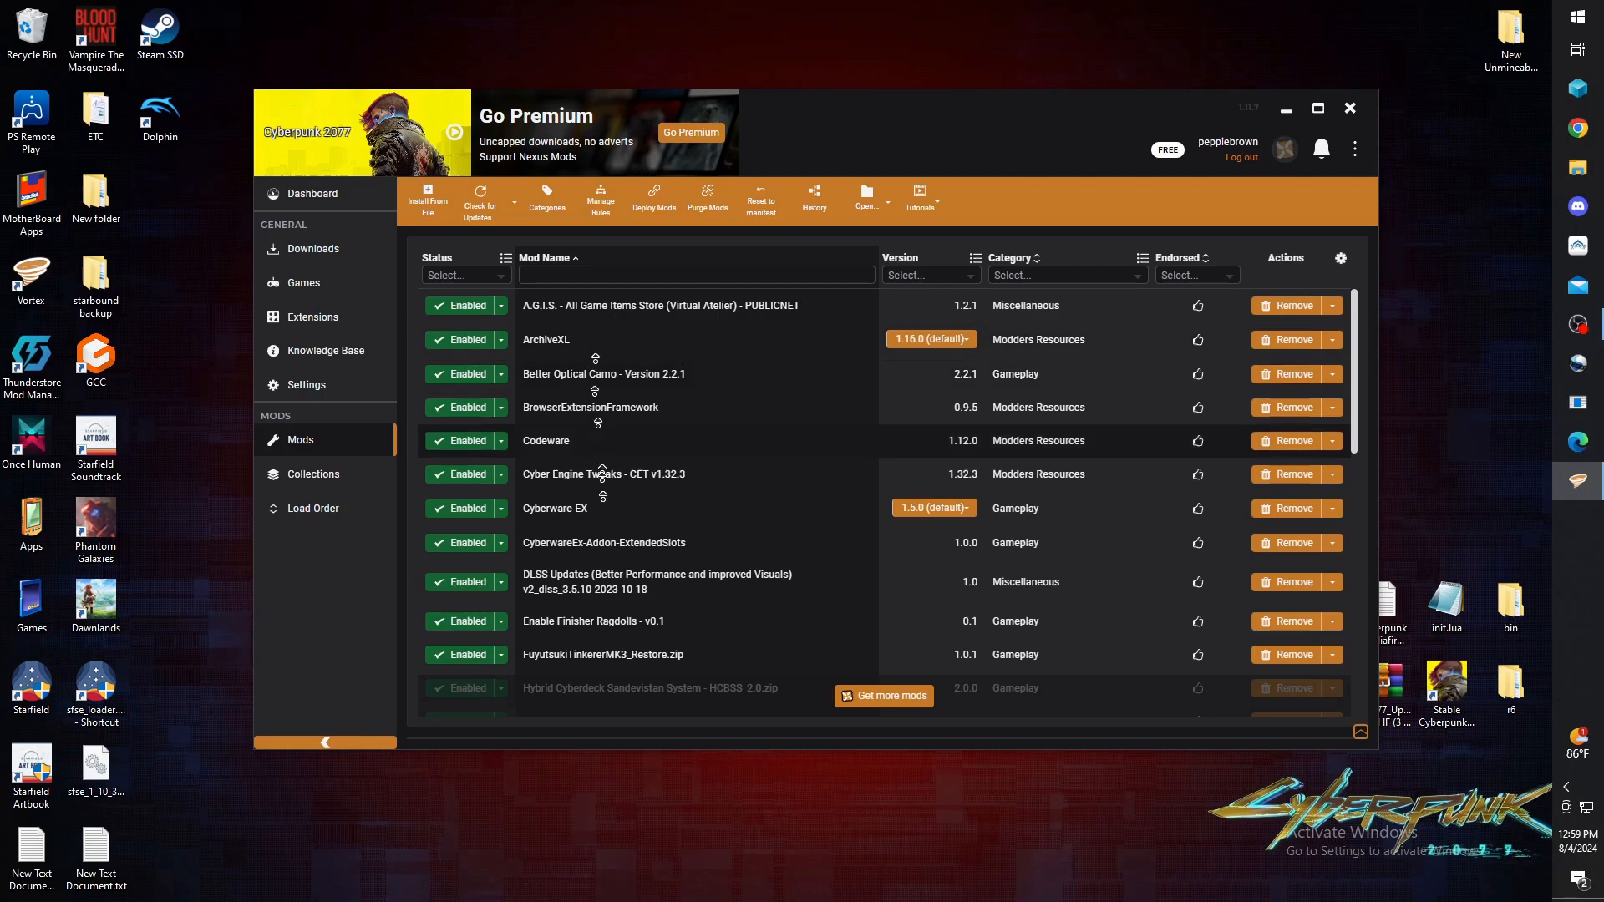
{"action": "scroll", "scroll_direction": "down", "scroll_amount": 3}
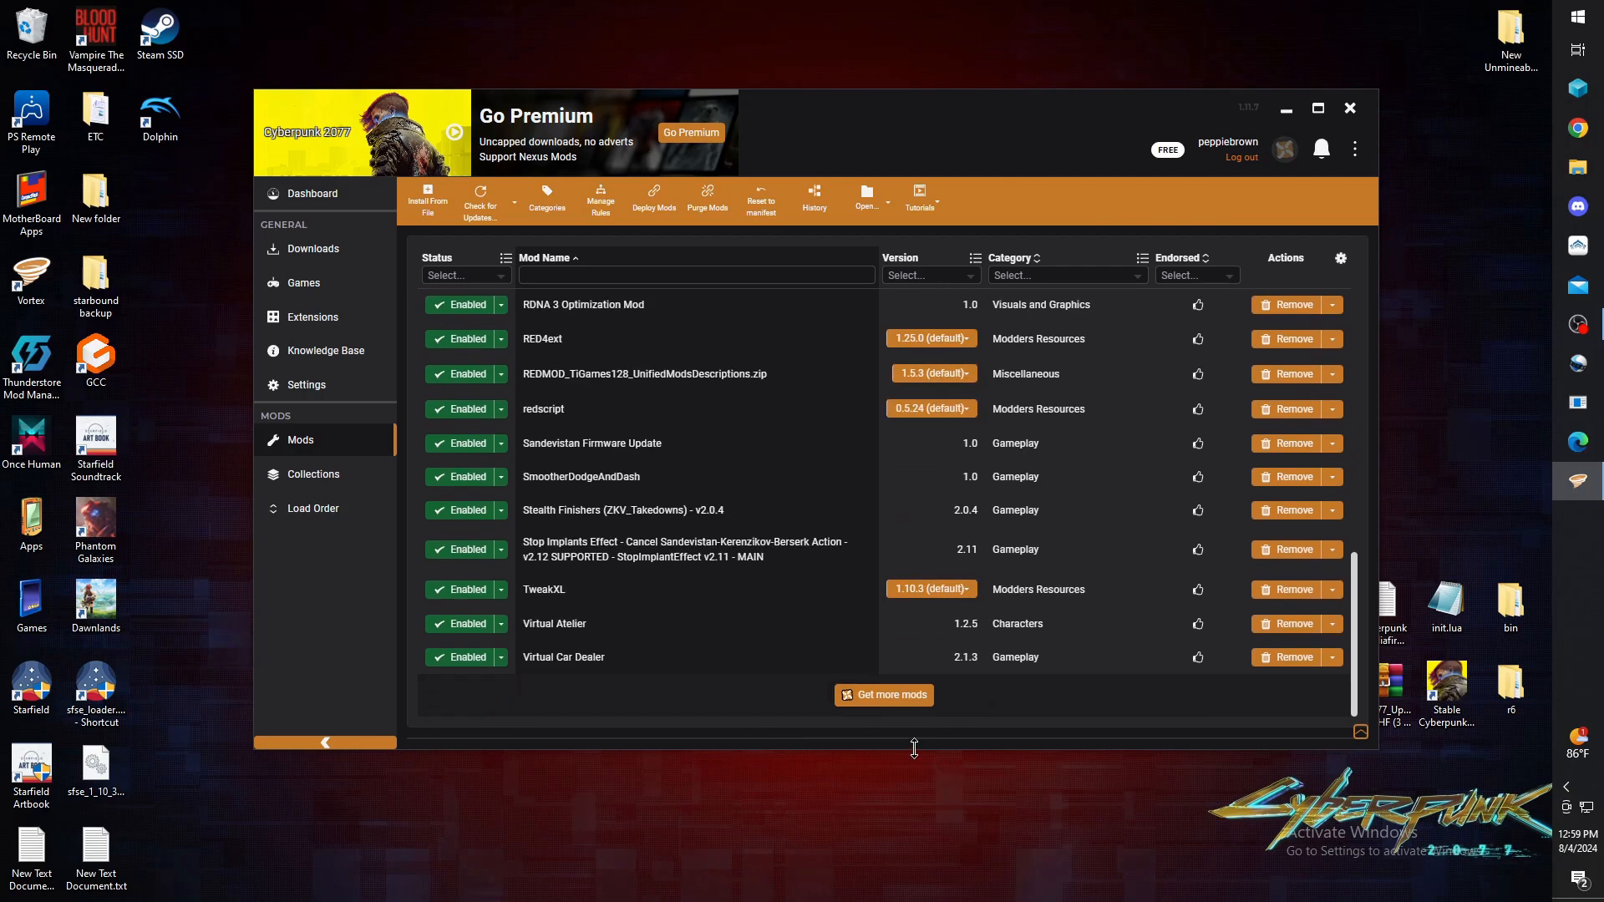
{"action": "scroll", "scroll_direction": "up", "scroll_amount": 3}
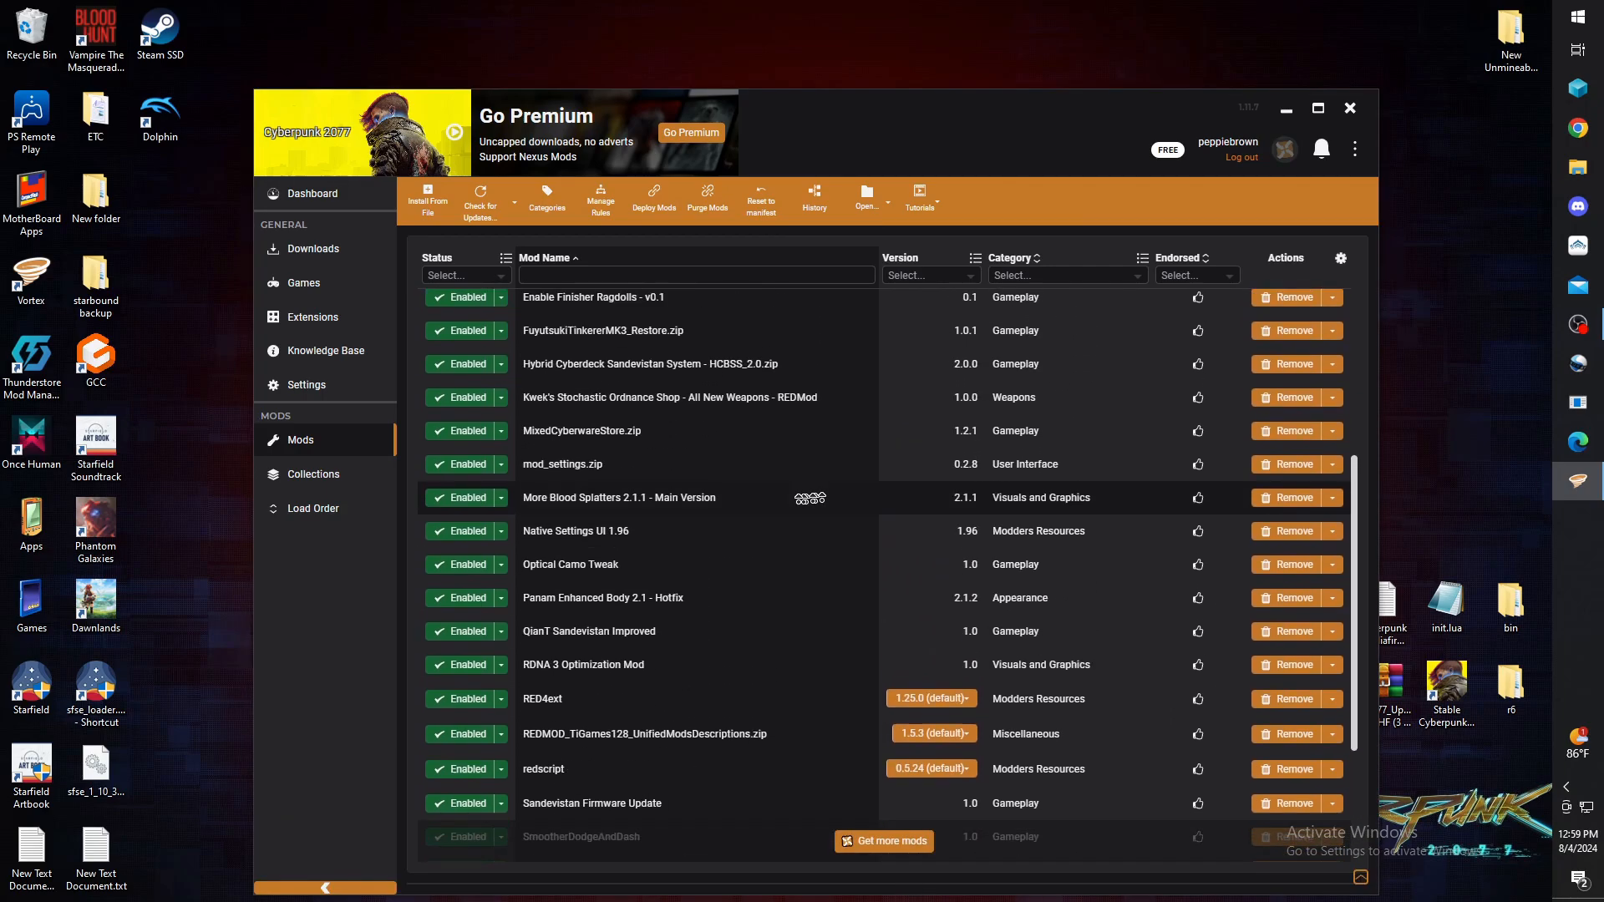
{"action": "scroll", "scroll_direction": "up", "scroll_amount": 3}
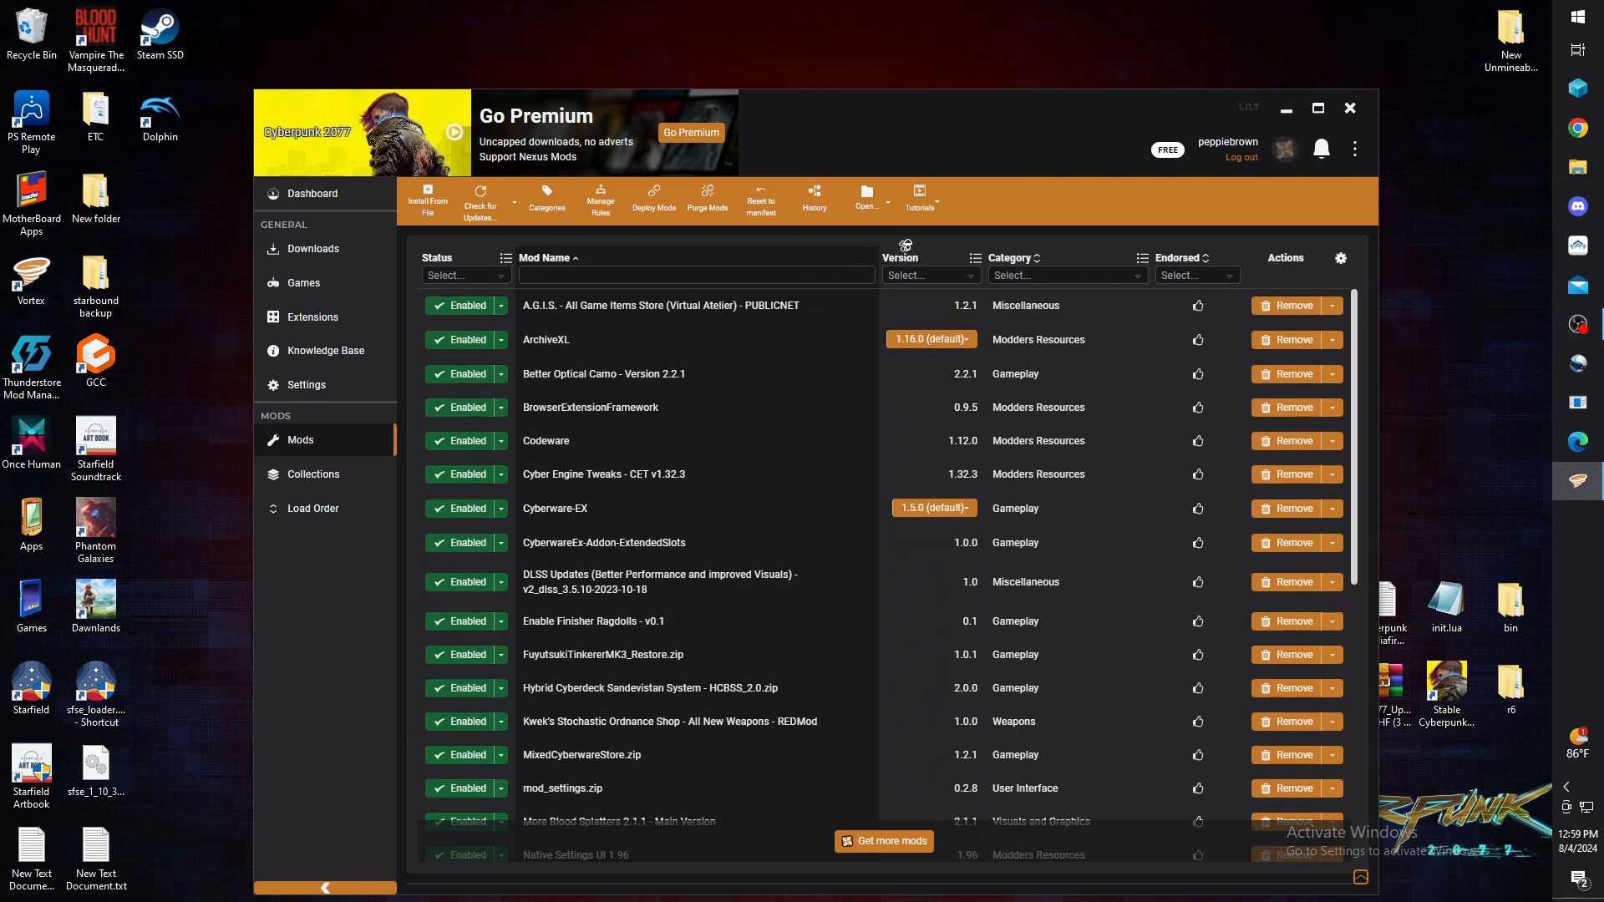
{"action": "mouse_move", "coordinate": [720, 452]}
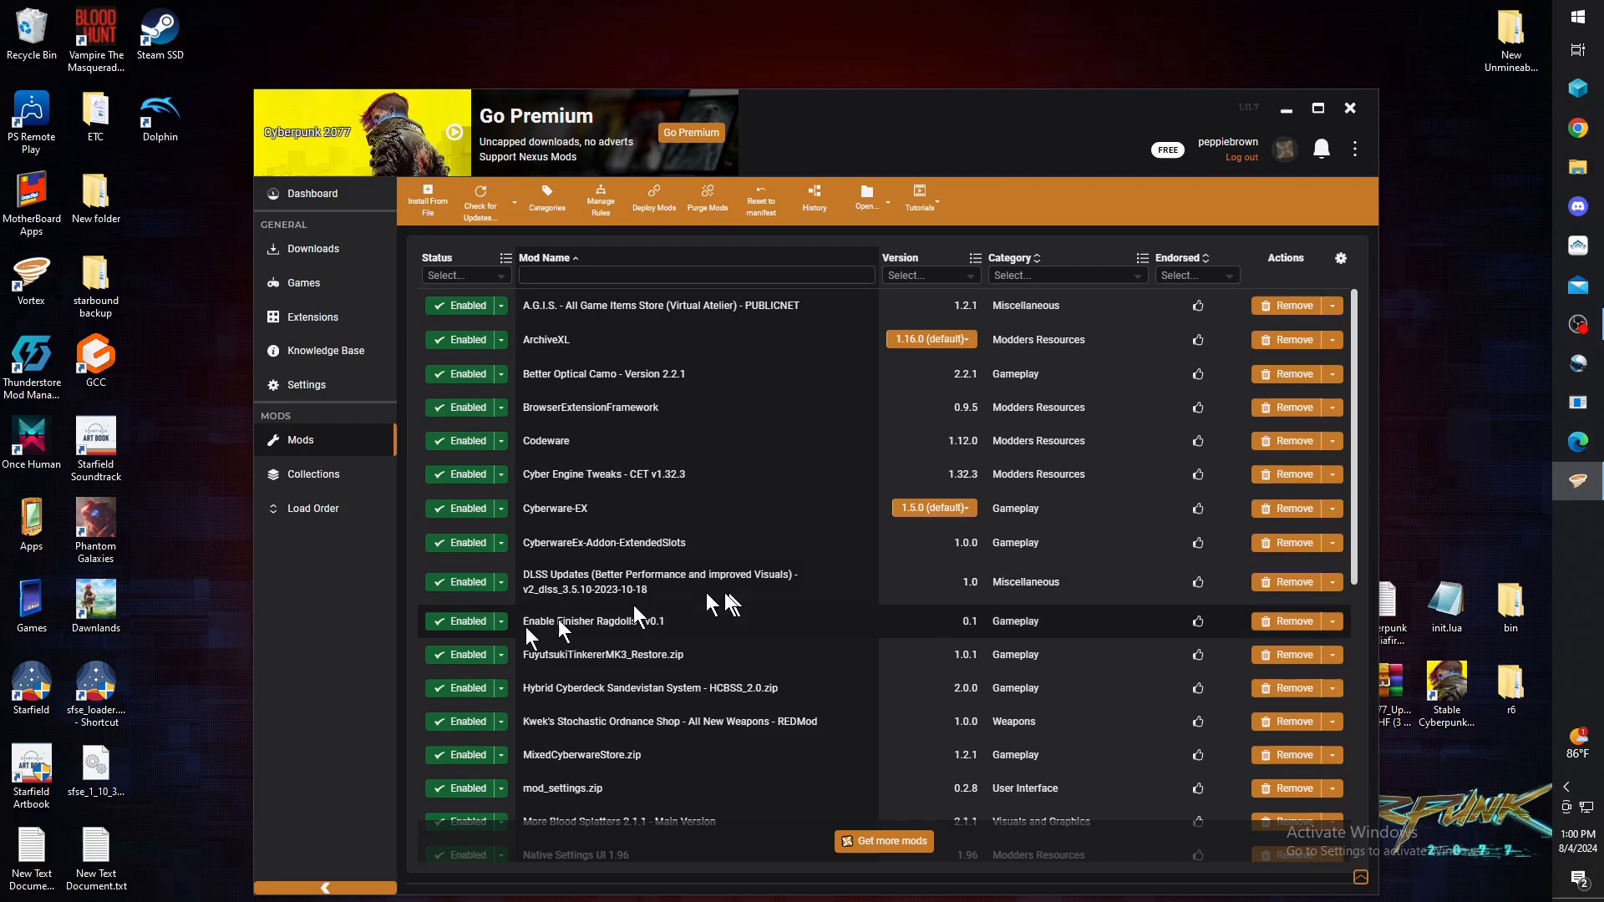
{"action": "mouse_move", "coordinate": [652, 397]}
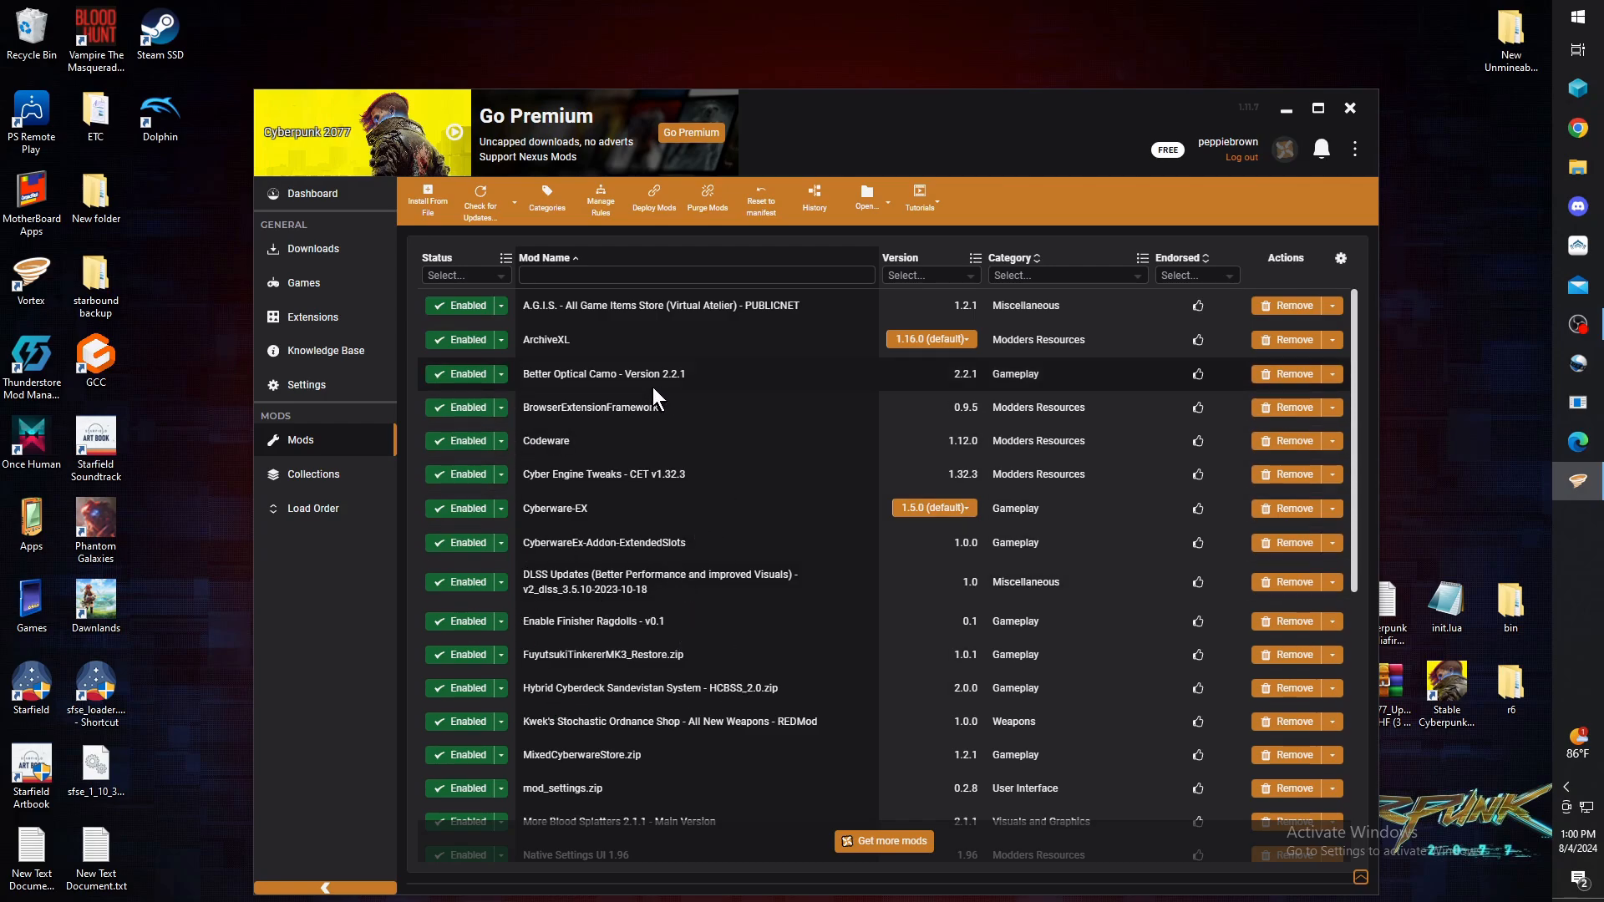
{"action": "scroll", "scroll_direction": "down", "scroll_amount": 3}
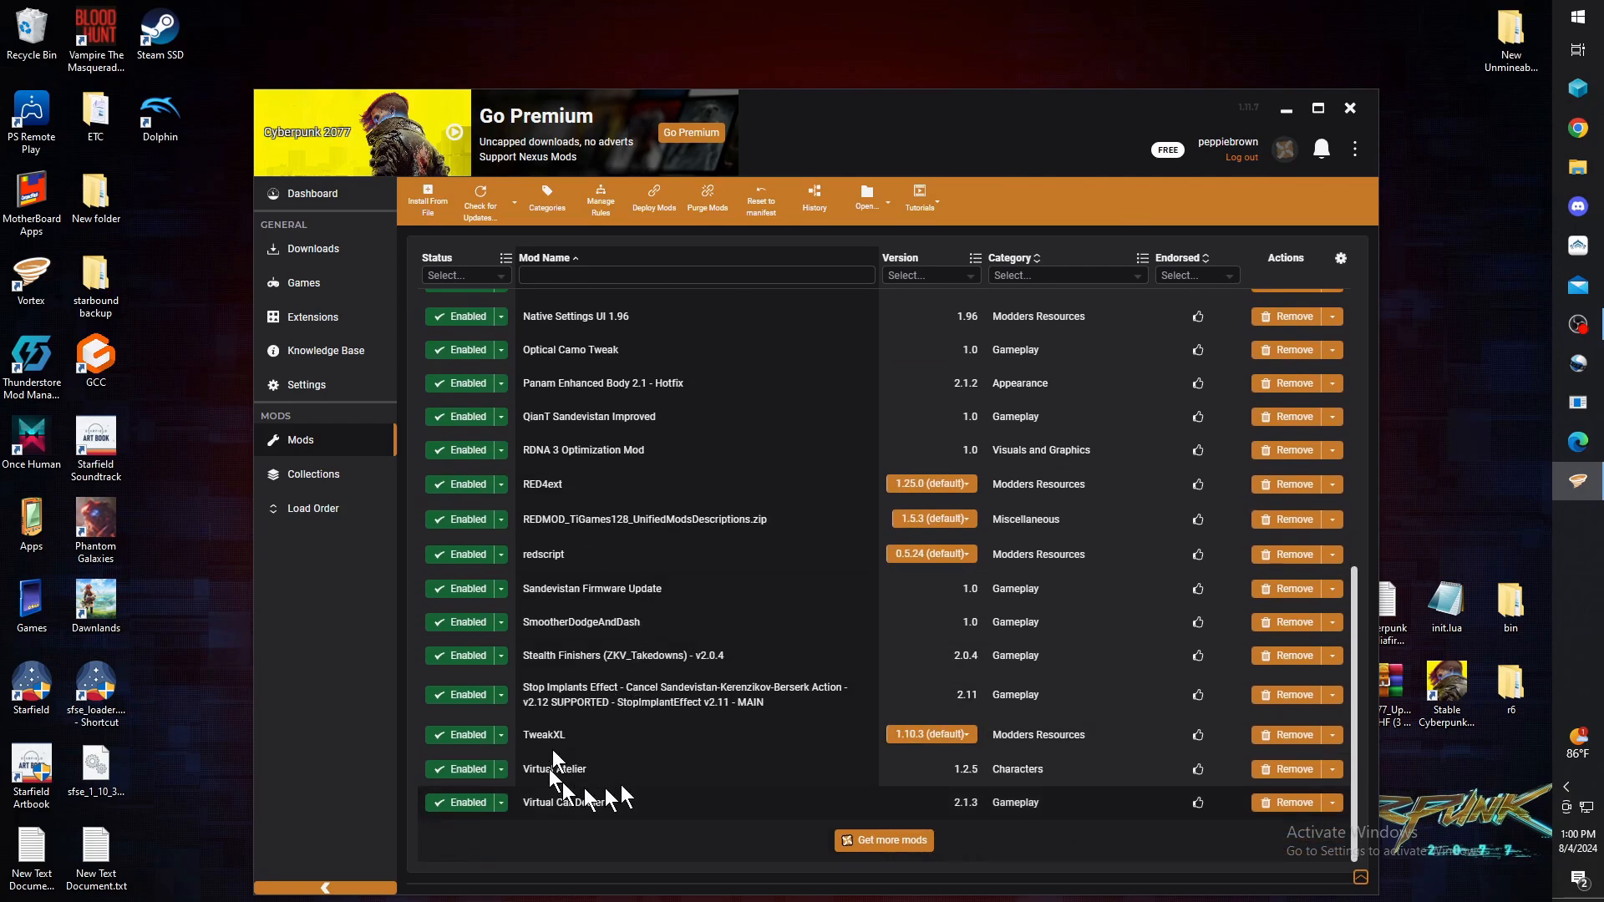
{"action": "scroll", "scroll_direction": "up", "scroll_amount": 3}
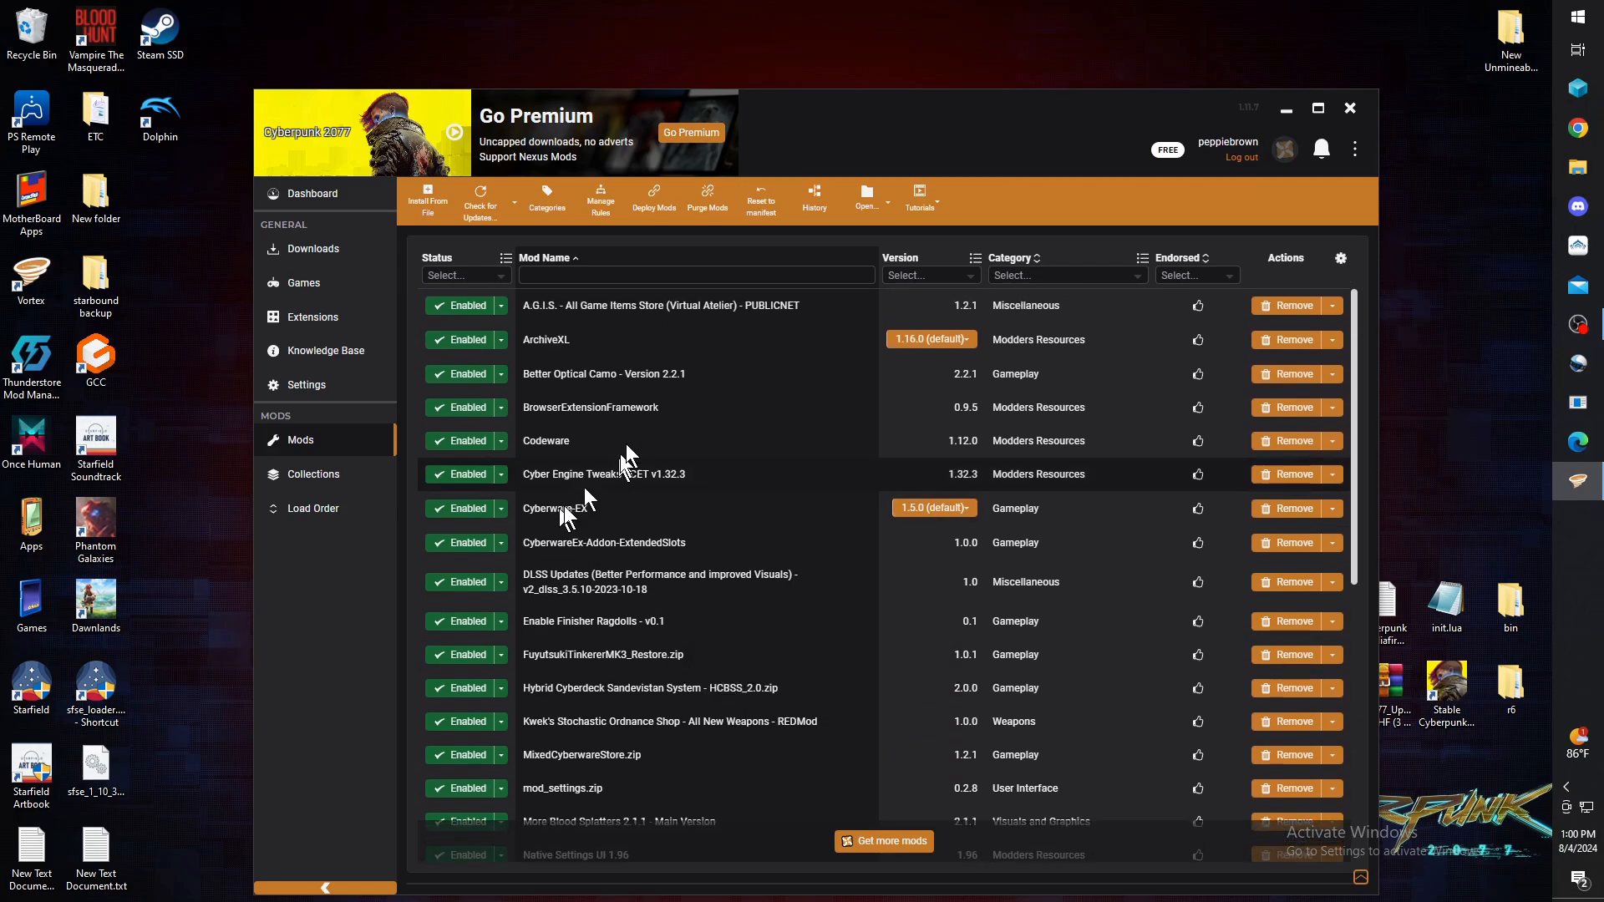
{"action": "mouse_move", "coordinate": [731, 511]}
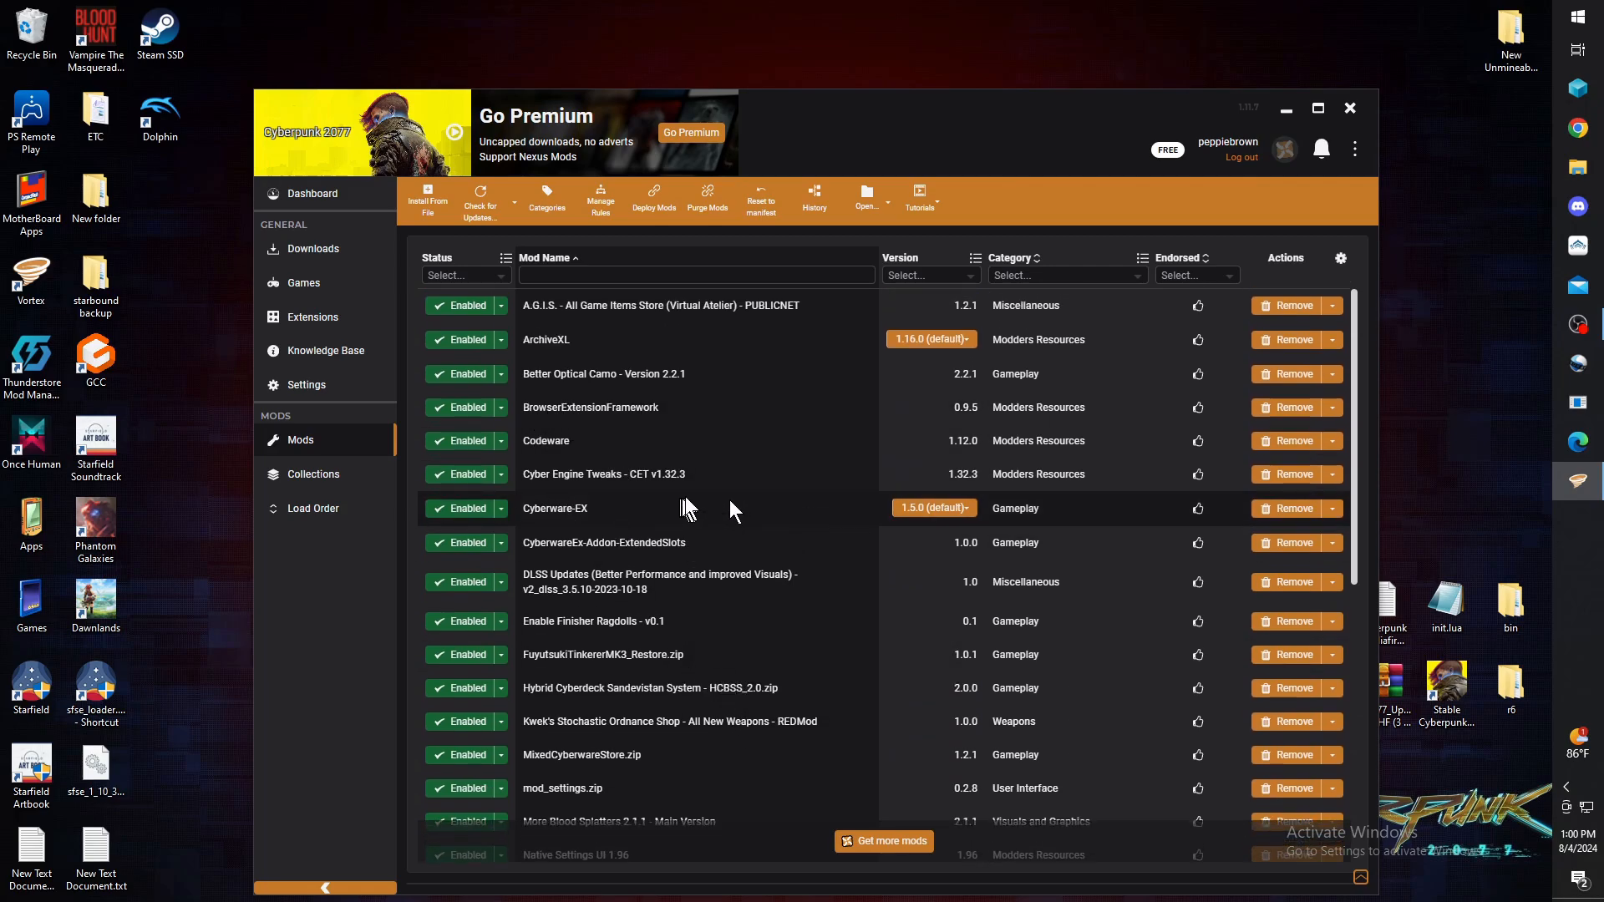
{"action": "mouse_move", "coordinate": [819, 481]}
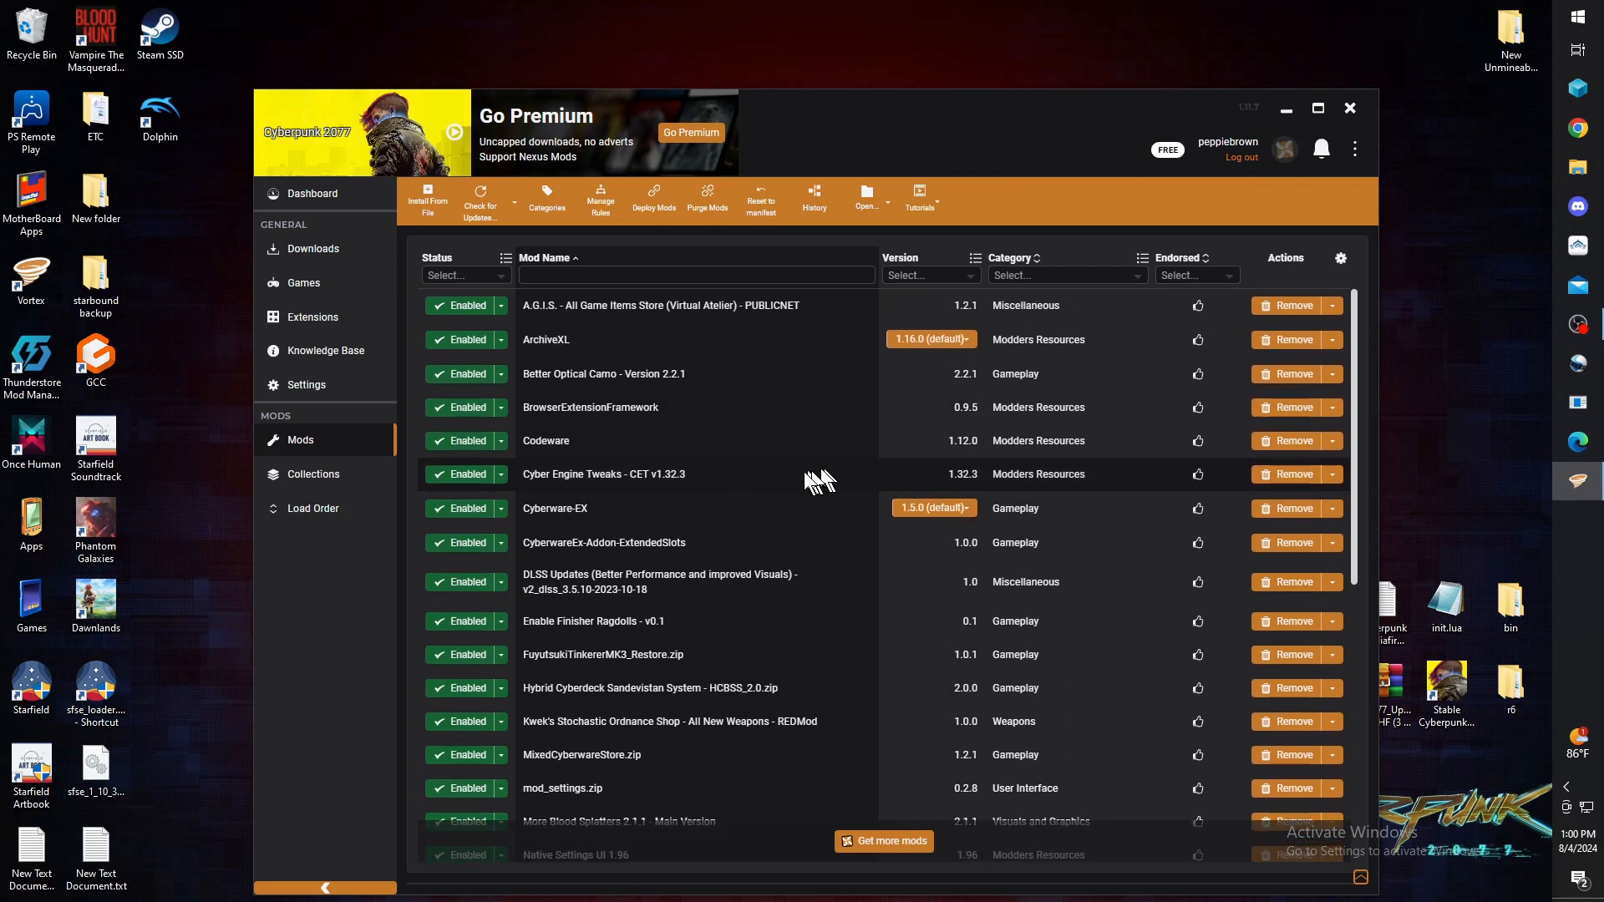
{"action": "right_click", "coordinate": [603, 474]}
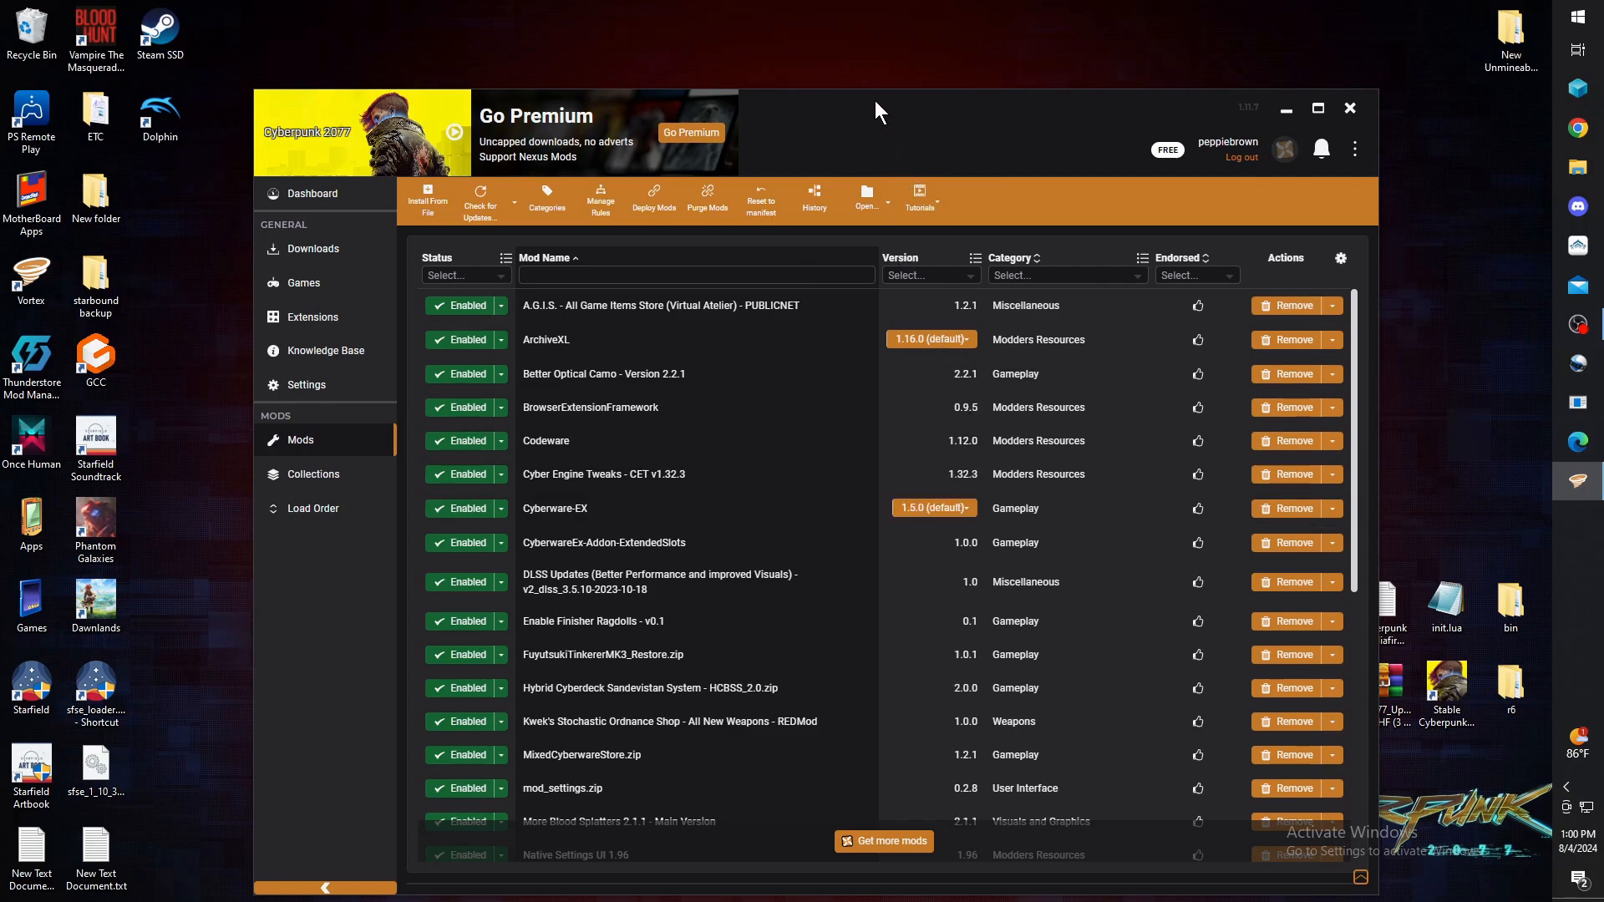
{"action": "mouse_move", "coordinate": [752, 424]}
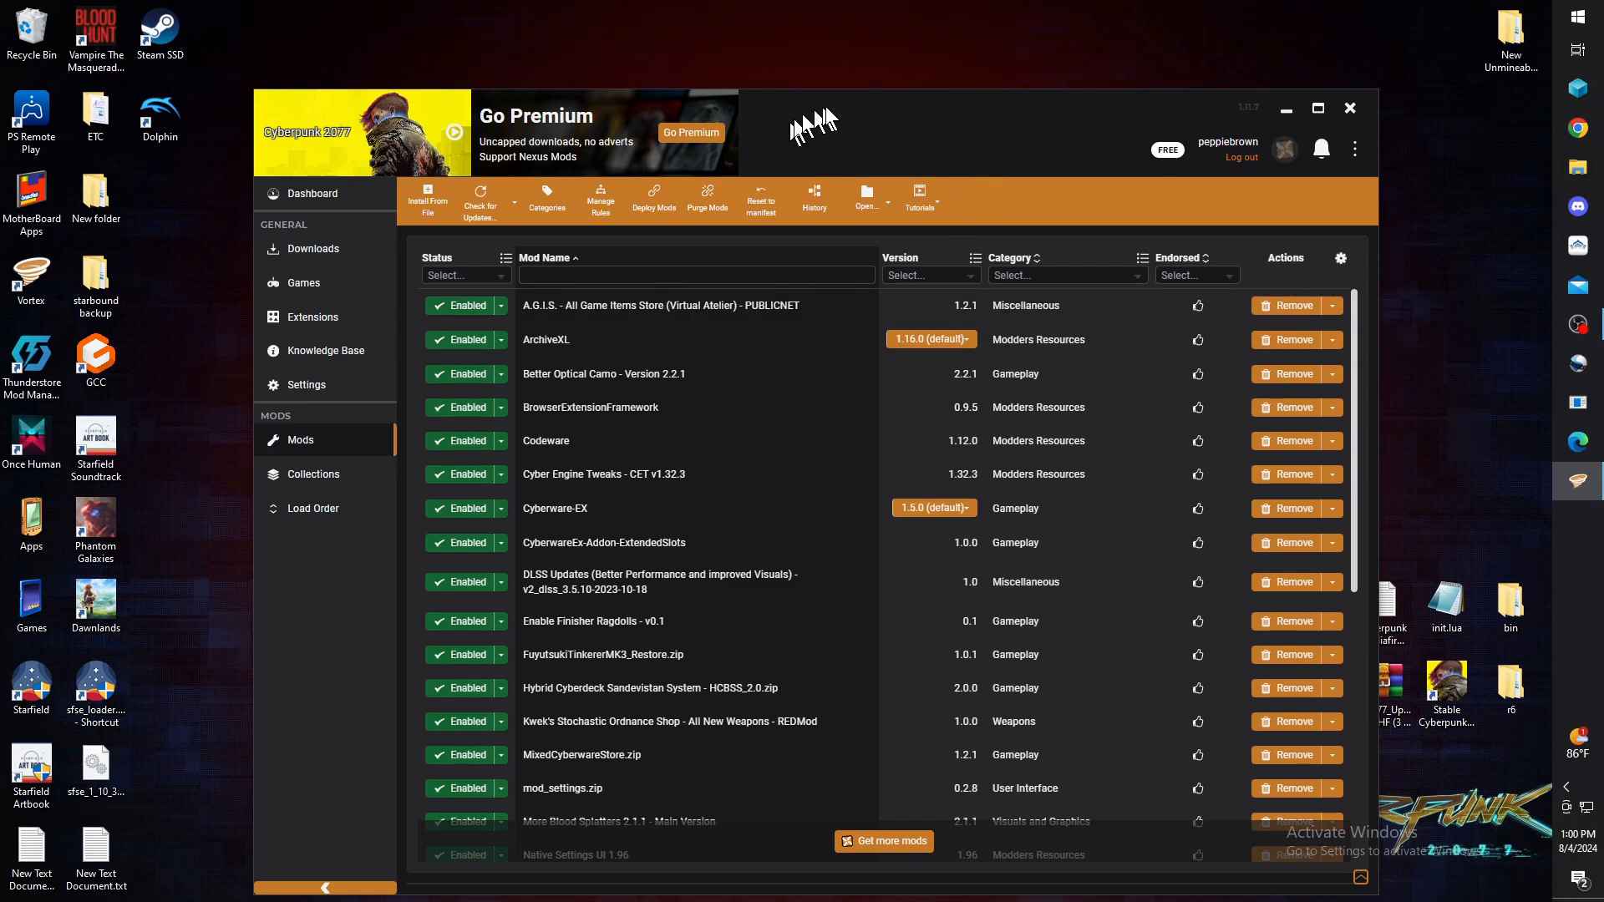
{"action": "mouse_move", "coordinate": [837, 120]}
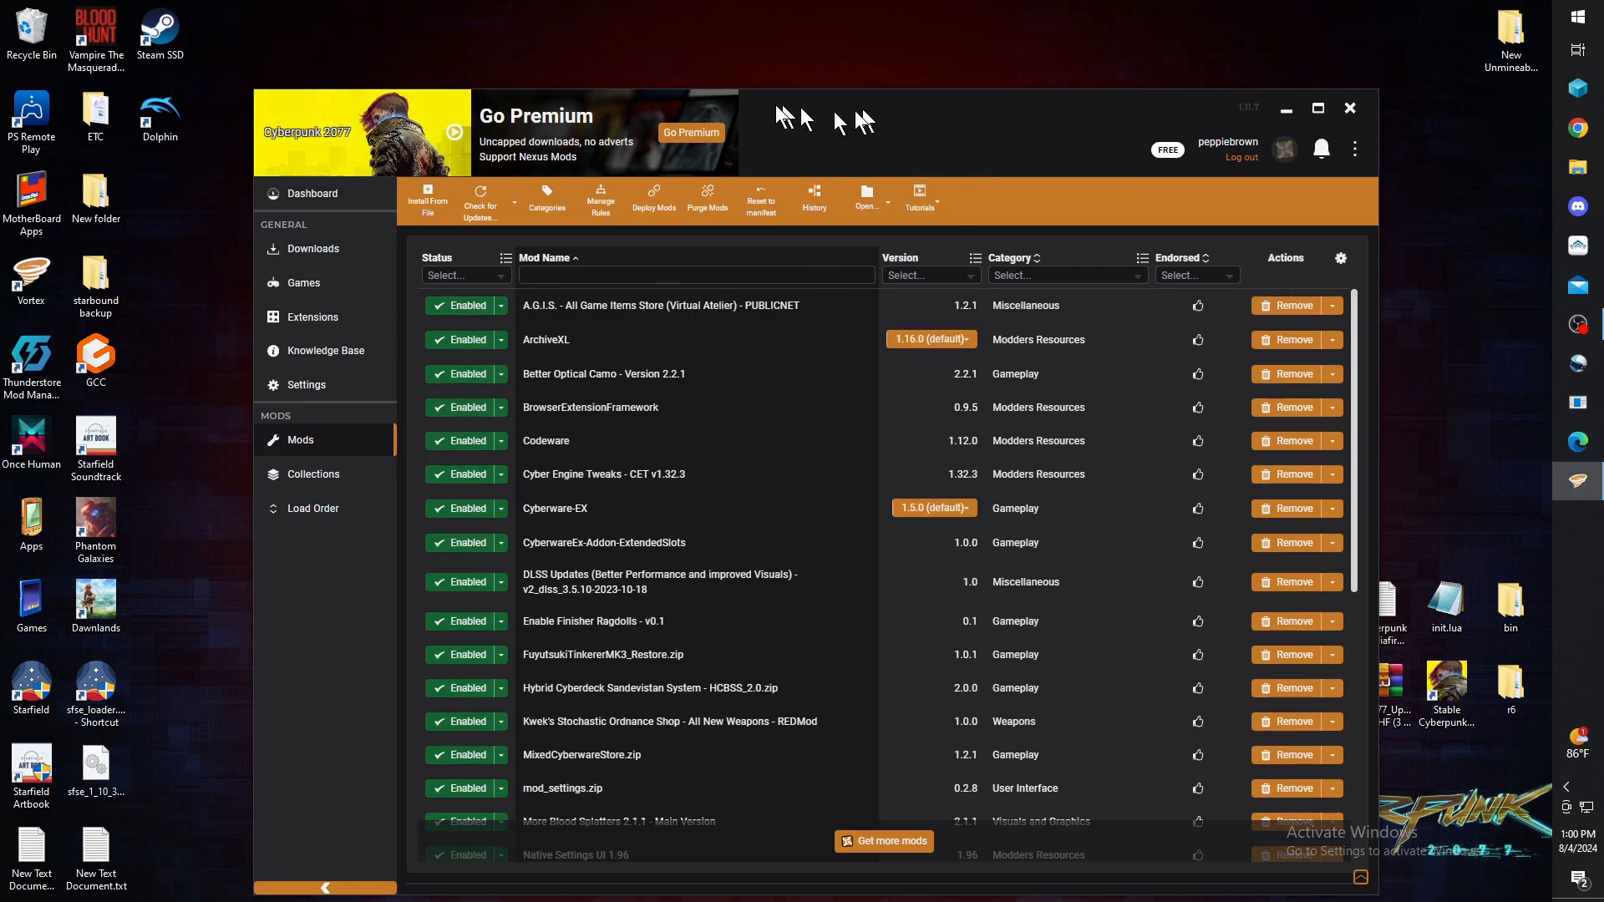
{"action": "mouse_move", "coordinate": [911, 300]}
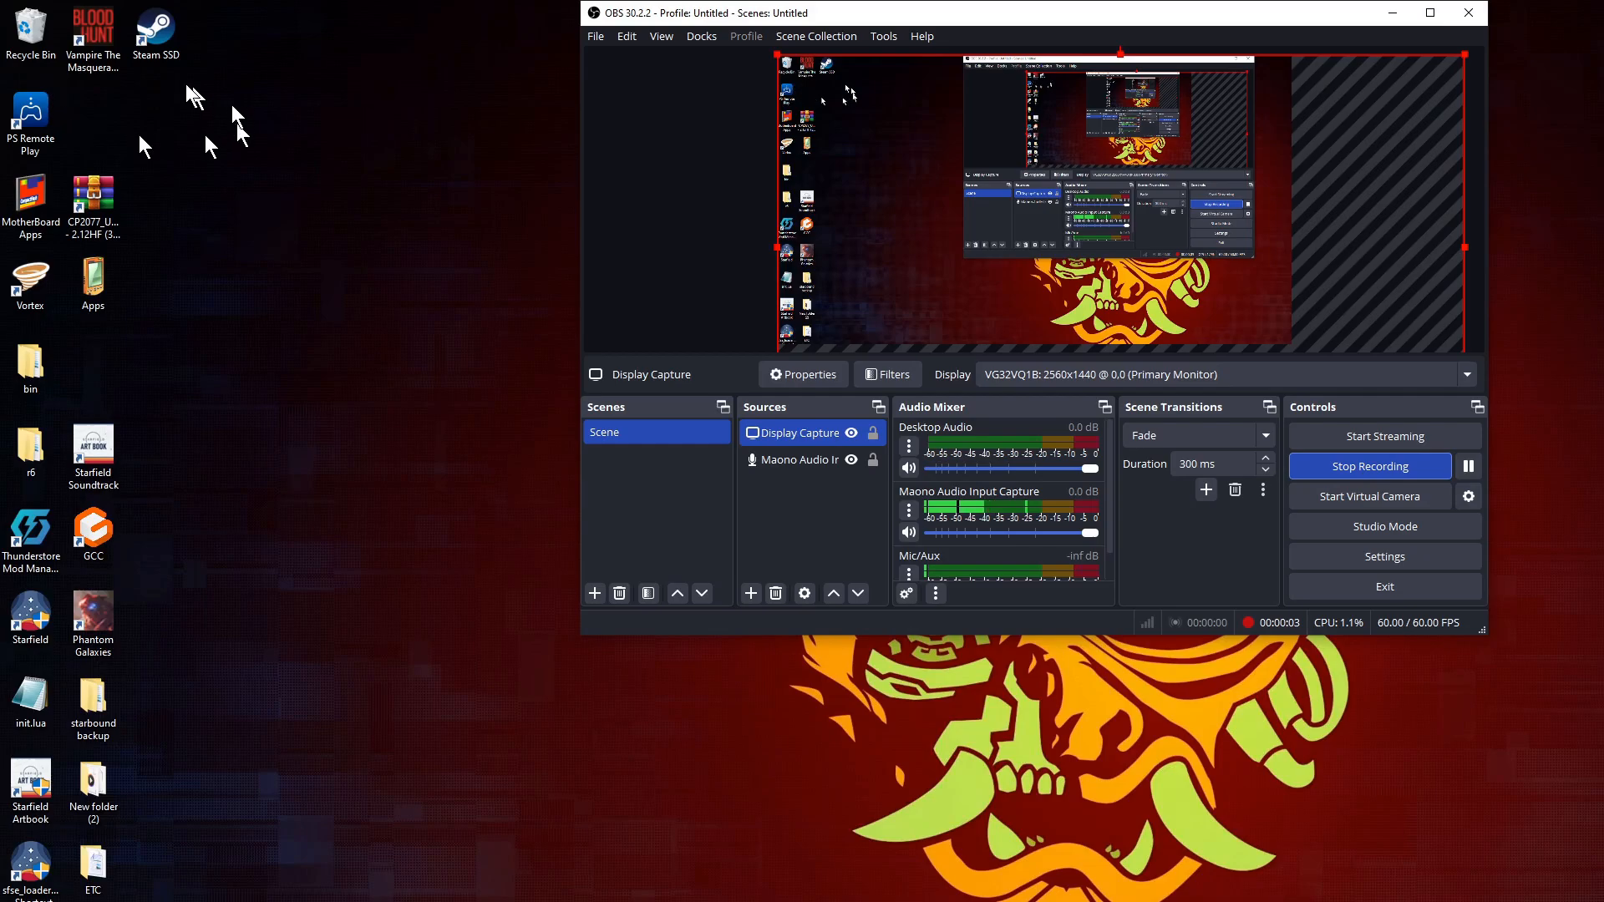
{"action": "mouse_move", "coordinate": [361, 358]}
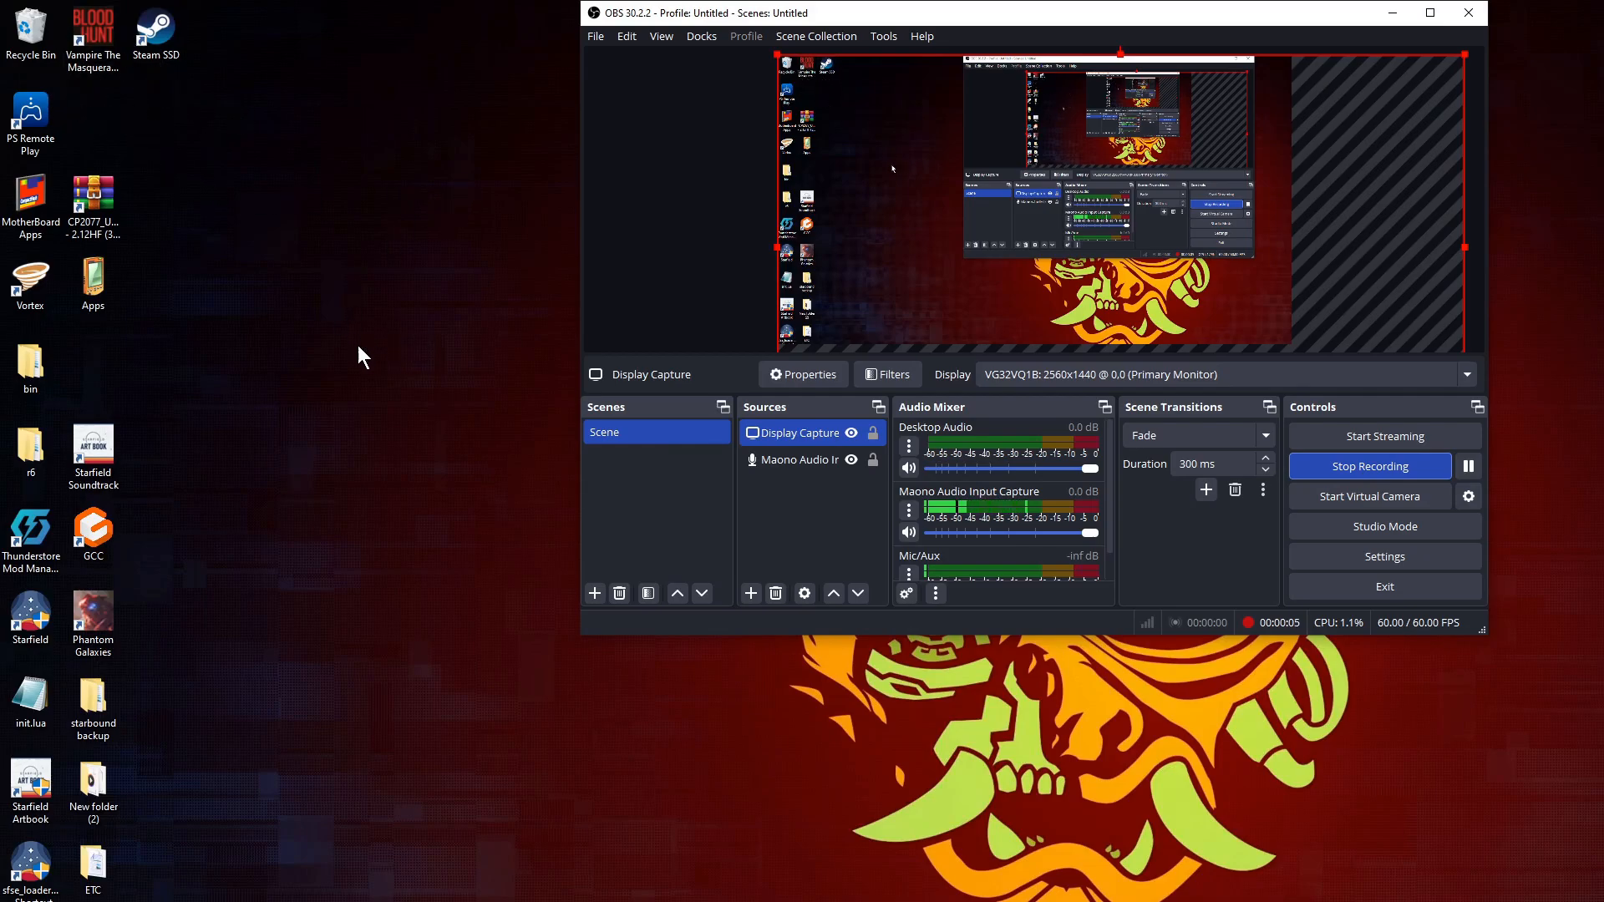
{"action": "mouse_move", "coordinate": [721, 762]}
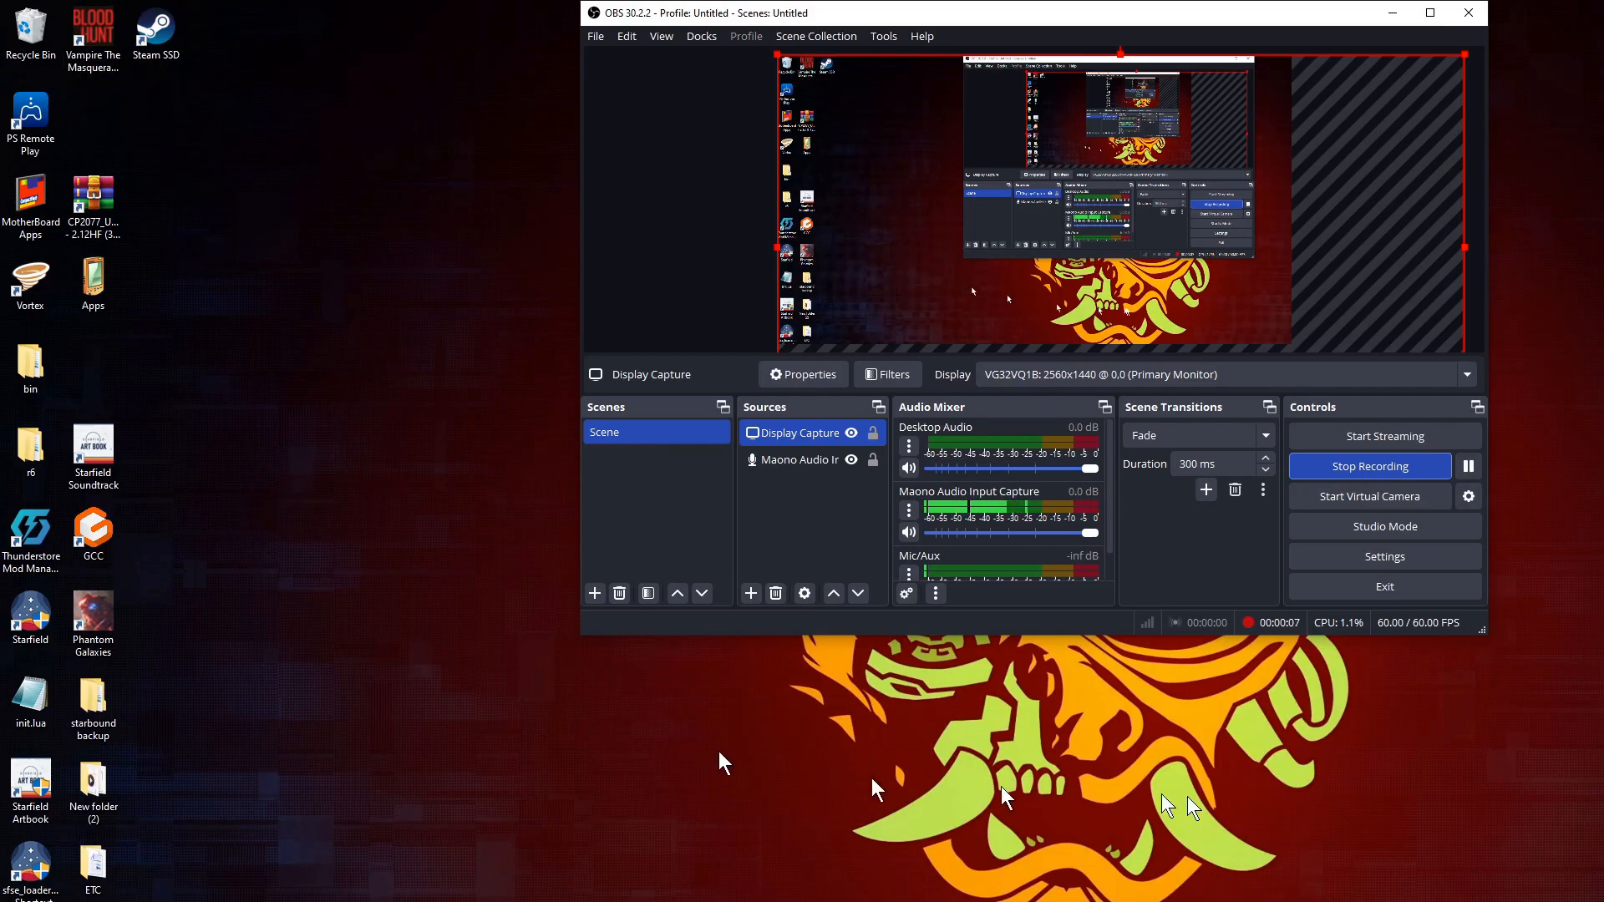
{"action": "mouse_move", "coordinate": [1282, 813]}
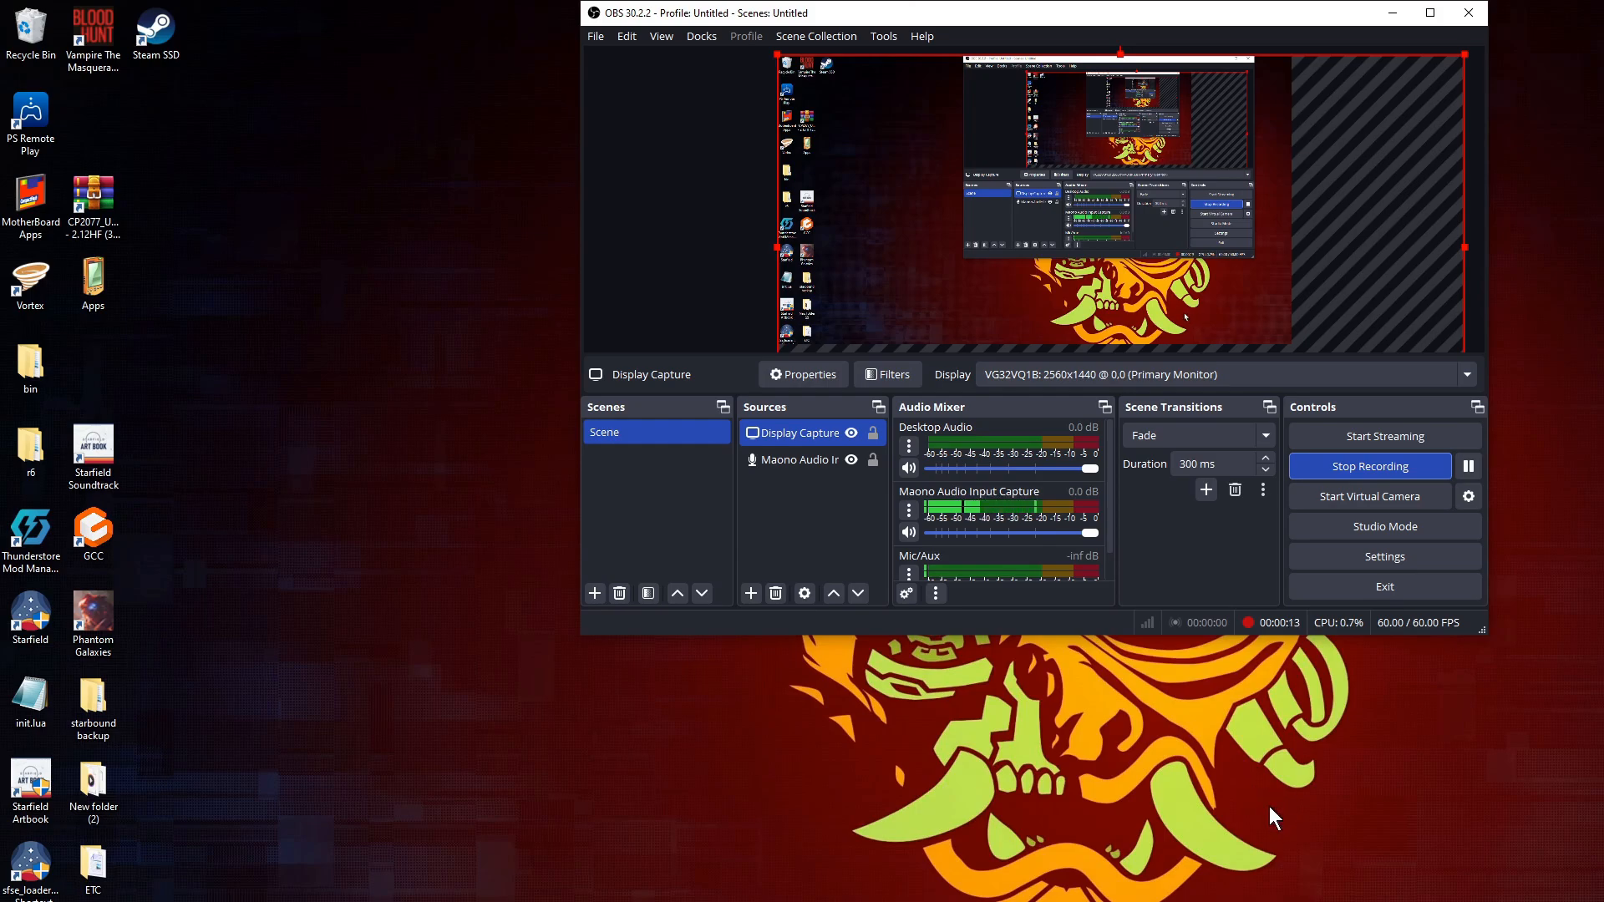
{"action": "mouse_move", "coordinate": [1321, 803]}
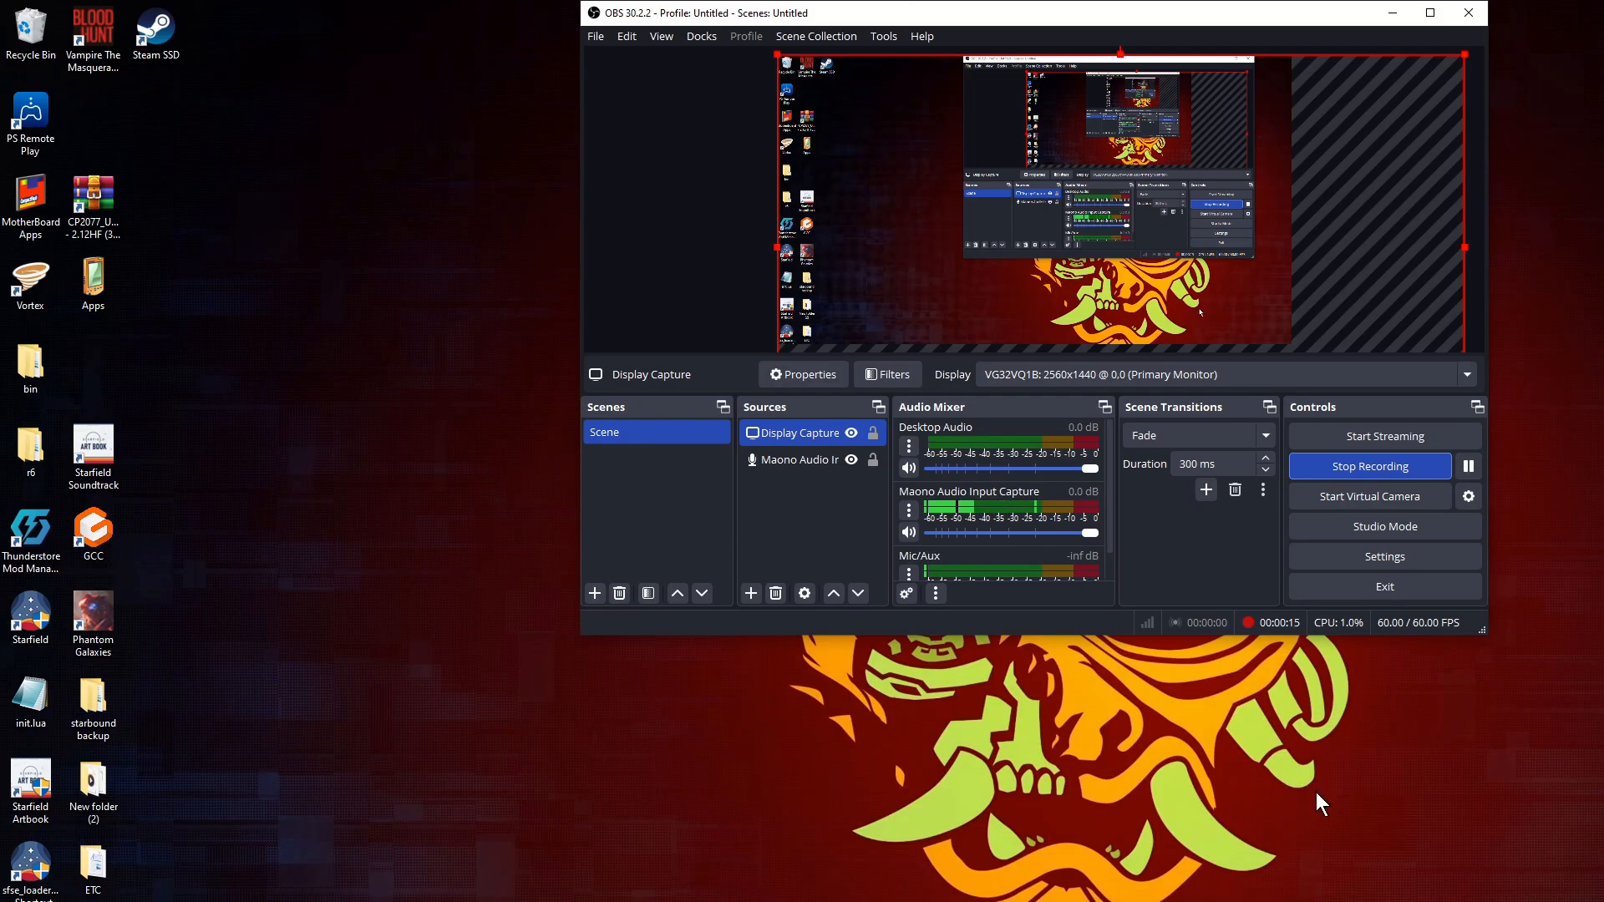
{"action": "mouse_move", "coordinate": [1363, 819]}
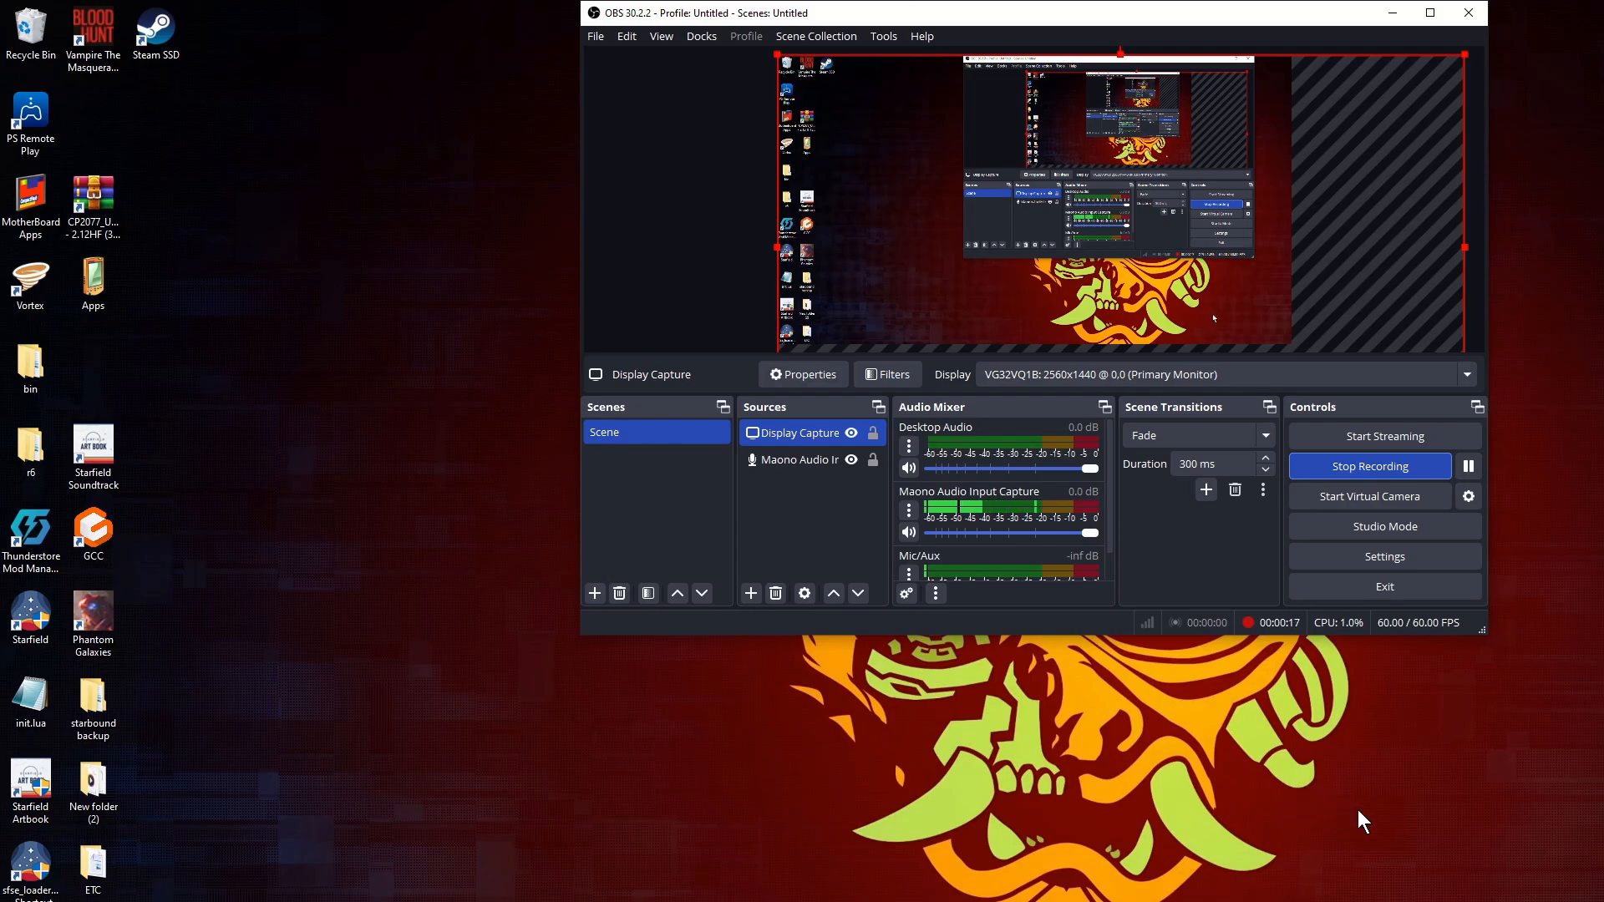
{"action": "mouse_move", "coordinate": [1388, 801]}
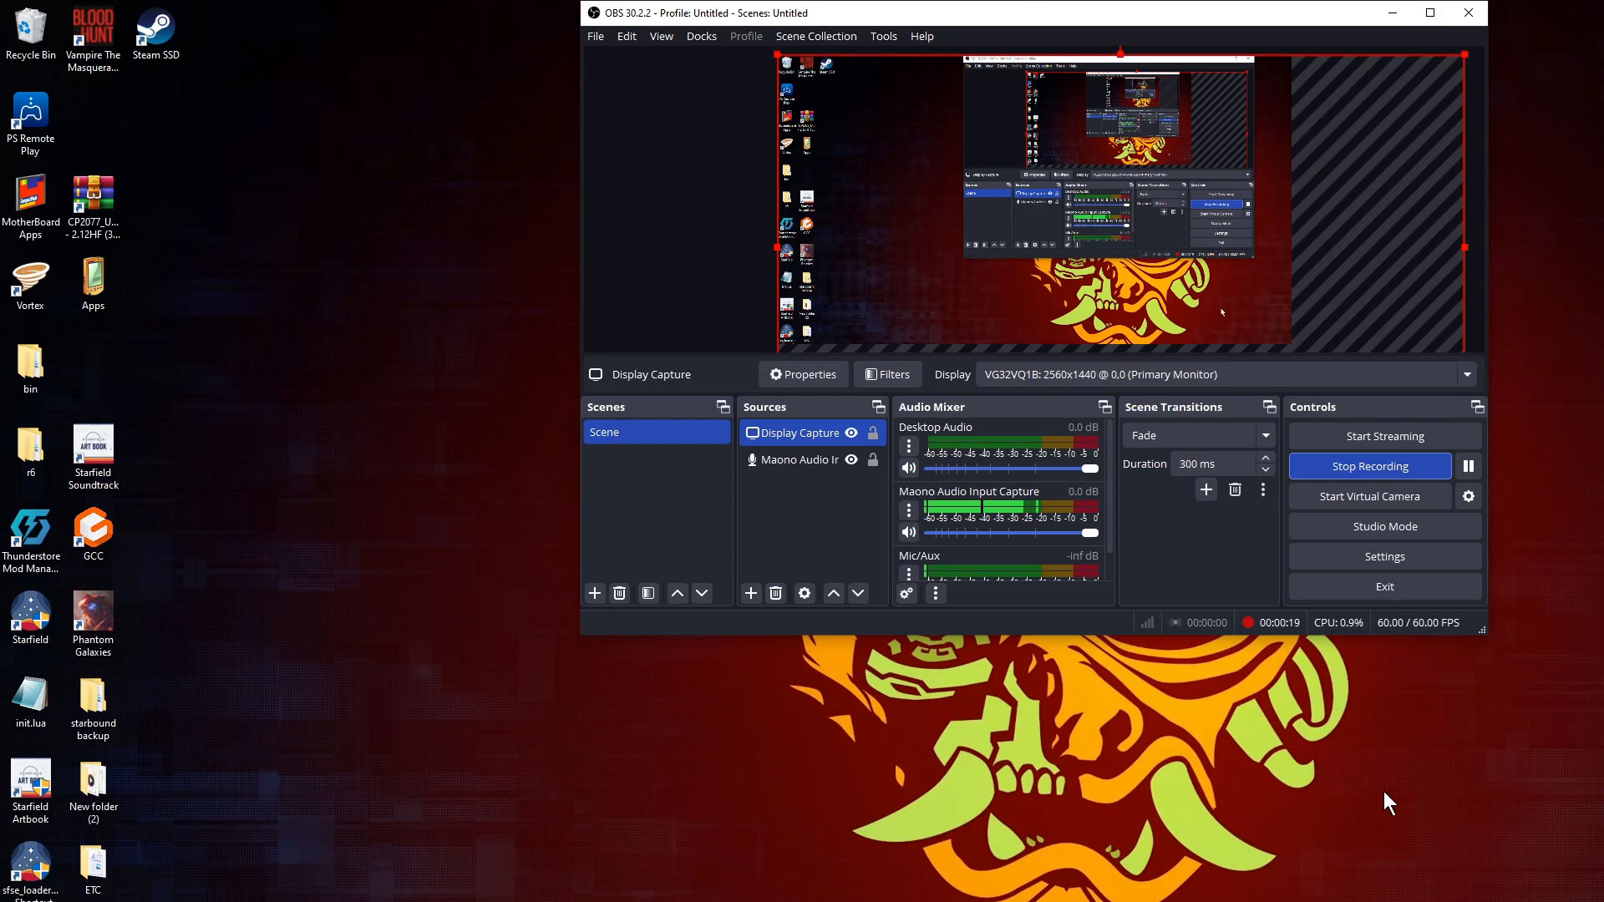
{"action": "mouse_move", "coordinate": [1074, 731]}
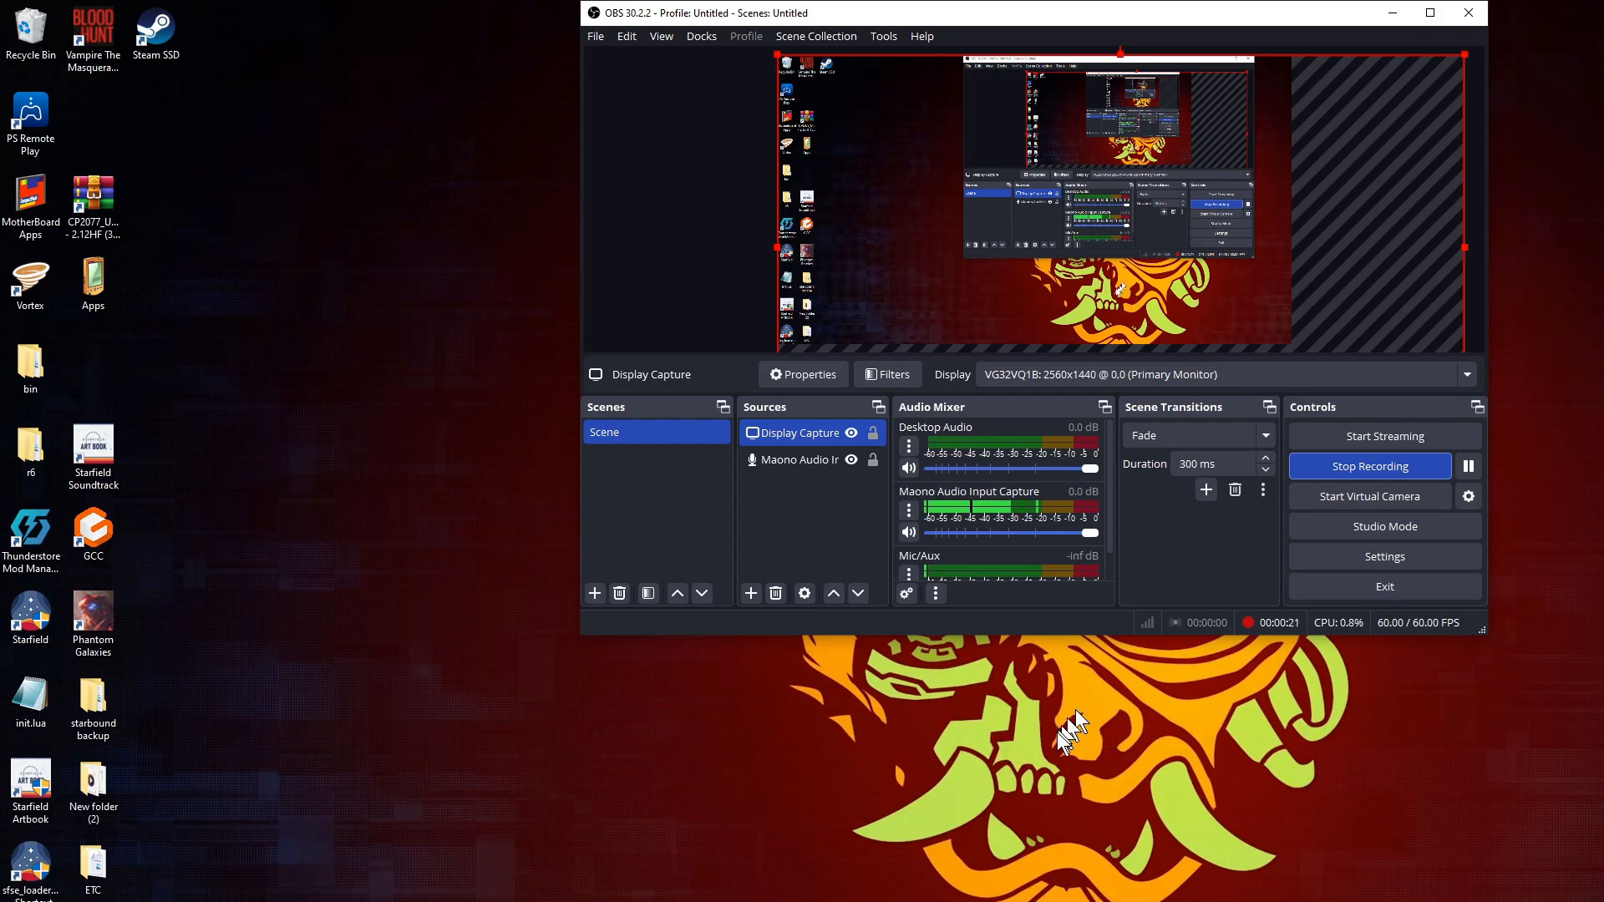
{"action": "mouse_move", "coordinate": [1145, 777]}
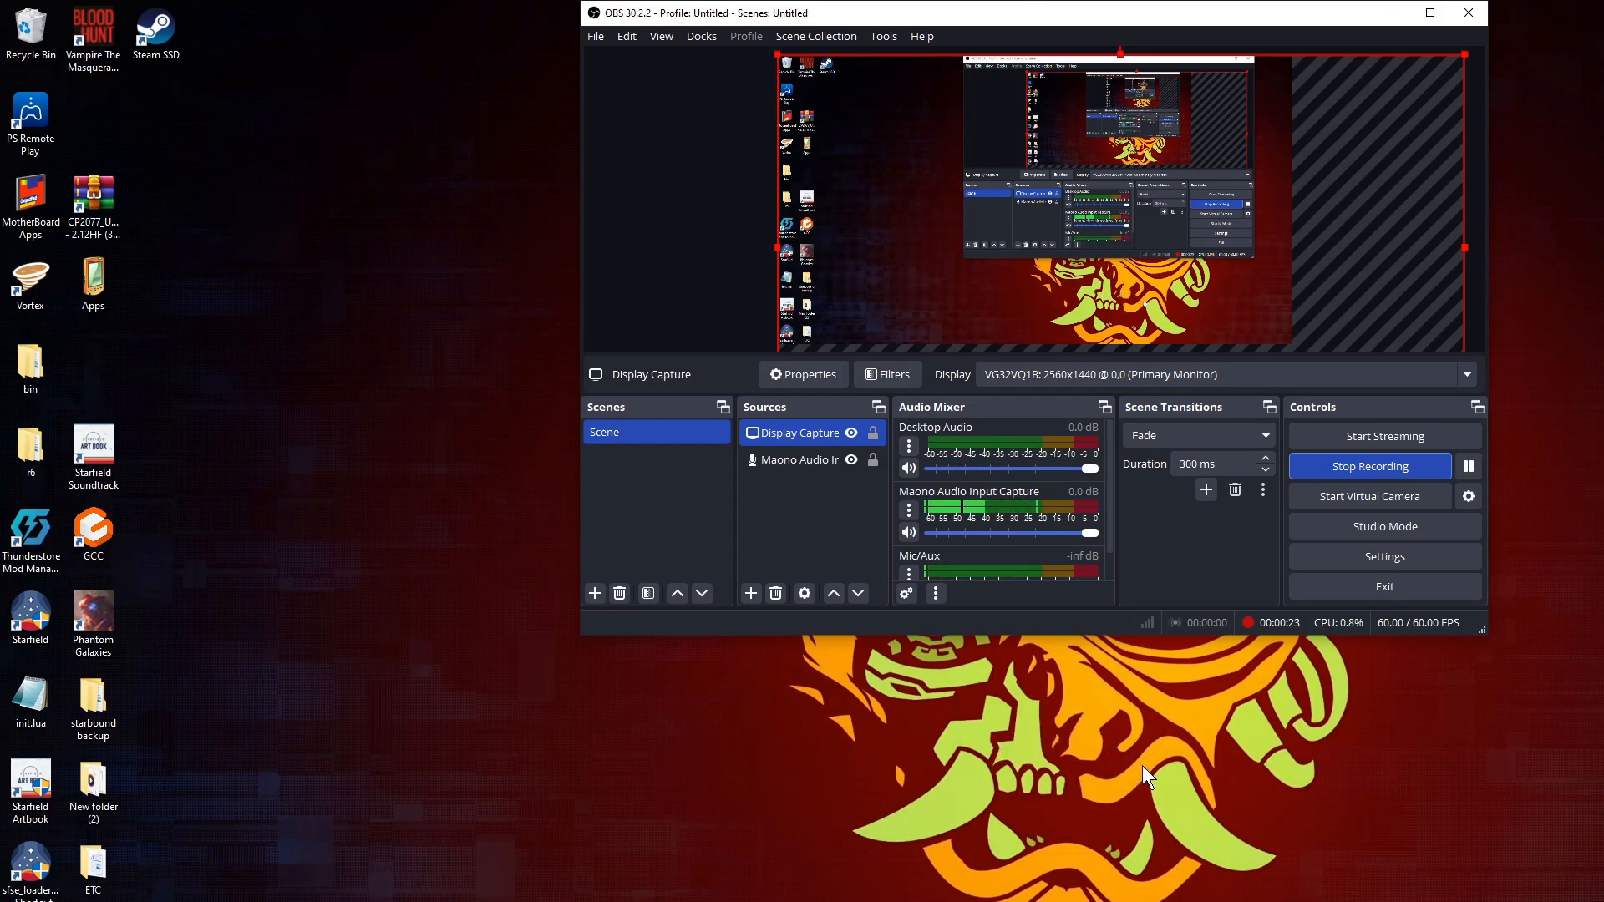
{"action": "mouse_move", "coordinate": [1034, 695]}
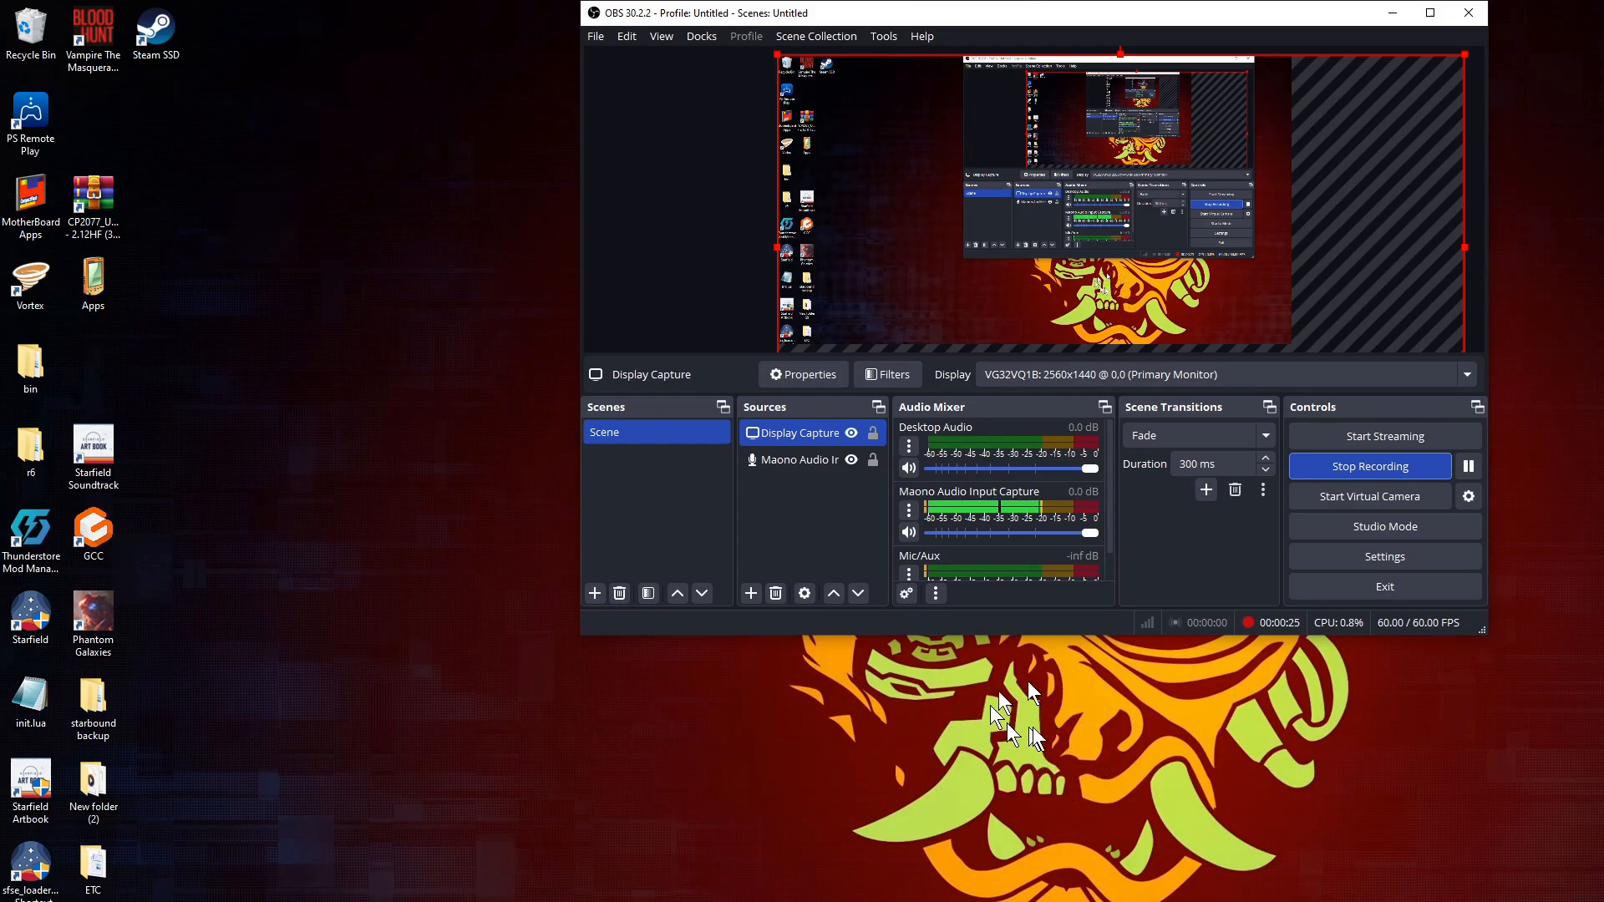
{"action": "mouse_move", "coordinate": [1126, 756]}
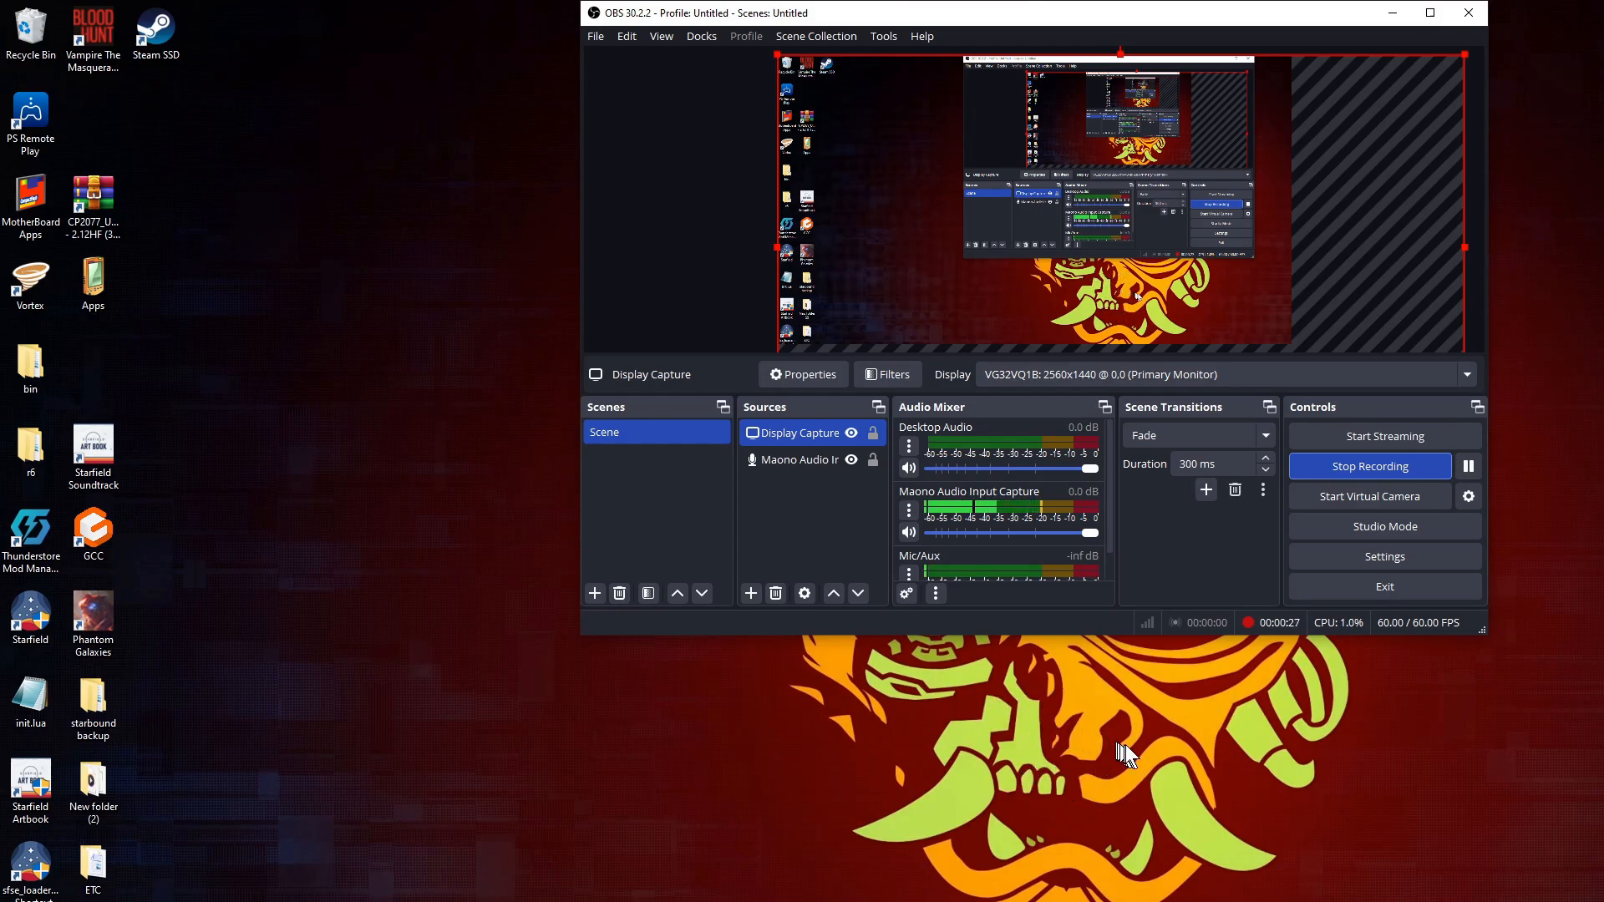
{"action": "mouse_move", "coordinate": [1154, 755]}
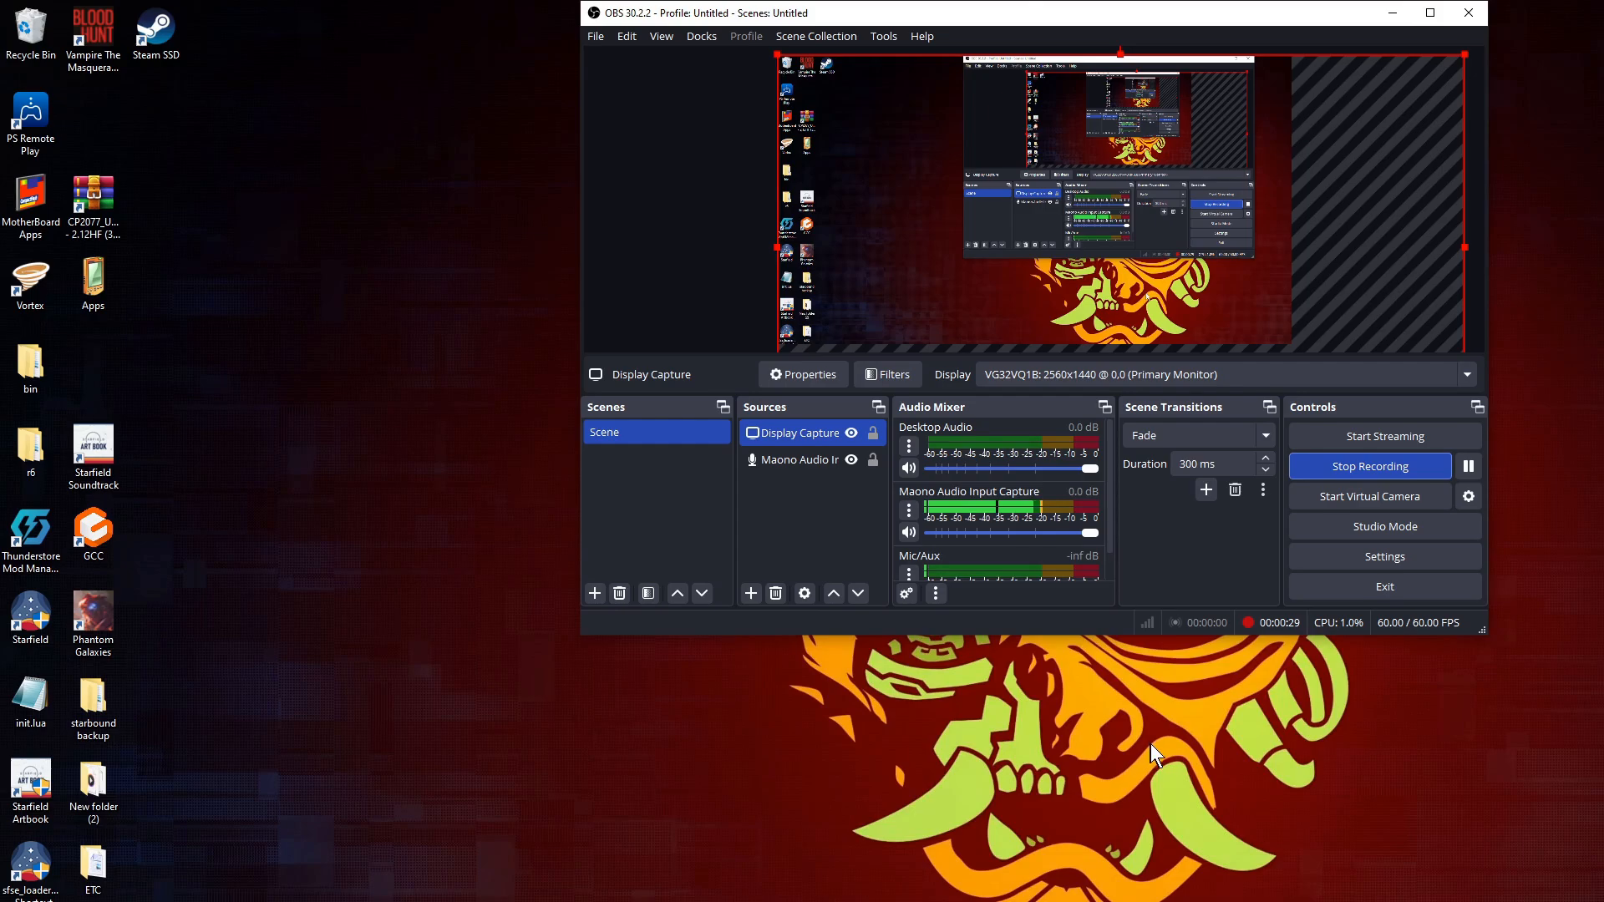
{"action": "mouse_move", "coordinate": [1199, 776]}
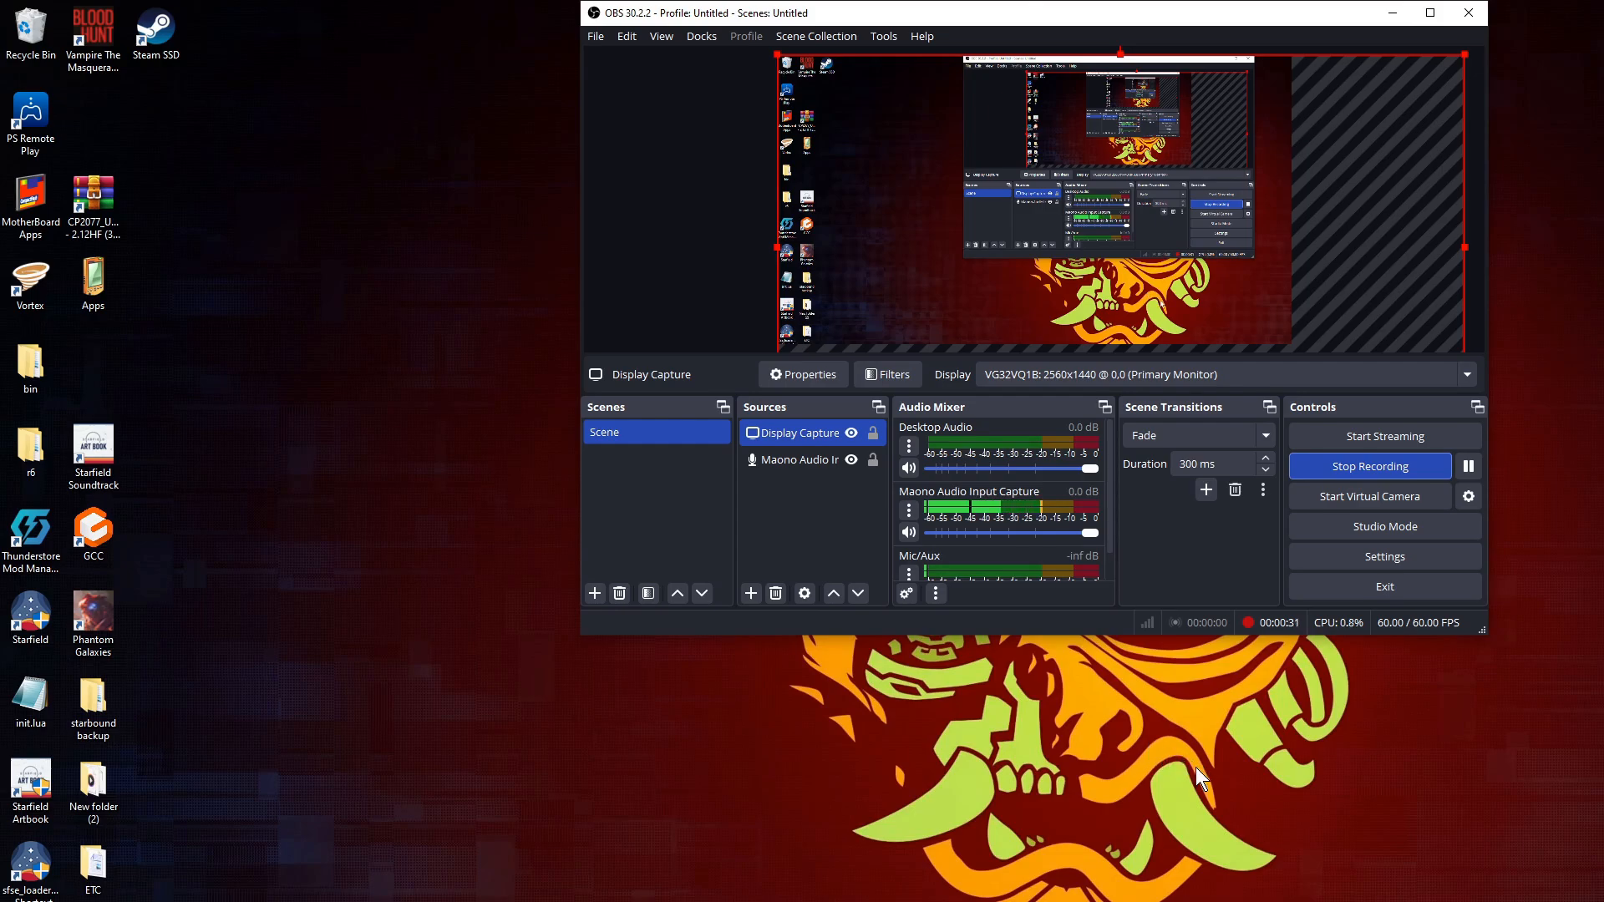
{"action": "mouse_move", "coordinate": [1245, 785]}
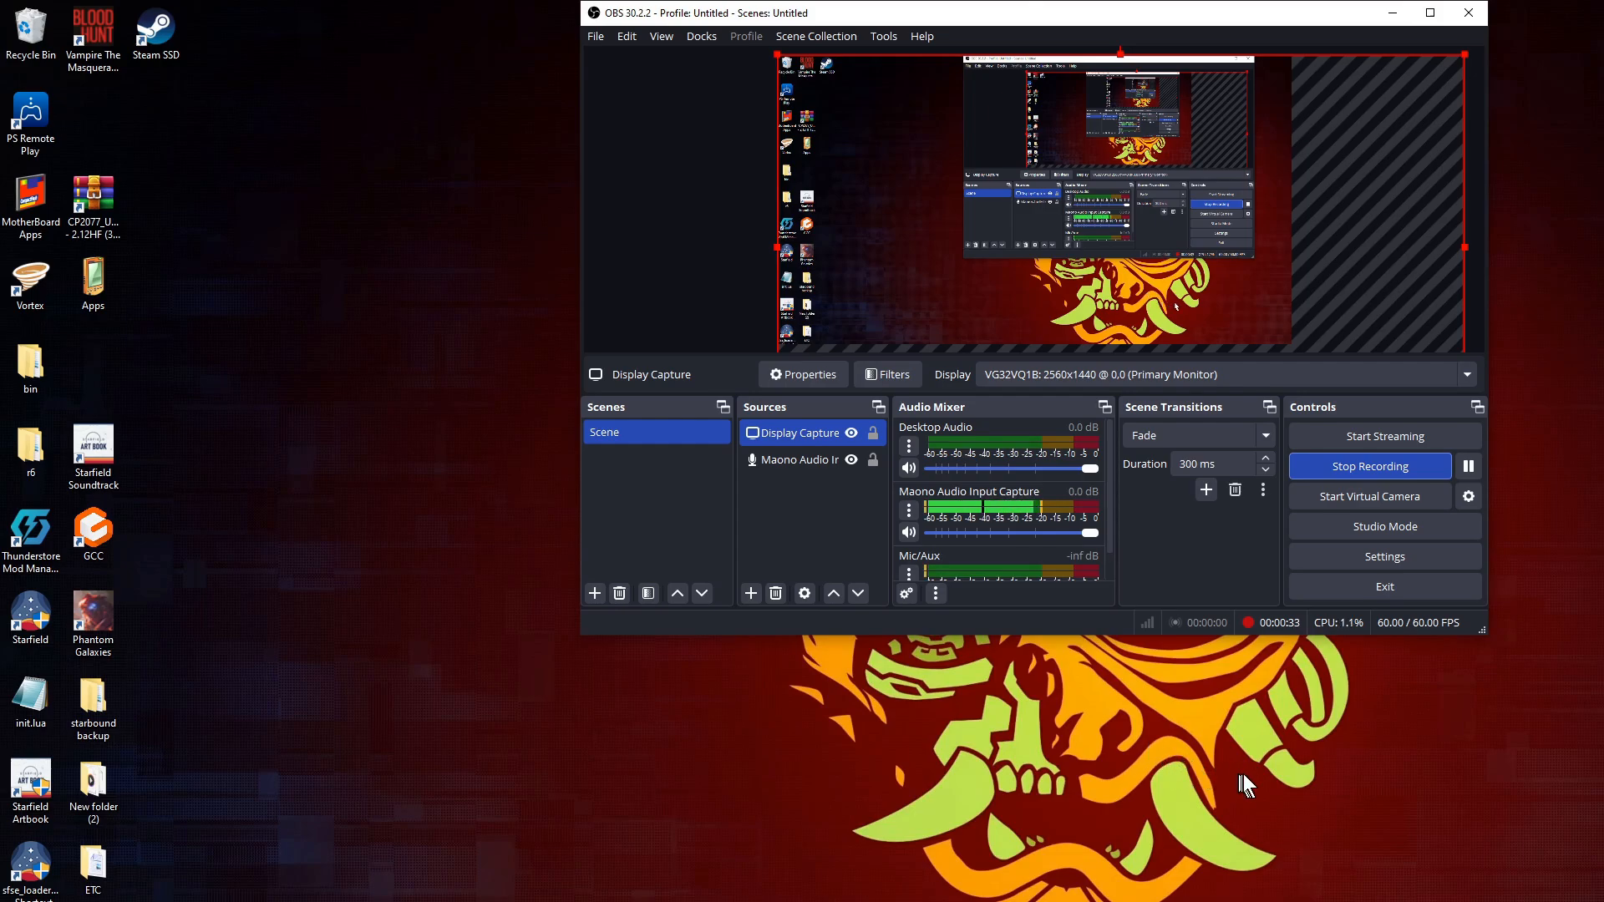
{"action": "mouse_move", "coordinate": [1273, 770]}
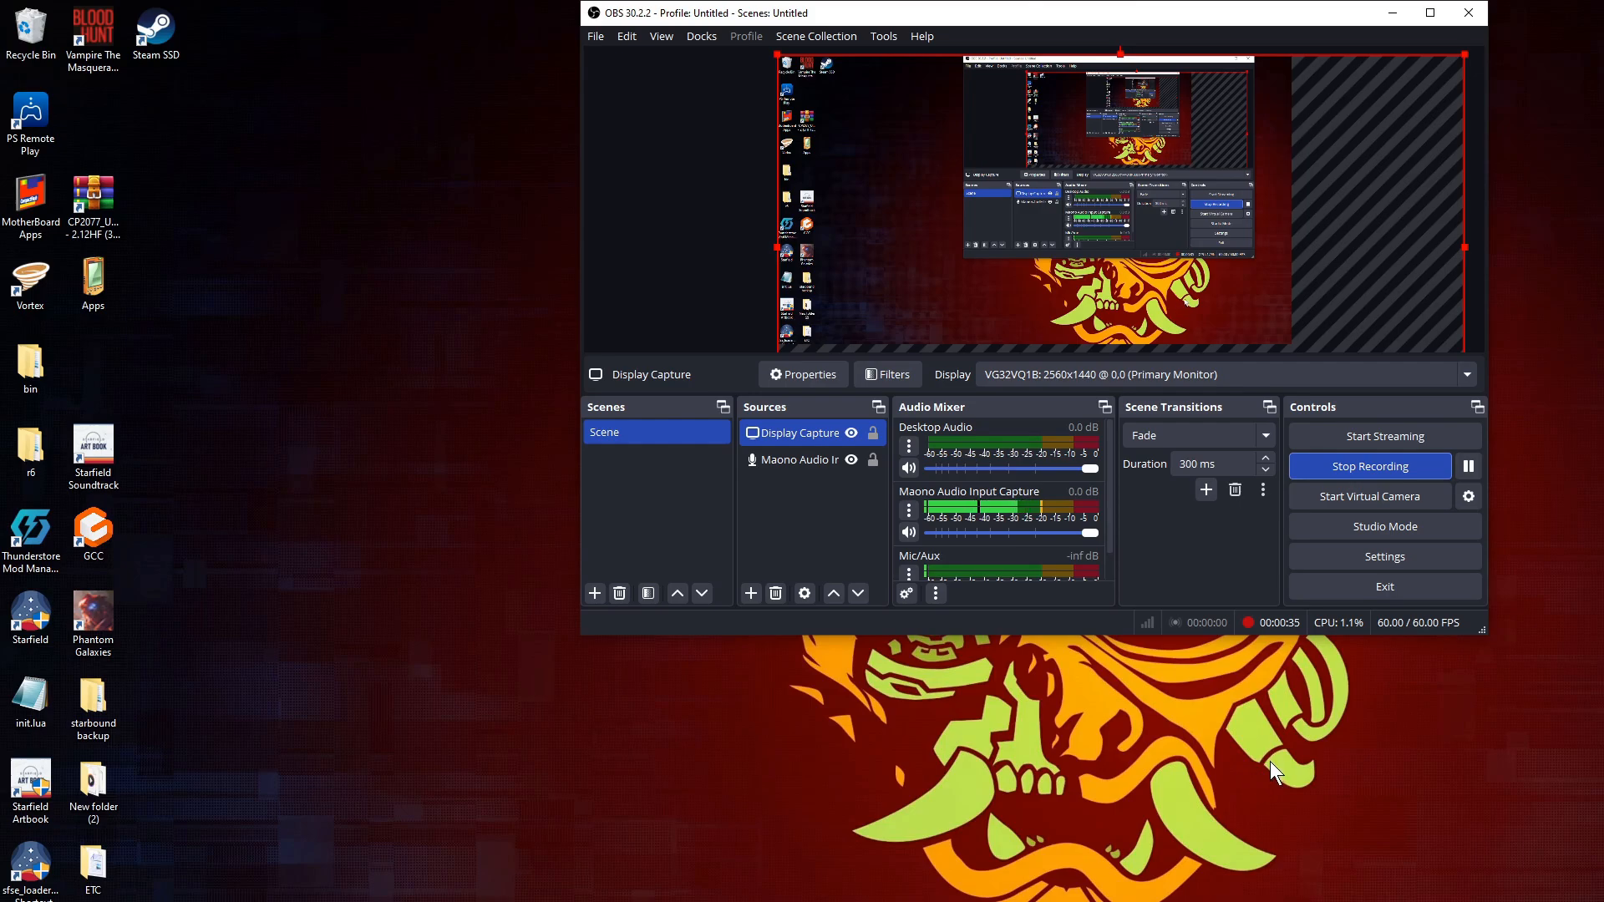
{"action": "mouse_move", "coordinate": [1271, 721]}
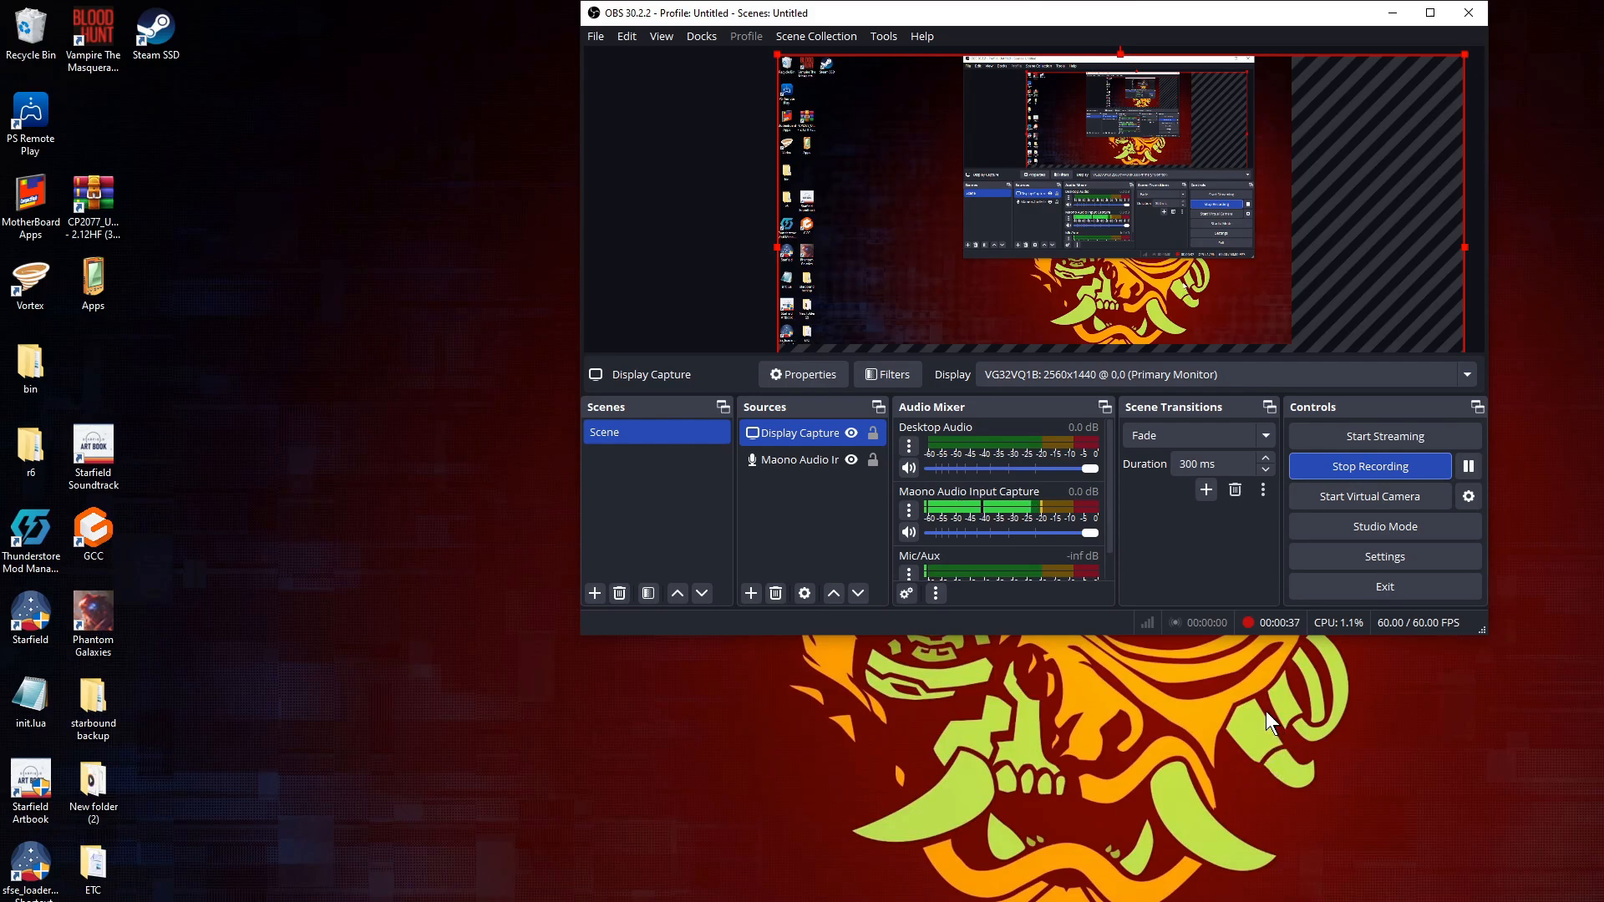
{"action": "mouse_move", "coordinate": [1176, 782]}
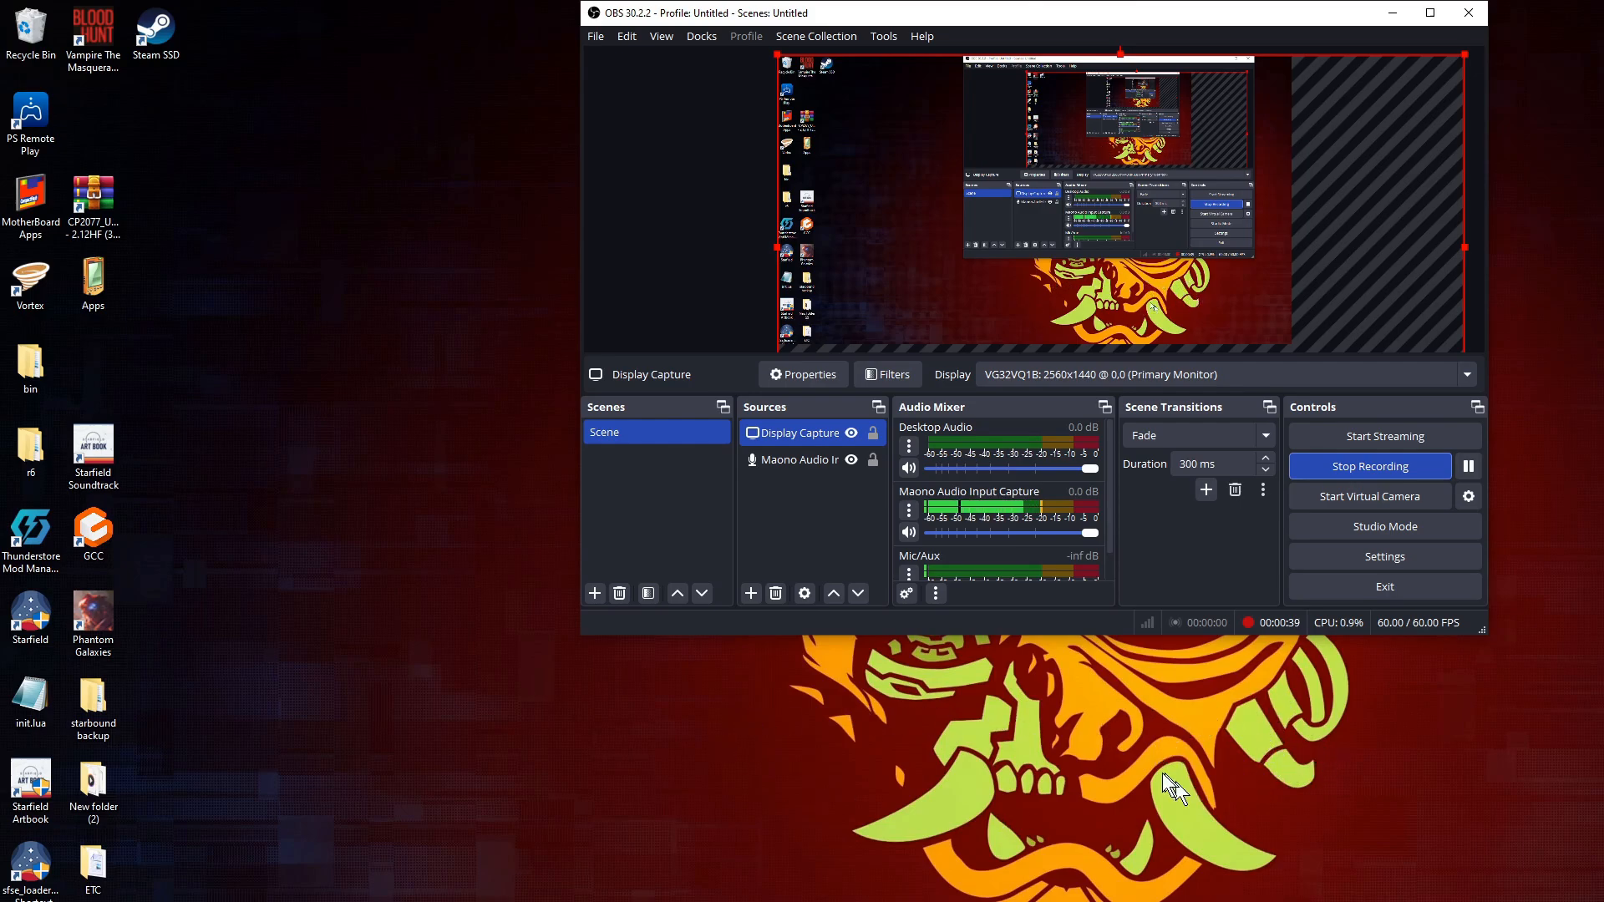
{"action": "mouse_move", "coordinate": [1299, 772]}
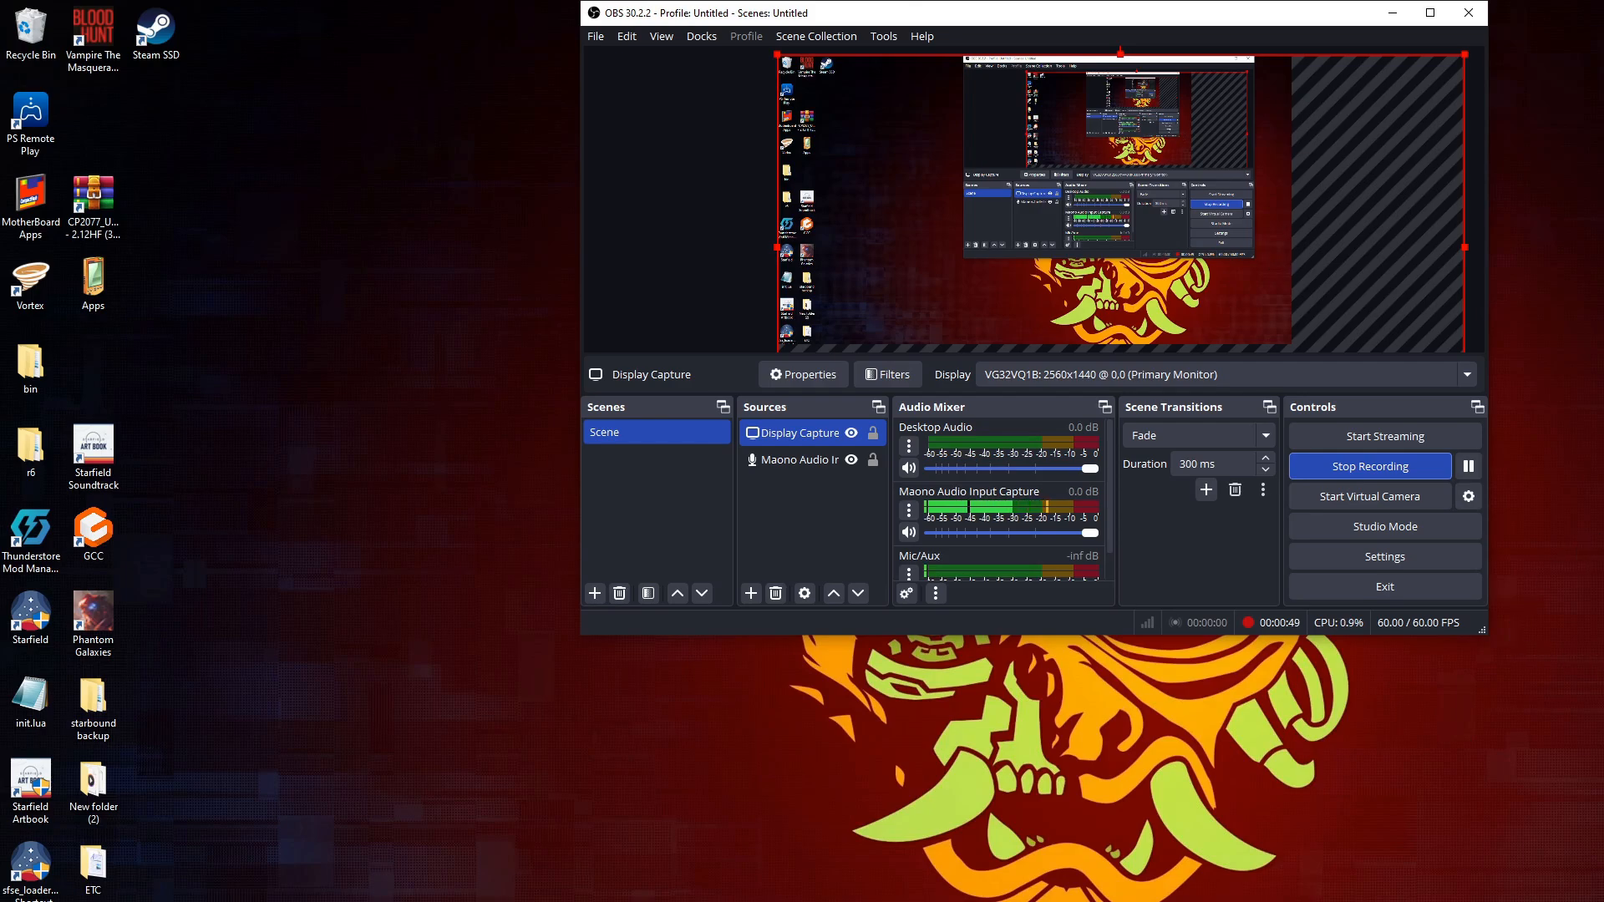
{"action": "mouse_move", "coordinate": [1467, 805]}
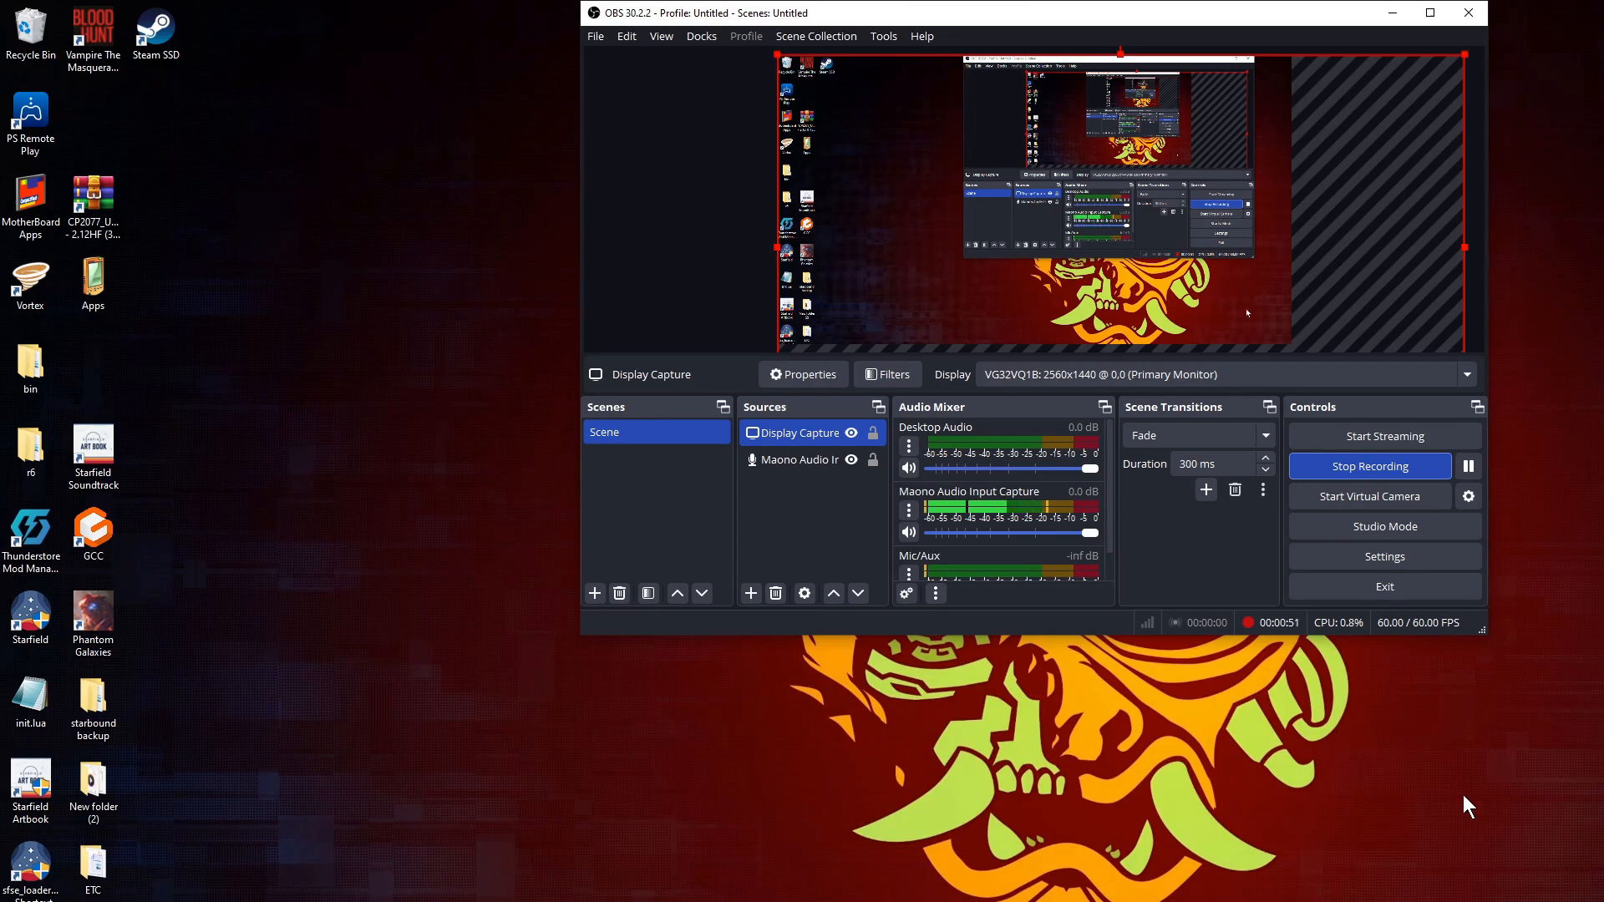